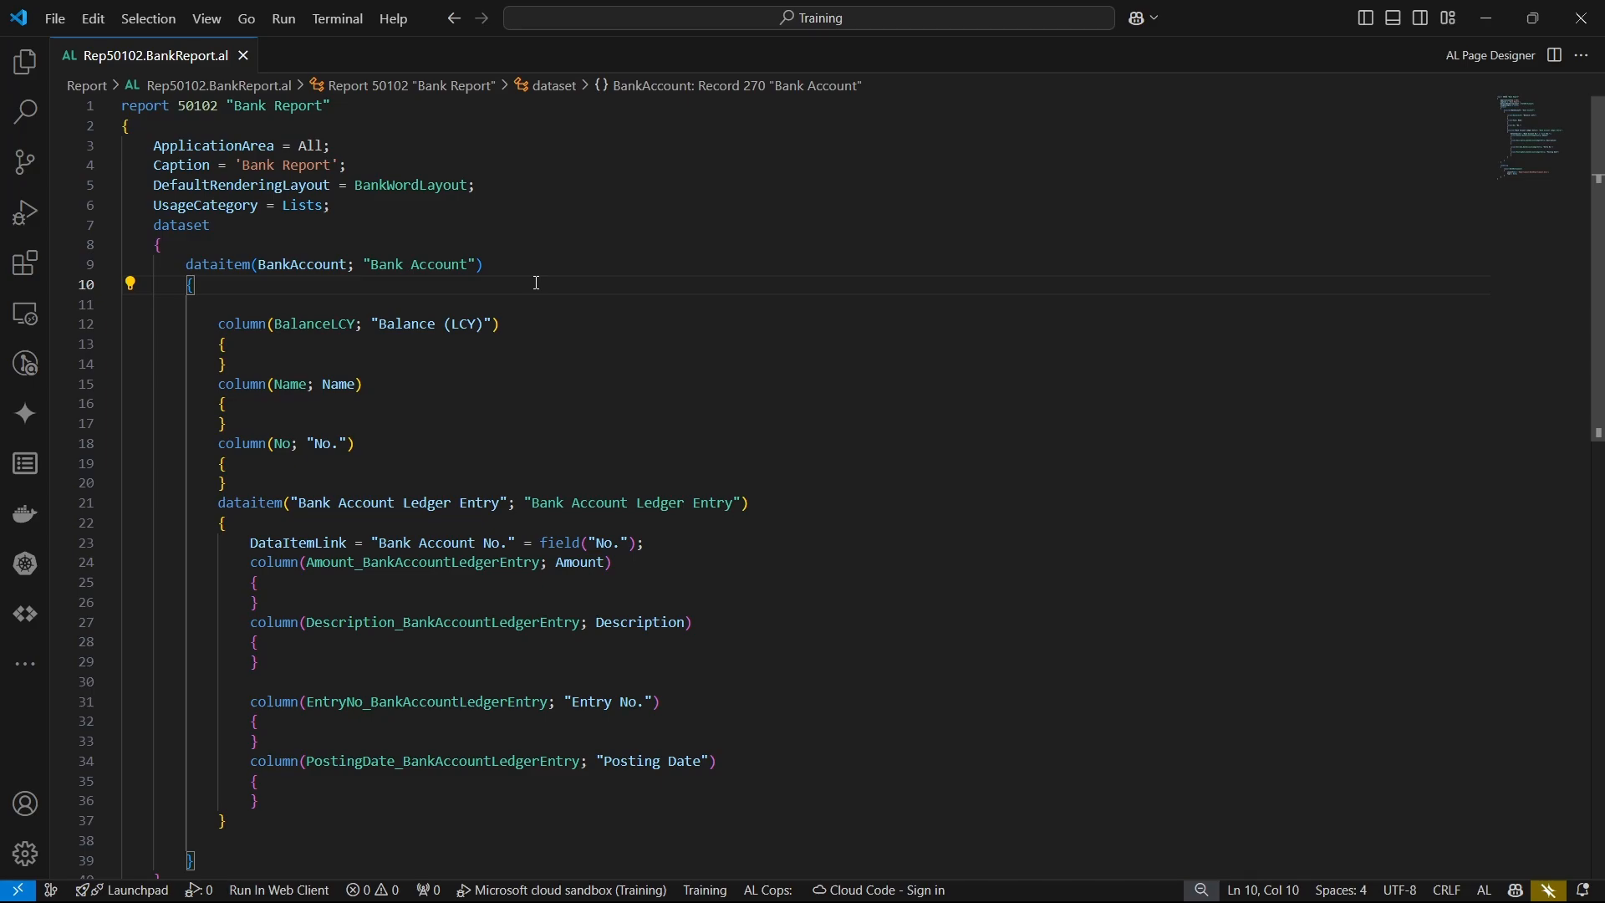
- Review the Bank Account data item and default layout setting, then build the package
{"action": "left_click", "coordinate": [221, 403]}
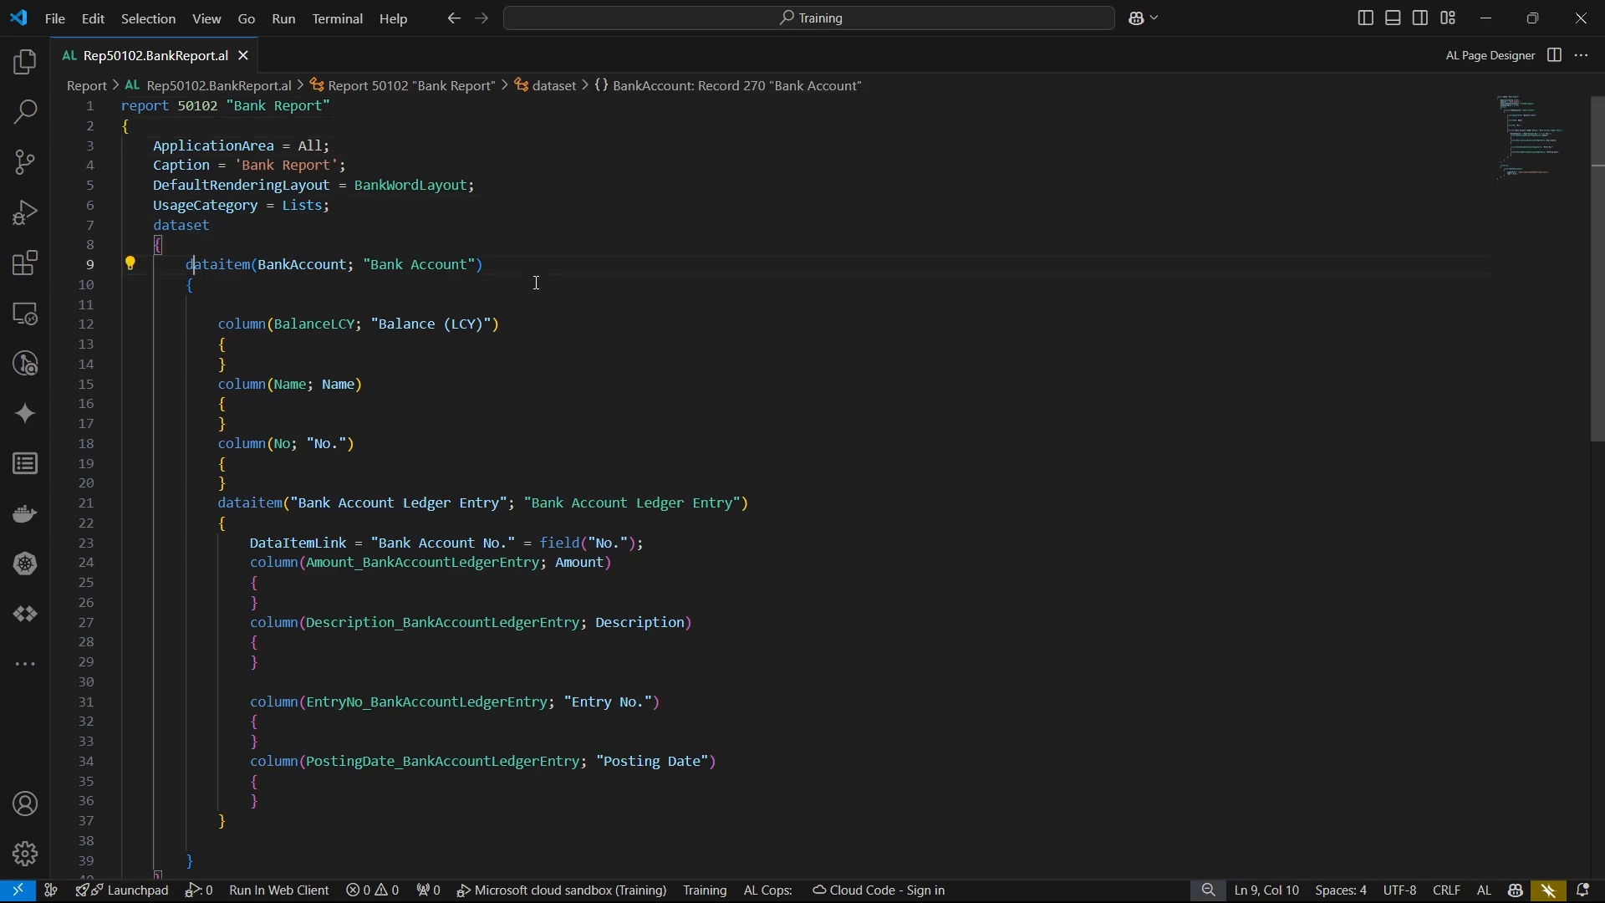
{"action": "left_click", "coordinate": [222, 343]}
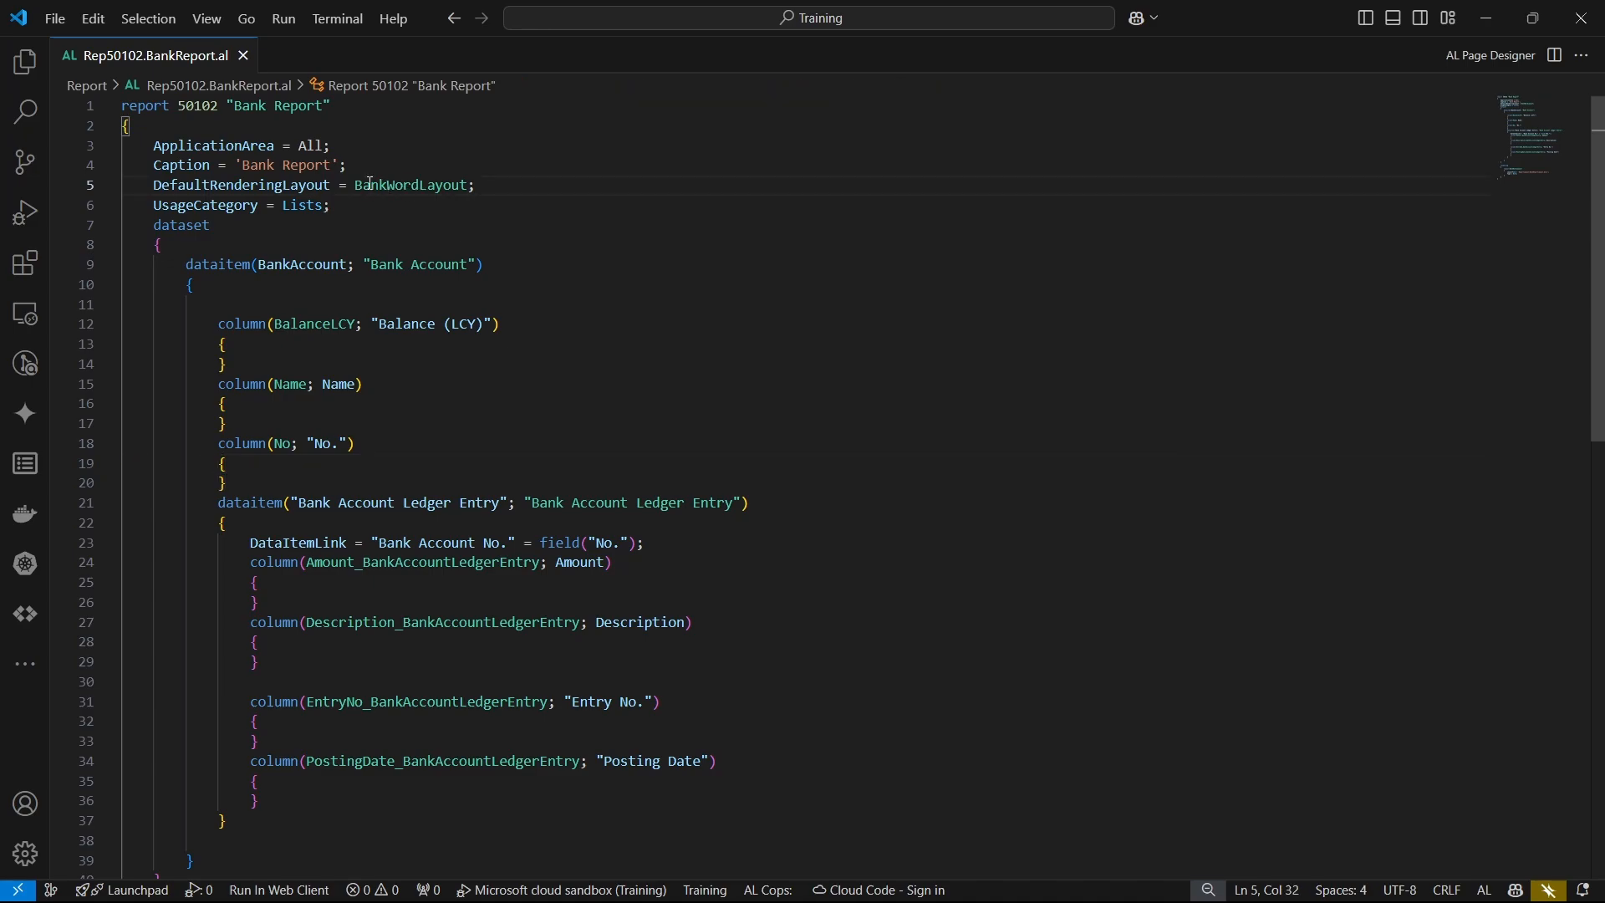
{"action": "left_click", "coordinate": [337, 205]}
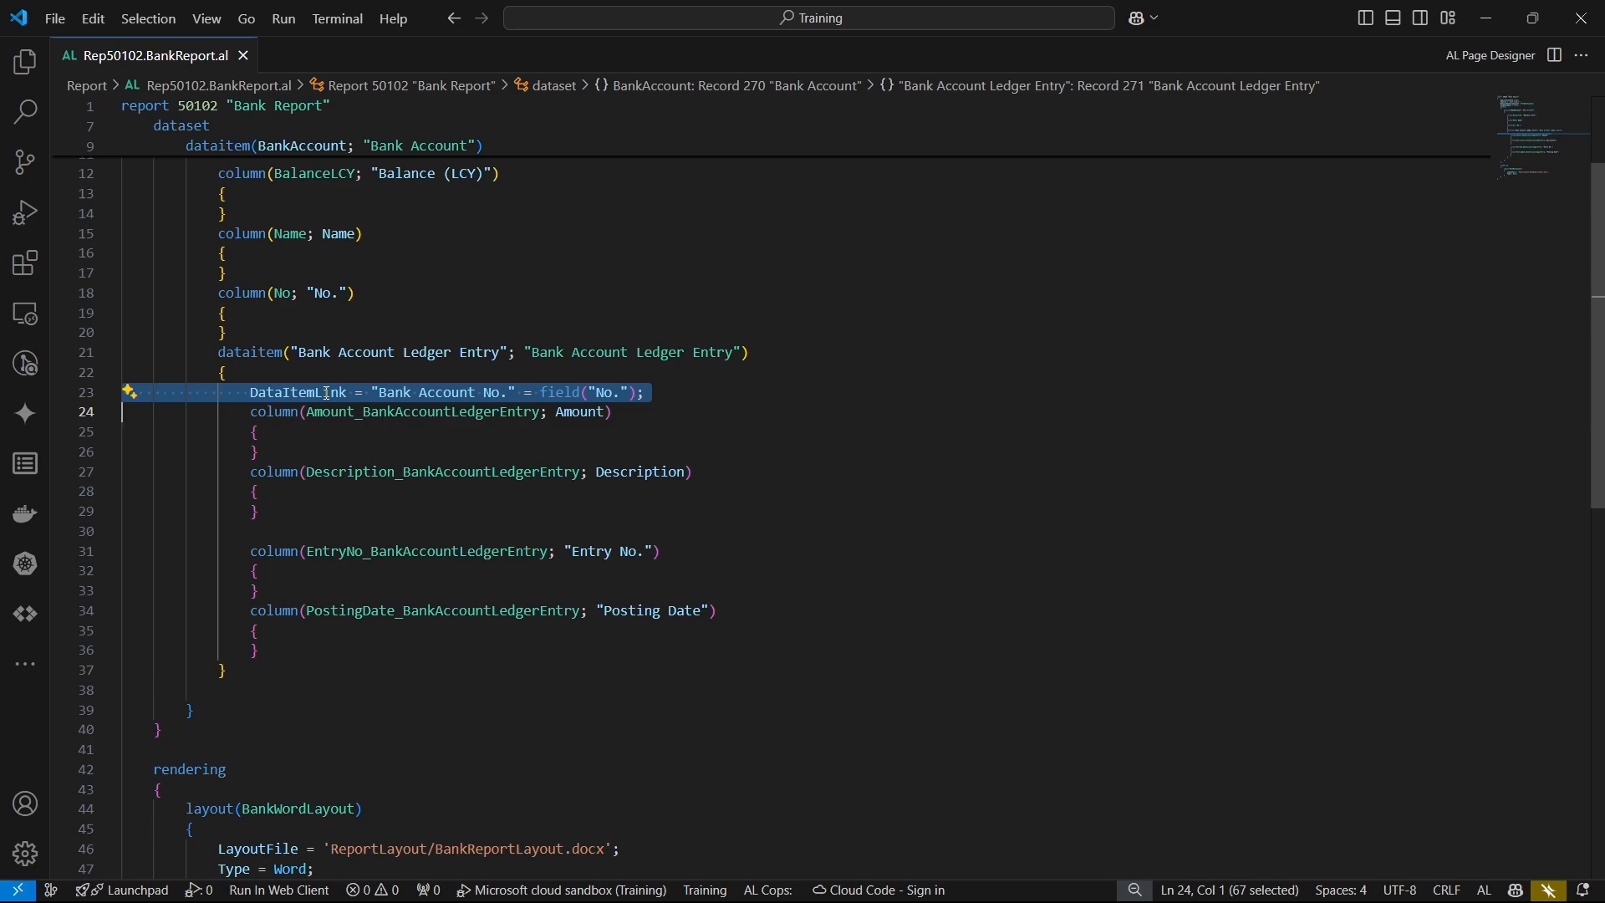
{"action": "left_click", "coordinate": [298, 531]}
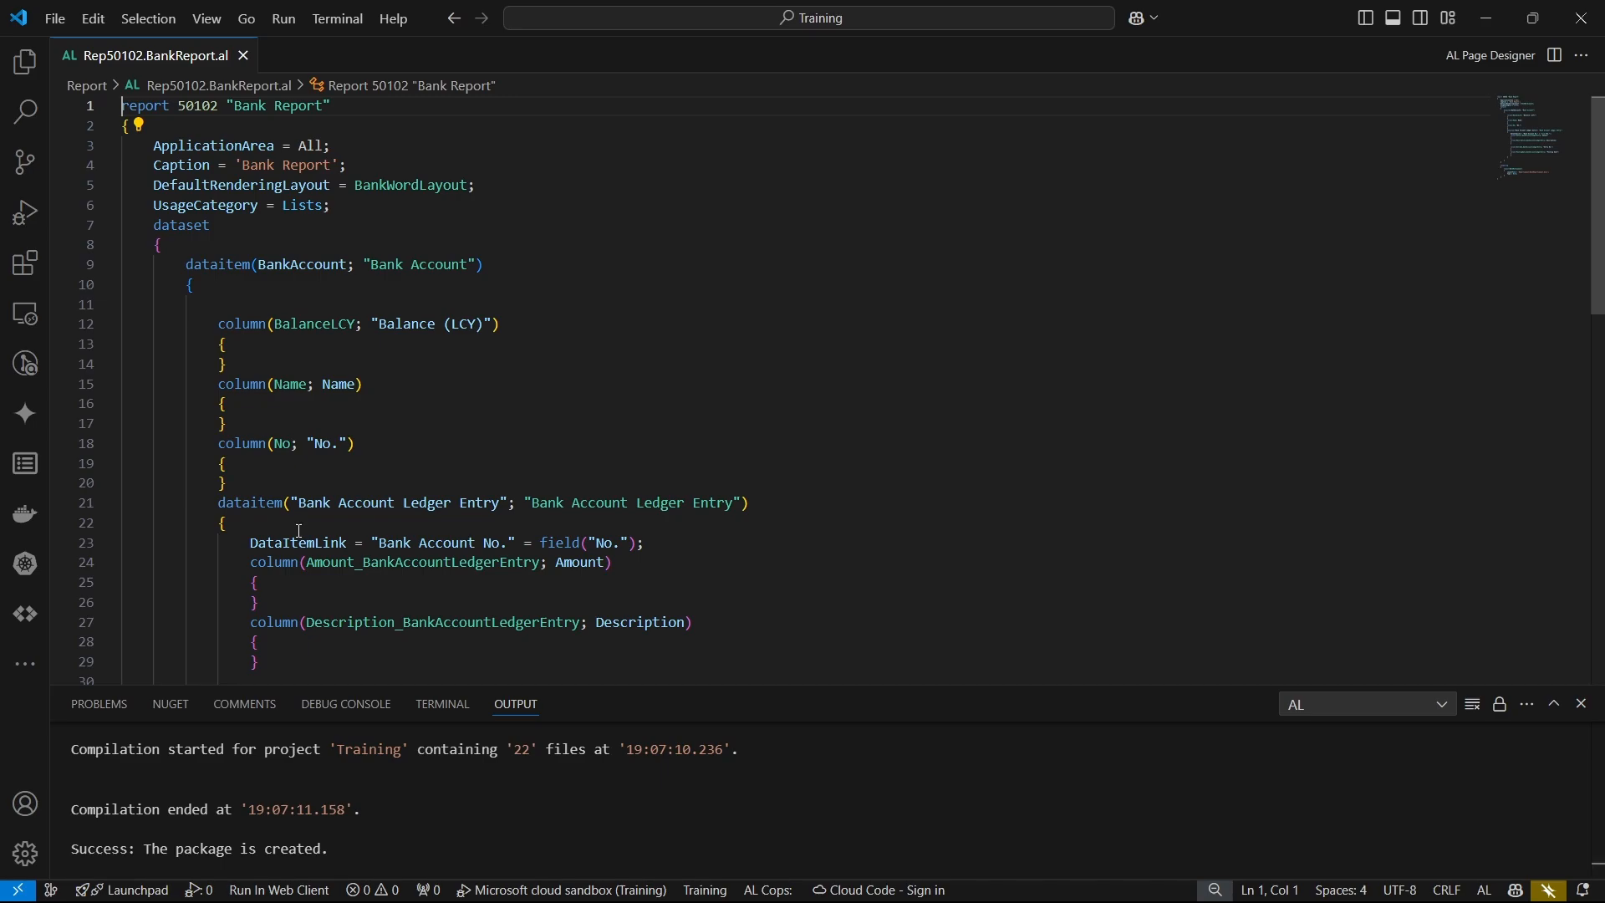
{"action": "mouse_move", "coordinate": [702, 694]}
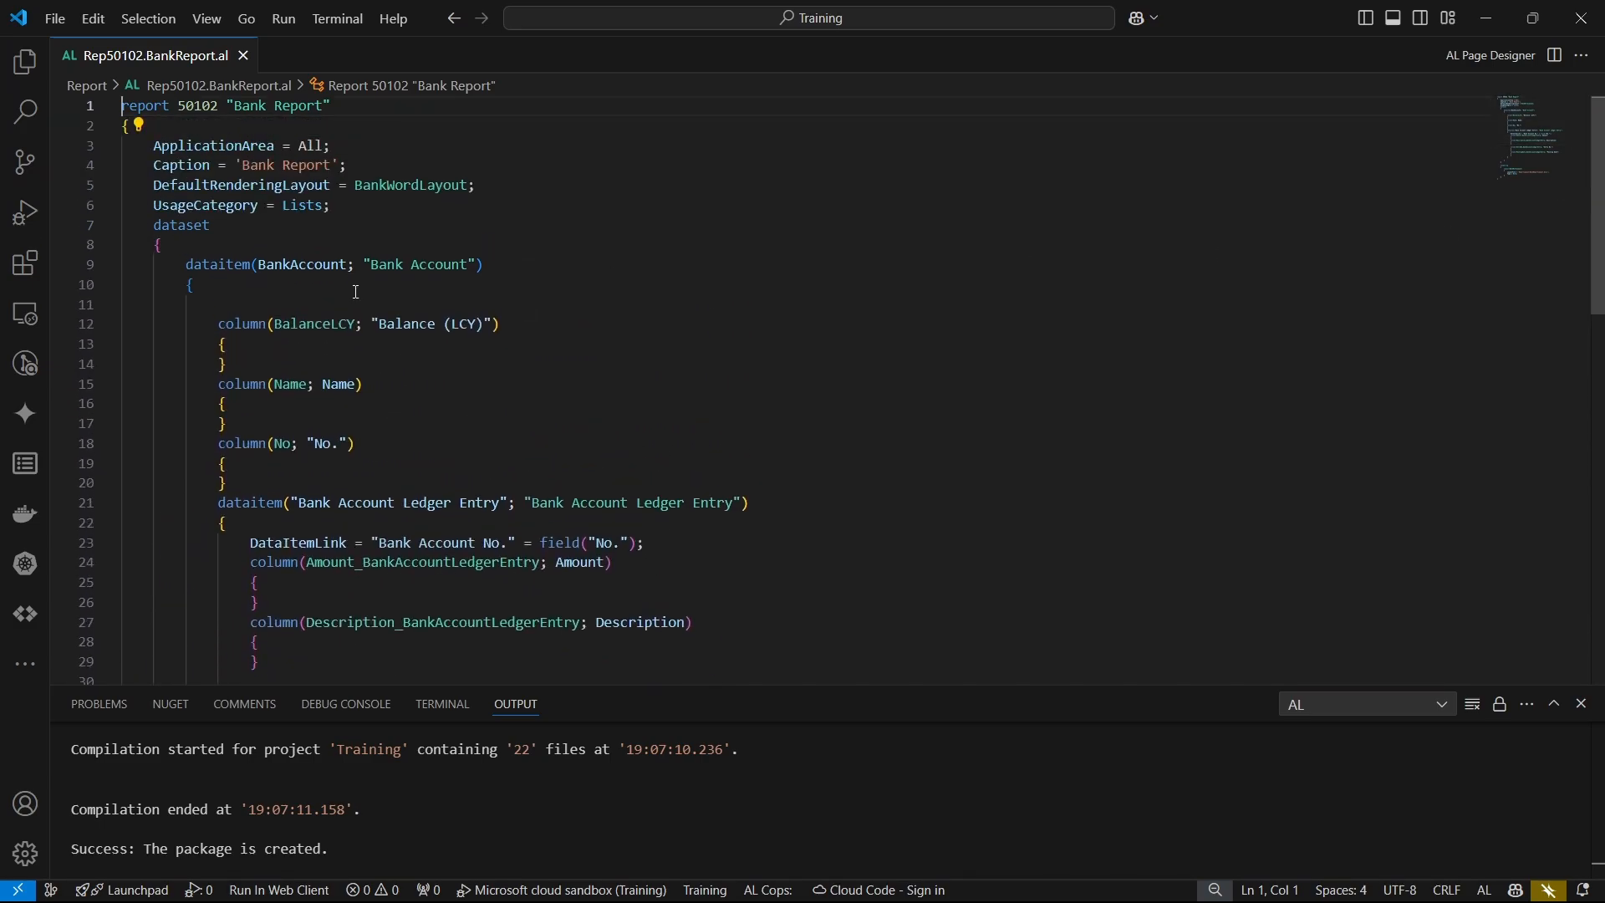
{"action": "mouse_move", "coordinate": [11, 62]}
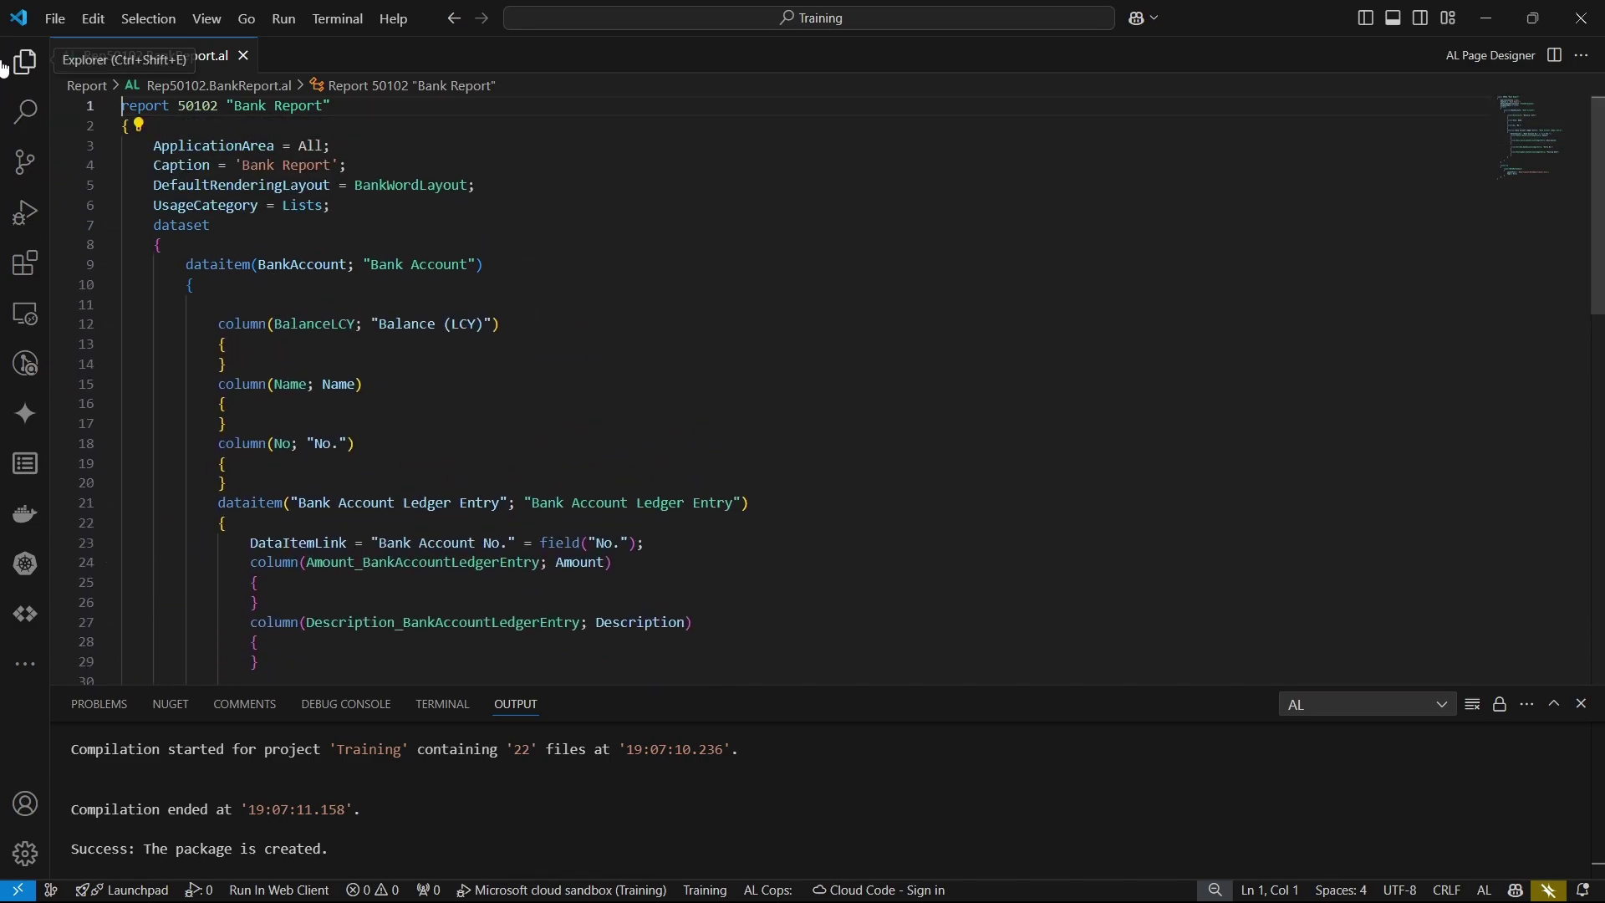
- Open ReportLayout/BankReportLayout.docx from the Explorer sidebar in Word
{"action": "left_click", "coordinate": [16, 63]}
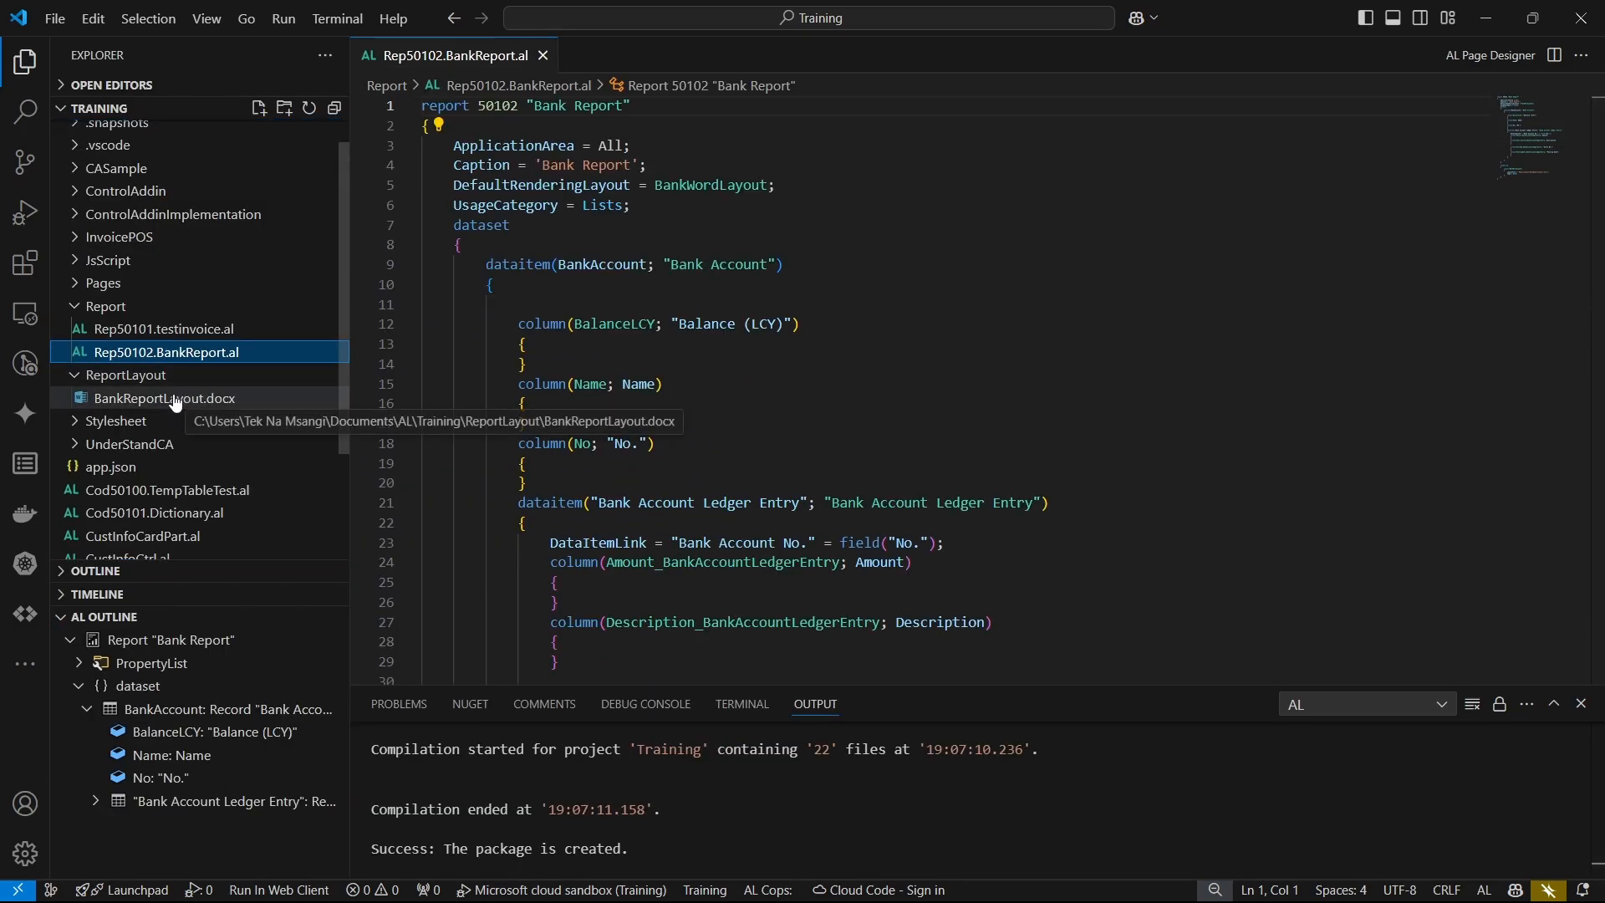
{"action": "right_click", "coordinate": [164, 398]}
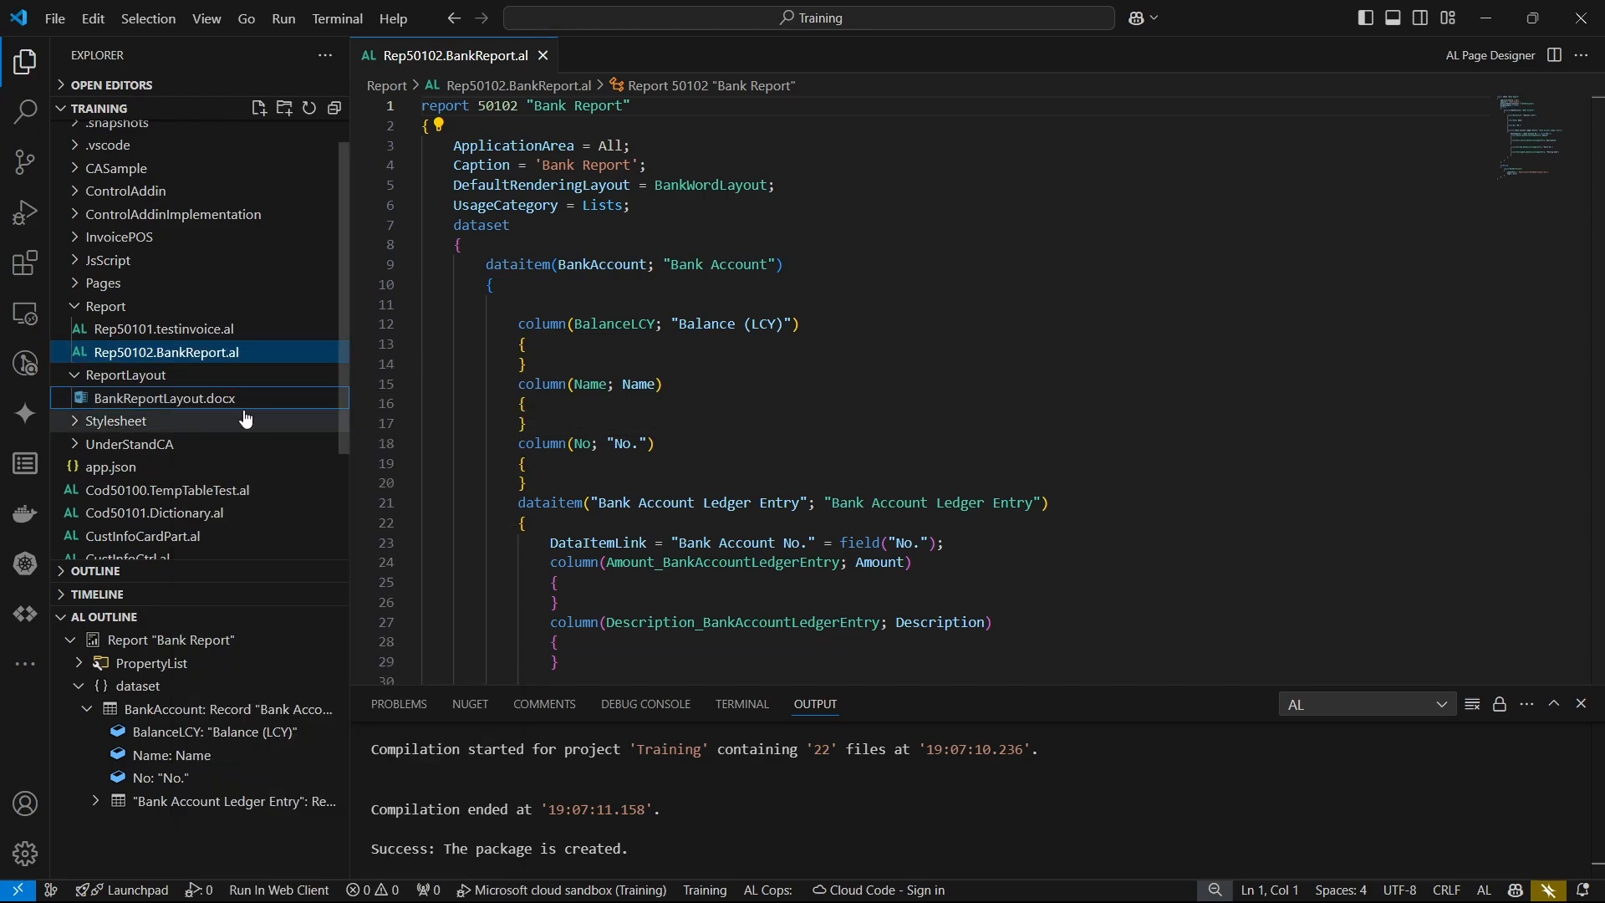
{"action": "double_click", "coordinate": [164, 398]}
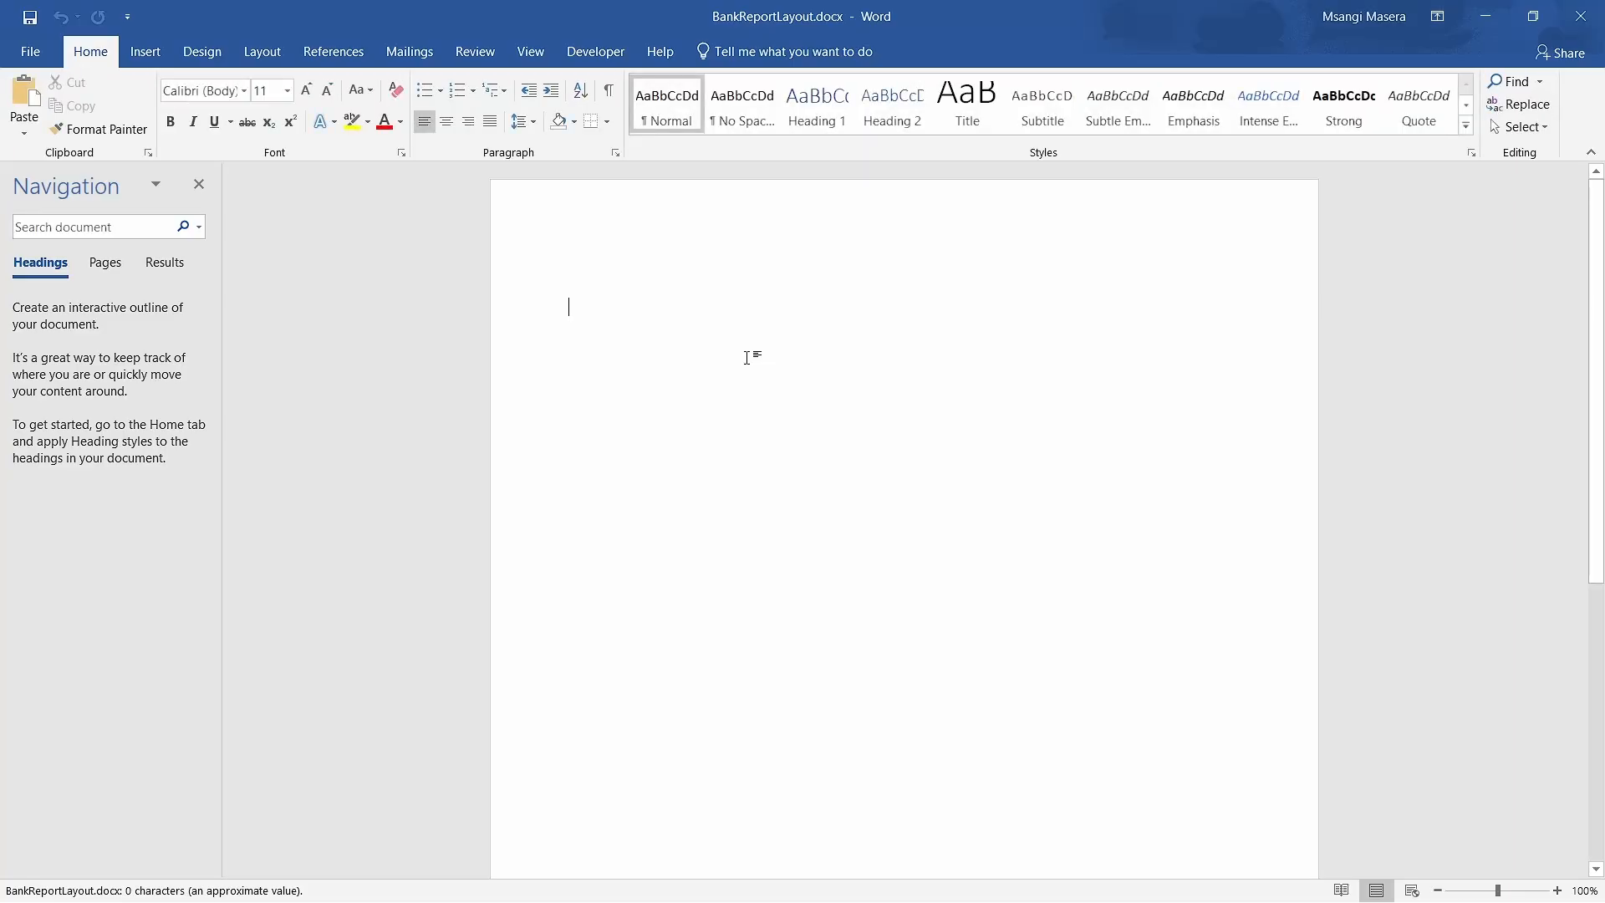
- Show BankReportLayout's Info page with file location, 0 words and custom XML data
{"action": "left_click", "coordinate": [596, 51]}
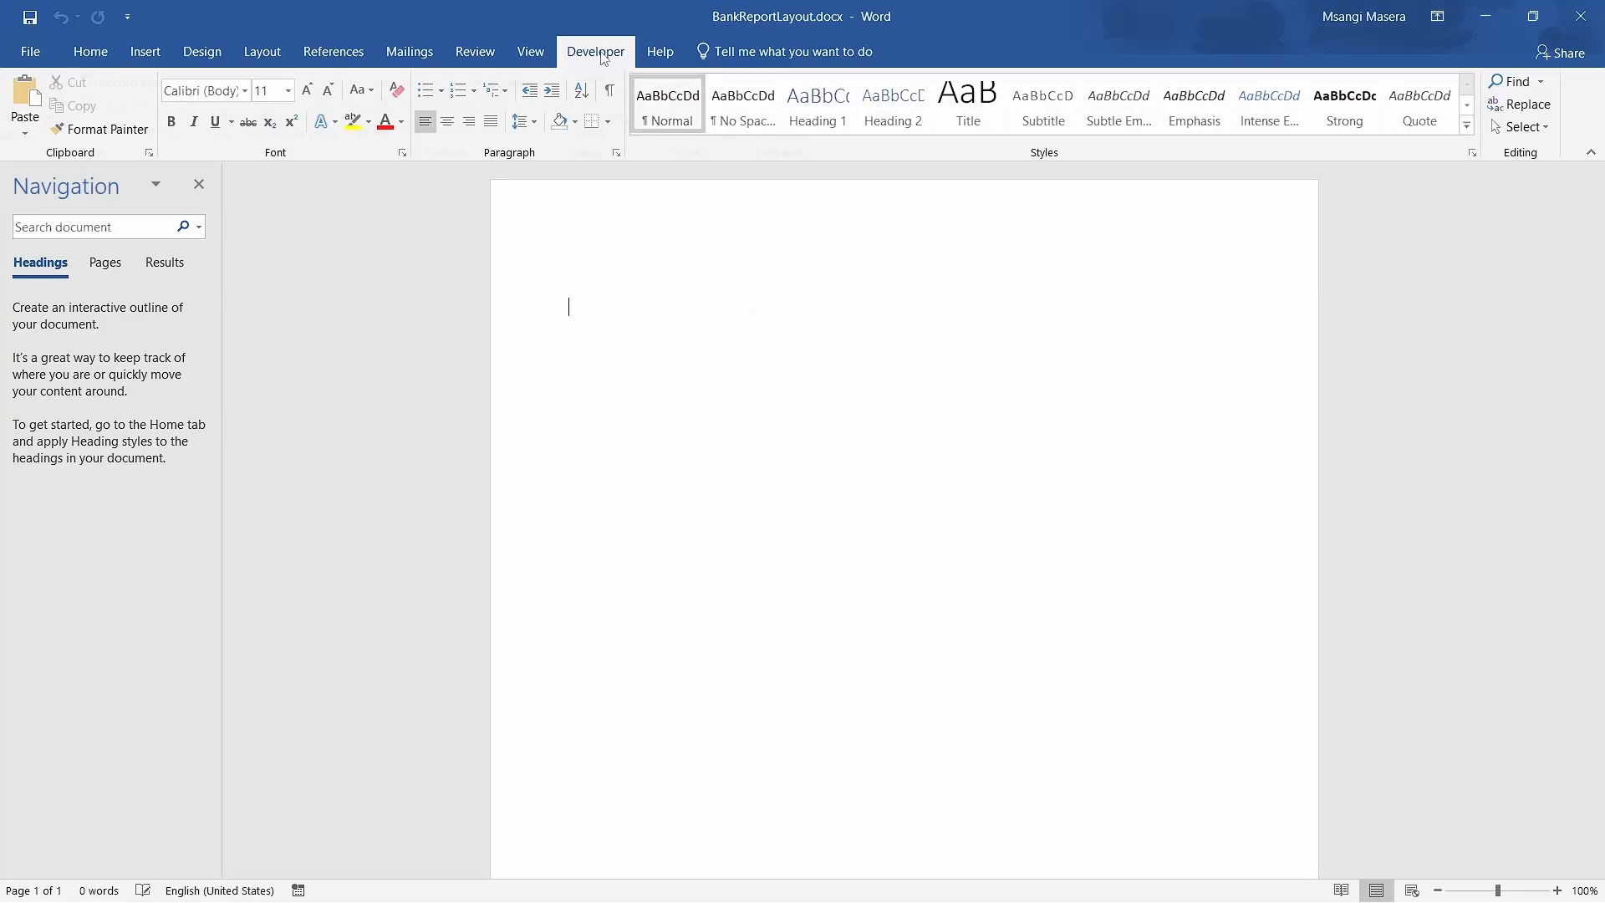
{"action": "left_click", "coordinate": [595, 51]}
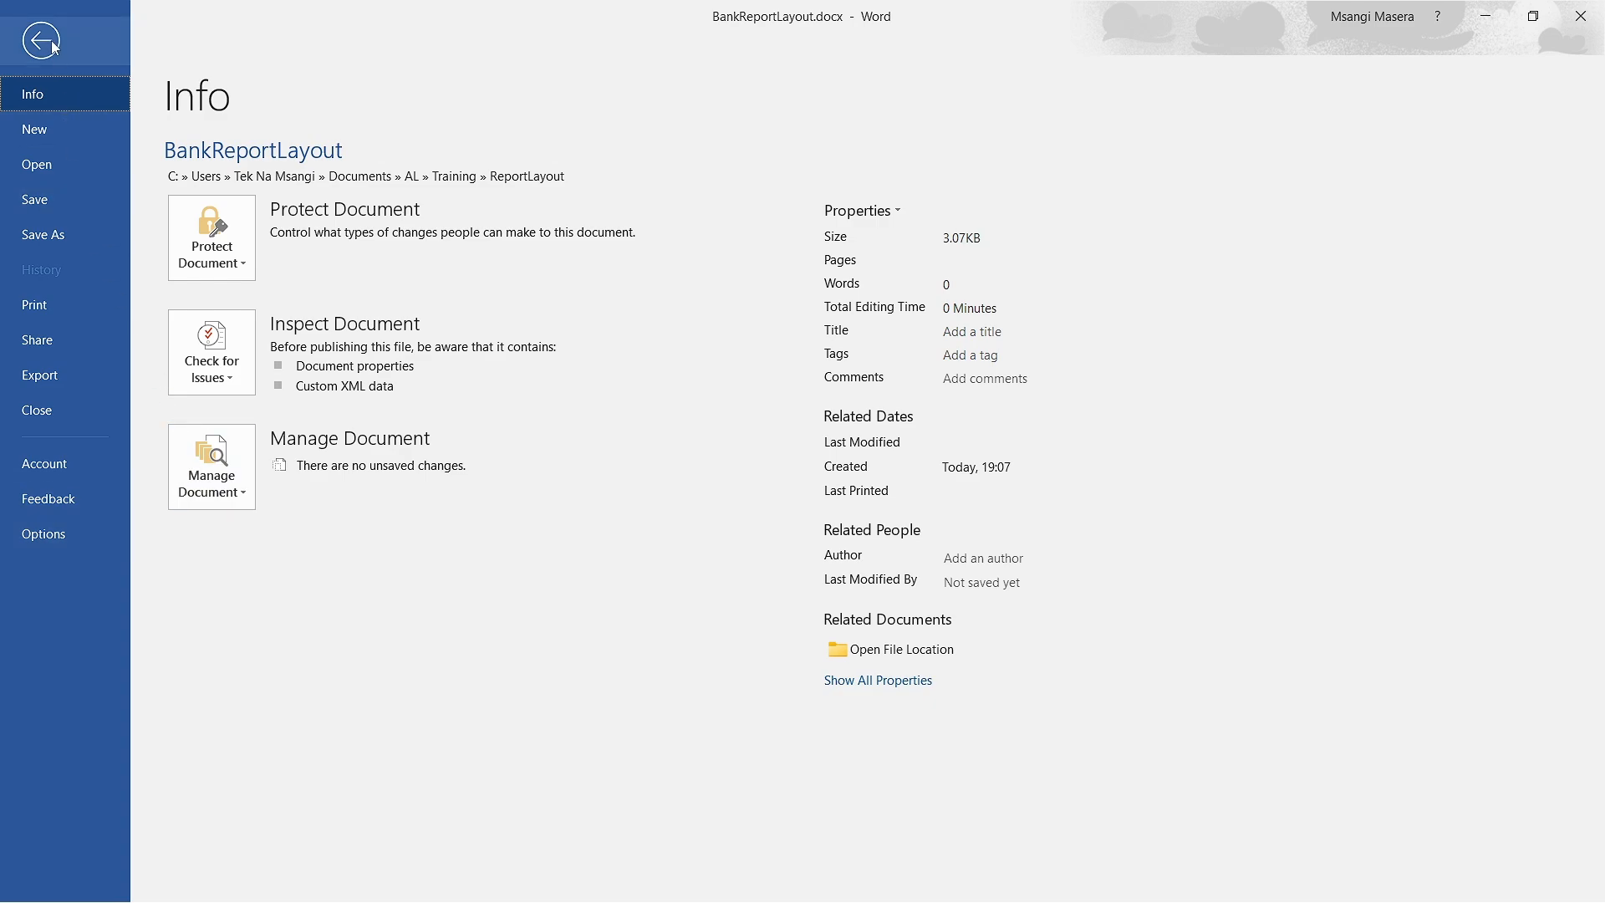
- Open Word Options and browse the Add-ins, General and Advanced settings
{"action": "left_click", "coordinate": [40, 40]}
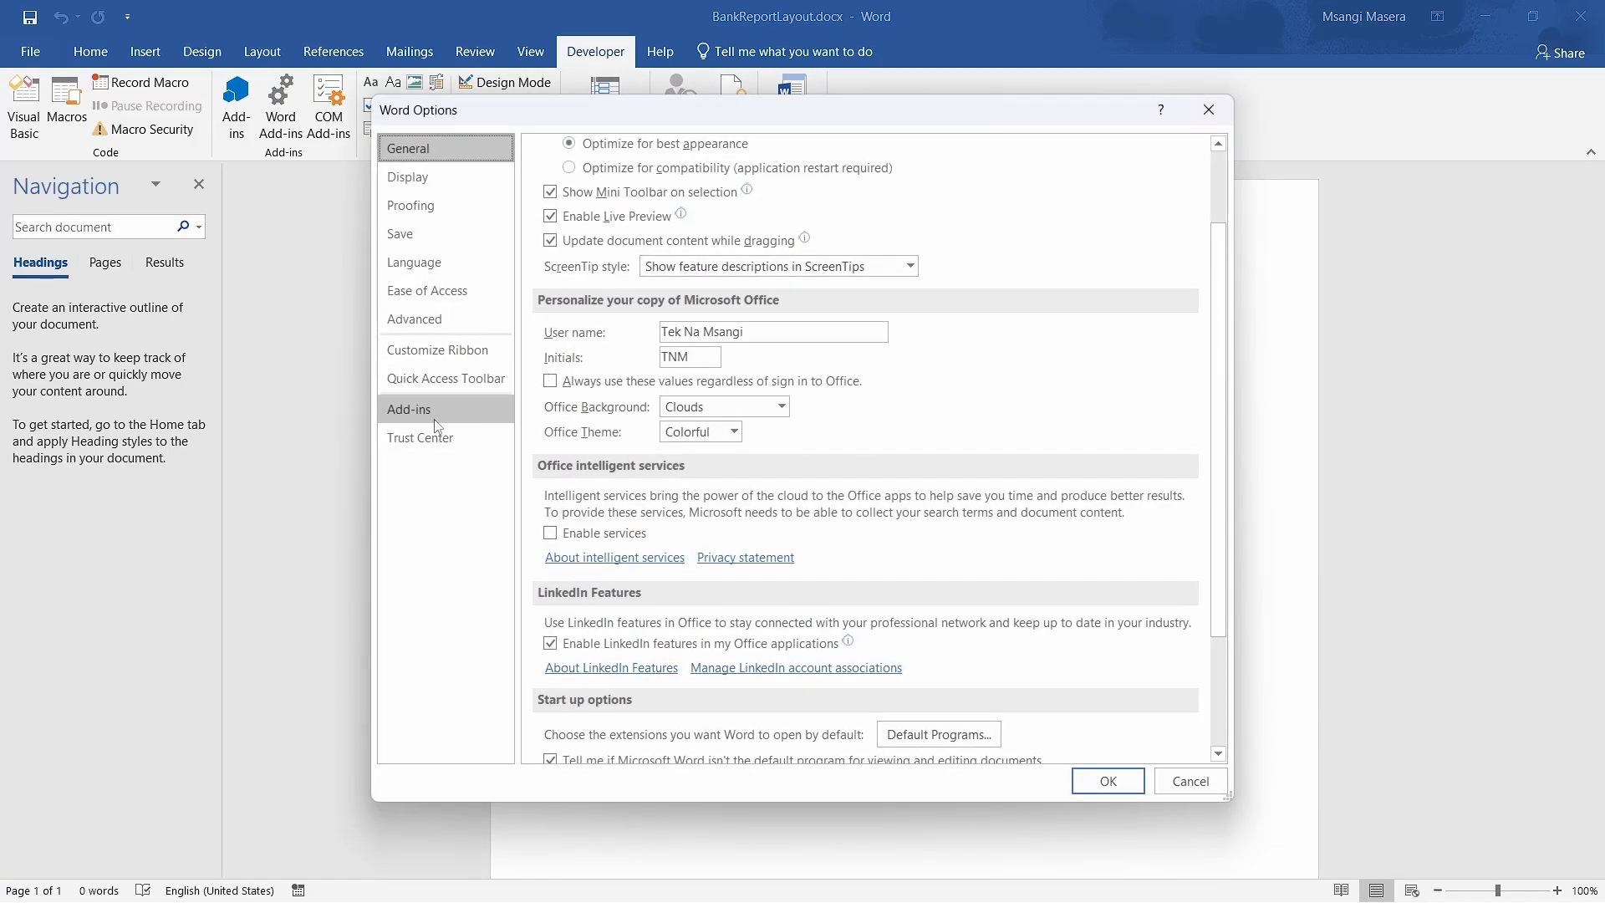
{"action": "mouse_move", "coordinate": [423, 177]}
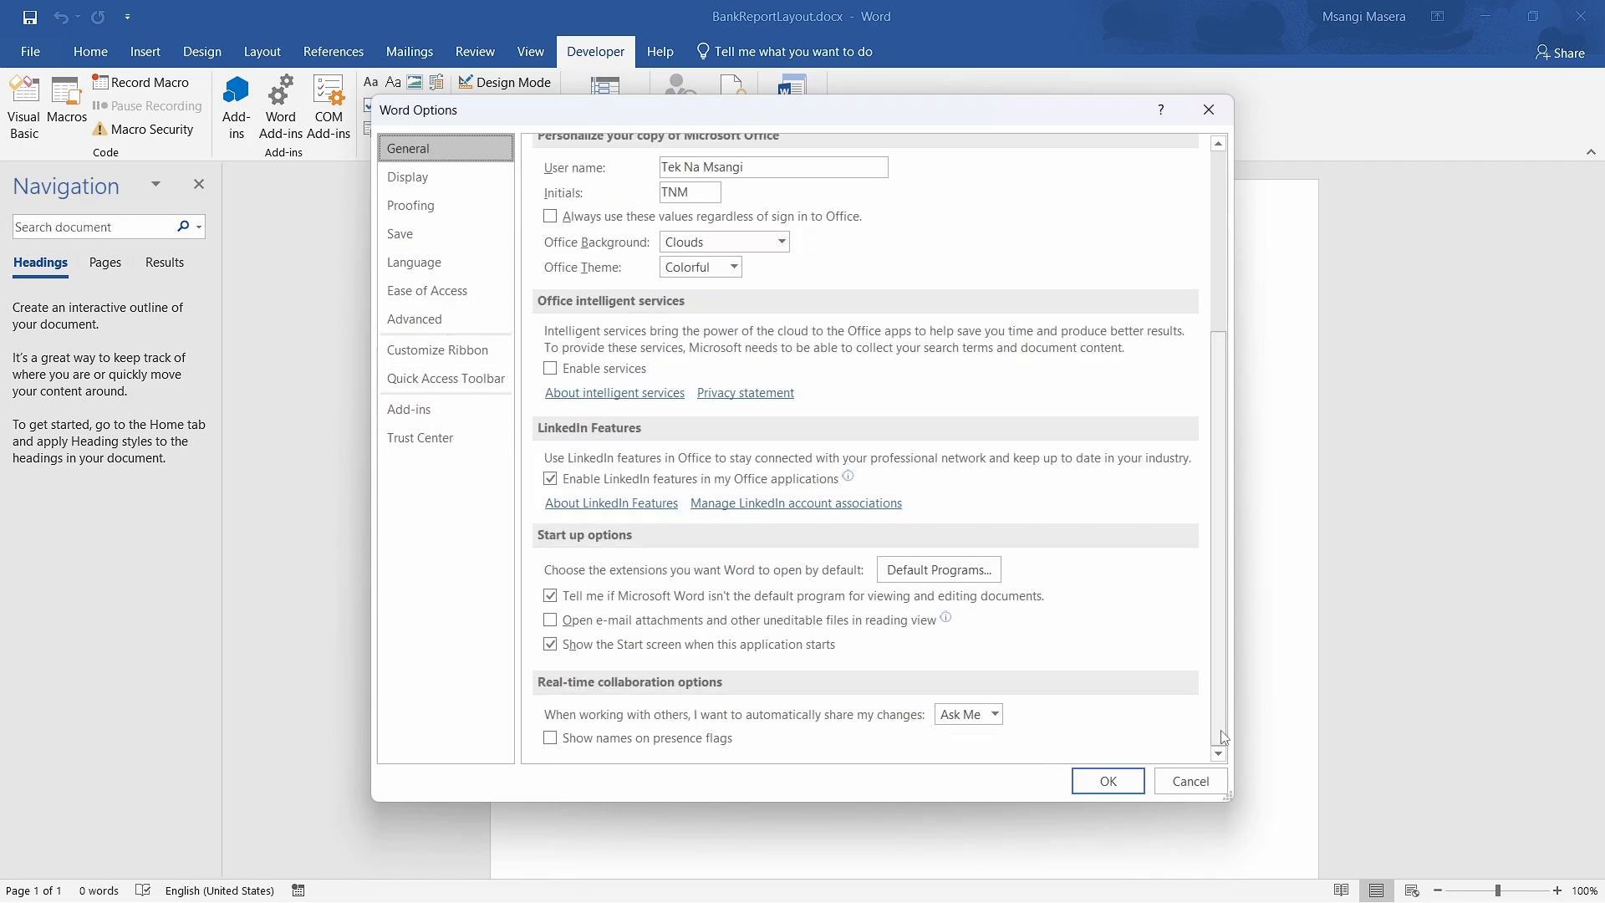
{"action": "left_click", "coordinate": [408, 409]}
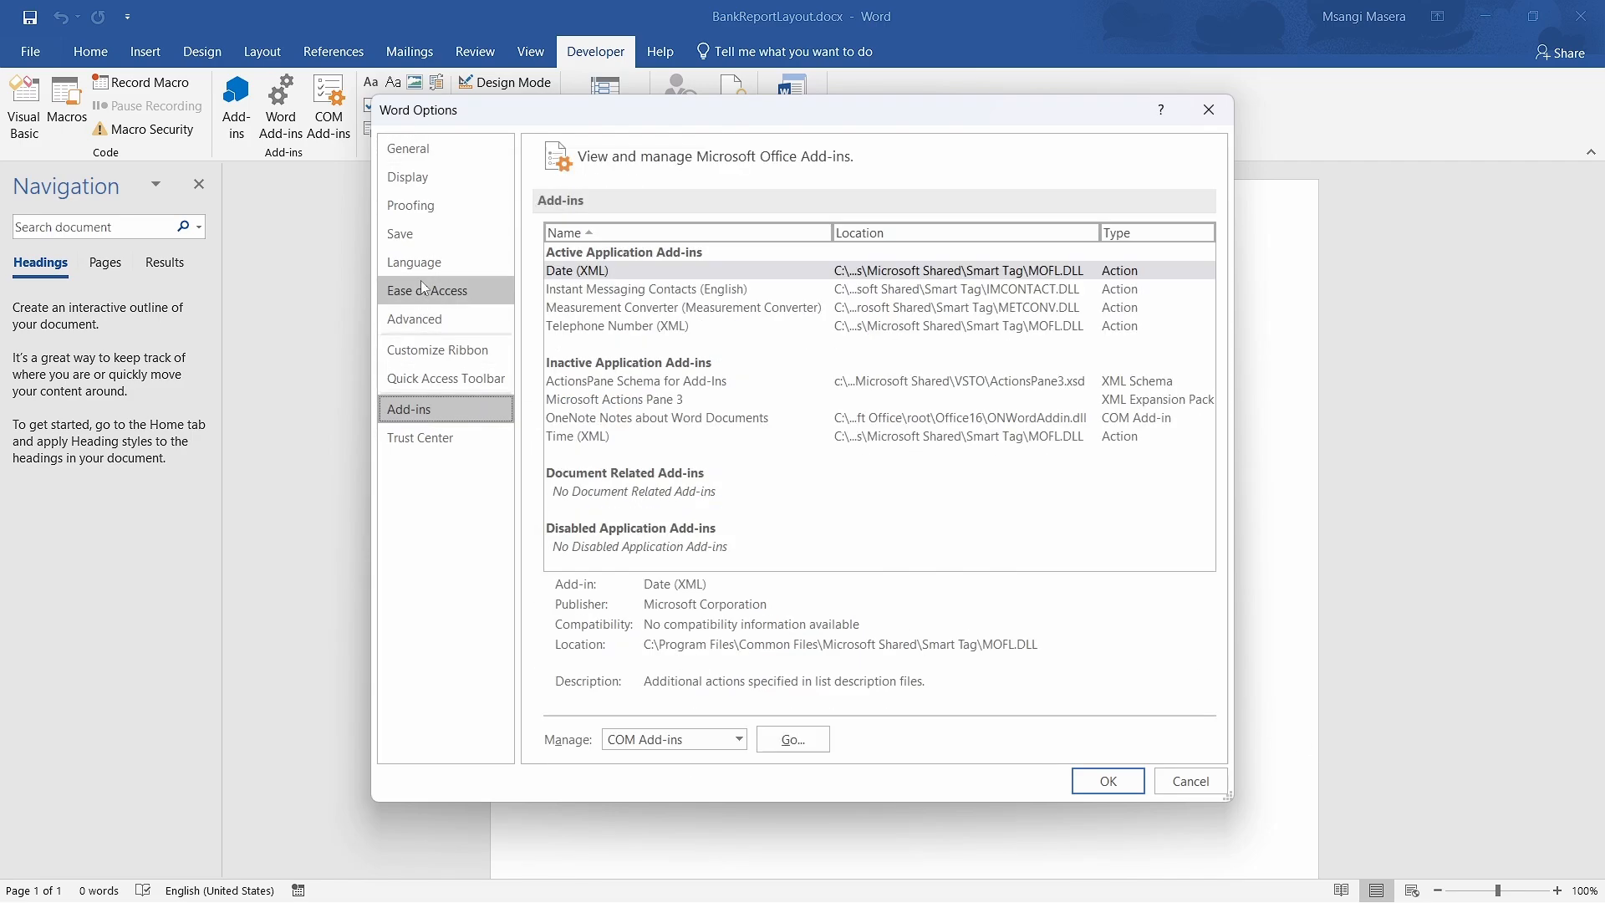
{"action": "left_click", "coordinate": [408, 148]}
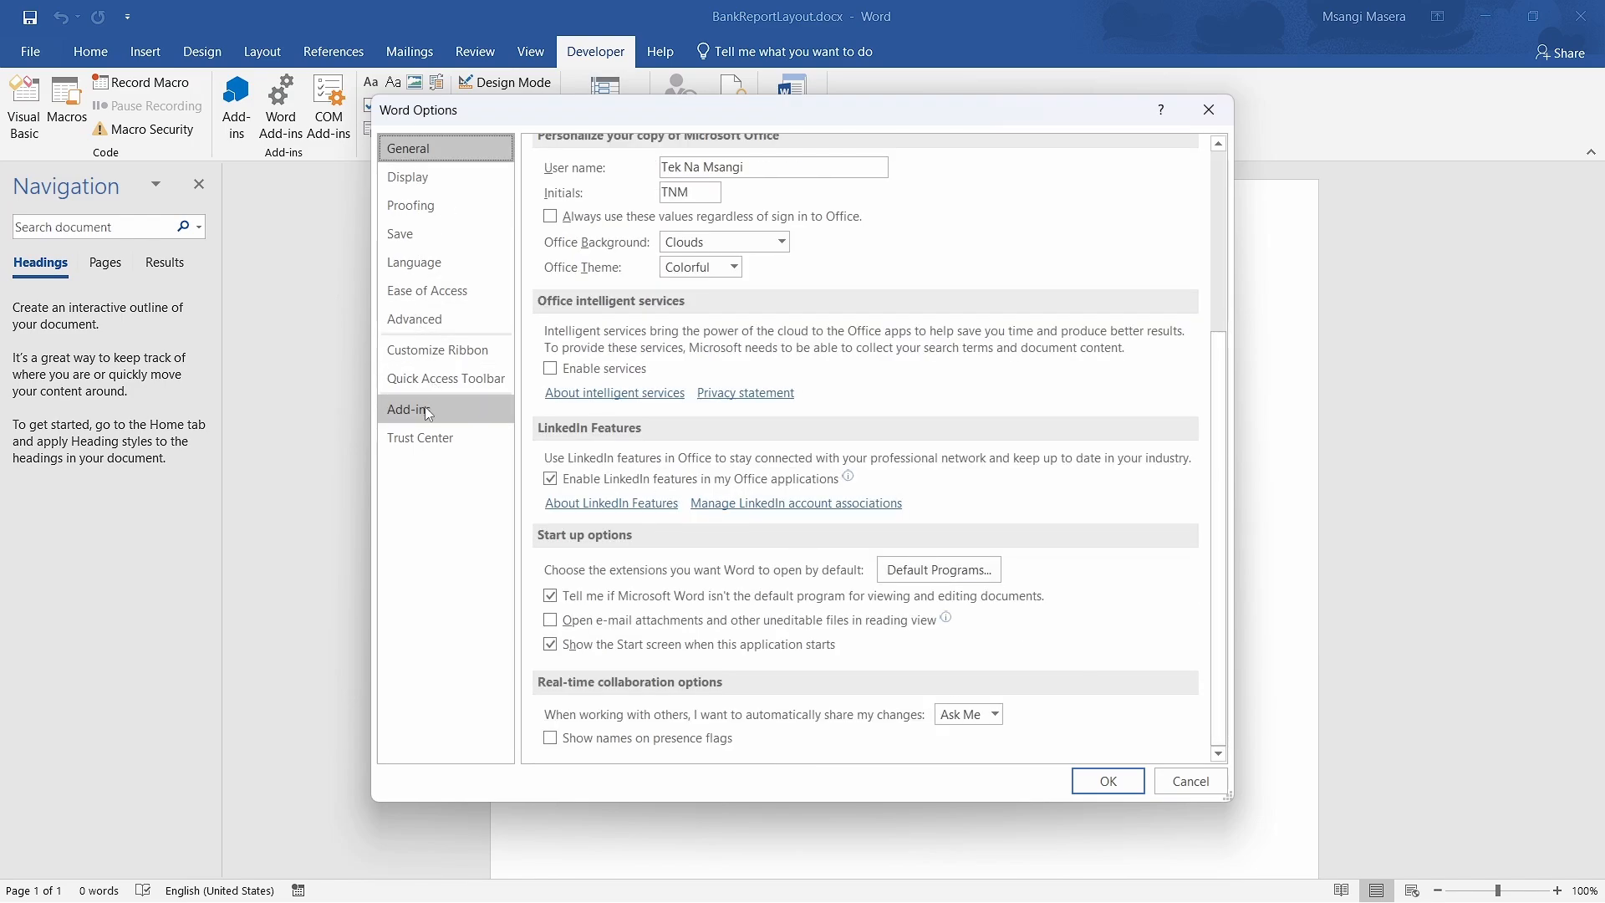
{"action": "left_click", "coordinate": [424, 318]}
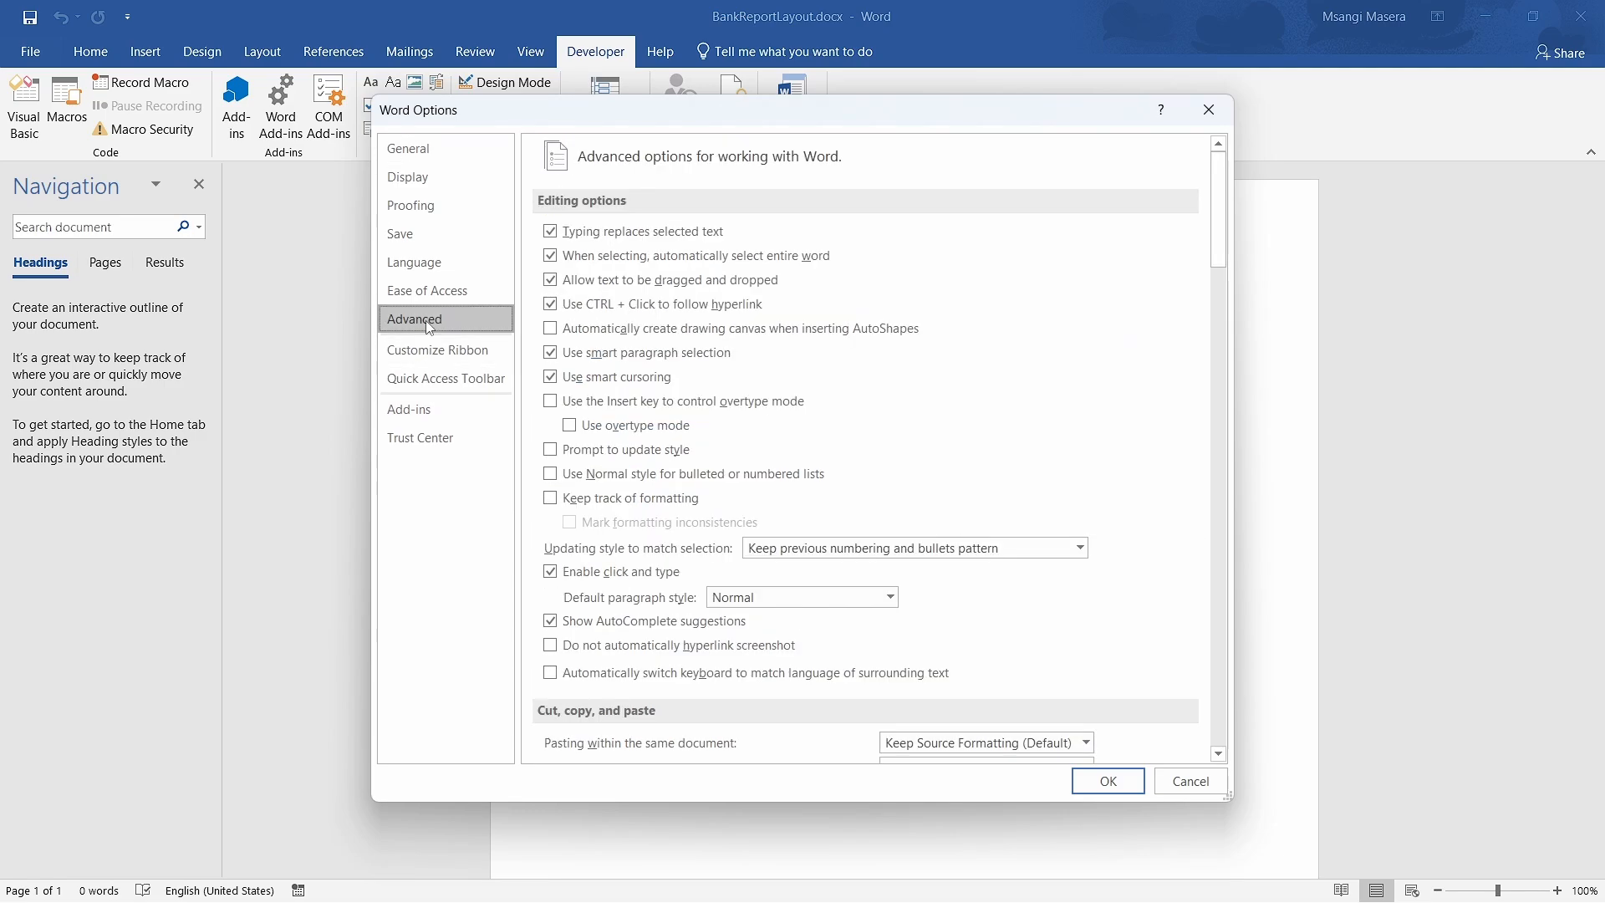
{"action": "scroll", "scroll_direction": "down", "scroll_amount": 3}
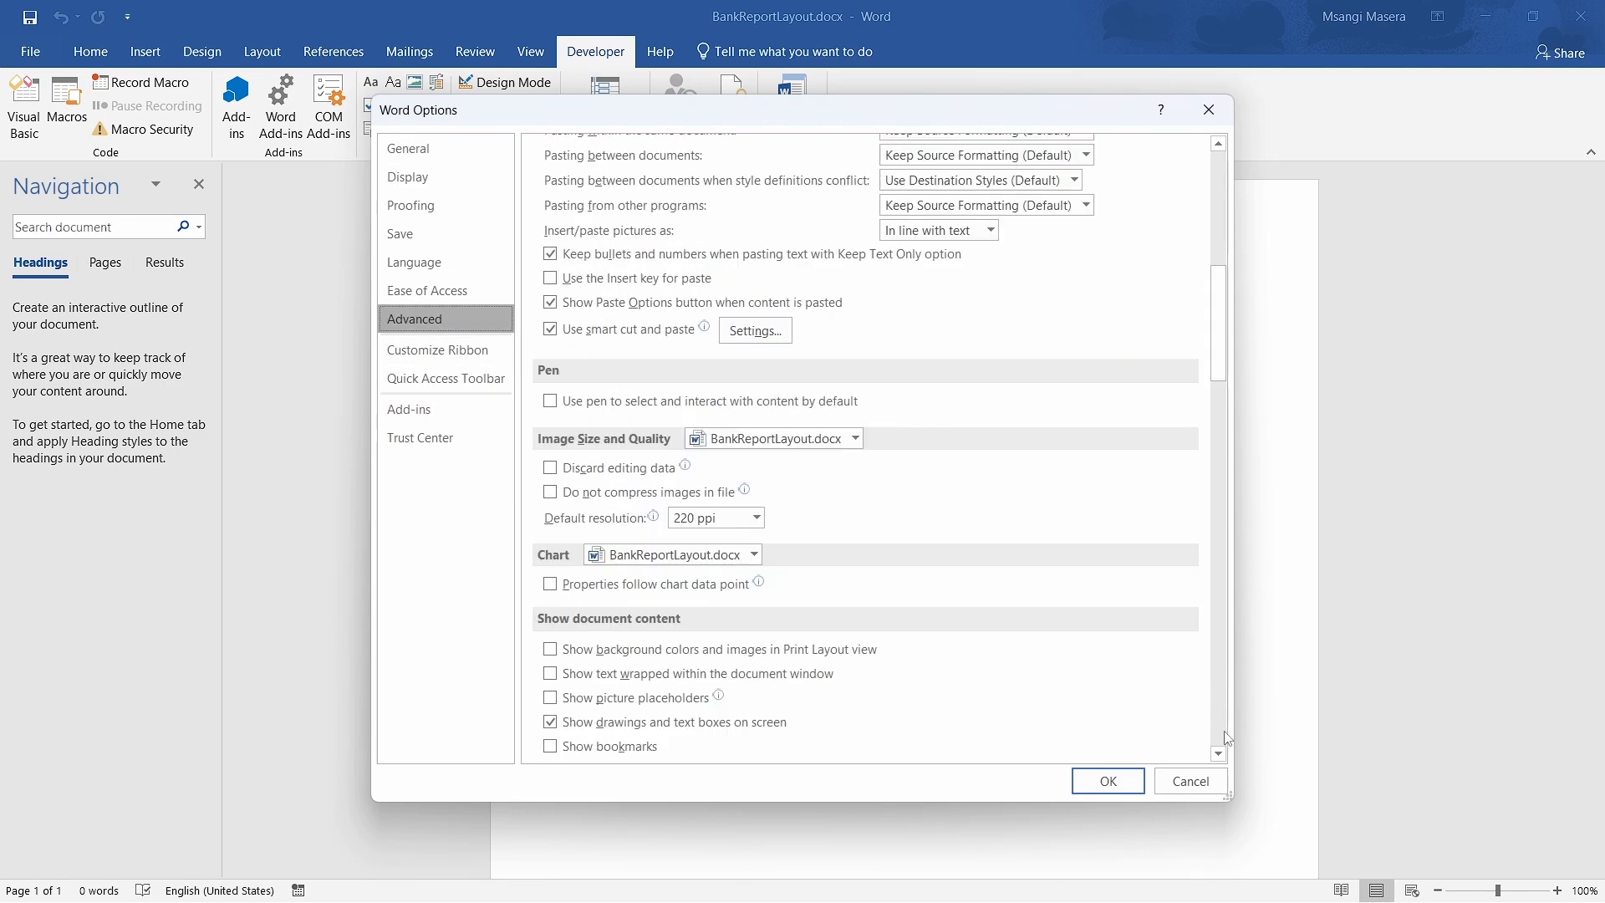
{"action": "scroll", "scroll_direction": "down", "scroll_amount": 3}
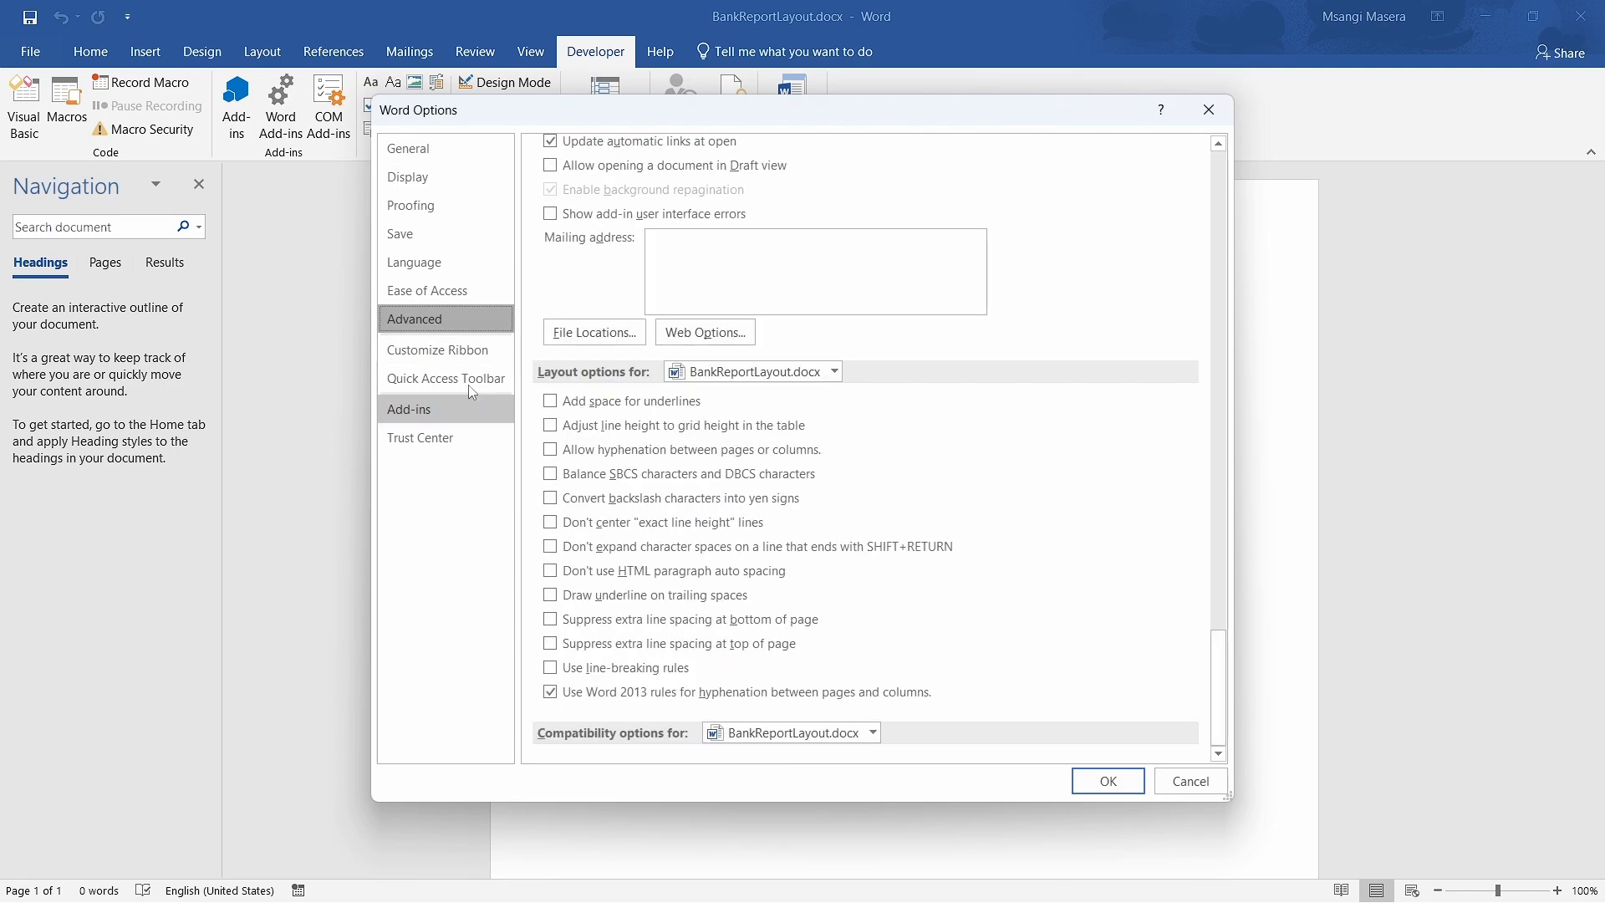
- Browse the language, display, proofing and save pages, then enable Developer in Customize Ribbon
{"action": "left_click", "coordinate": [414, 262]}
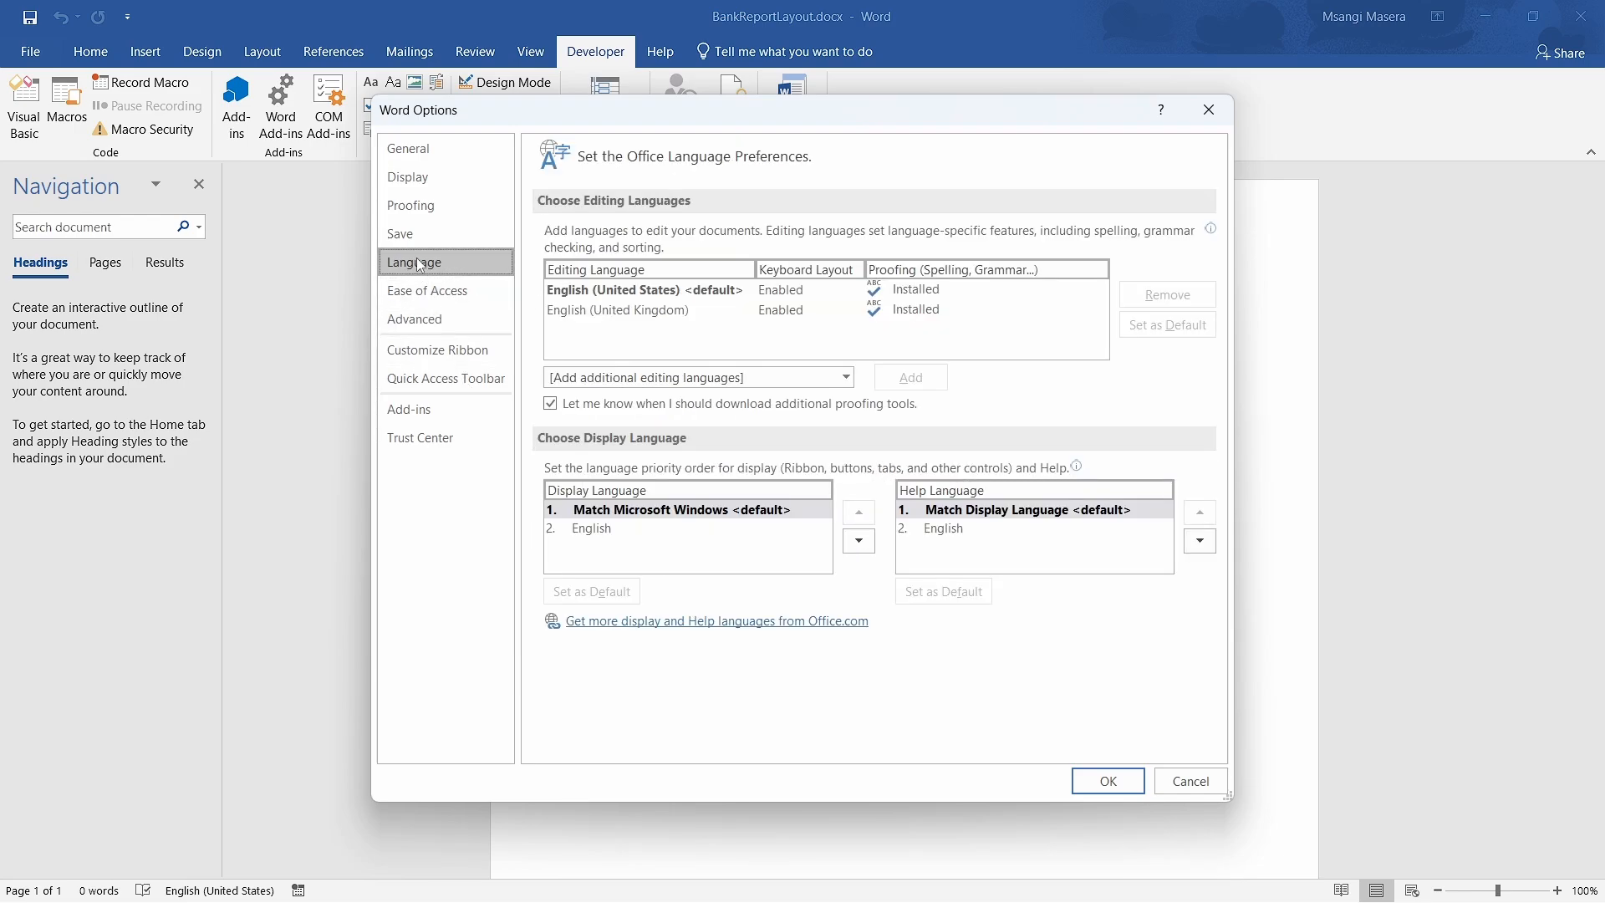
{"action": "left_click", "coordinate": [408, 176]}
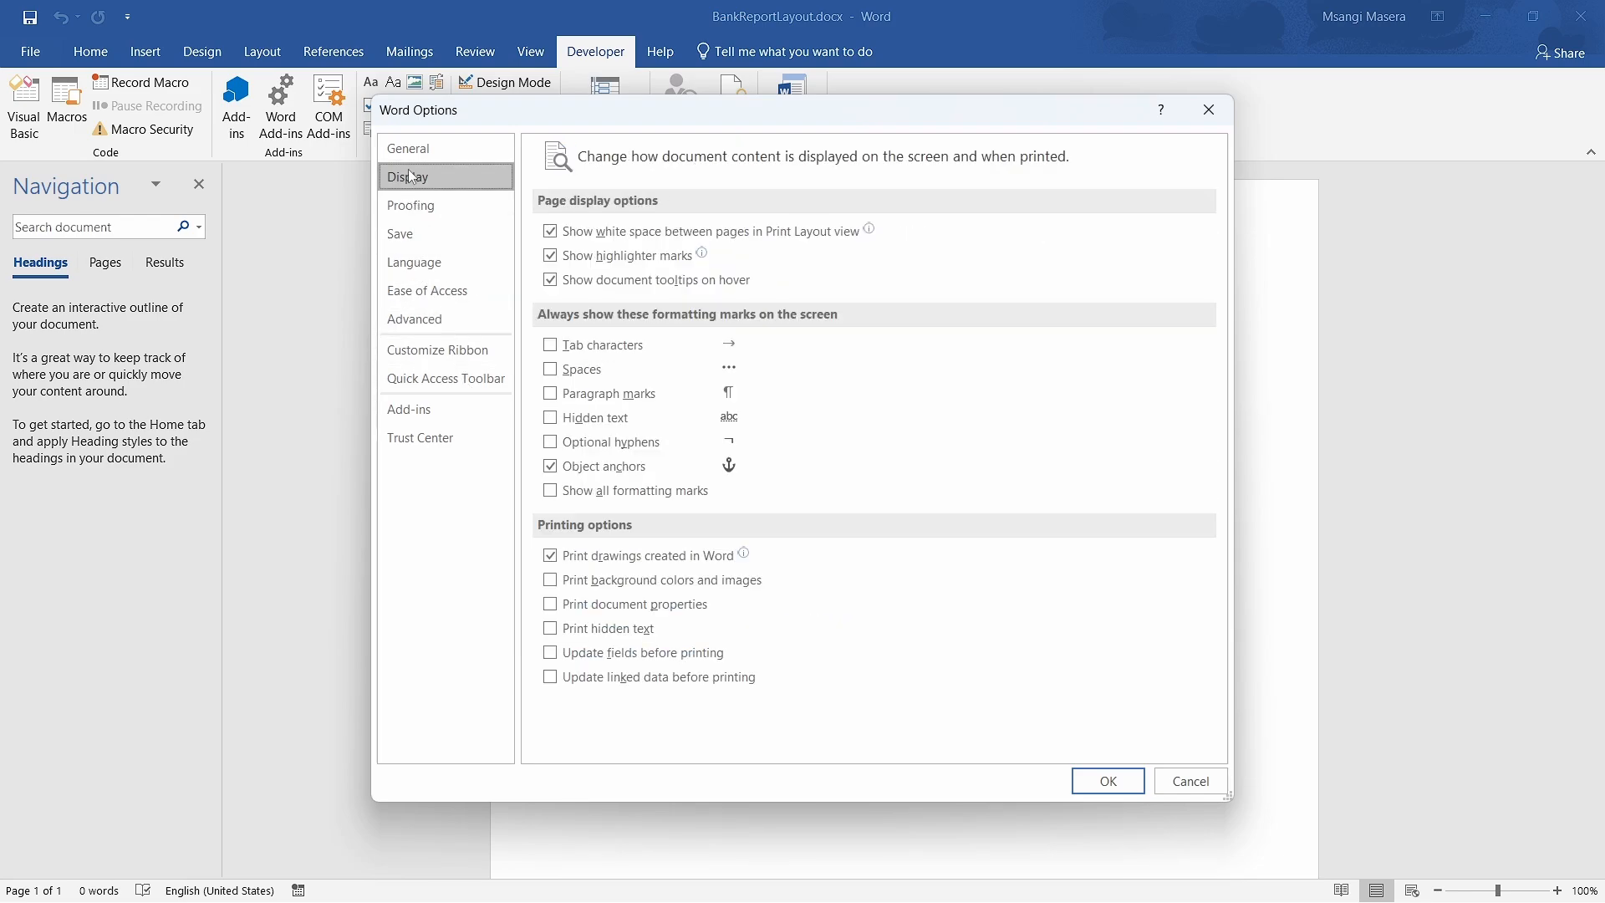
{"action": "left_click", "coordinate": [411, 205]}
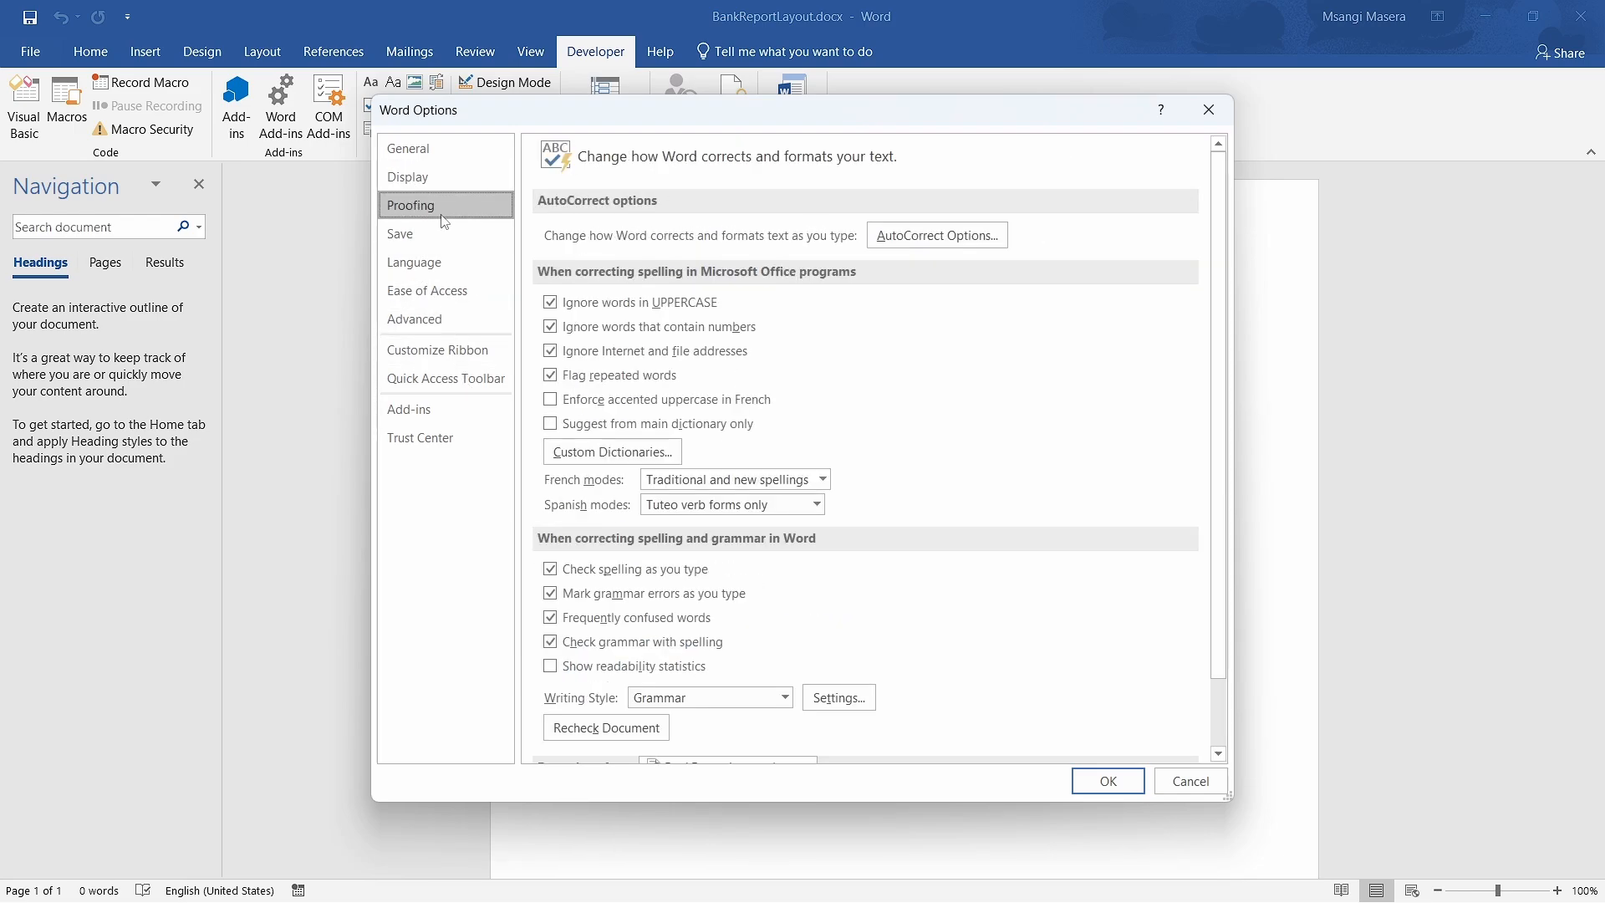
{"action": "left_click", "coordinate": [423, 234]}
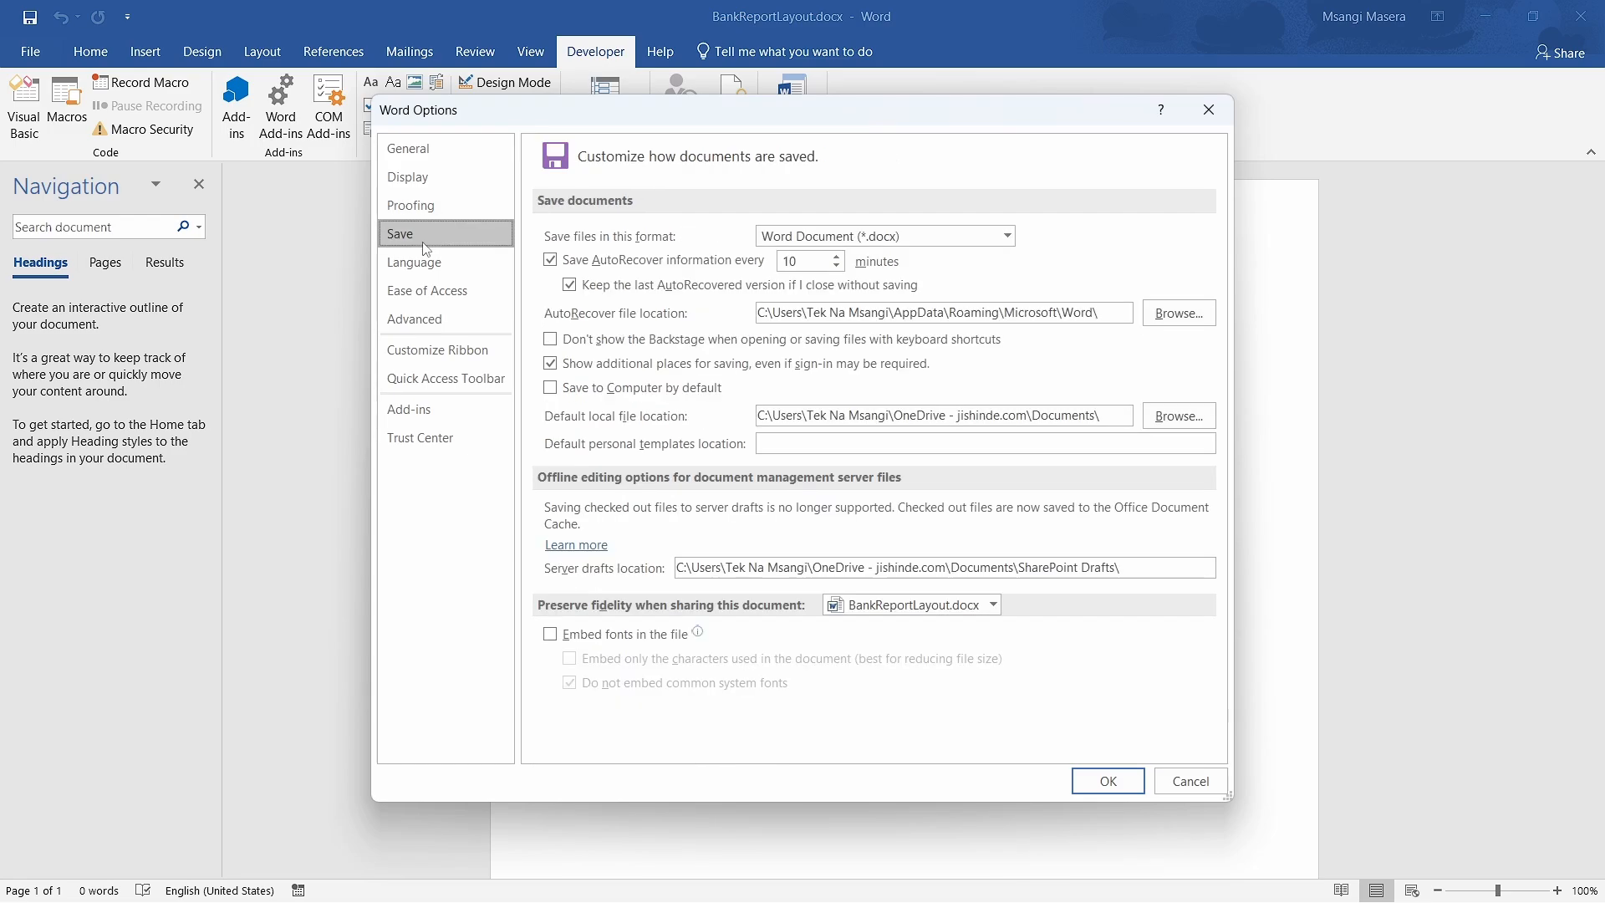
{"action": "left_click", "coordinate": [414, 261]}
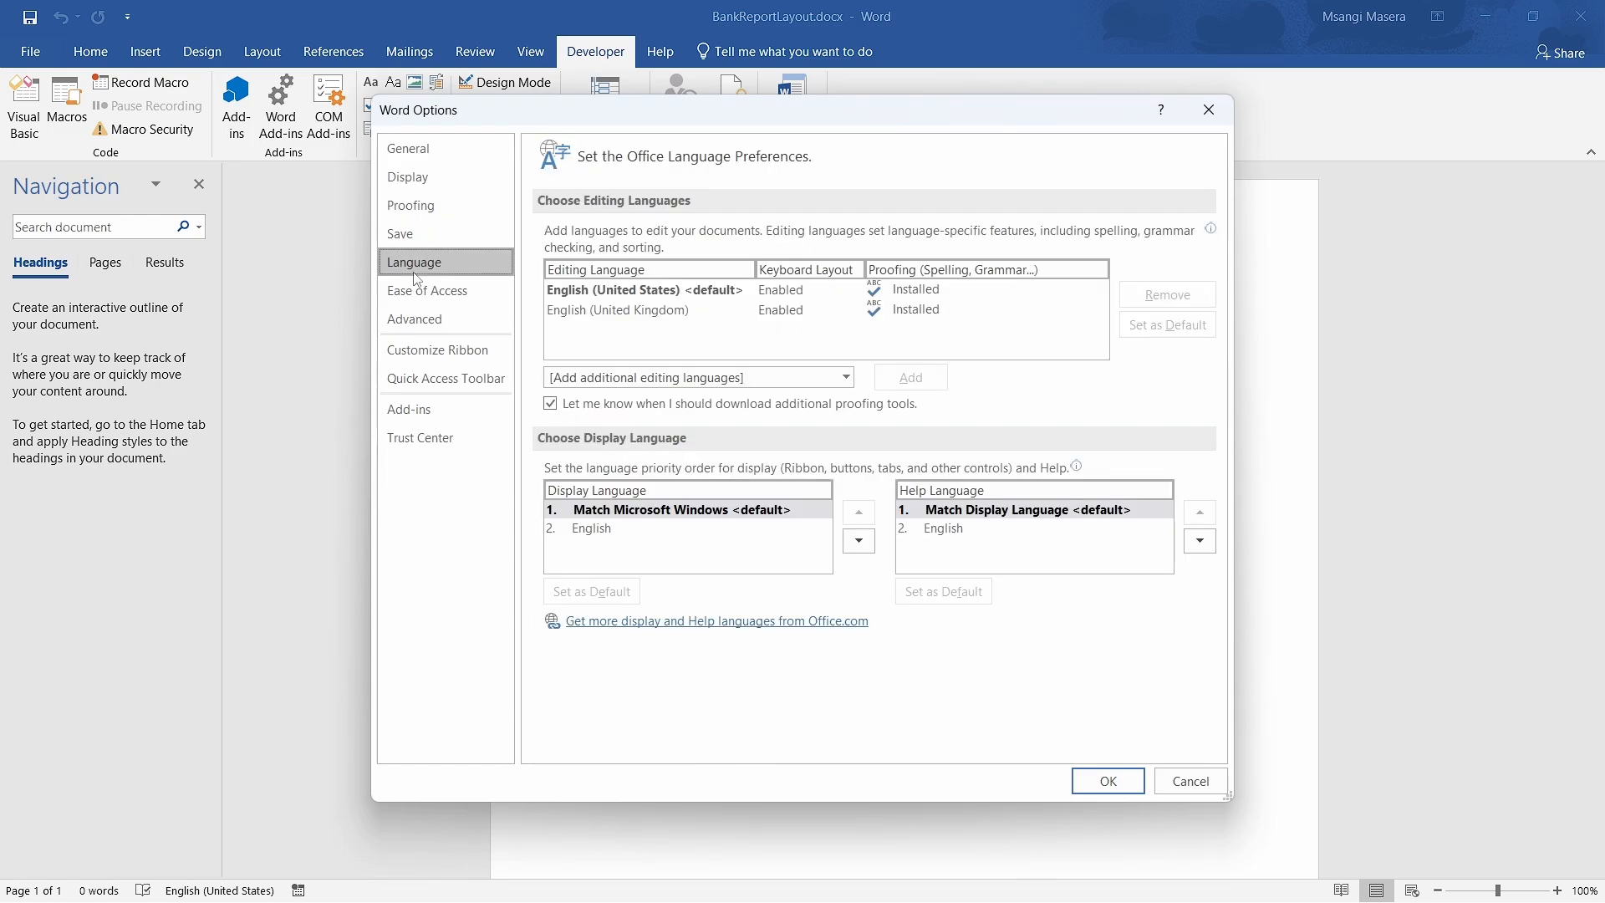
{"action": "left_click", "coordinate": [415, 319]}
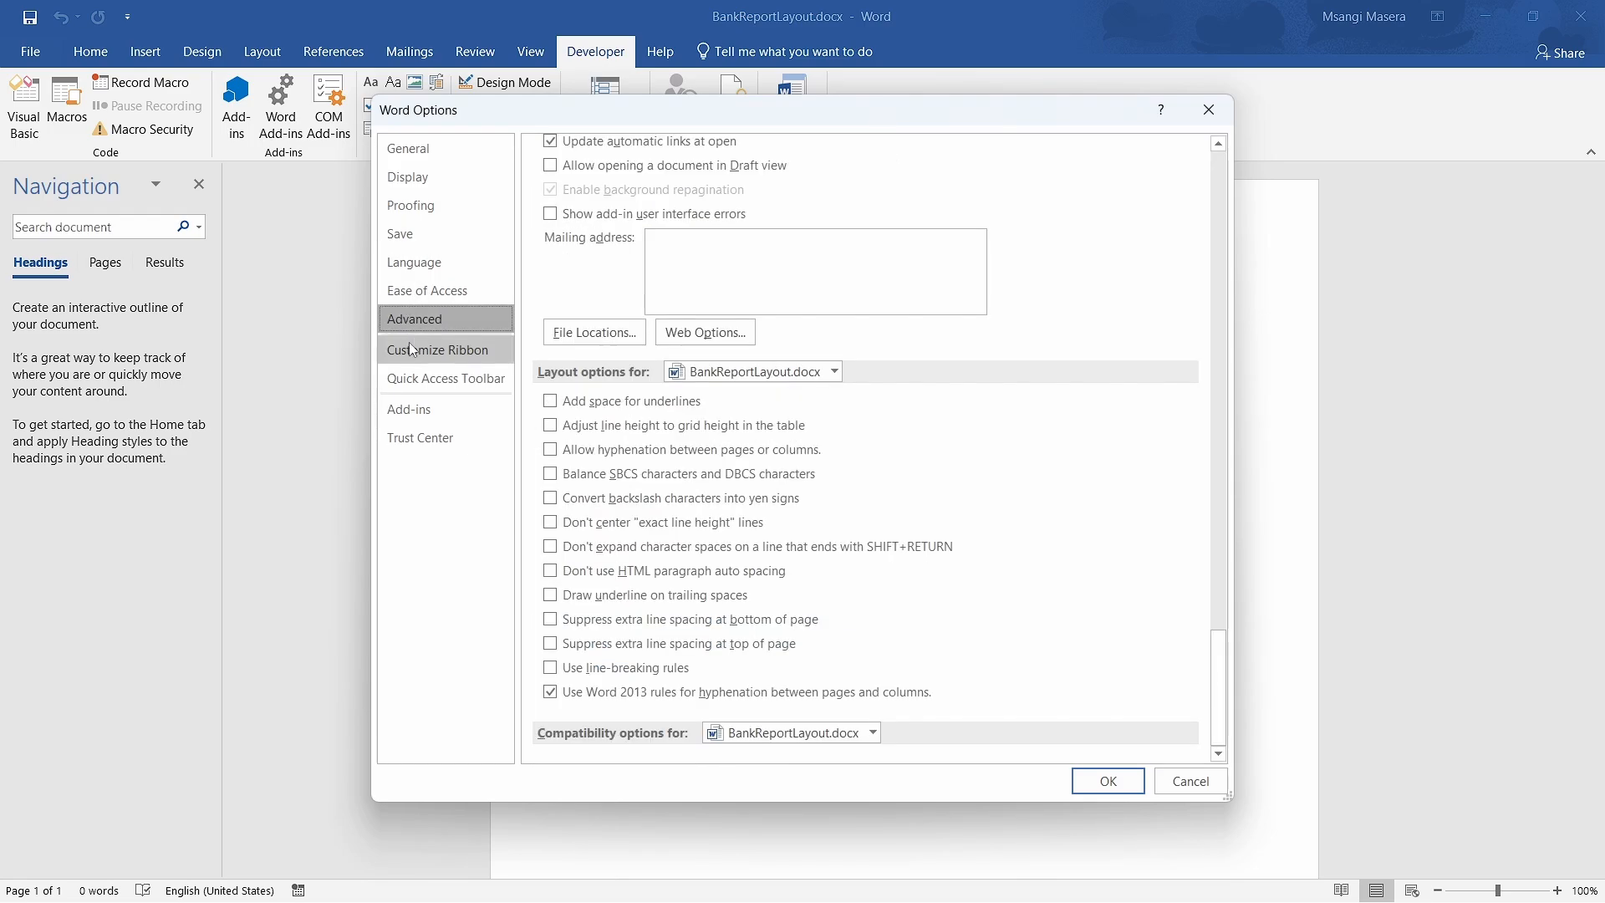
{"action": "left_click", "coordinate": [436, 349]}
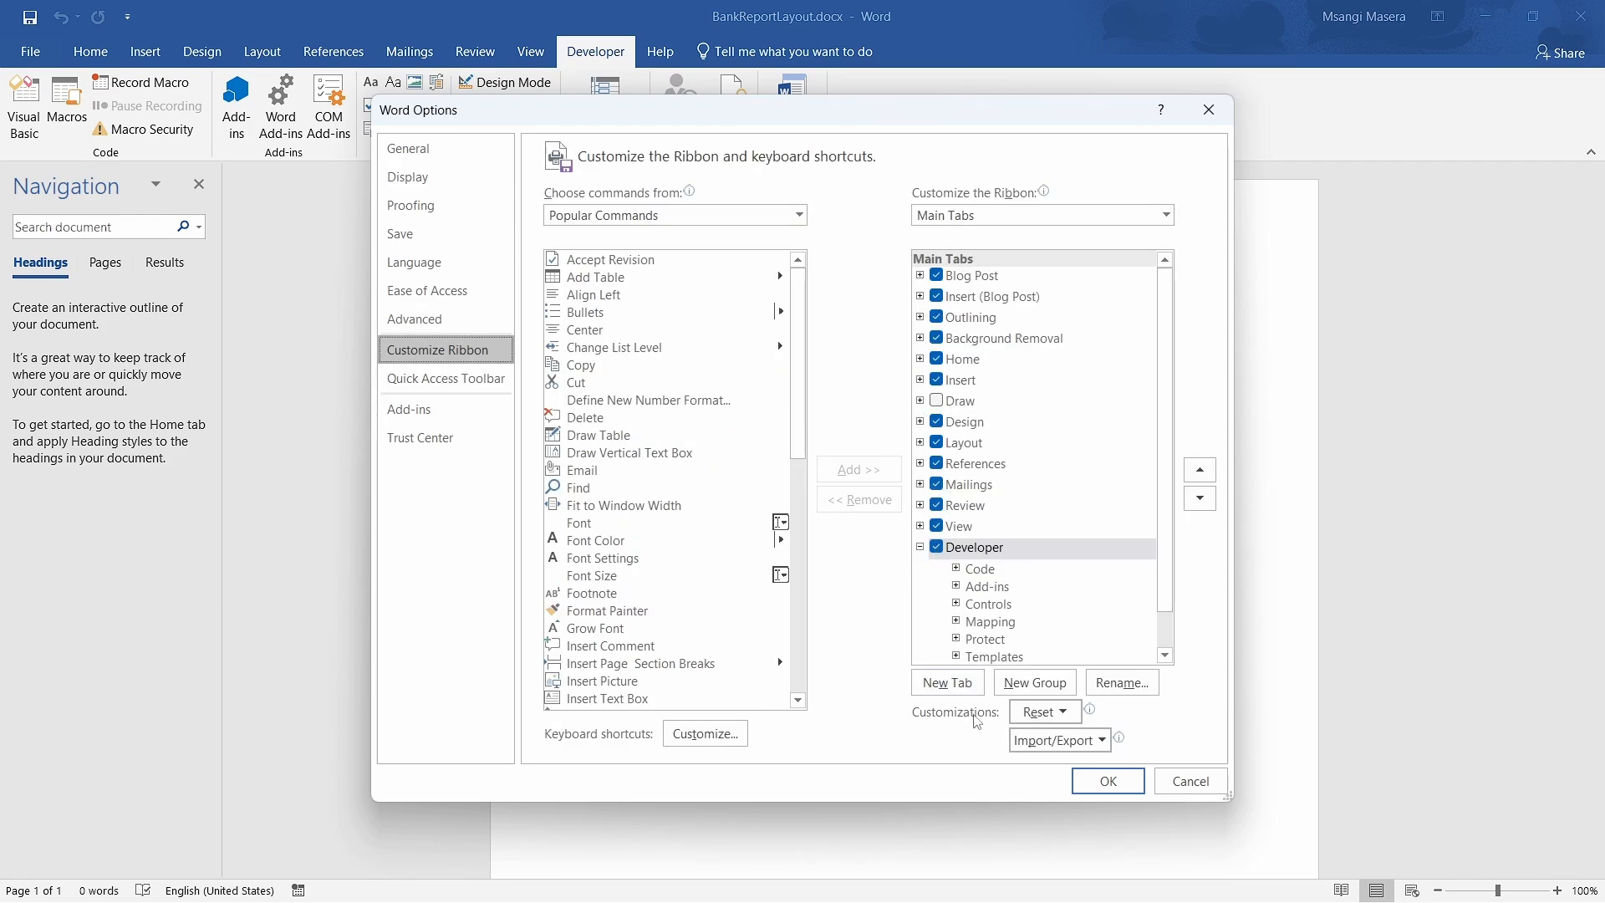
{"action": "mouse_move", "coordinate": [1183, 428]}
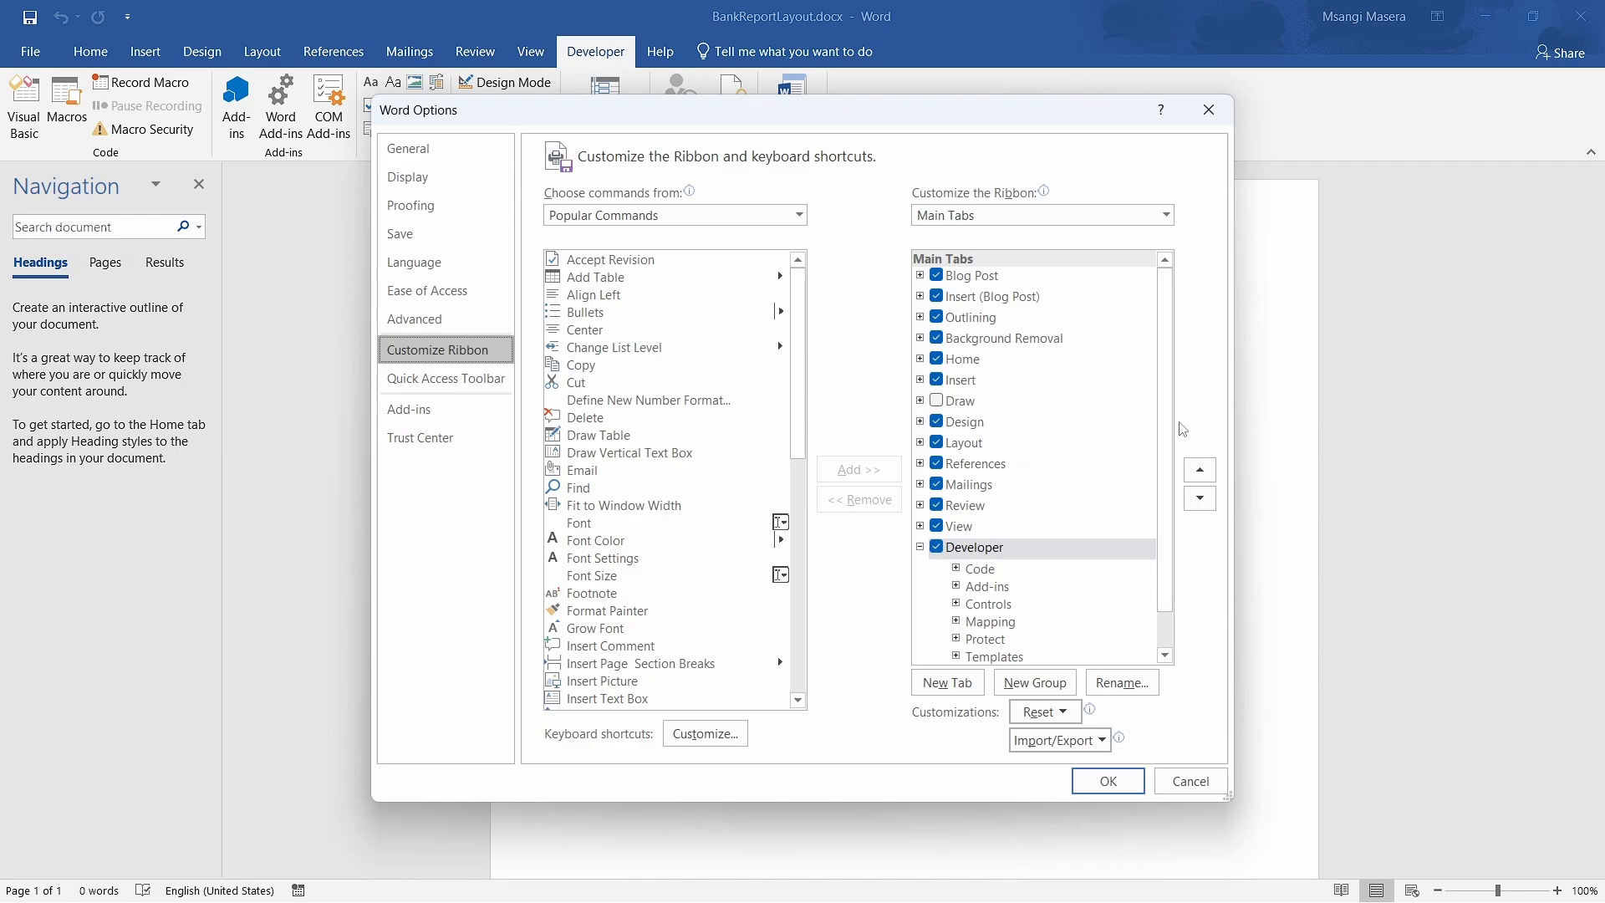
{"action": "mouse_move", "coordinate": [1099, 241]}
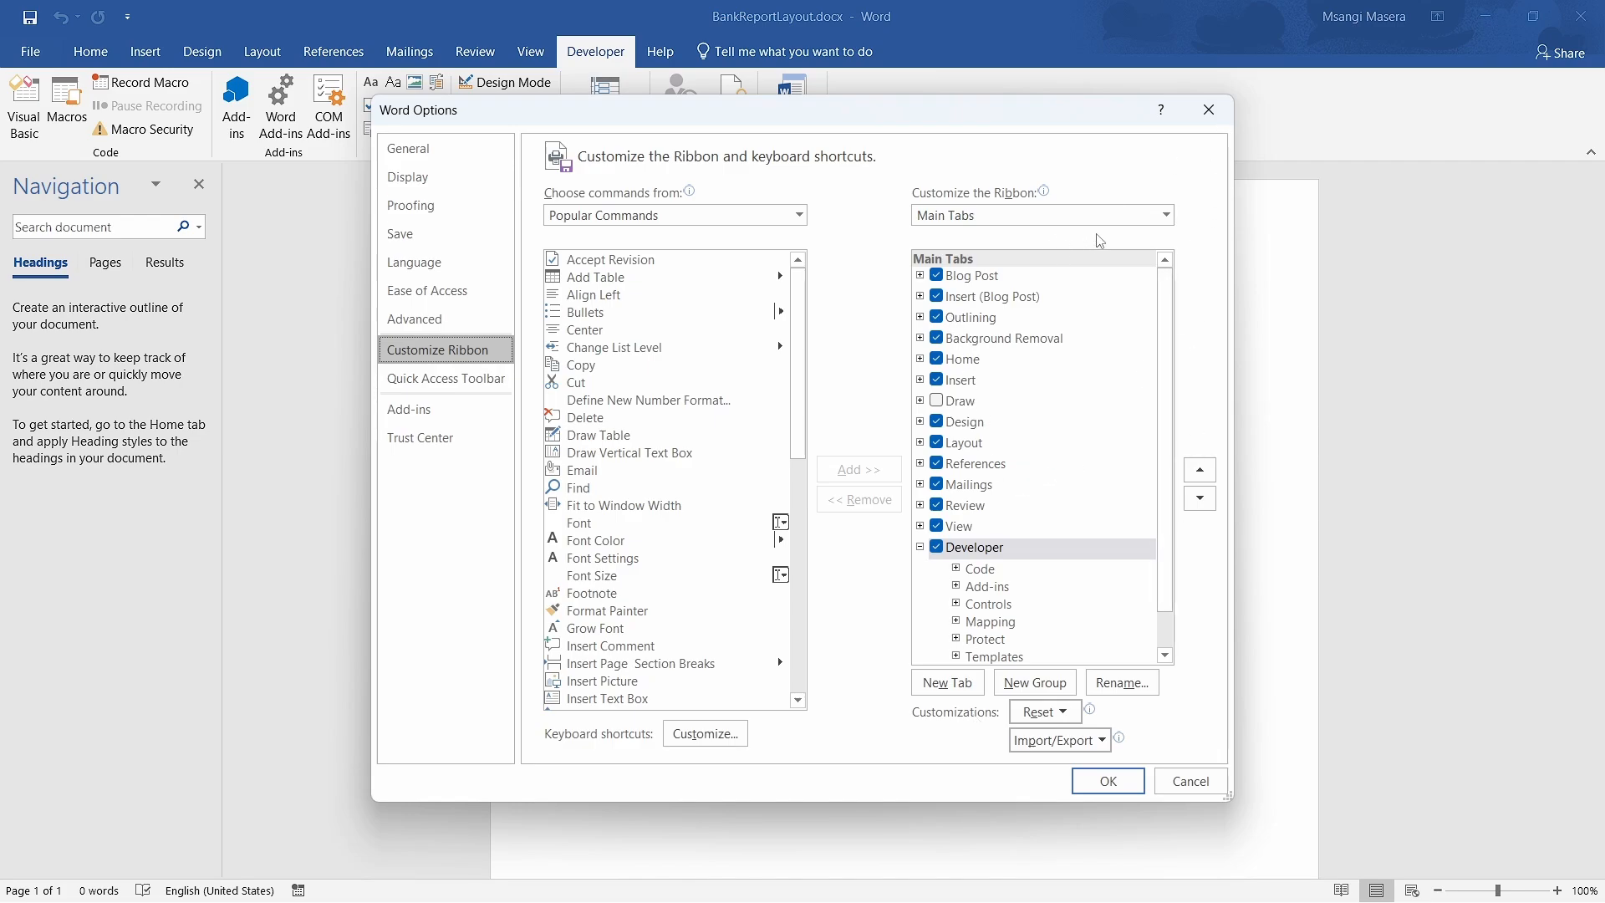
{"action": "mouse_move", "coordinate": [1209, 124]}
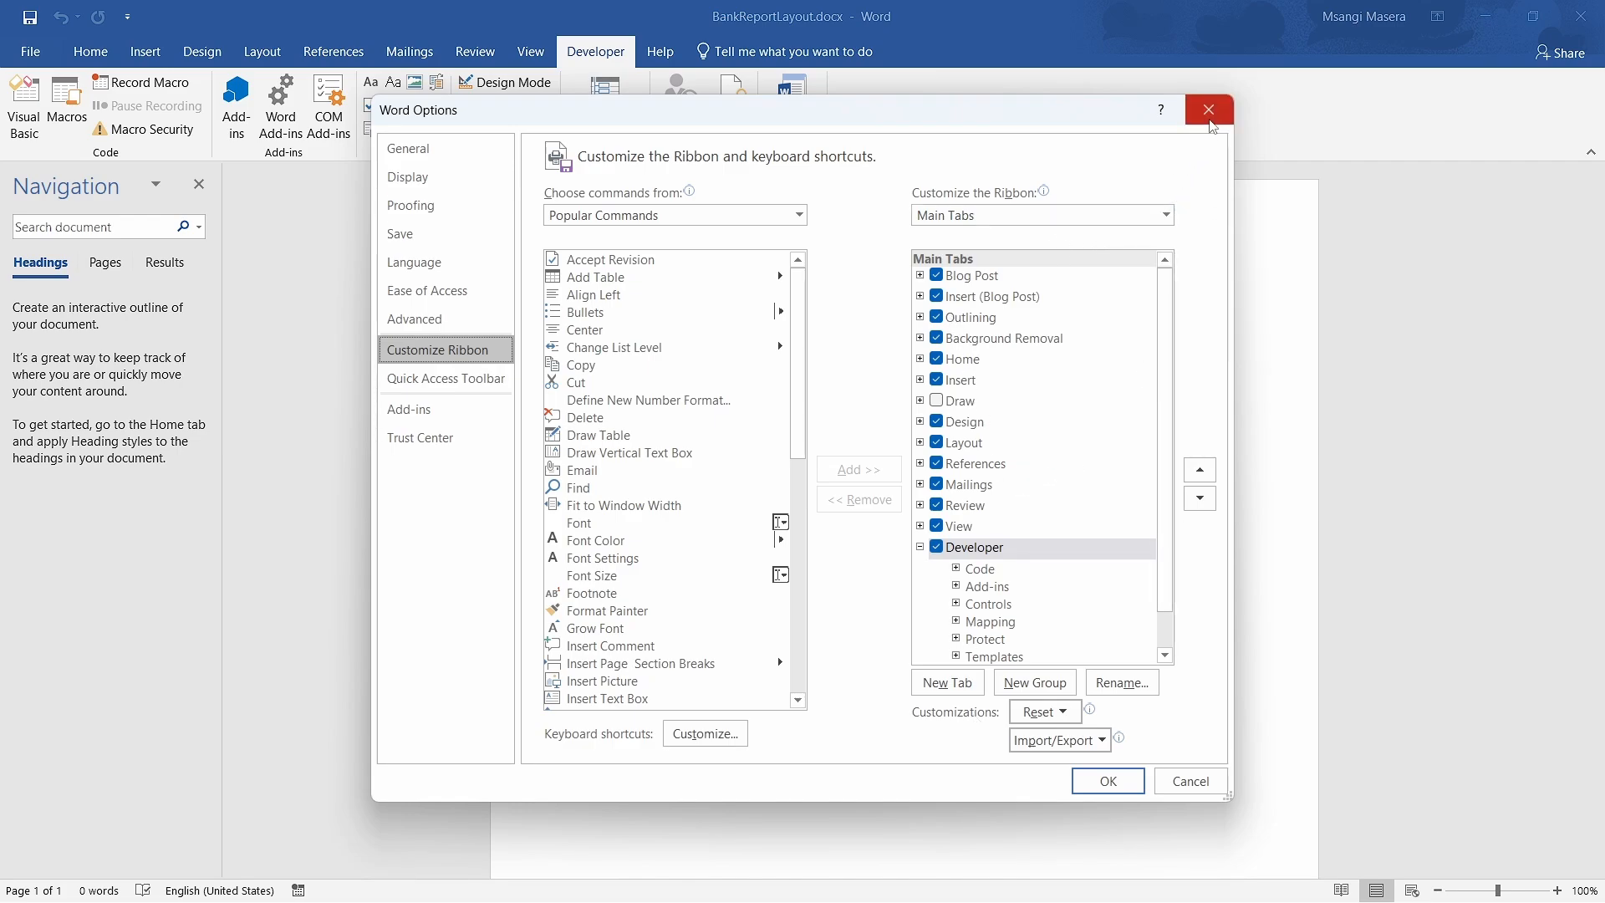
- Close Word Options and open the XML Mapping Pane from the Developer tab
{"action": "left_click", "coordinate": [1209, 109]}
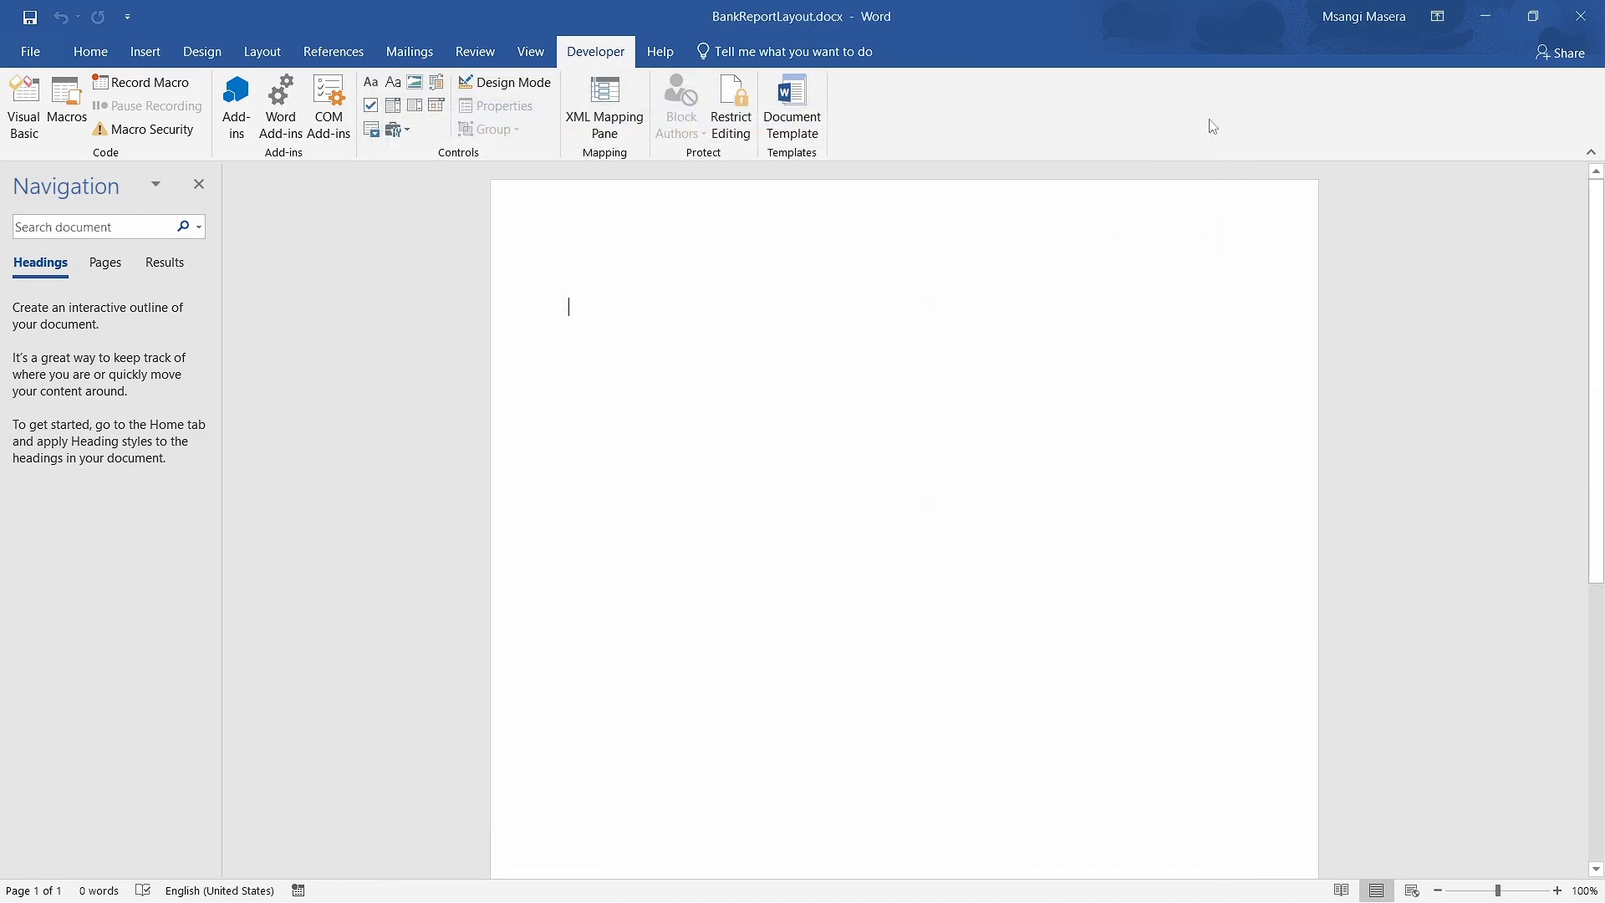
{"action": "mouse_move", "coordinate": [812, 384]}
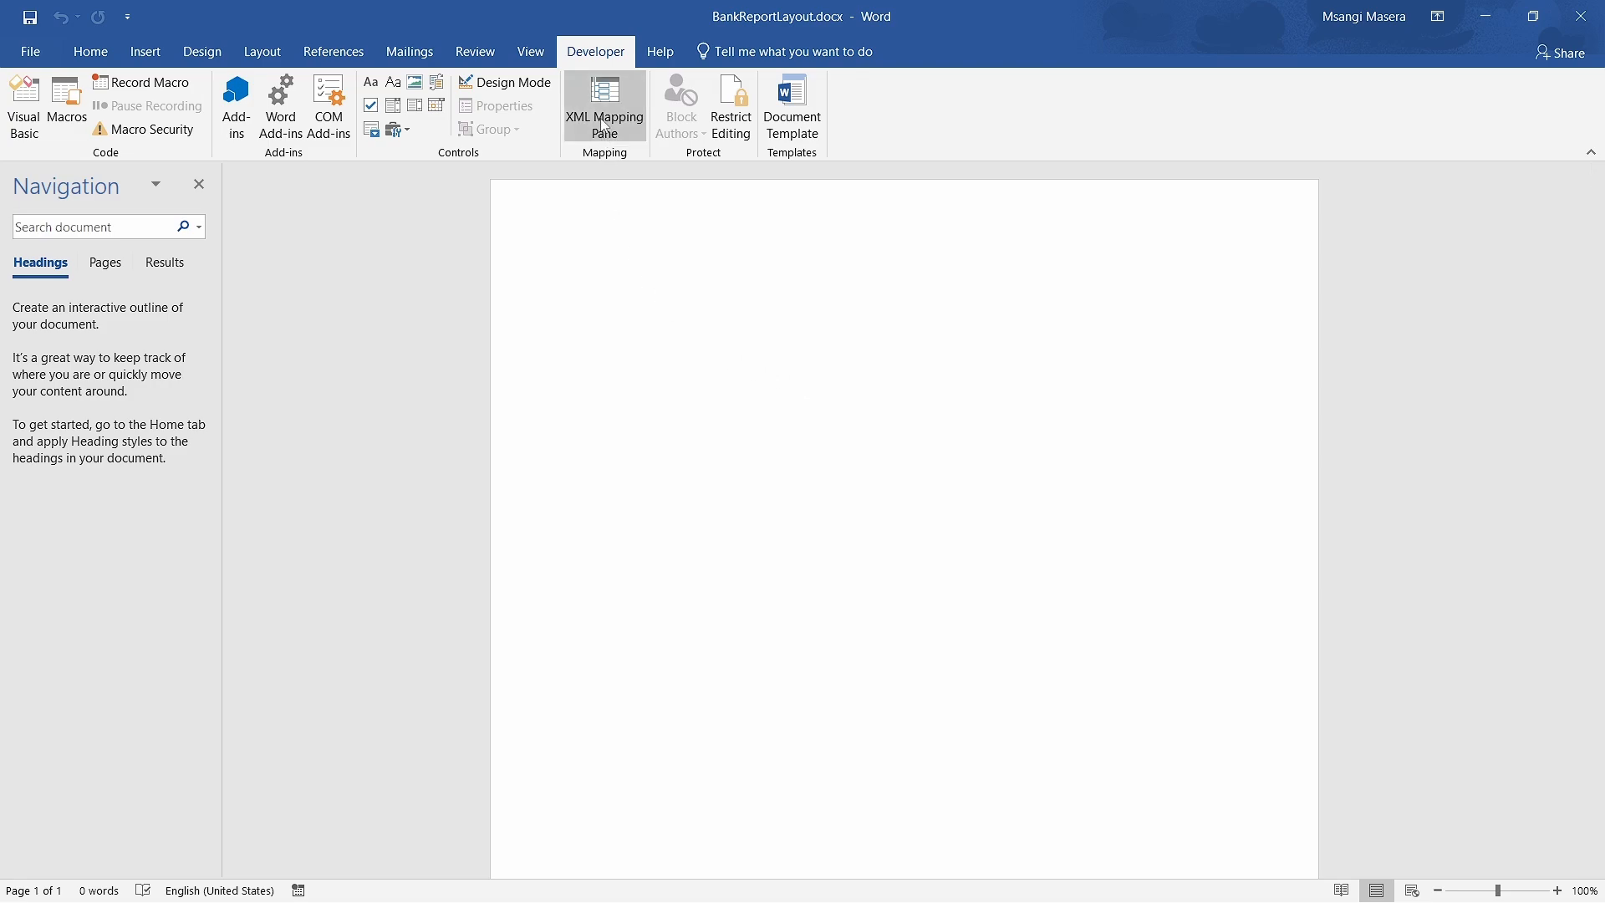
{"action": "left_click", "coordinate": [604, 100]}
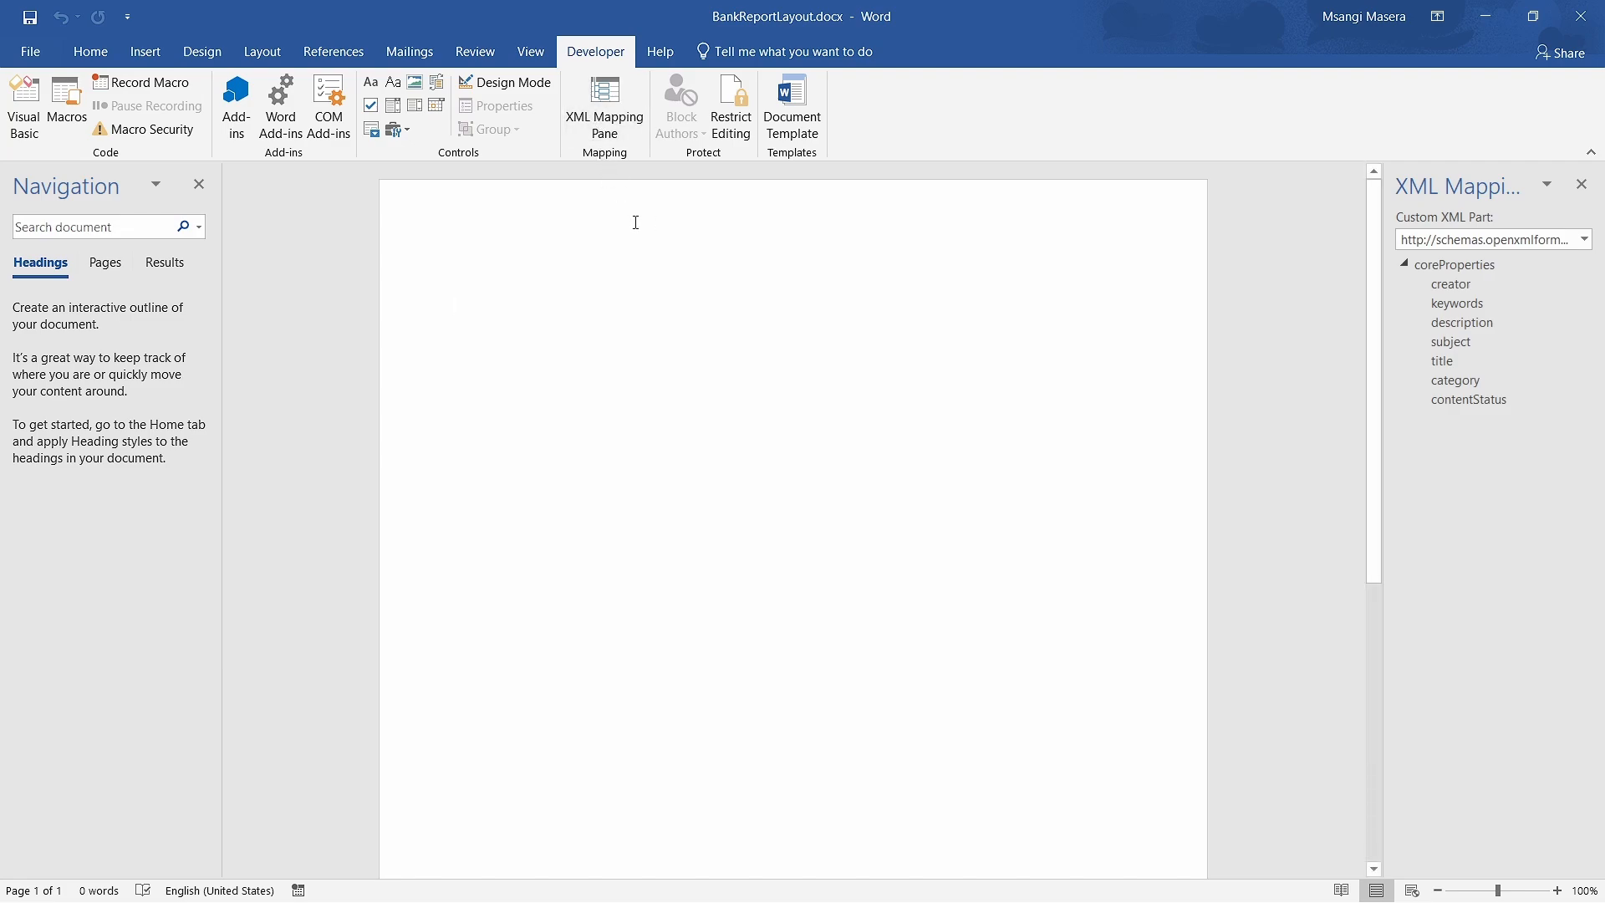
{"action": "mouse_move", "coordinate": [481, 292]}
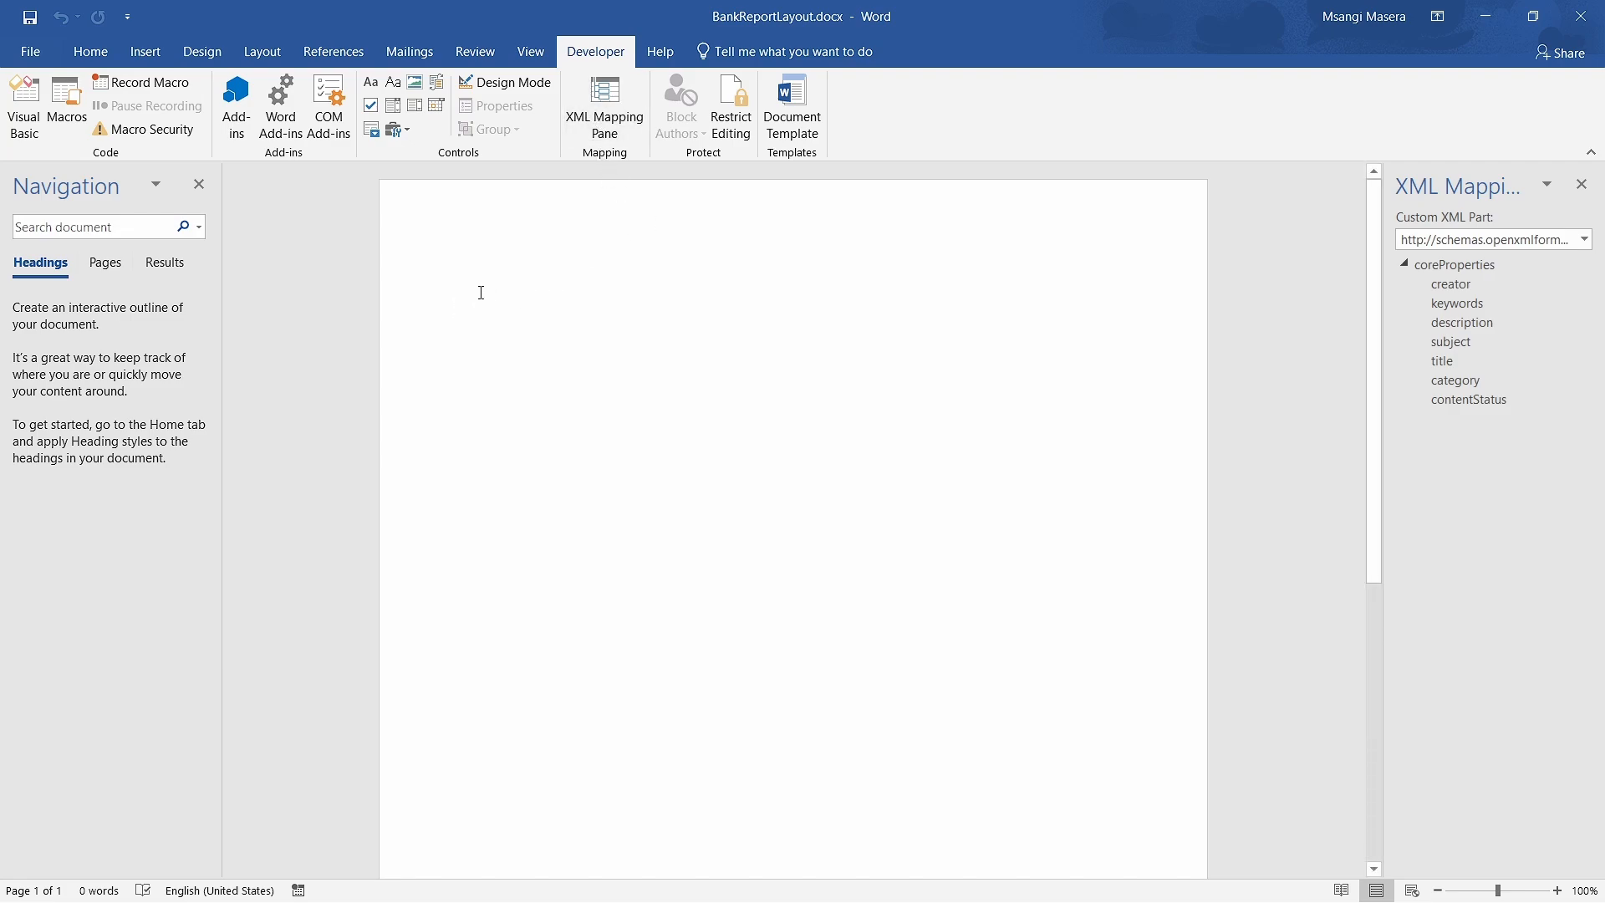
- Insert a 3x2 table at the top of the page and select its second row
{"action": "left_click", "coordinate": [145, 51]}
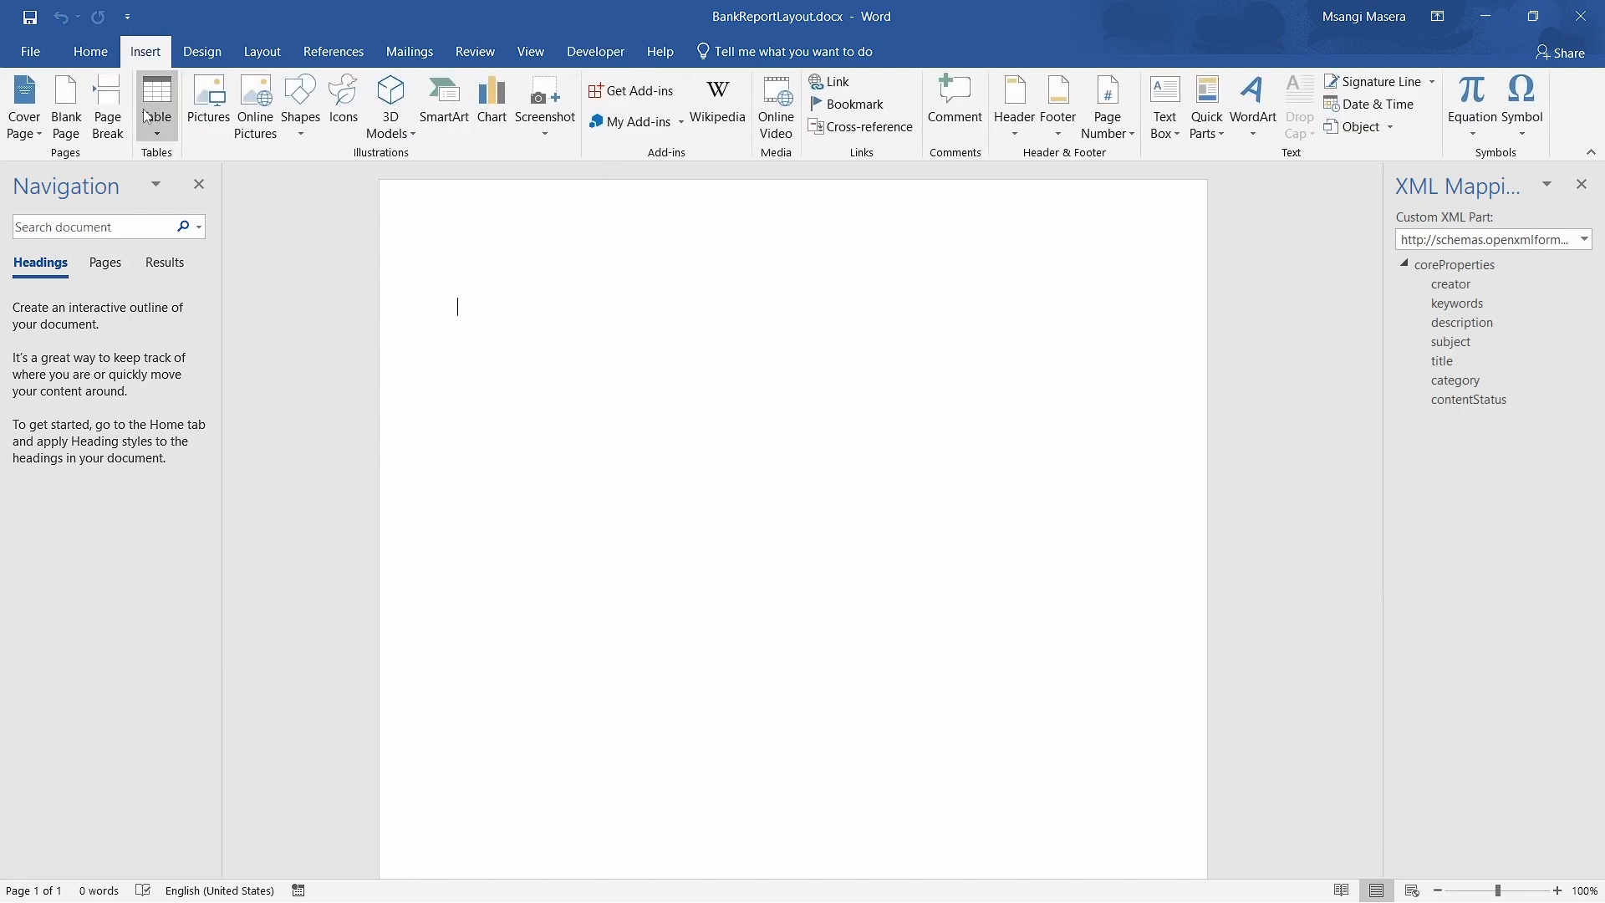
{"action": "left_click", "coordinate": [156, 103]}
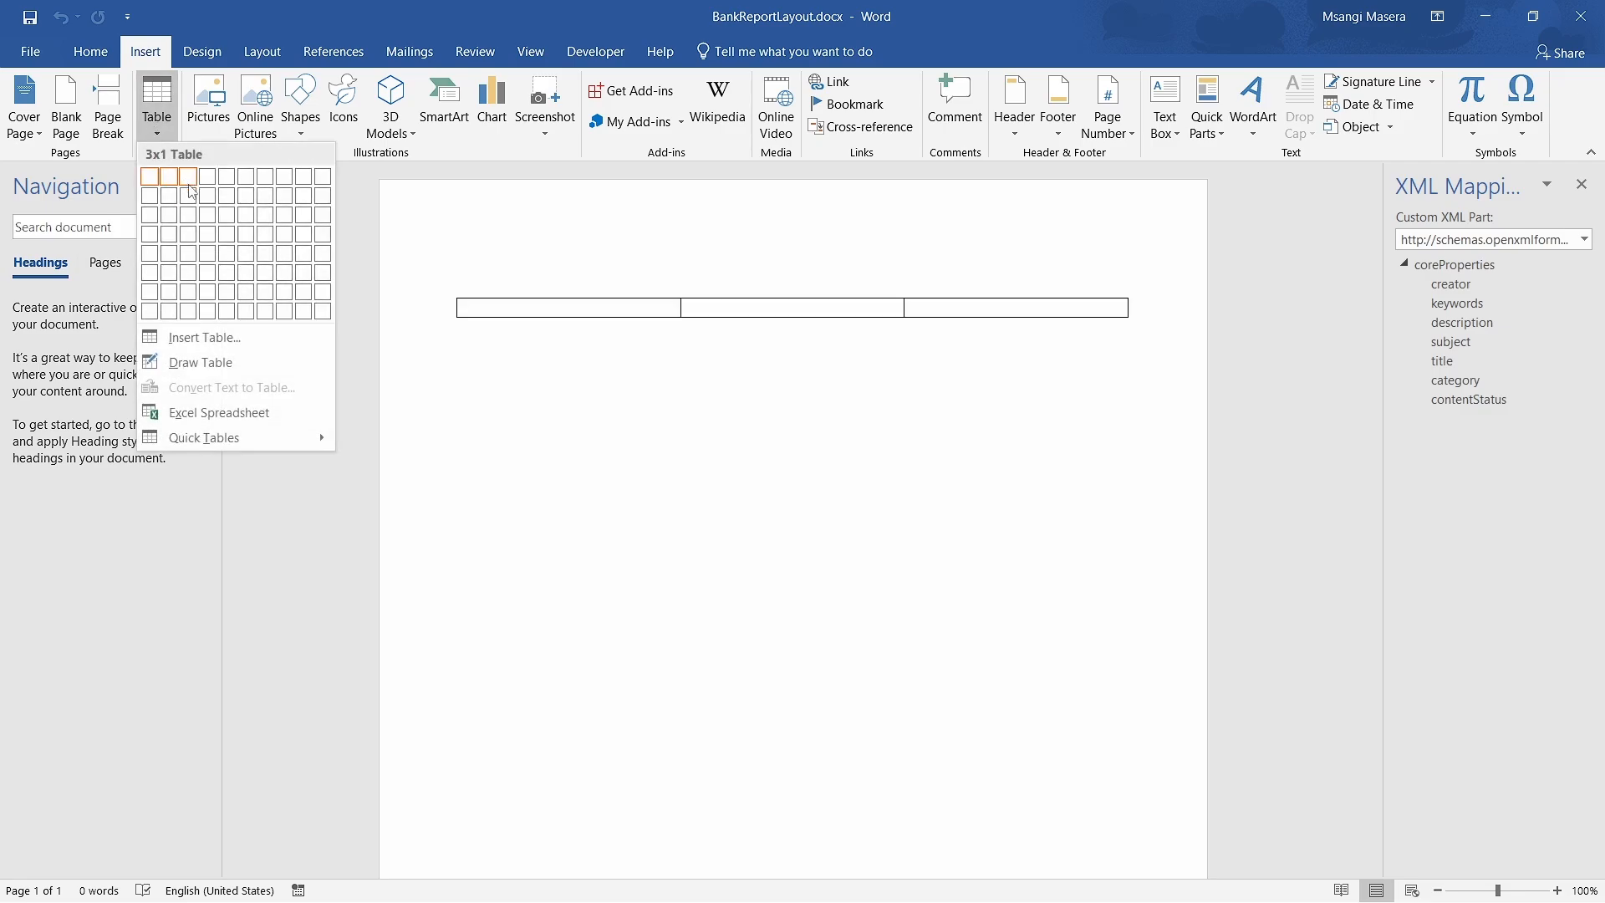
{"action": "left_click", "coordinate": [189, 190]}
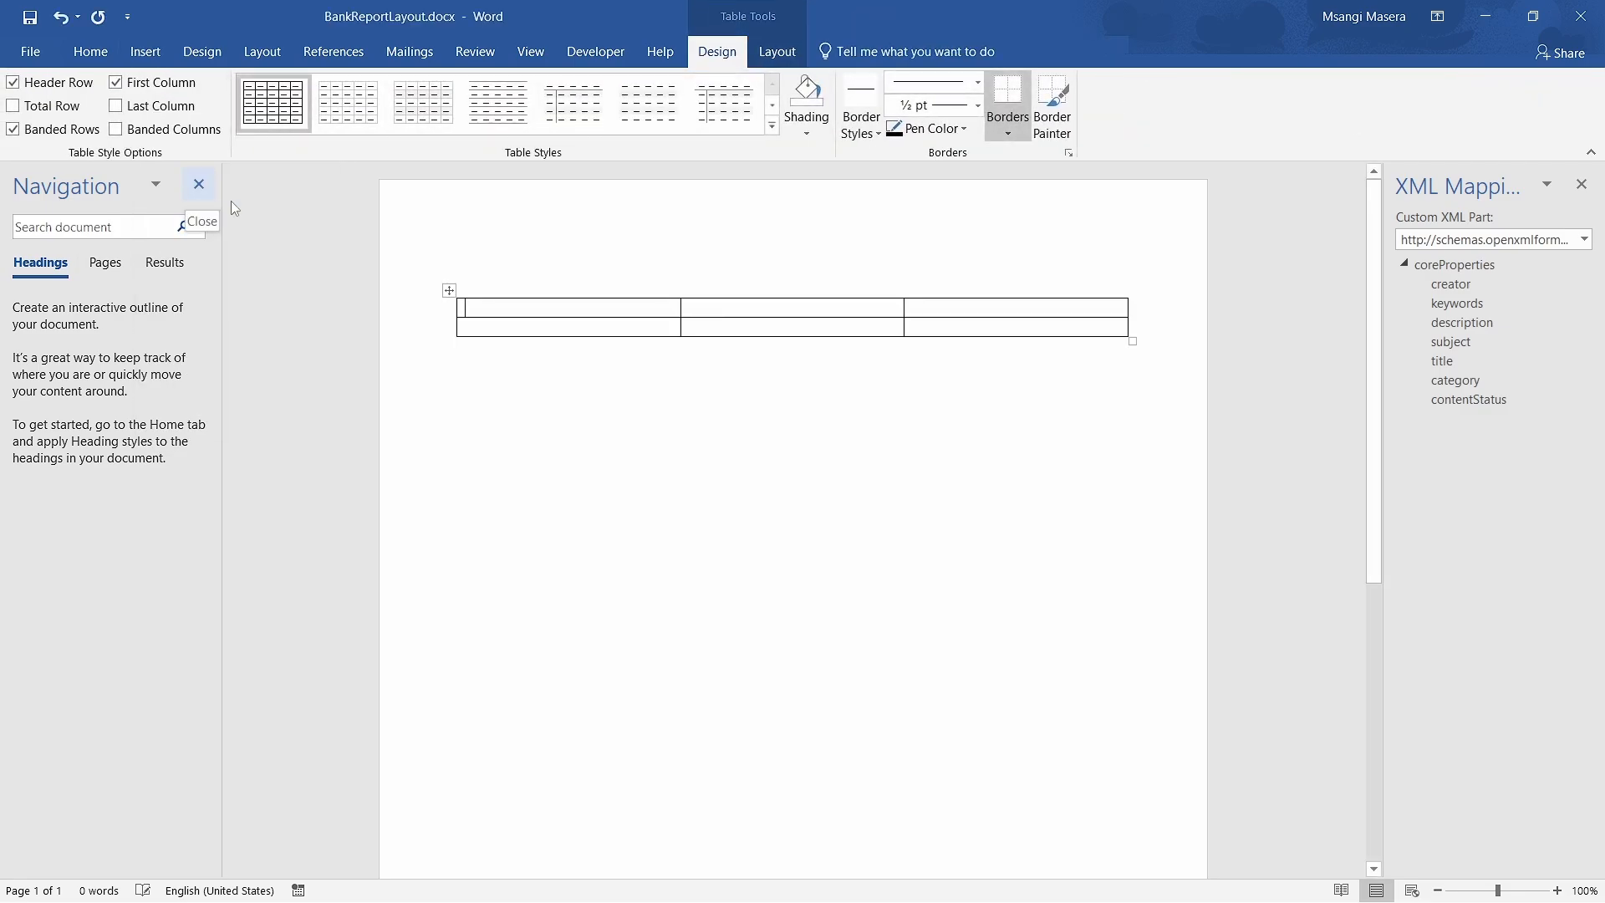
{"action": "left_click", "coordinate": [498, 308]}
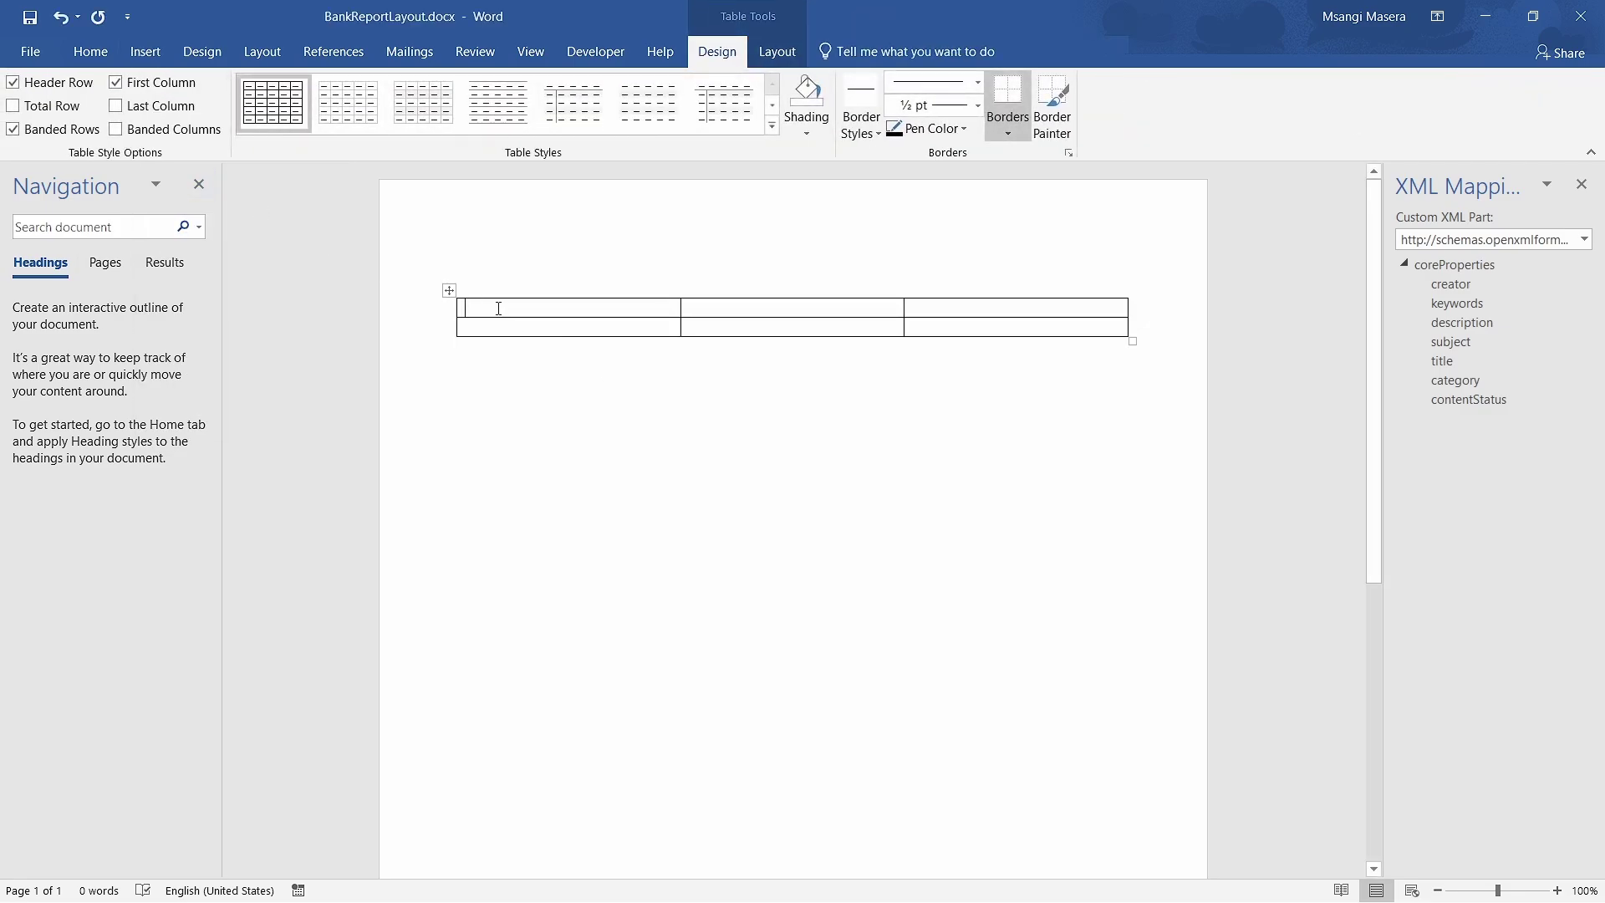
{"action": "left_click", "coordinate": [491, 328]}
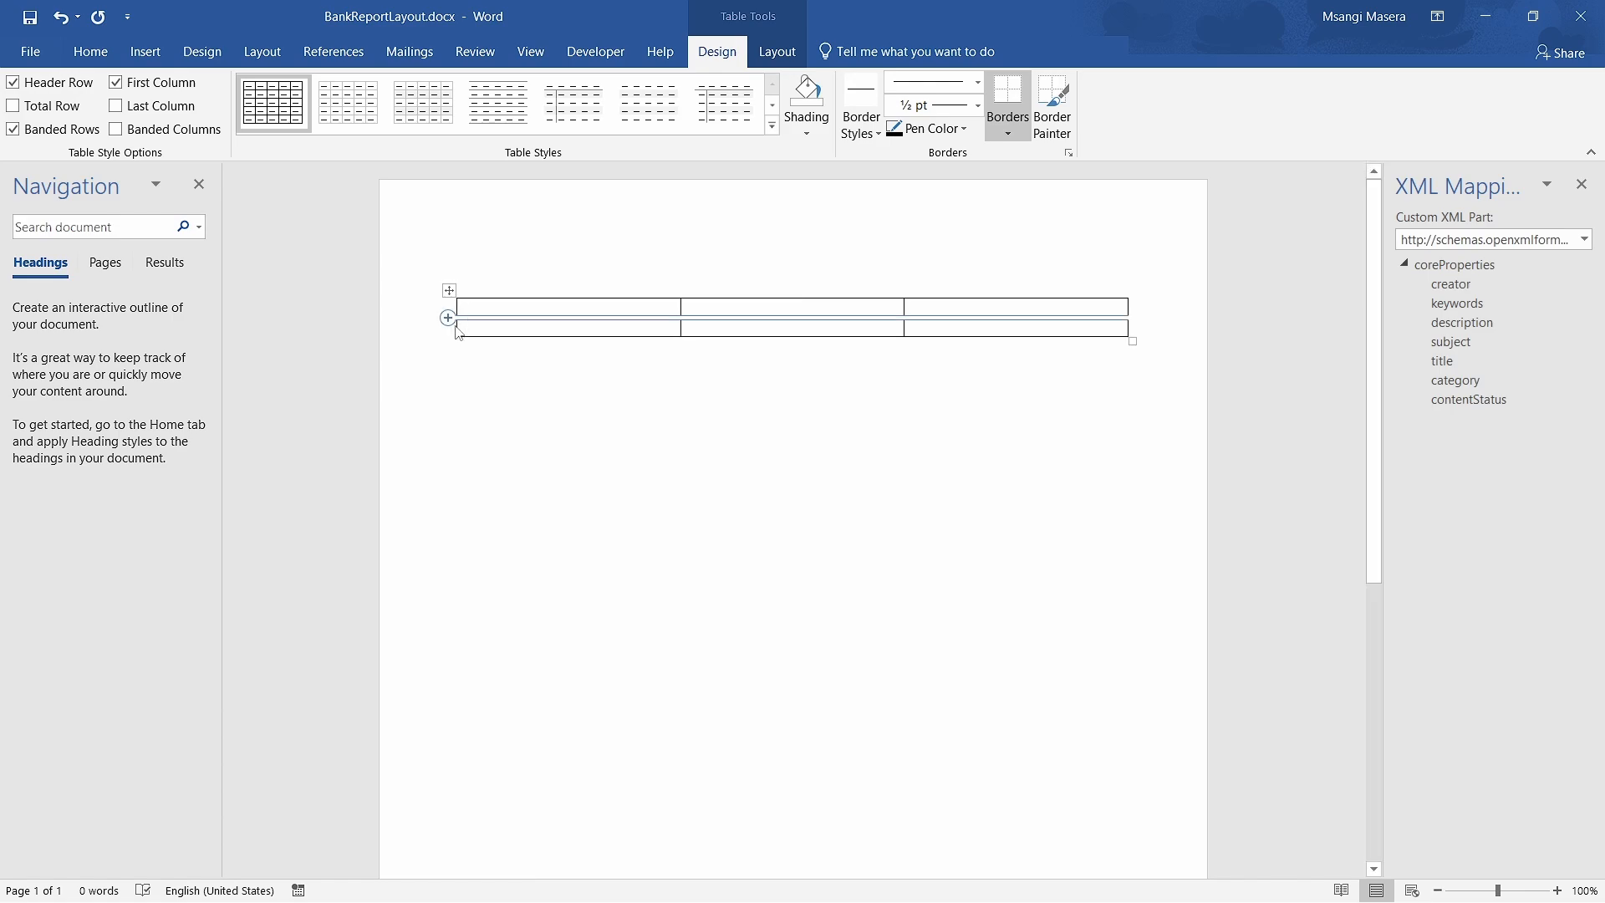
{"action": "left_click", "coordinate": [450, 317]}
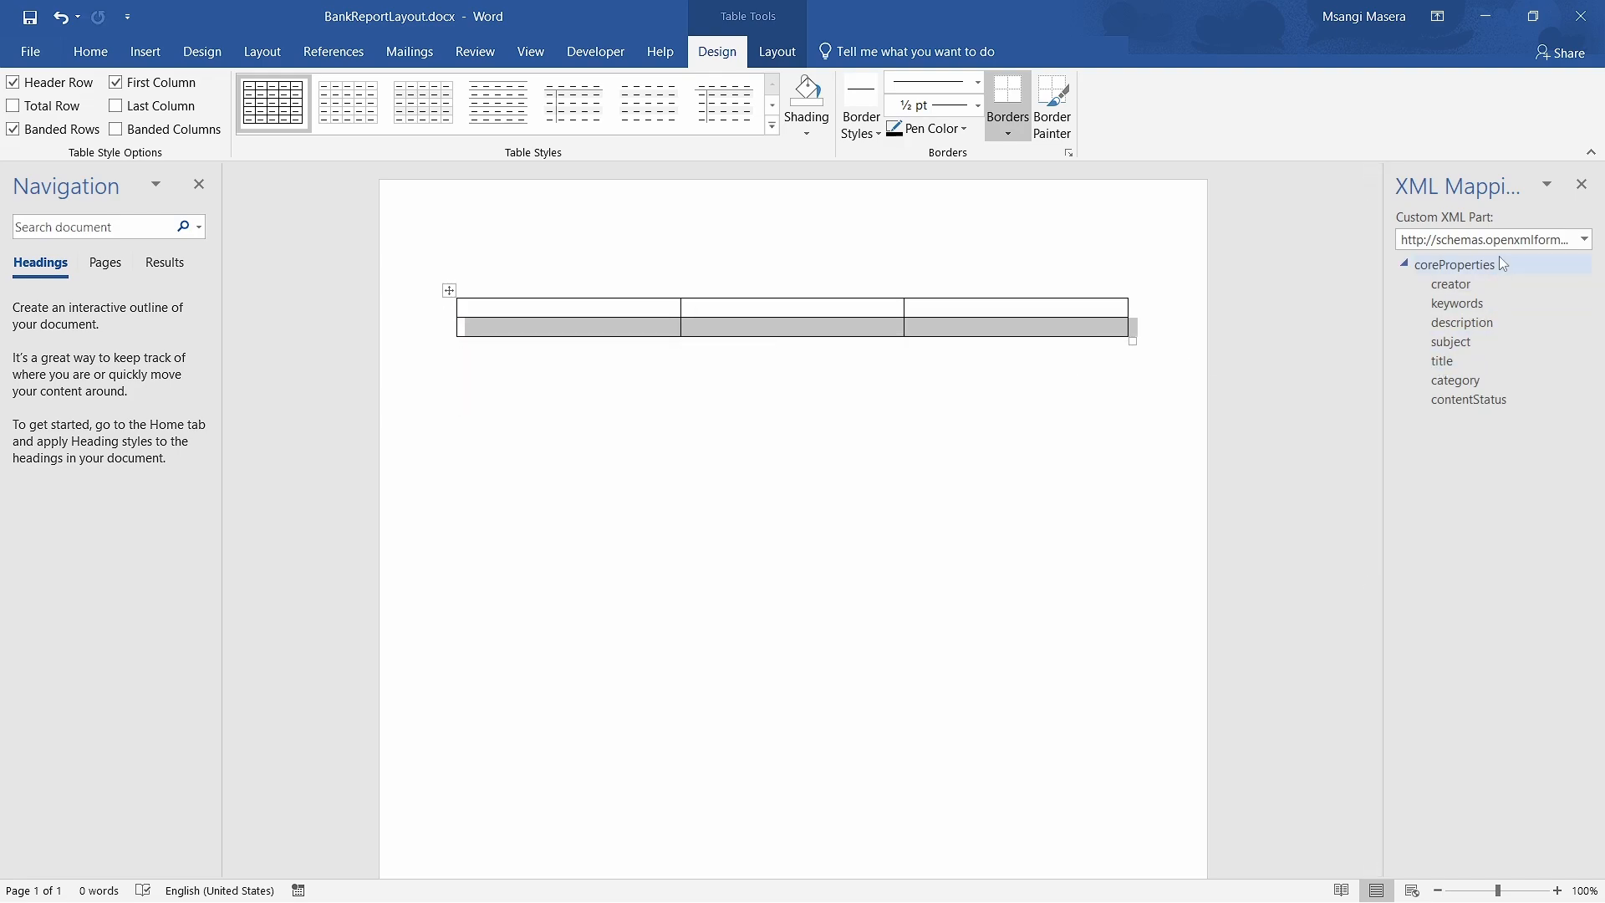
- Choose the urn:microsoft-dynamics-nav Bank Report 50102 XML part and expand BankAccount
{"action": "left_click", "coordinate": [1589, 239]}
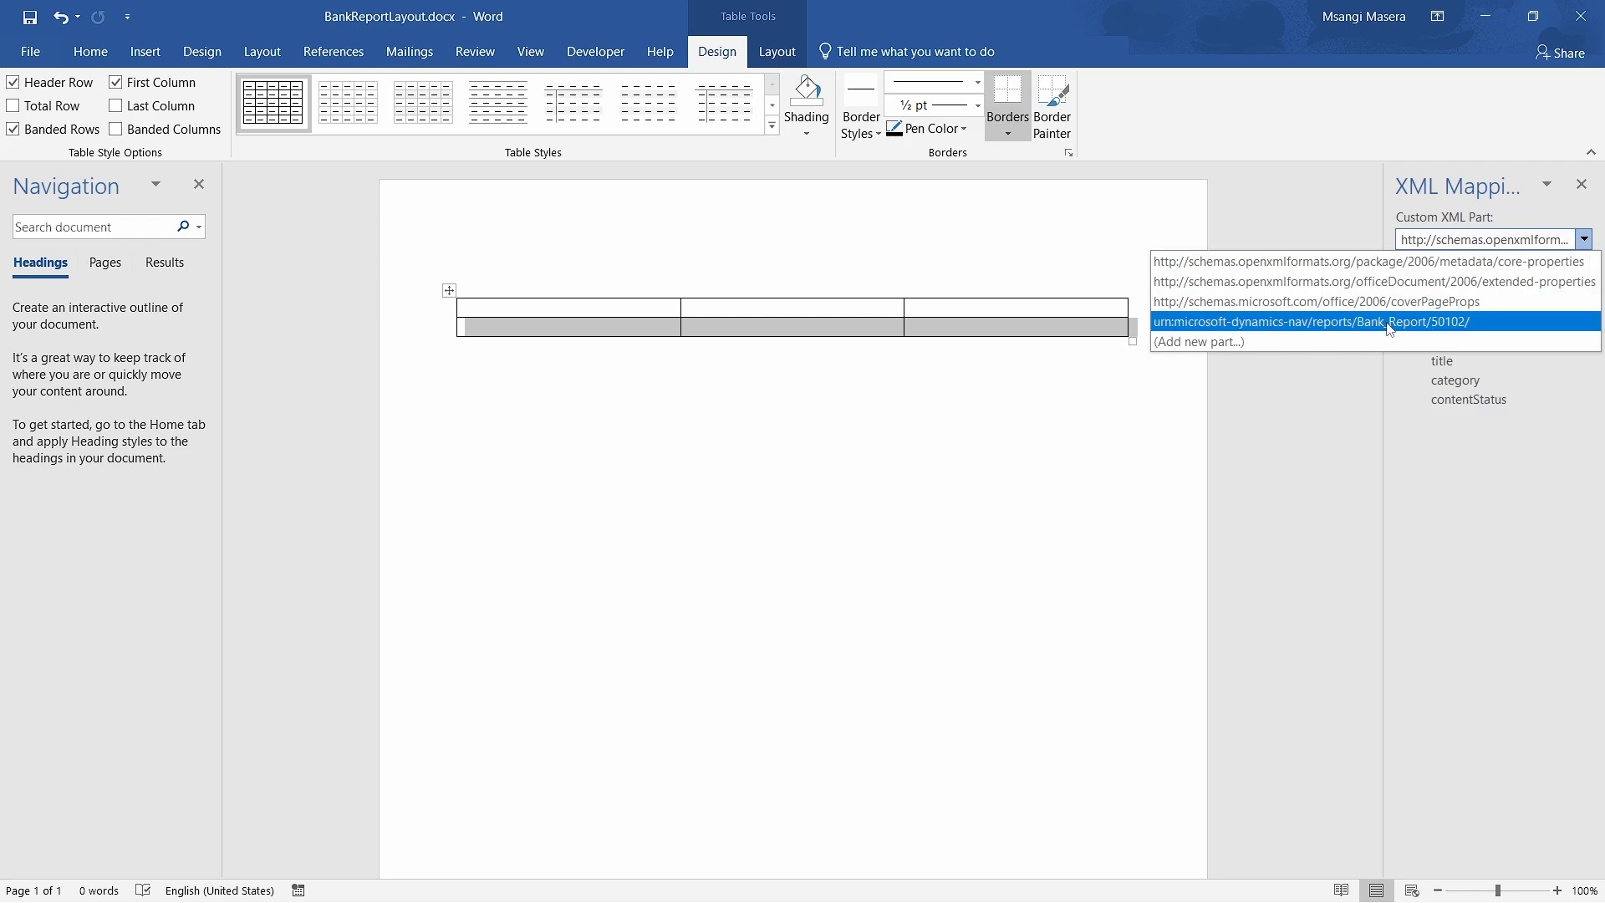
{"action": "left_click", "coordinate": [1316, 322]}
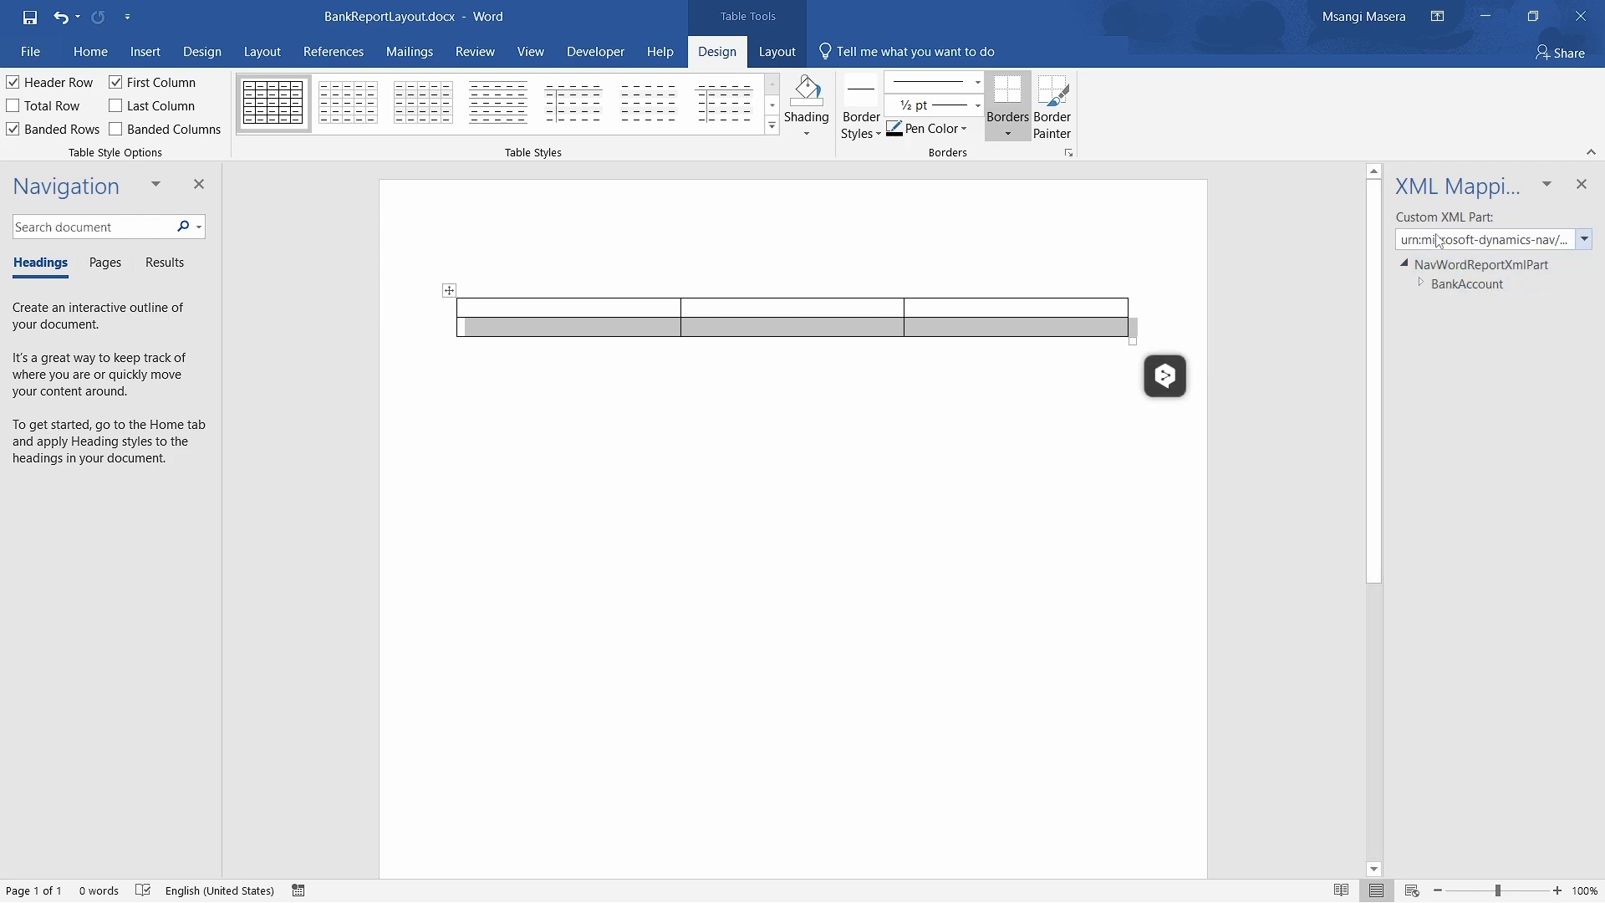
{"action": "left_click", "coordinate": [1422, 283]}
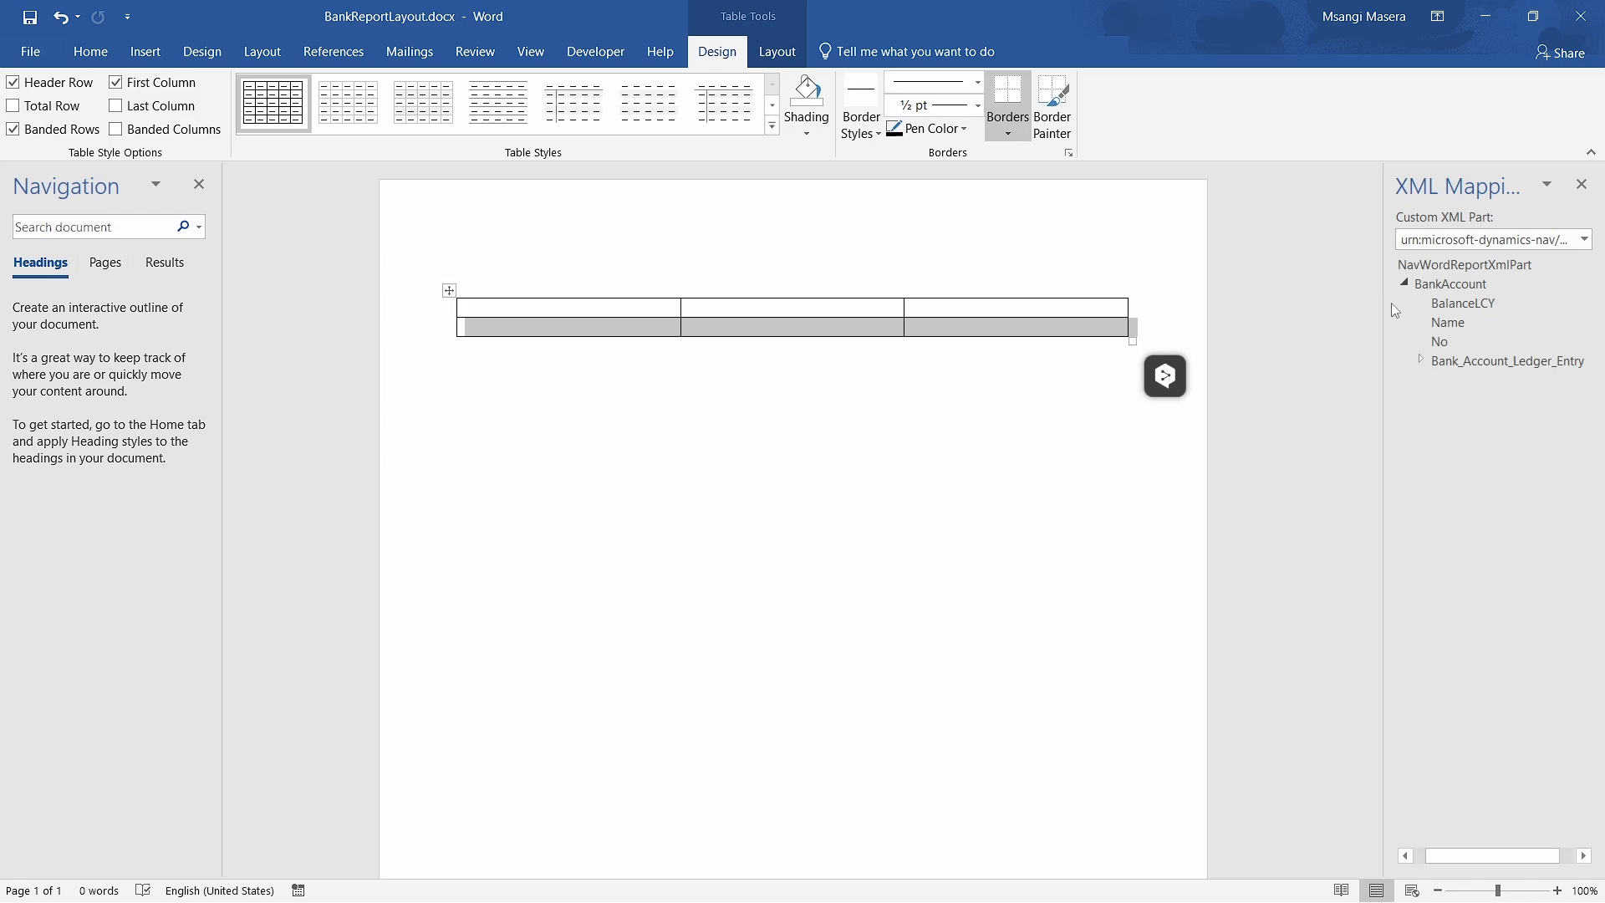
{"action": "left_click", "coordinate": [1449, 284]}
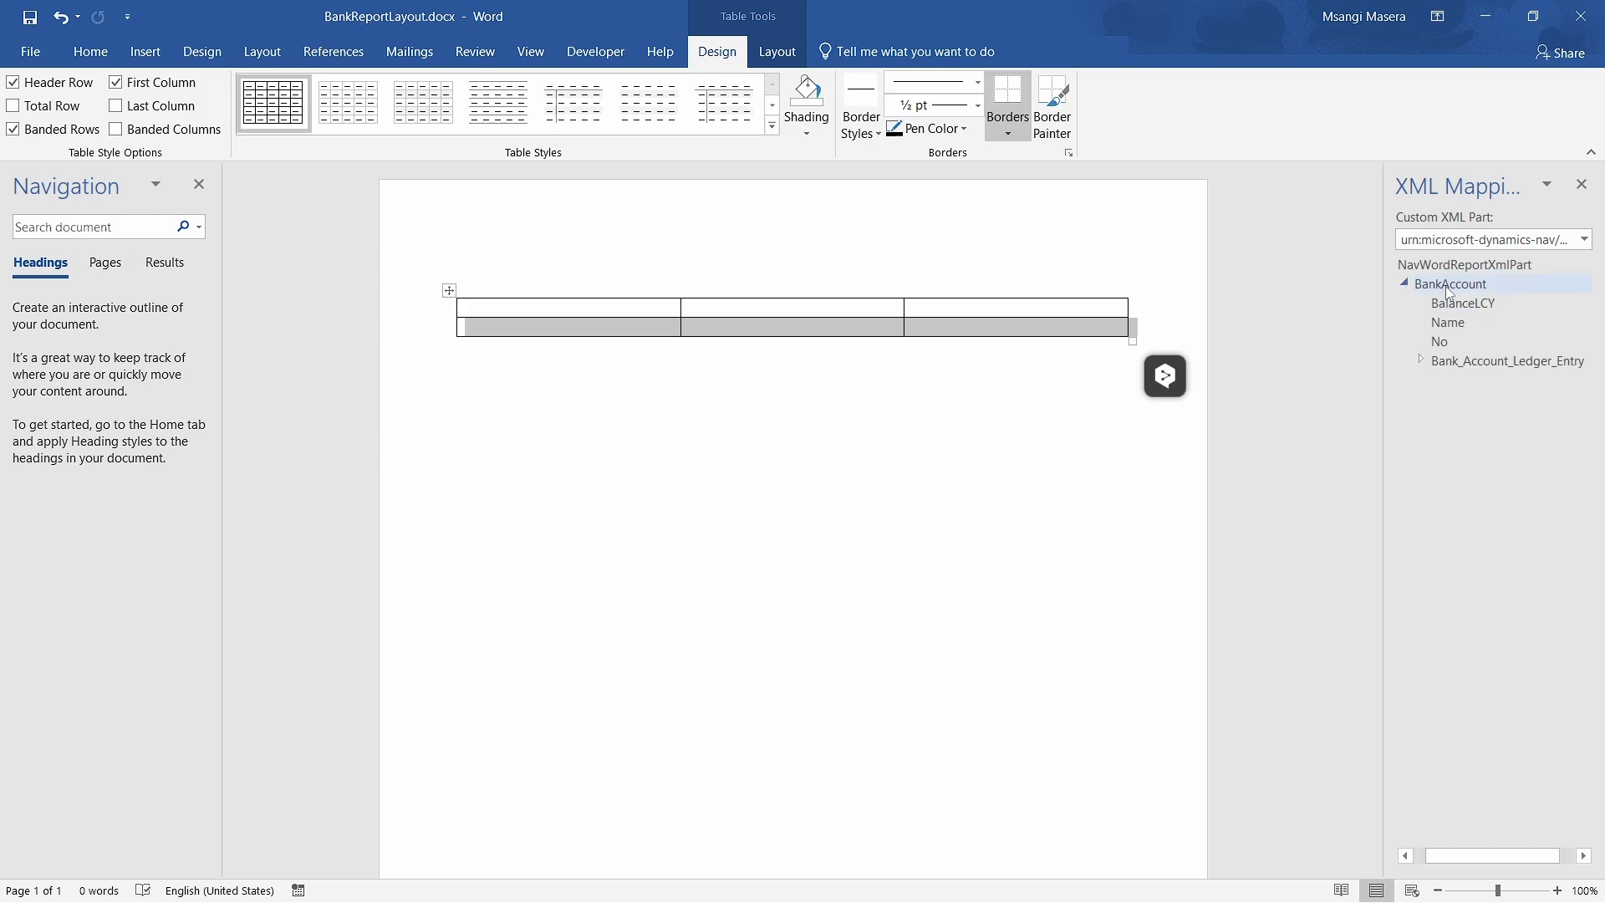
{"action": "right_click", "coordinate": [1450, 284]}
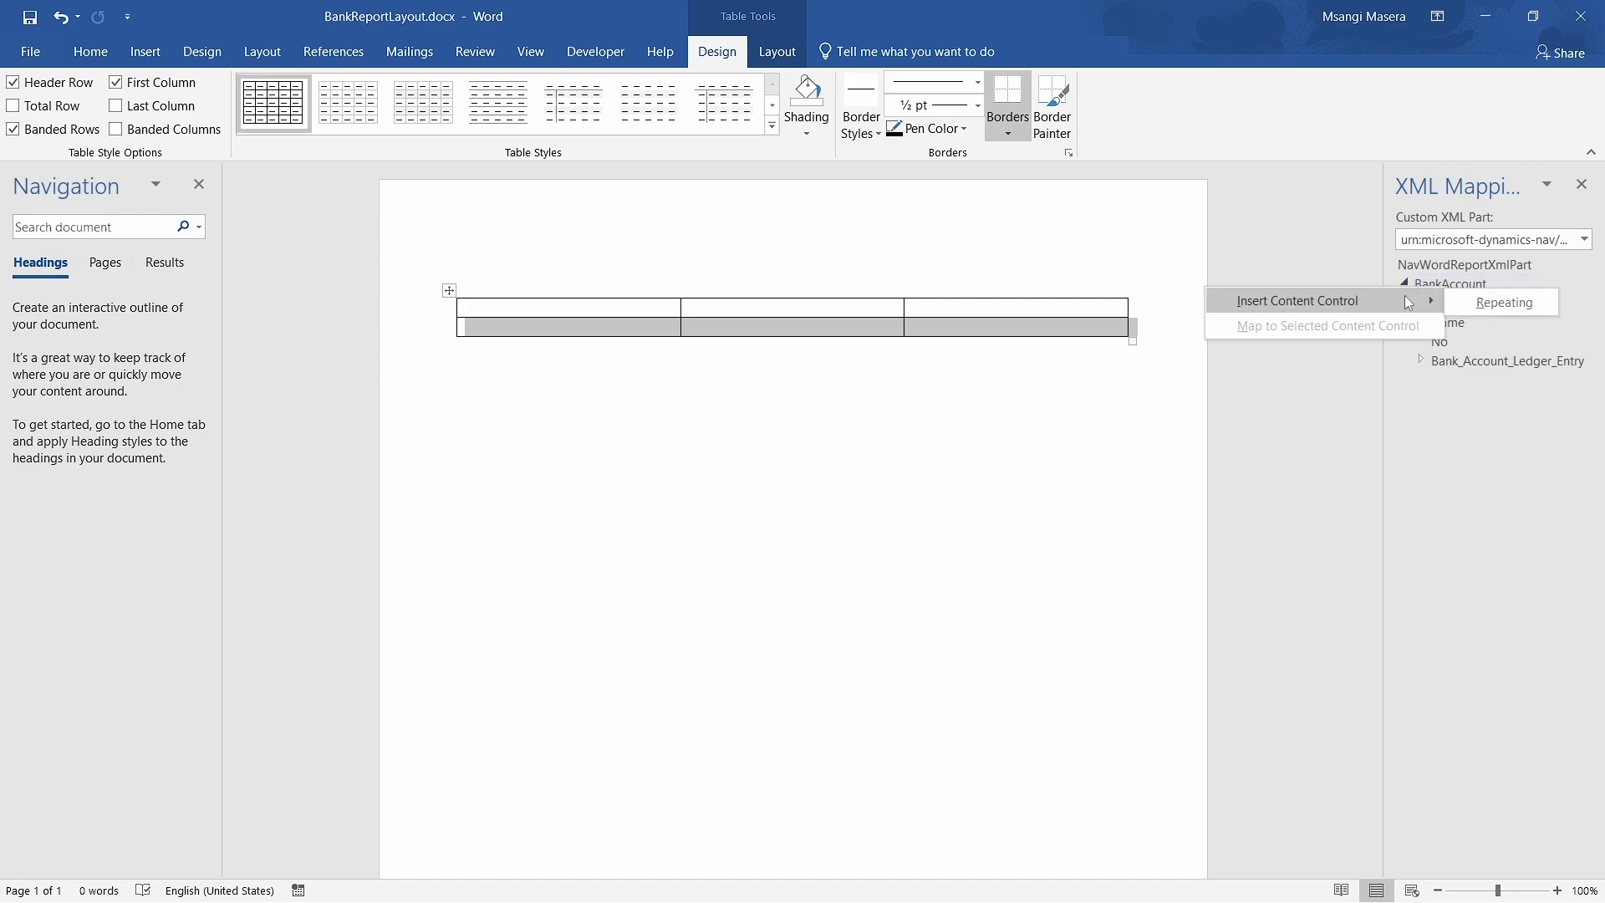
- Map the second row as repeating BankAccount with No, Name, BalanceLCY fields, and add a column
{"action": "left_click", "coordinate": [1504, 302]}
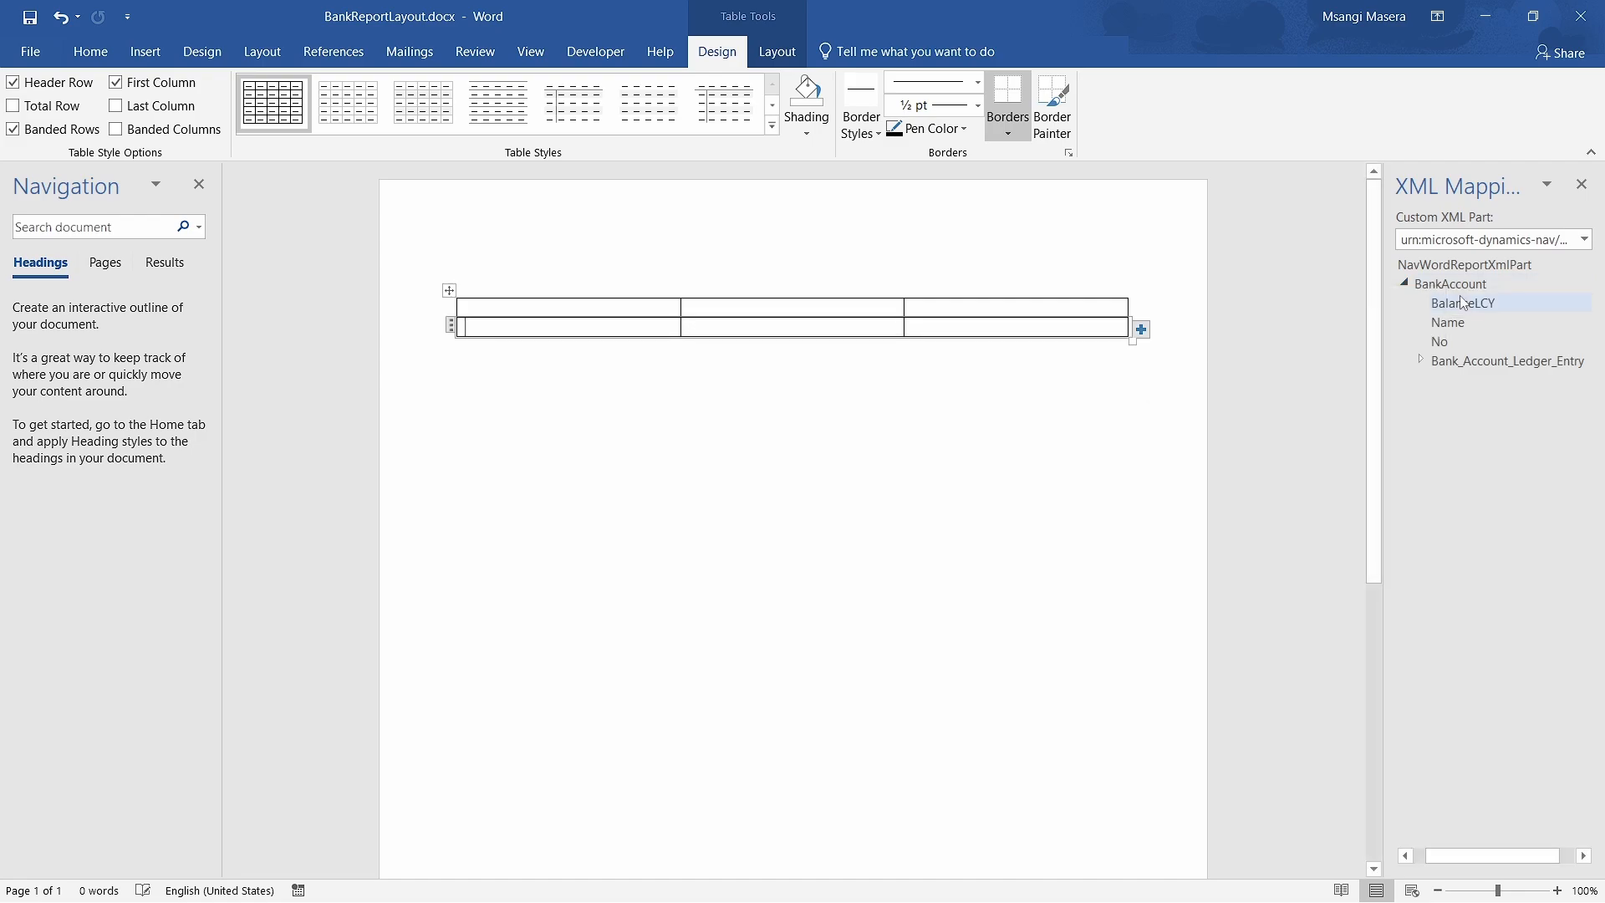
{"action": "right_click", "coordinate": [1462, 302]}
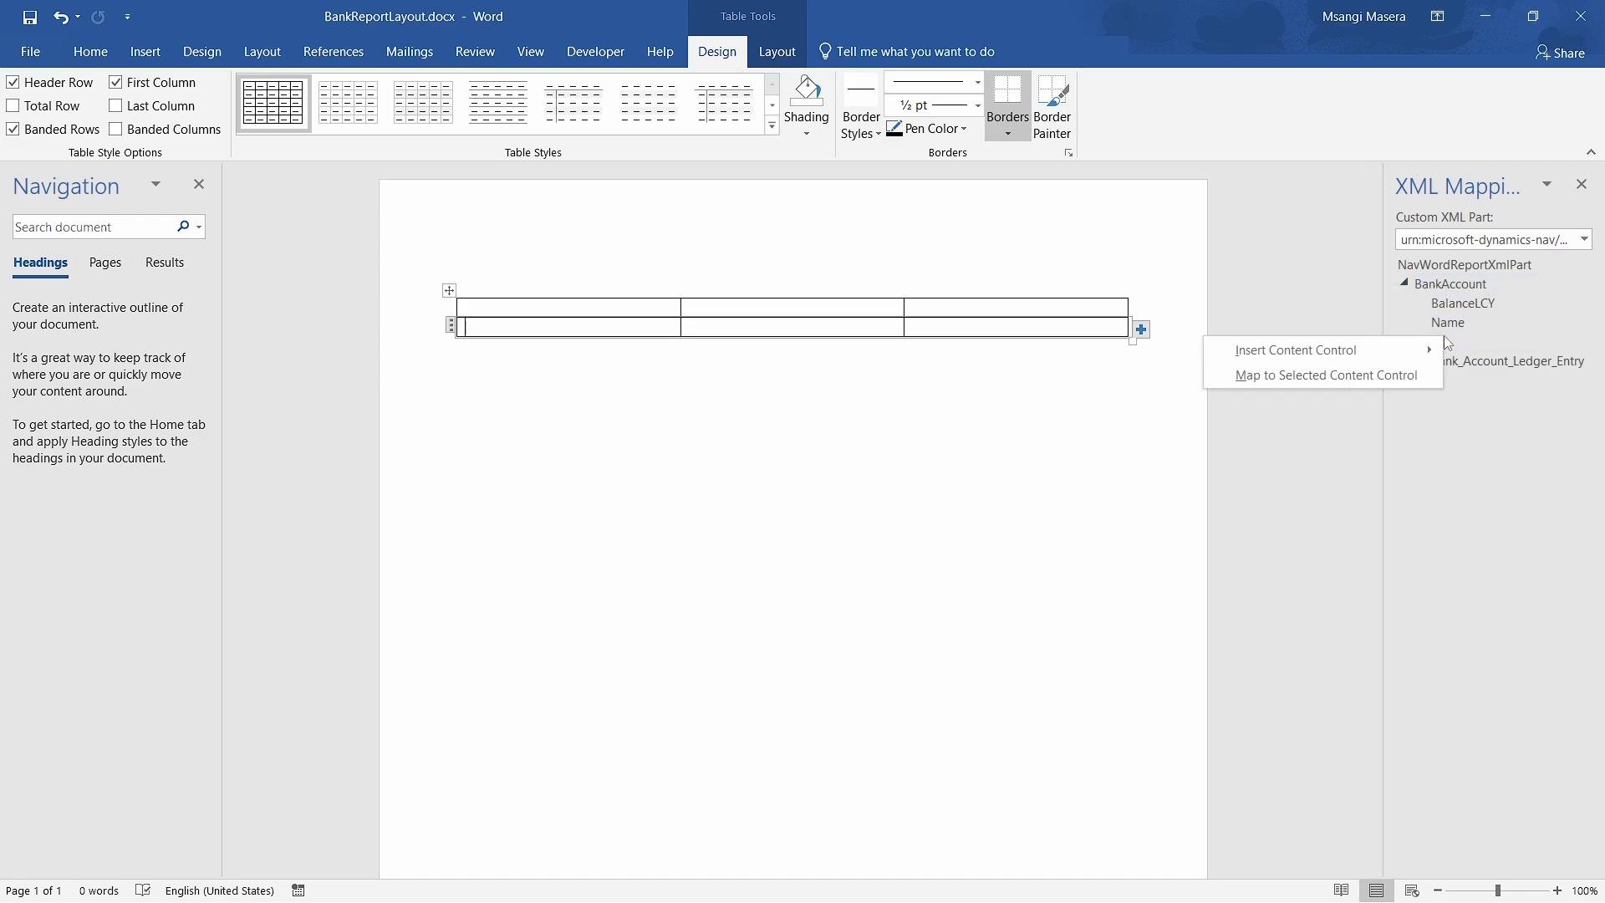
{"action": "mouse_move", "coordinate": [1296, 350]}
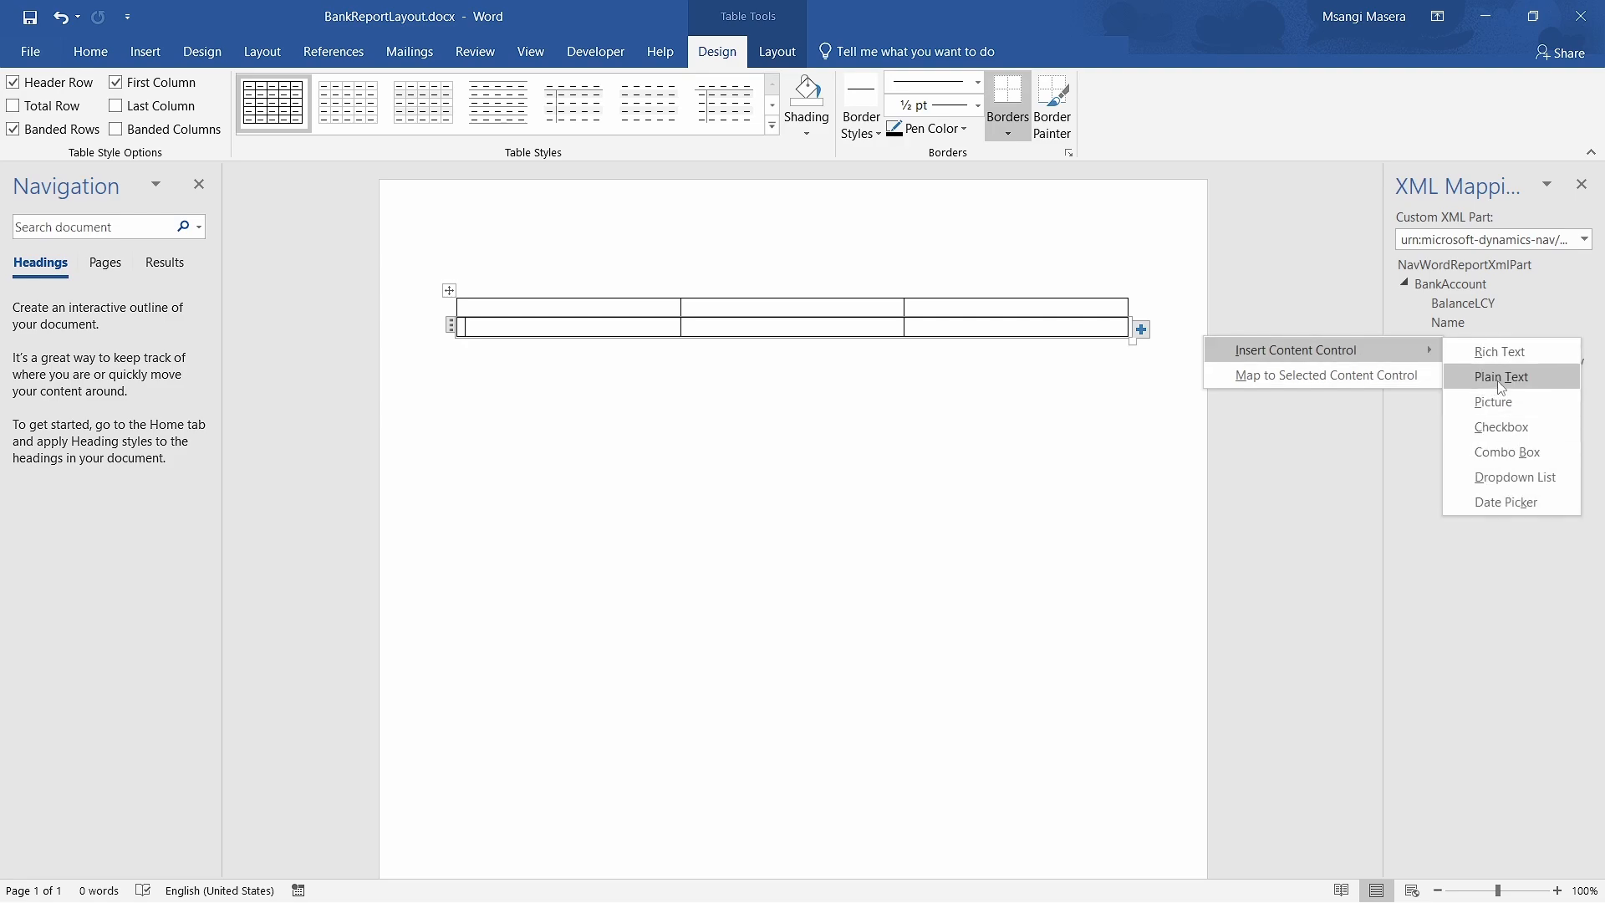
{"action": "left_click", "coordinate": [1501, 376]}
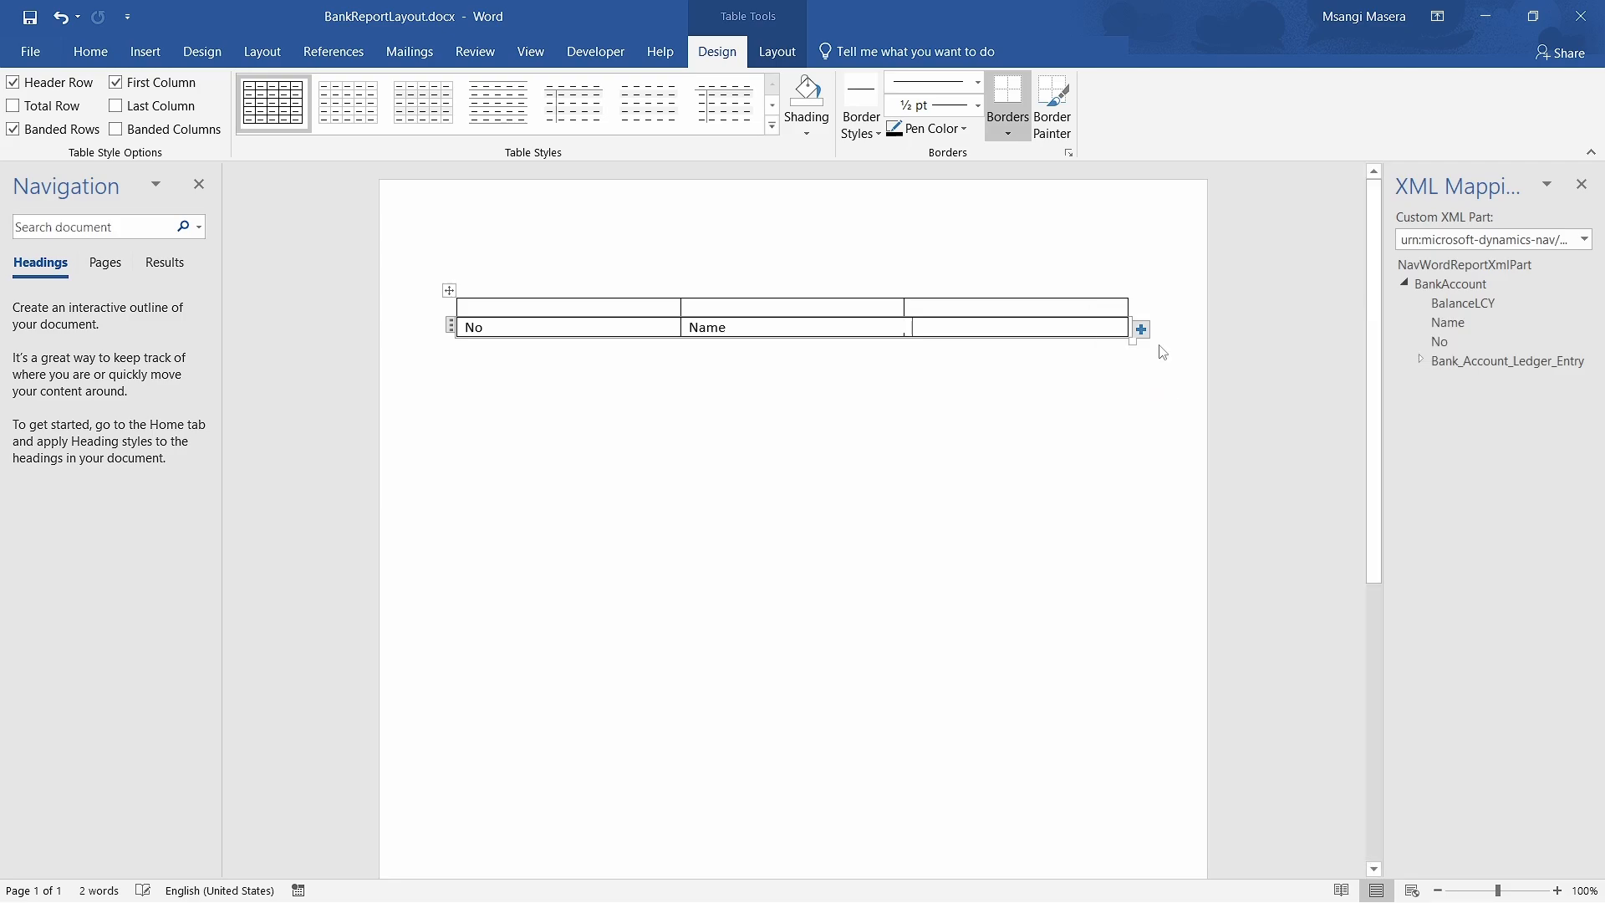
{"action": "right_click", "coordinate": [1021, 327]}
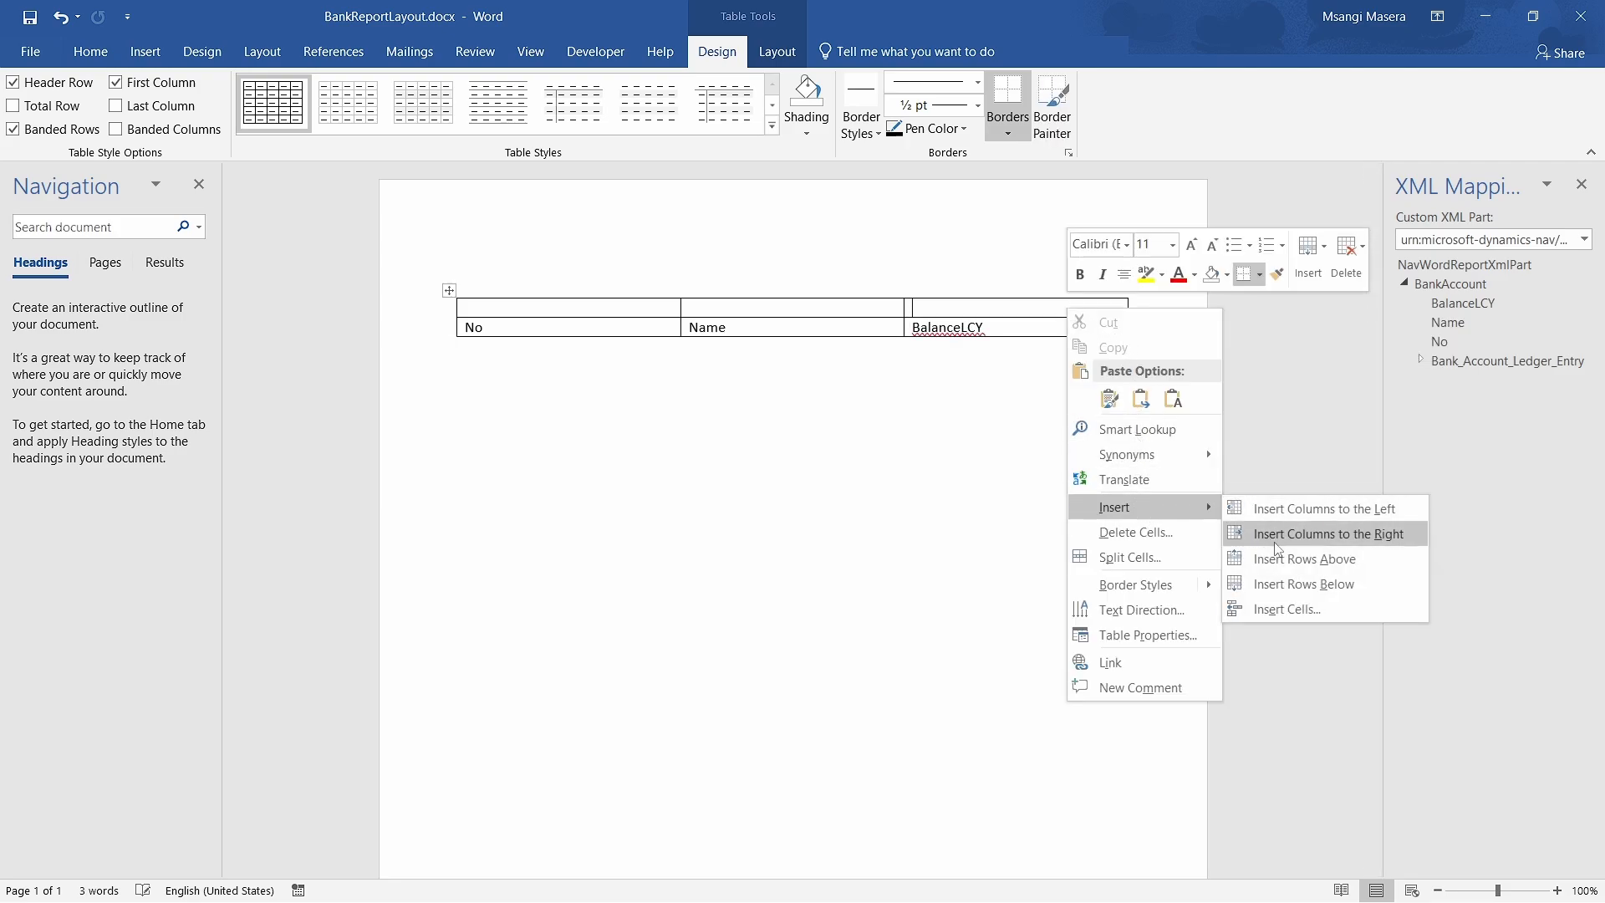
{"action": "left_click", "coordinate": [1328, 533]}
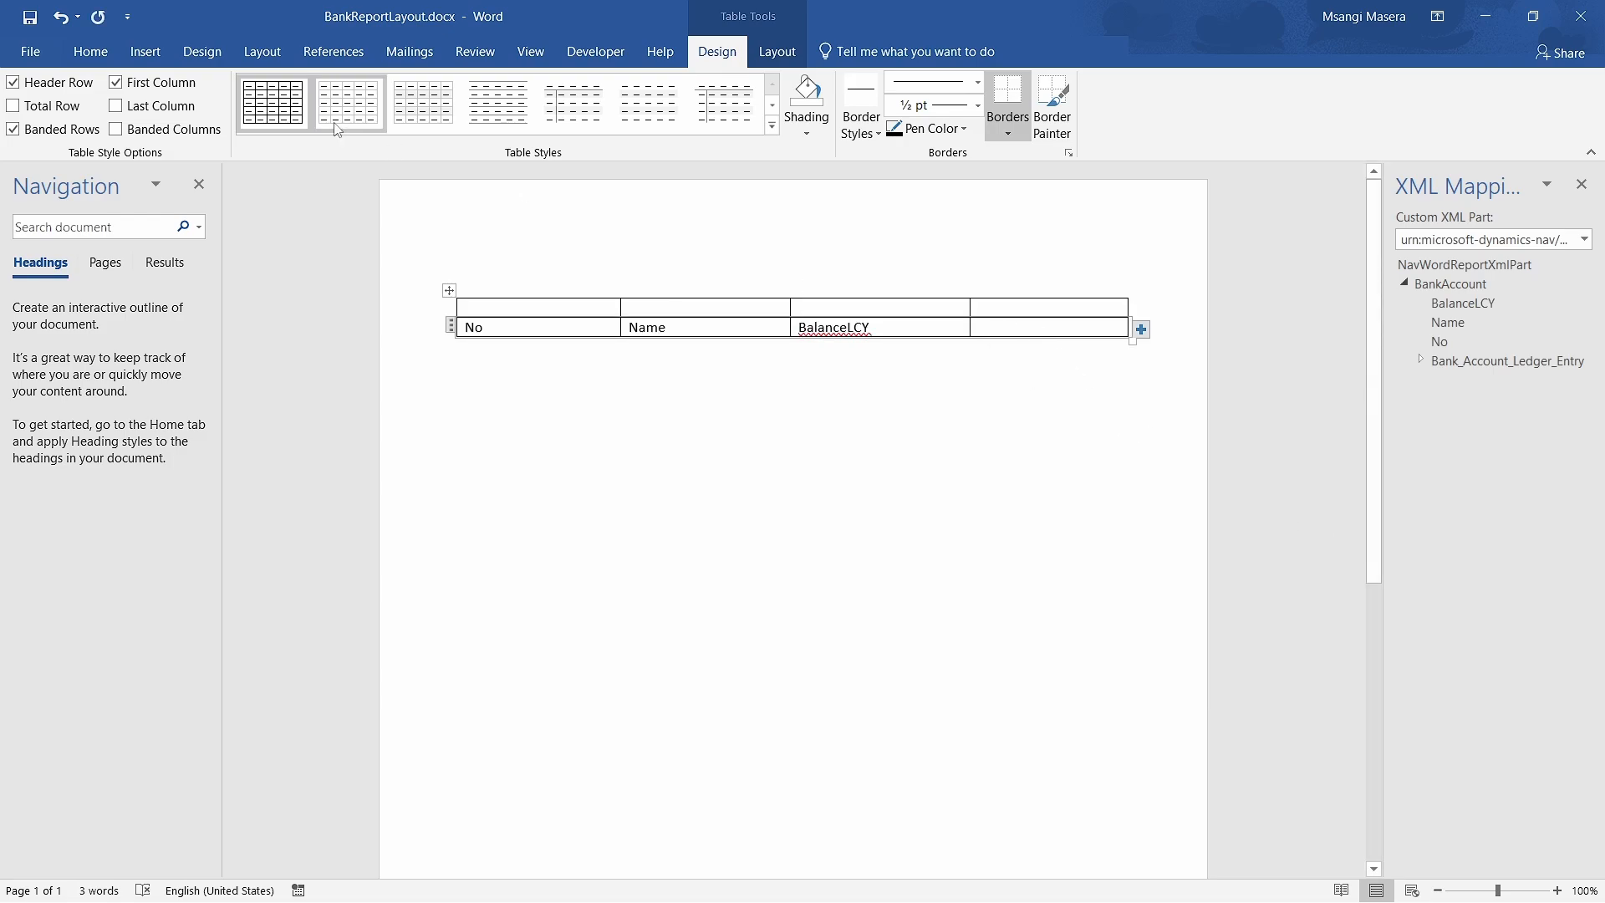
- Insert a nested 3x2 table in the fourth cell and expand Bank_Account_Ledger_Entry
{"action": "left_click", "coordinate": [145, 52]}
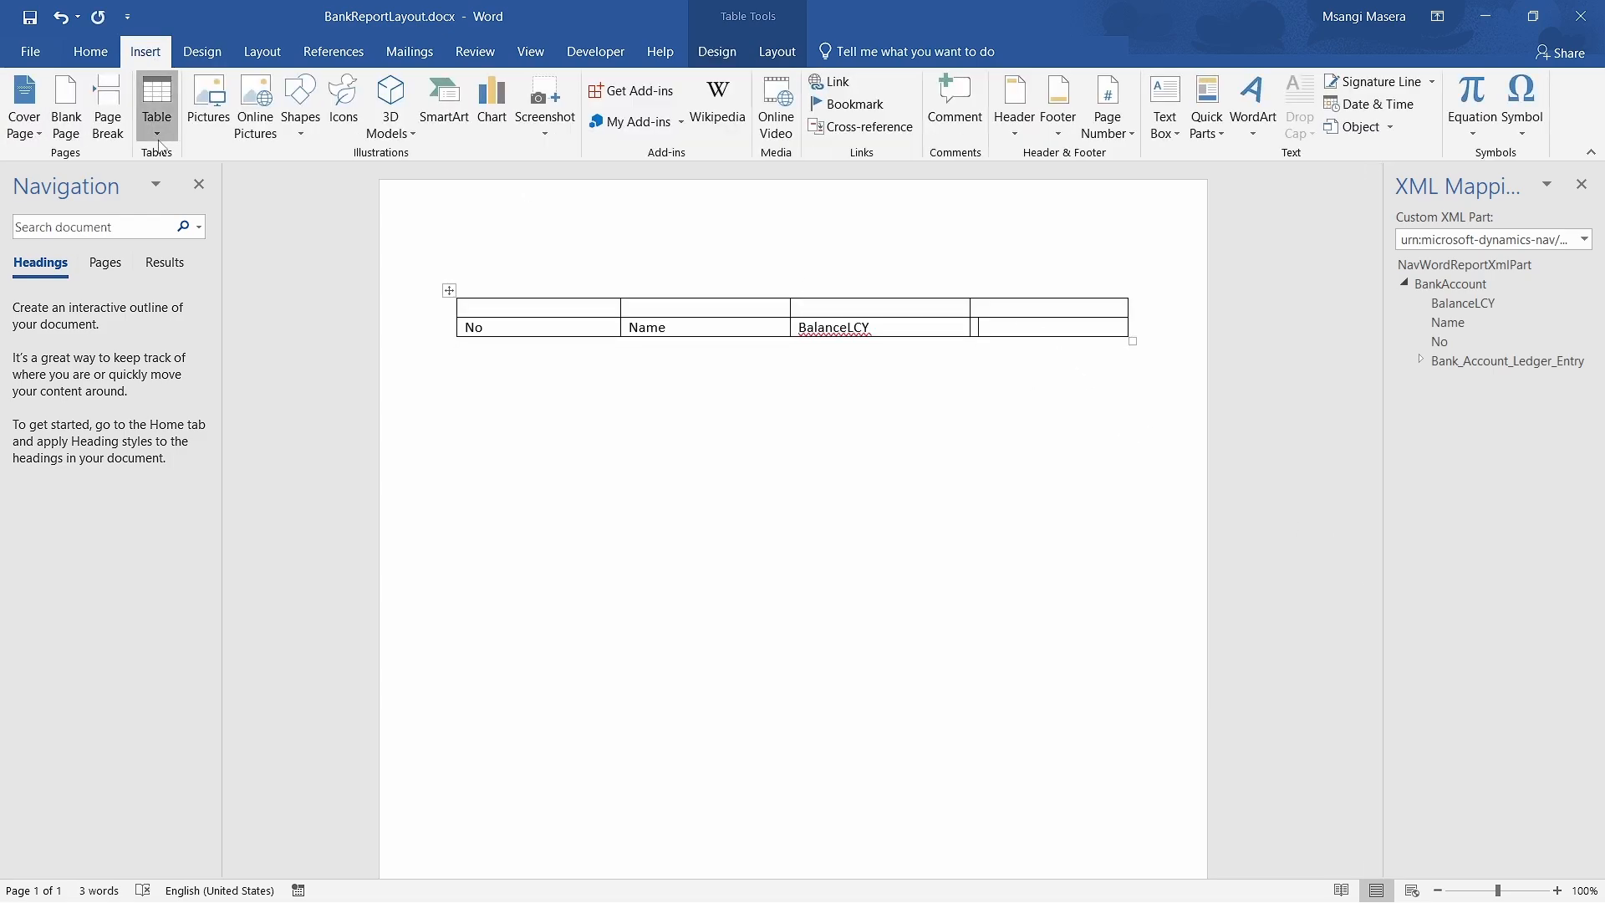
{"action": "left_click", "coordinate": [156, 100]}
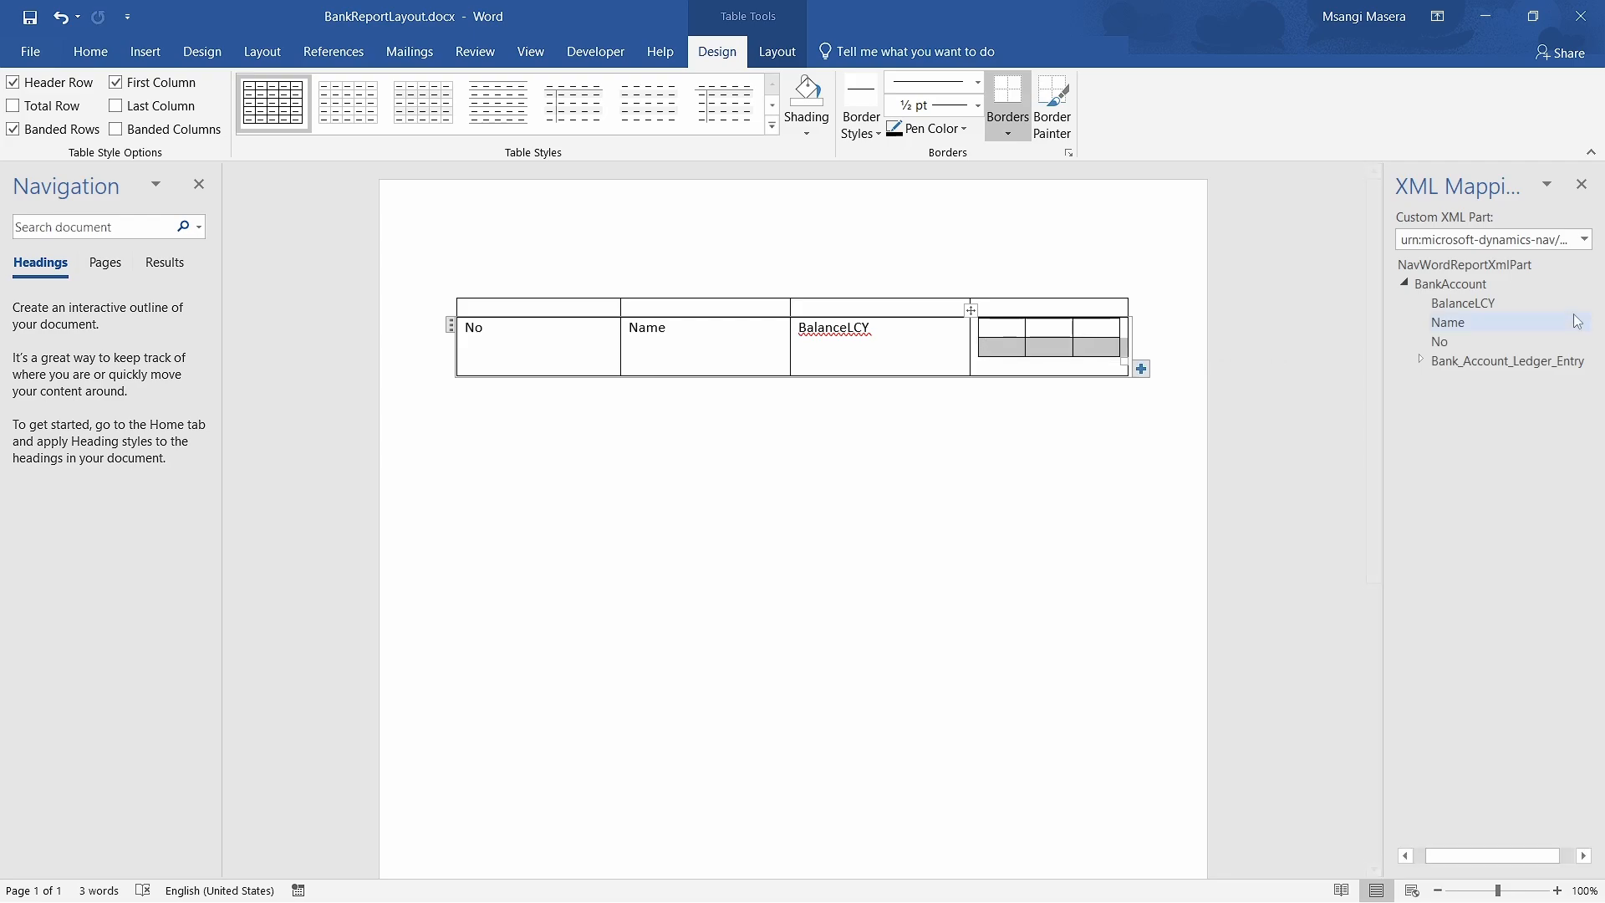
{"action": "left_click", "coordinate": [1421, 361]}
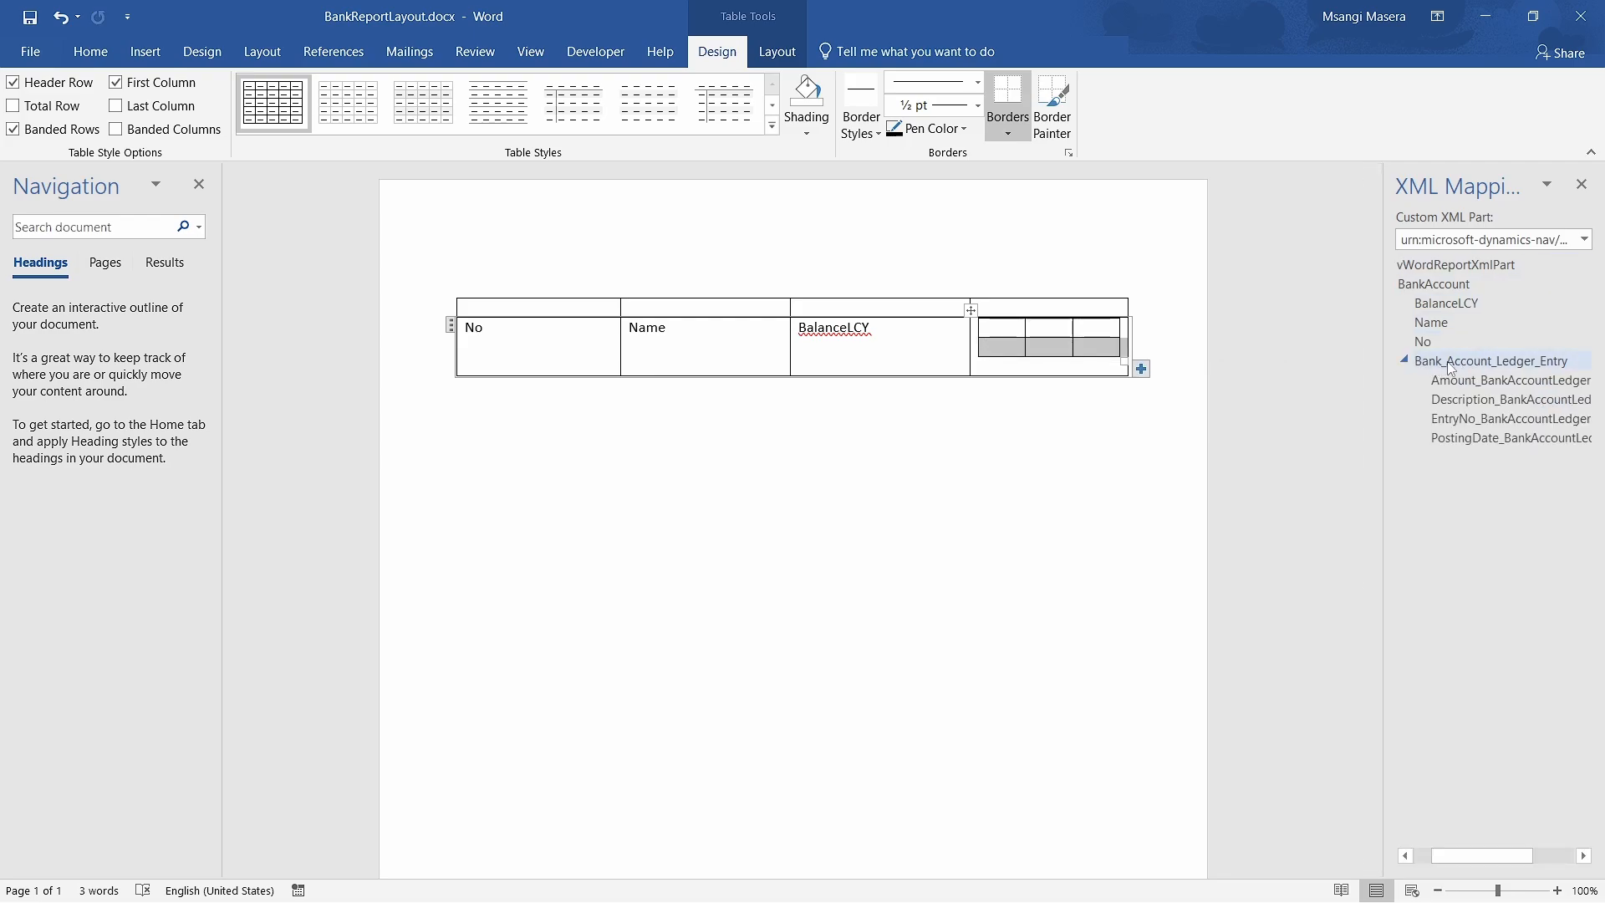
- Map PostingDate, Description and Amount into the nested cells as plain text controls
{"action": "right_click", "coordinate": [1491, 360]}
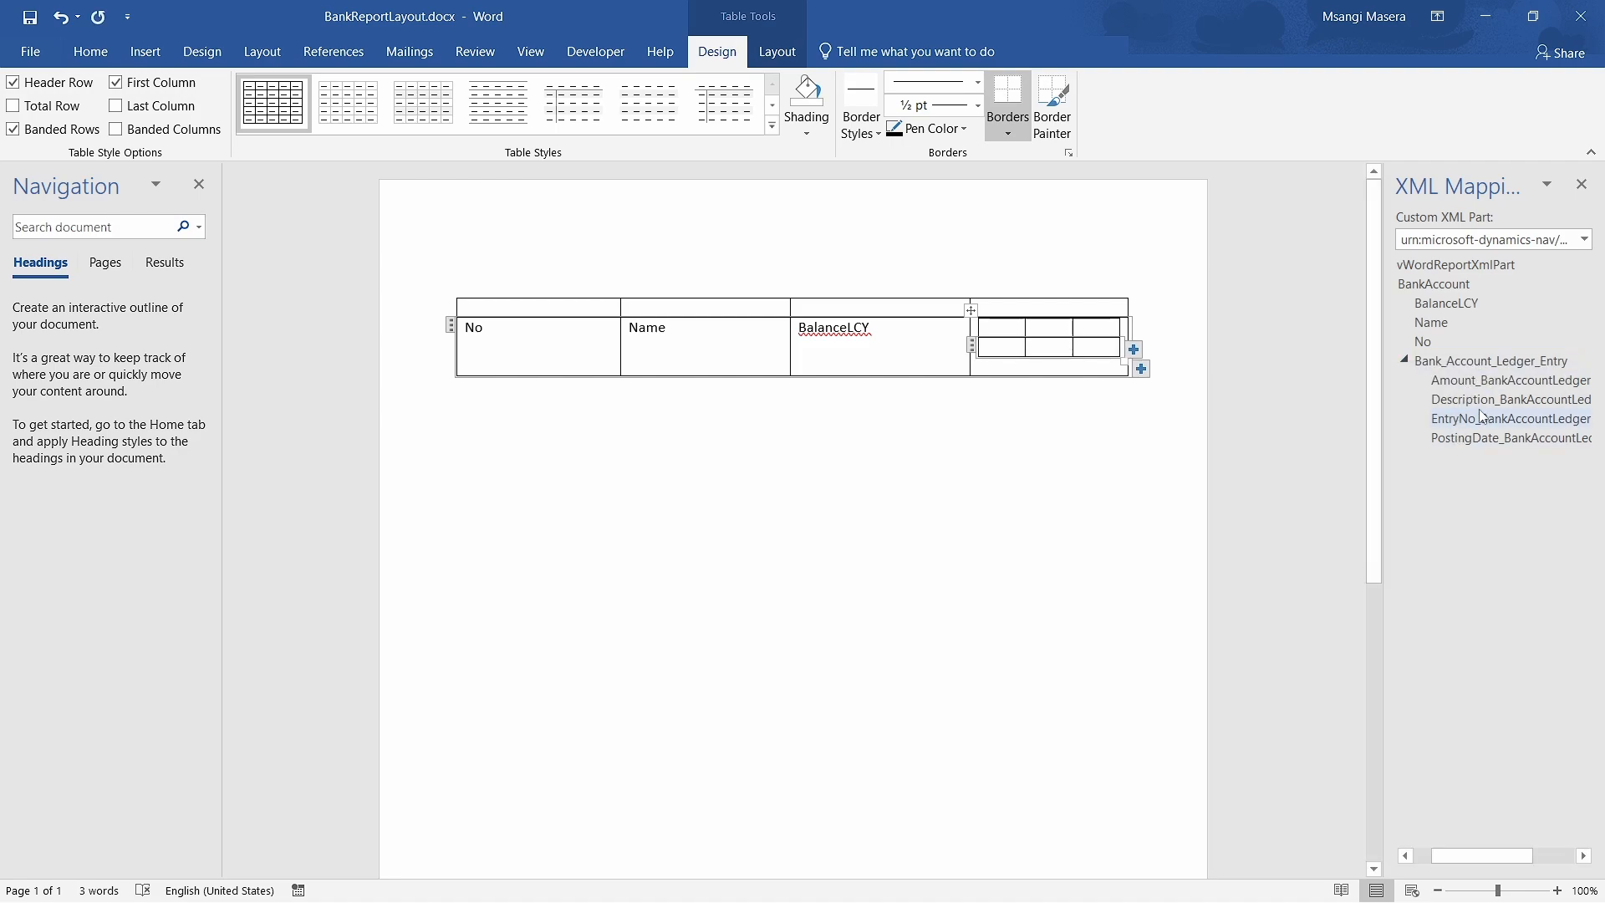
{"action": "right_click", "coordinate": [1490, 418]}
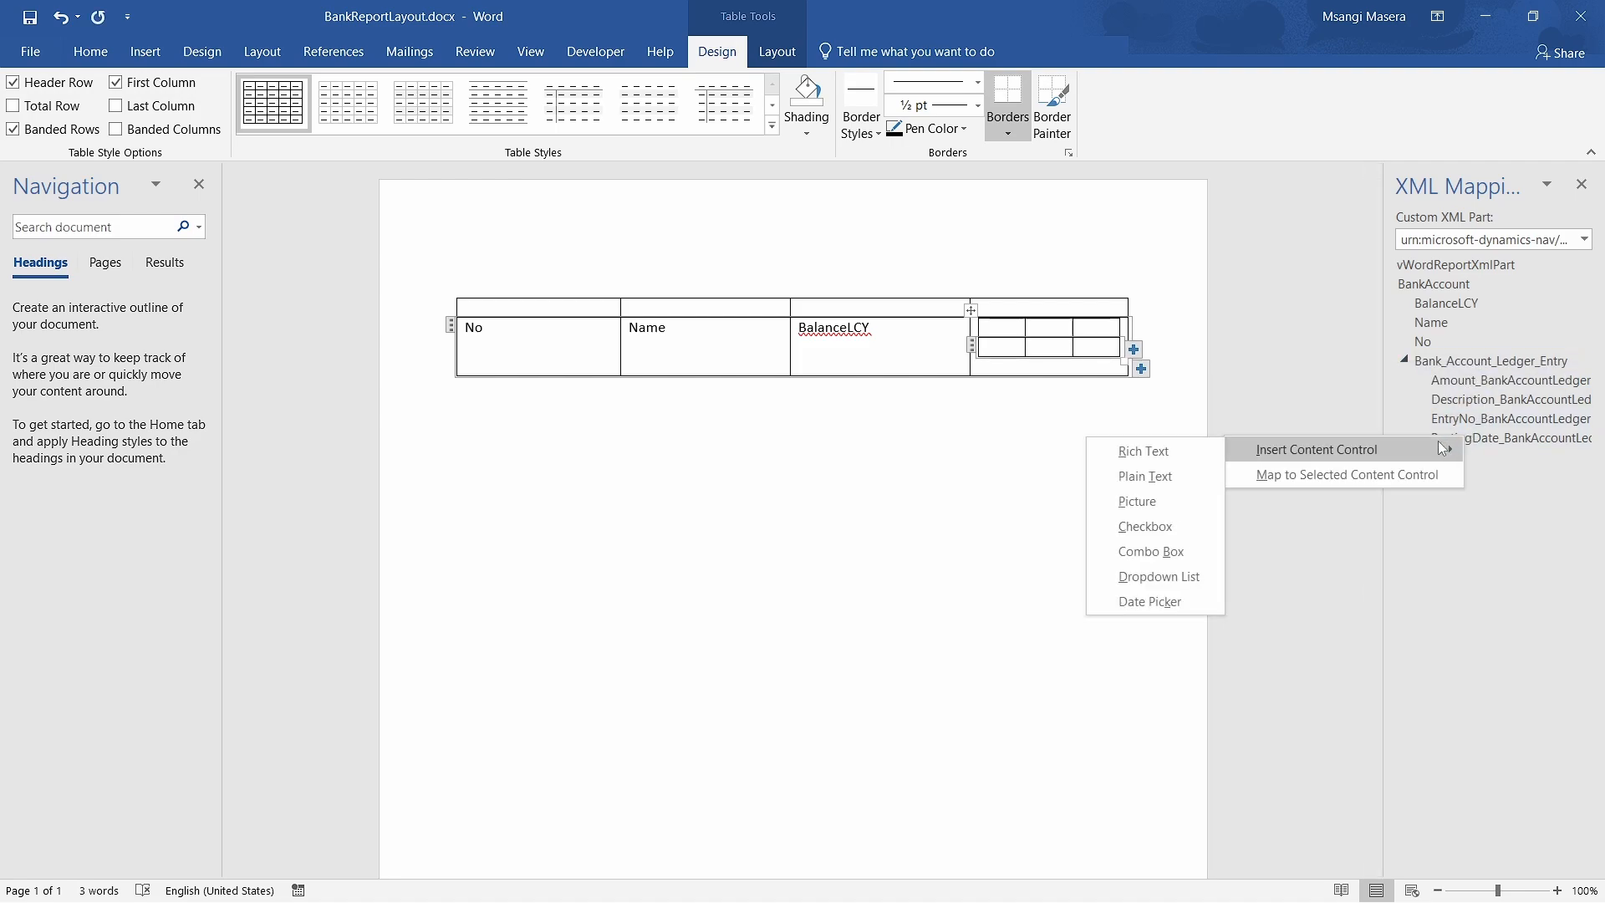
{"action": "left_click", "coordinate": [1316, 449]}
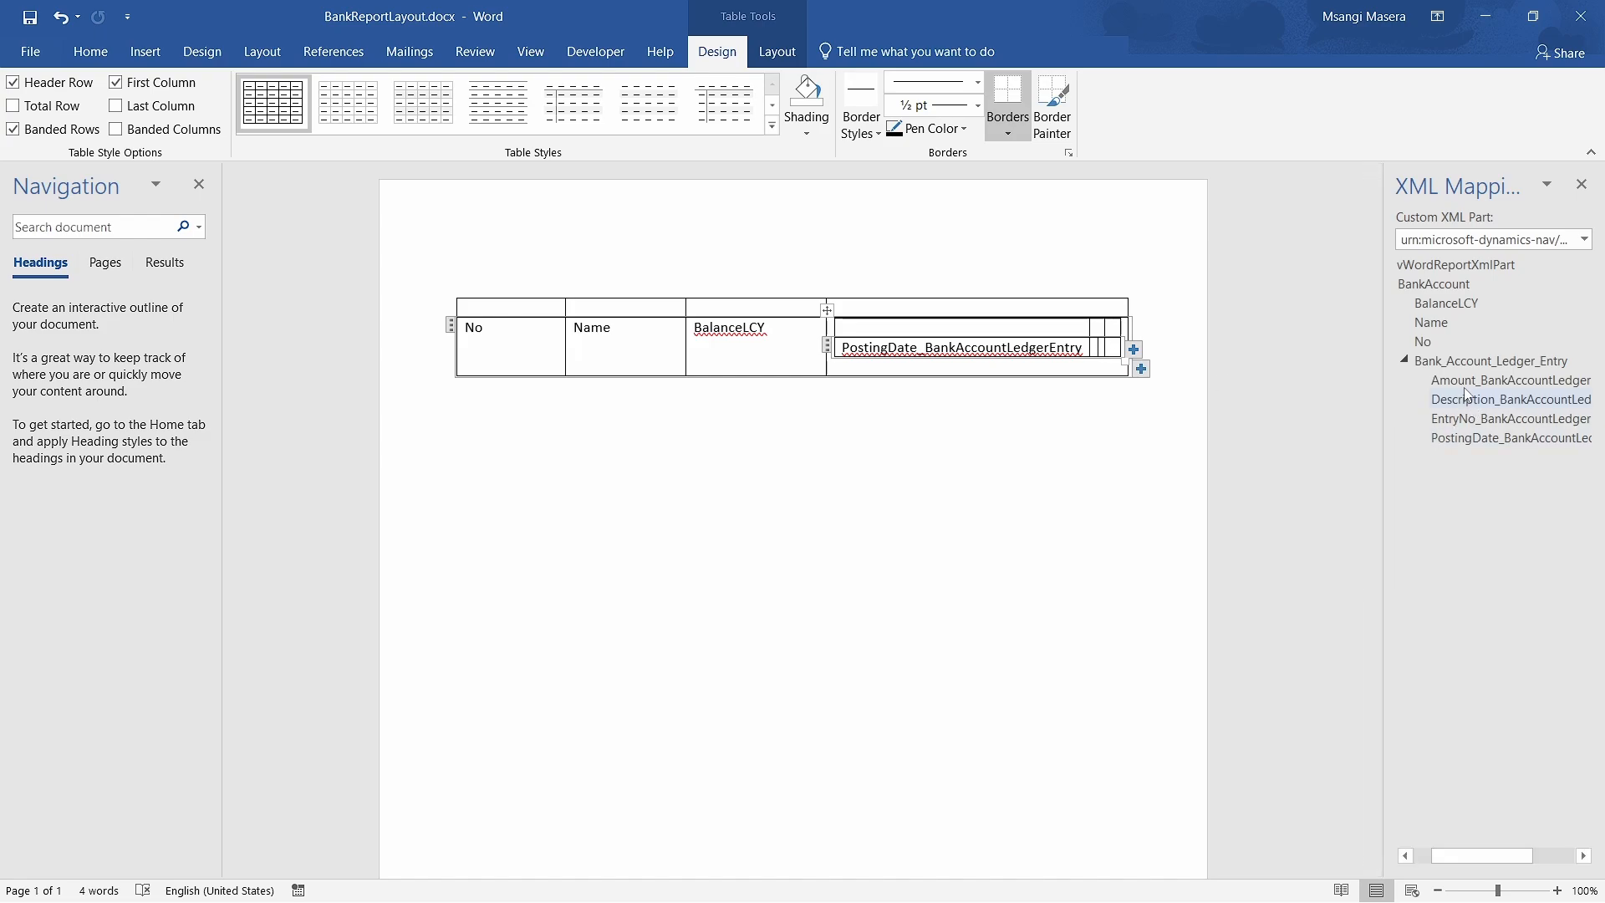
{"action": "right_click", "coordinate": [1510, 399]}
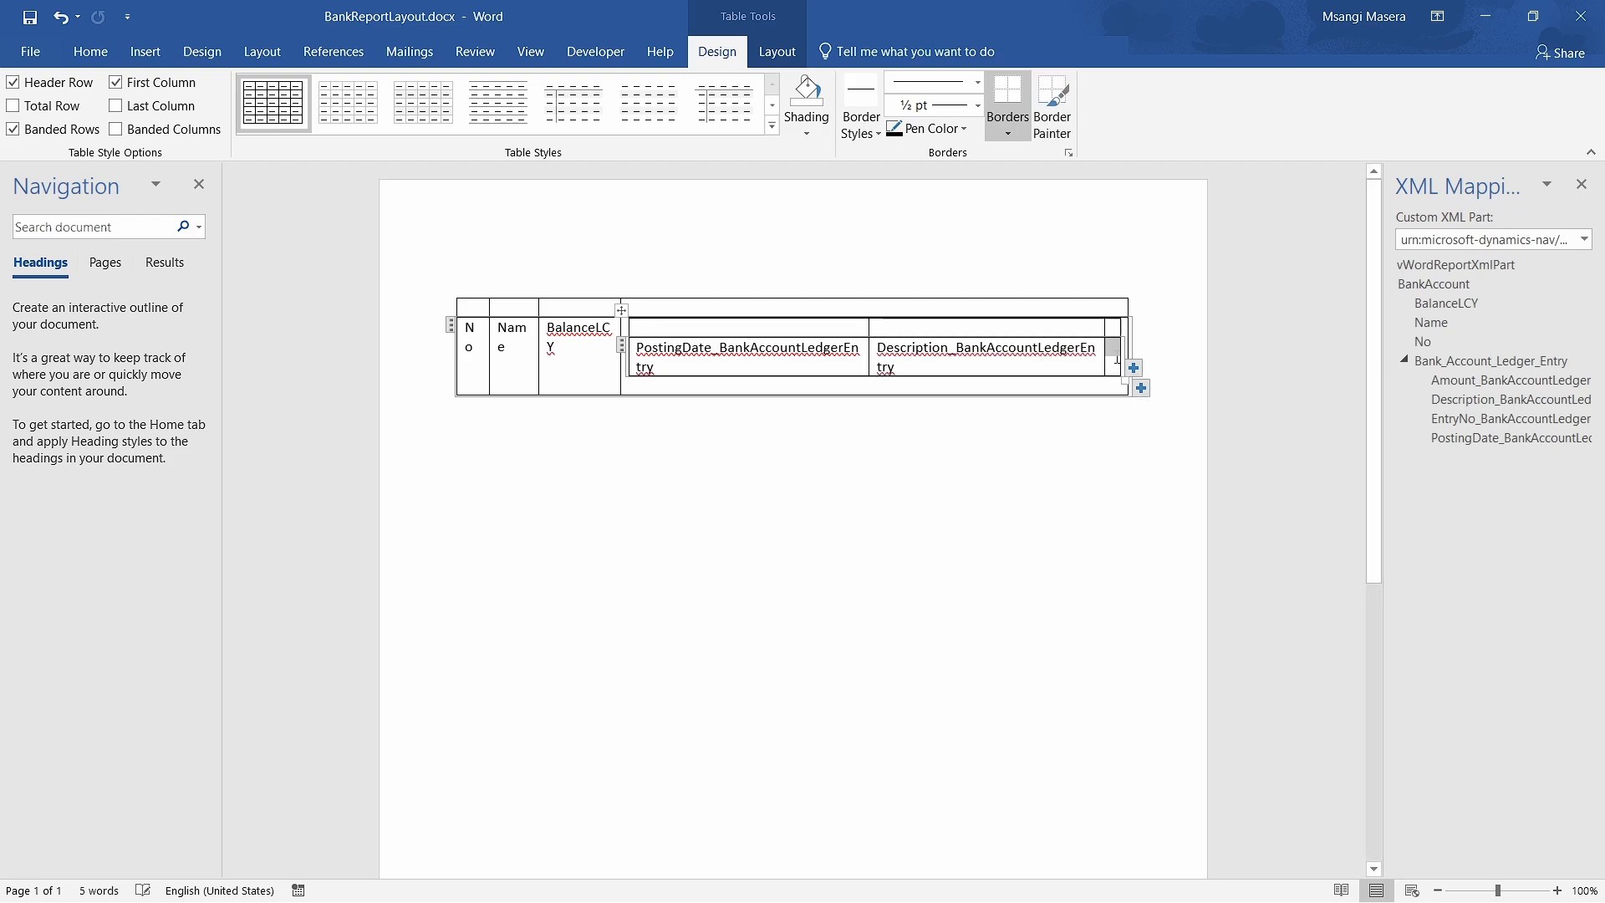
{"action": "left_click", "coordinate": [1508, 380]}
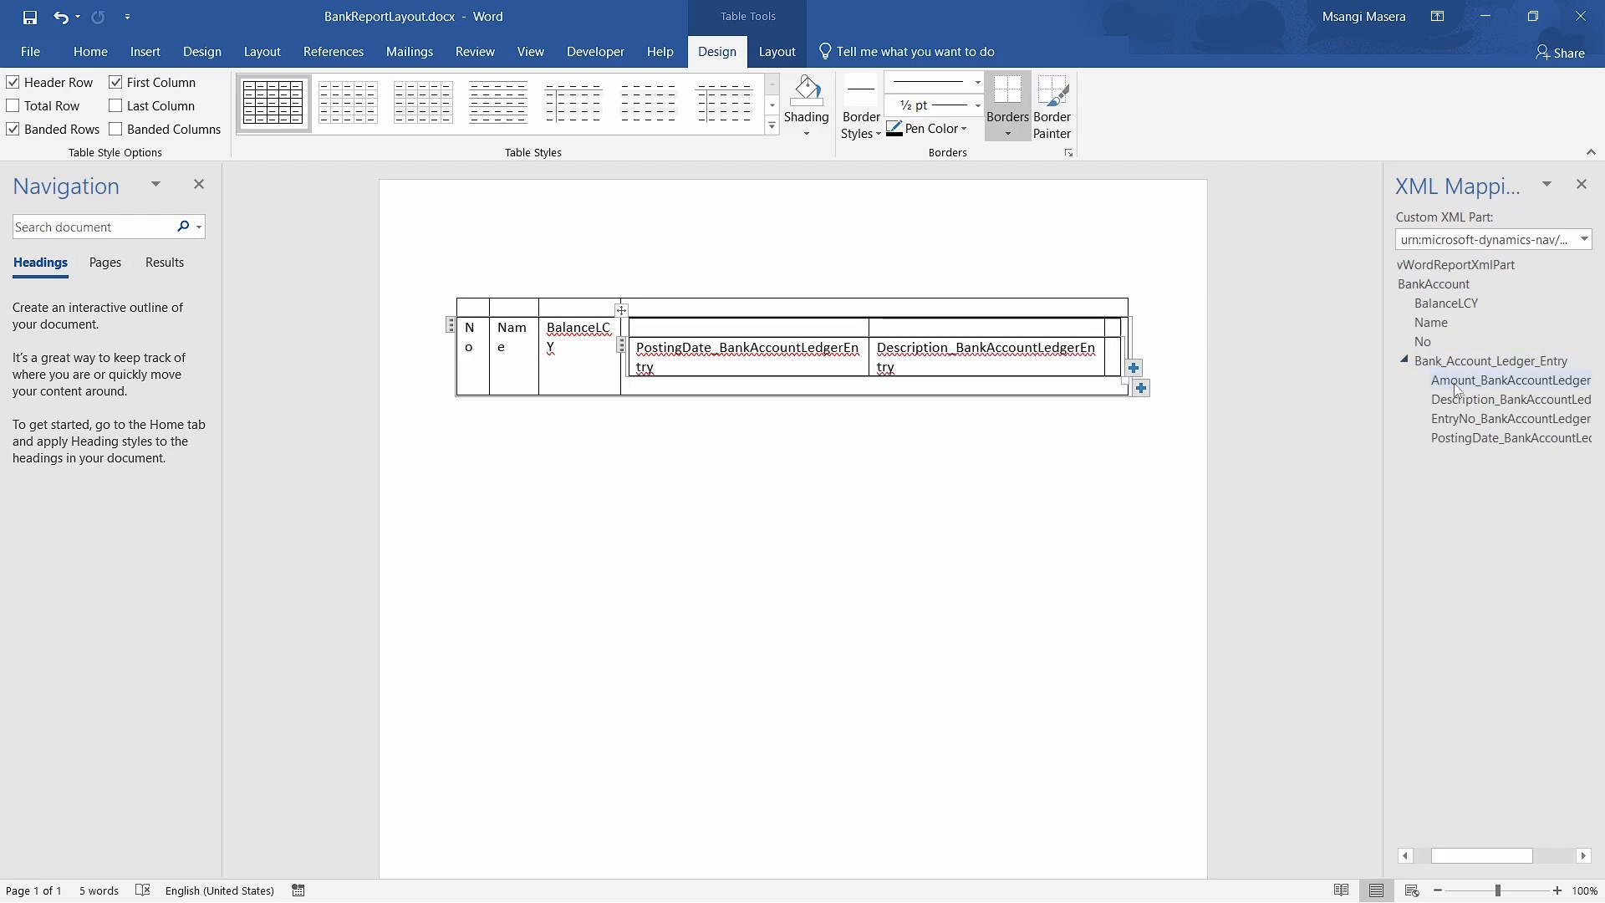
{"action": "right_click", "coordinate": [1511, 381]}
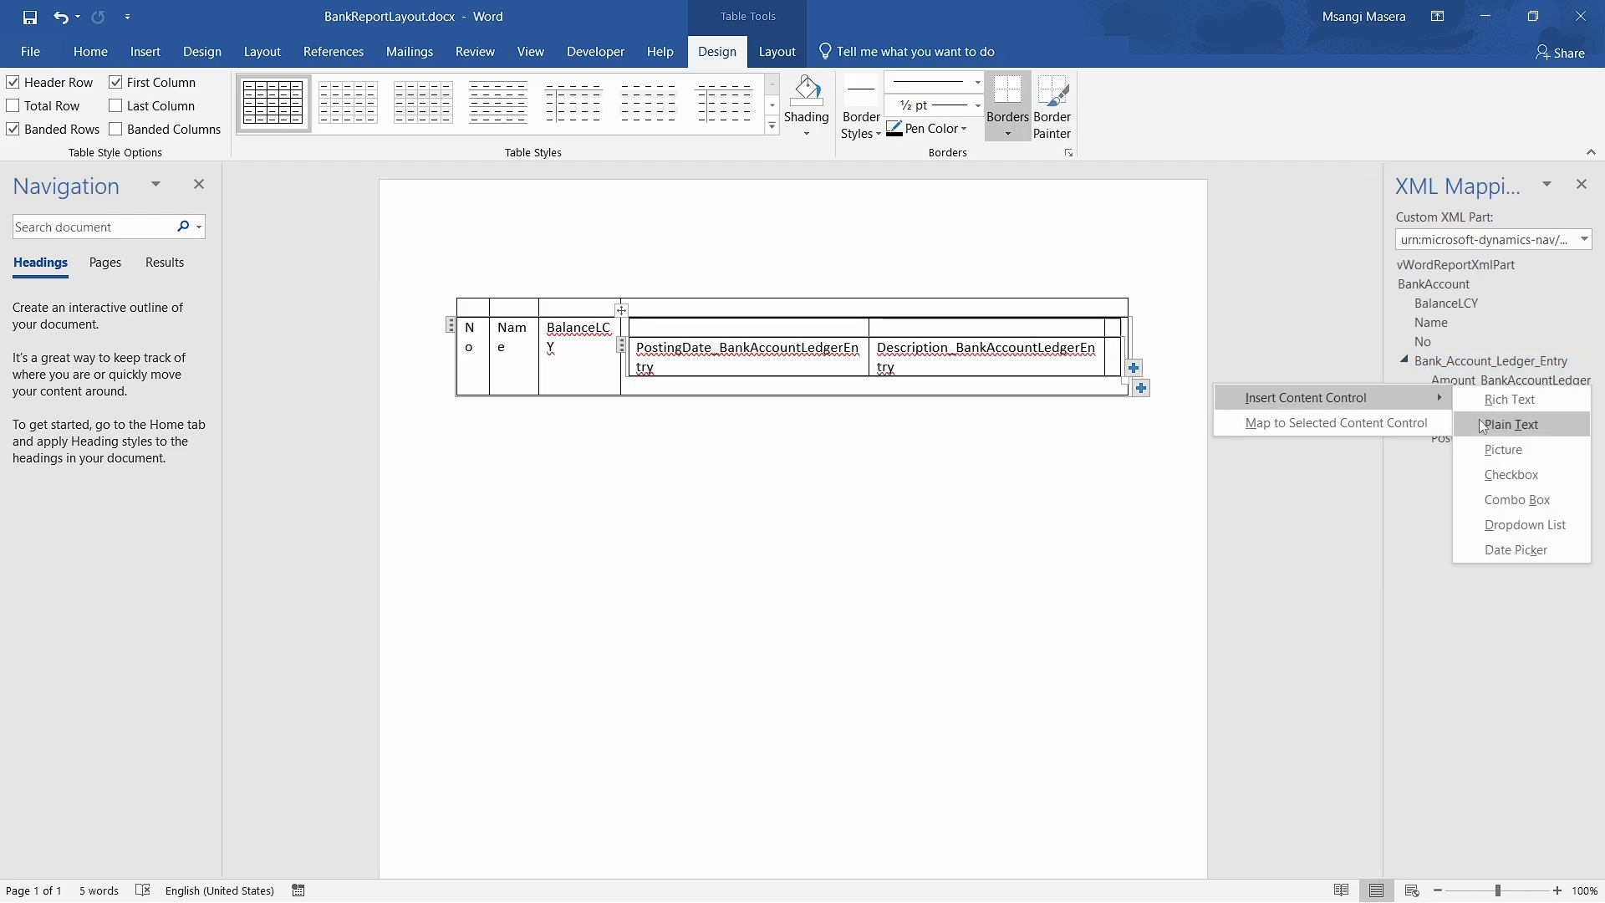
{"action": "left_click", "coordinate": [1511, 424]}
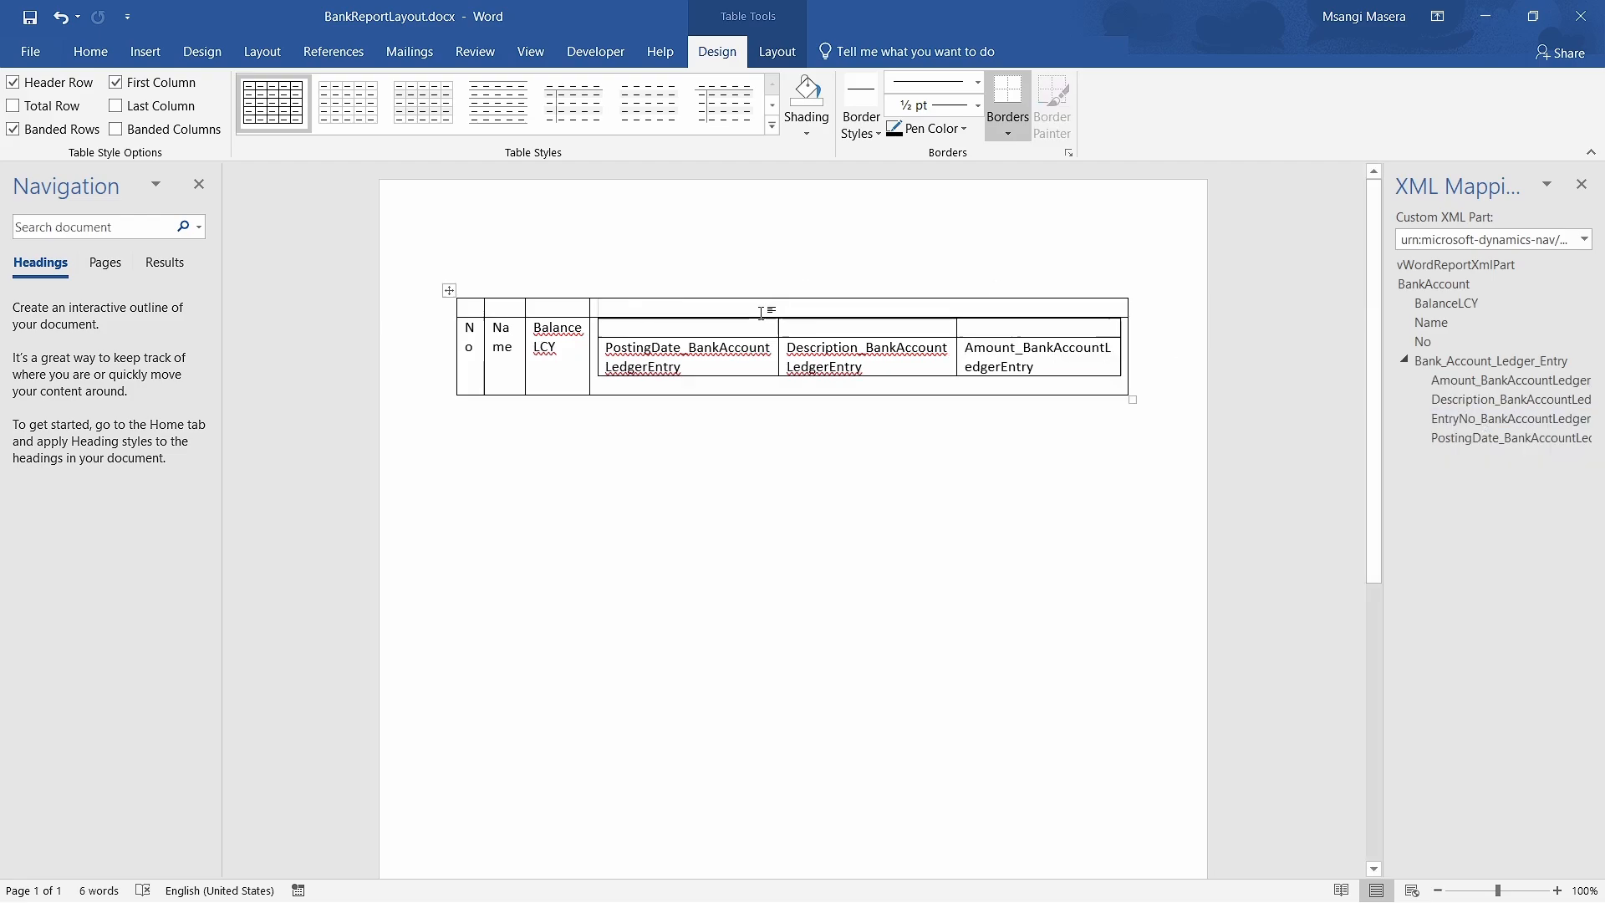
- Type the headers Bank No., Bank Name, Bank Balance and Bank Account Ledger Entry
{"action": "type", "text": "Detail"}
{"action": "type", "text": "Bank"}
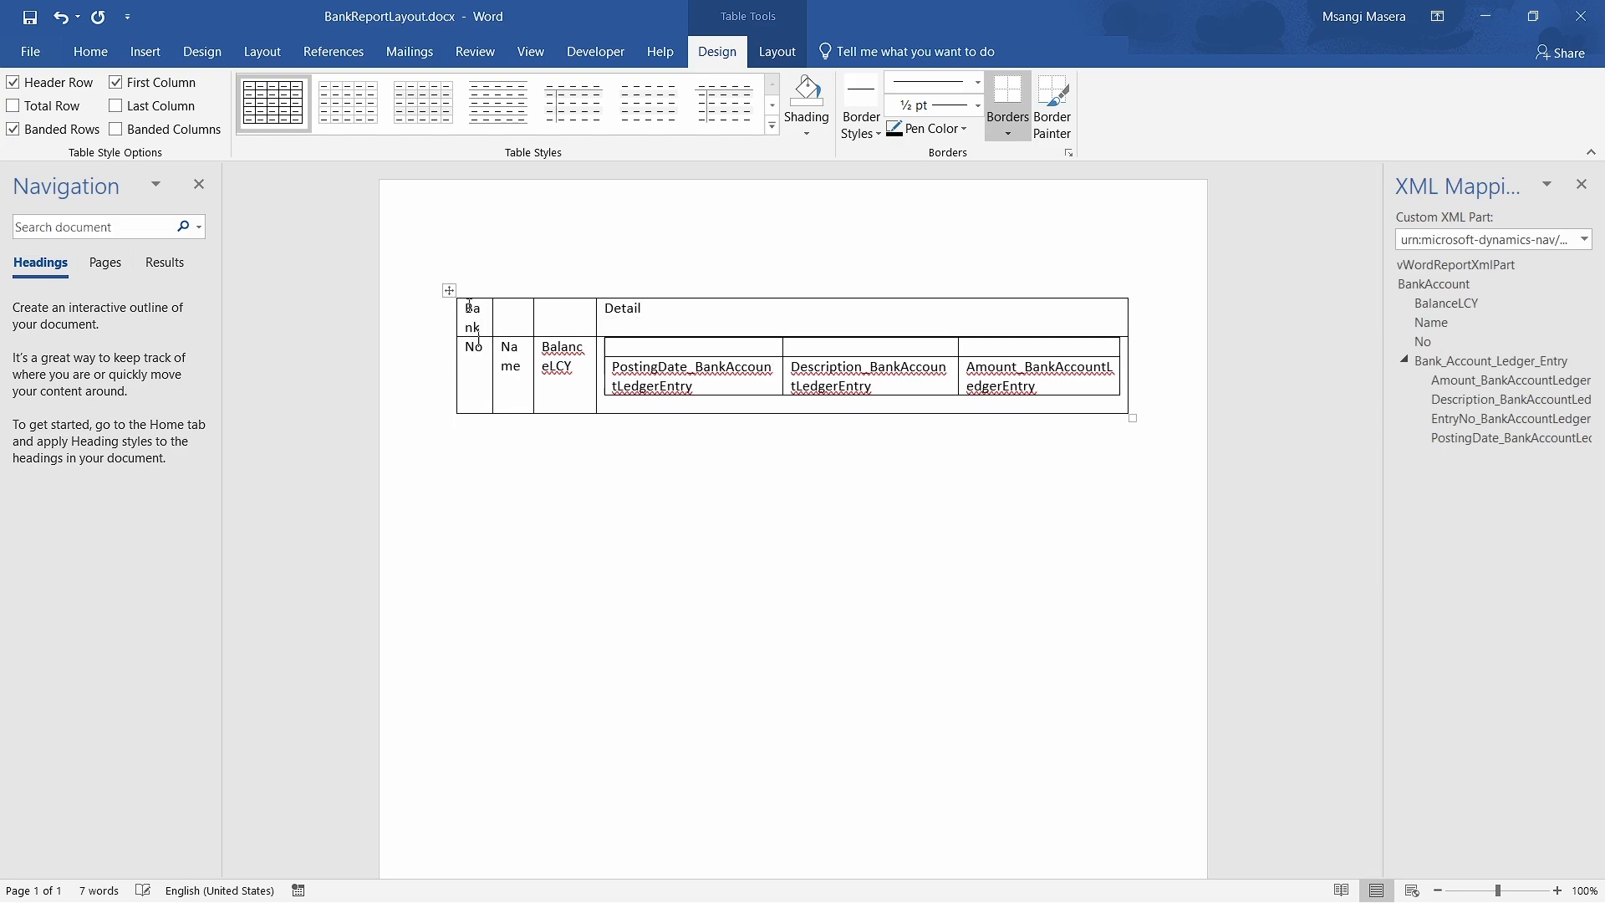
{"action": "type", "text": "No."}
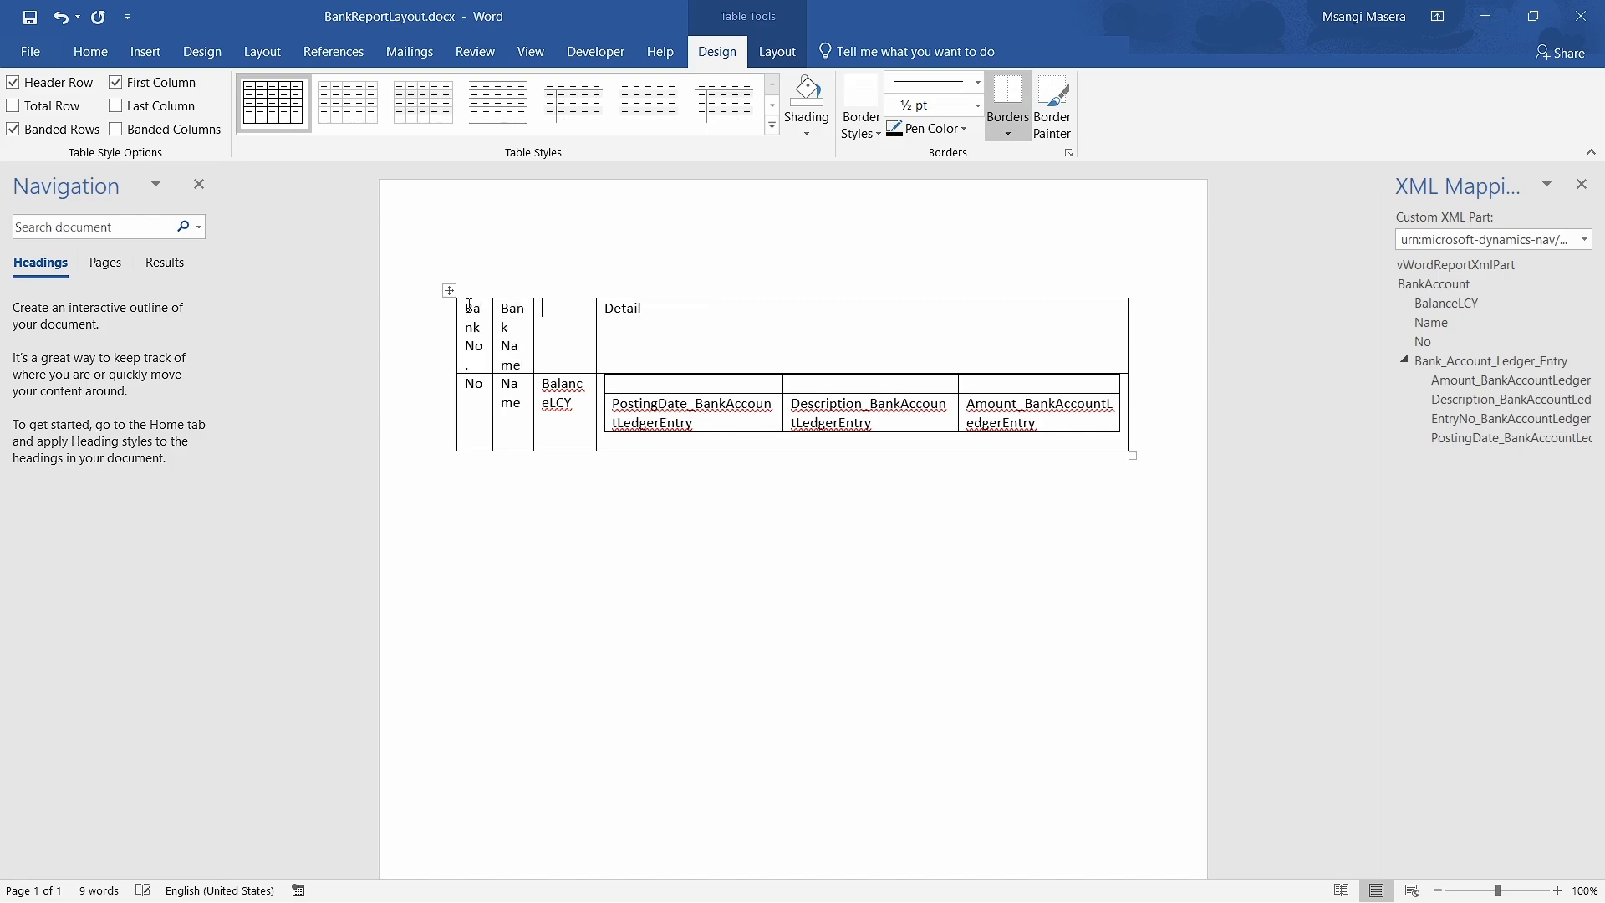
{"action": "type", "text": "Bank Balance"}
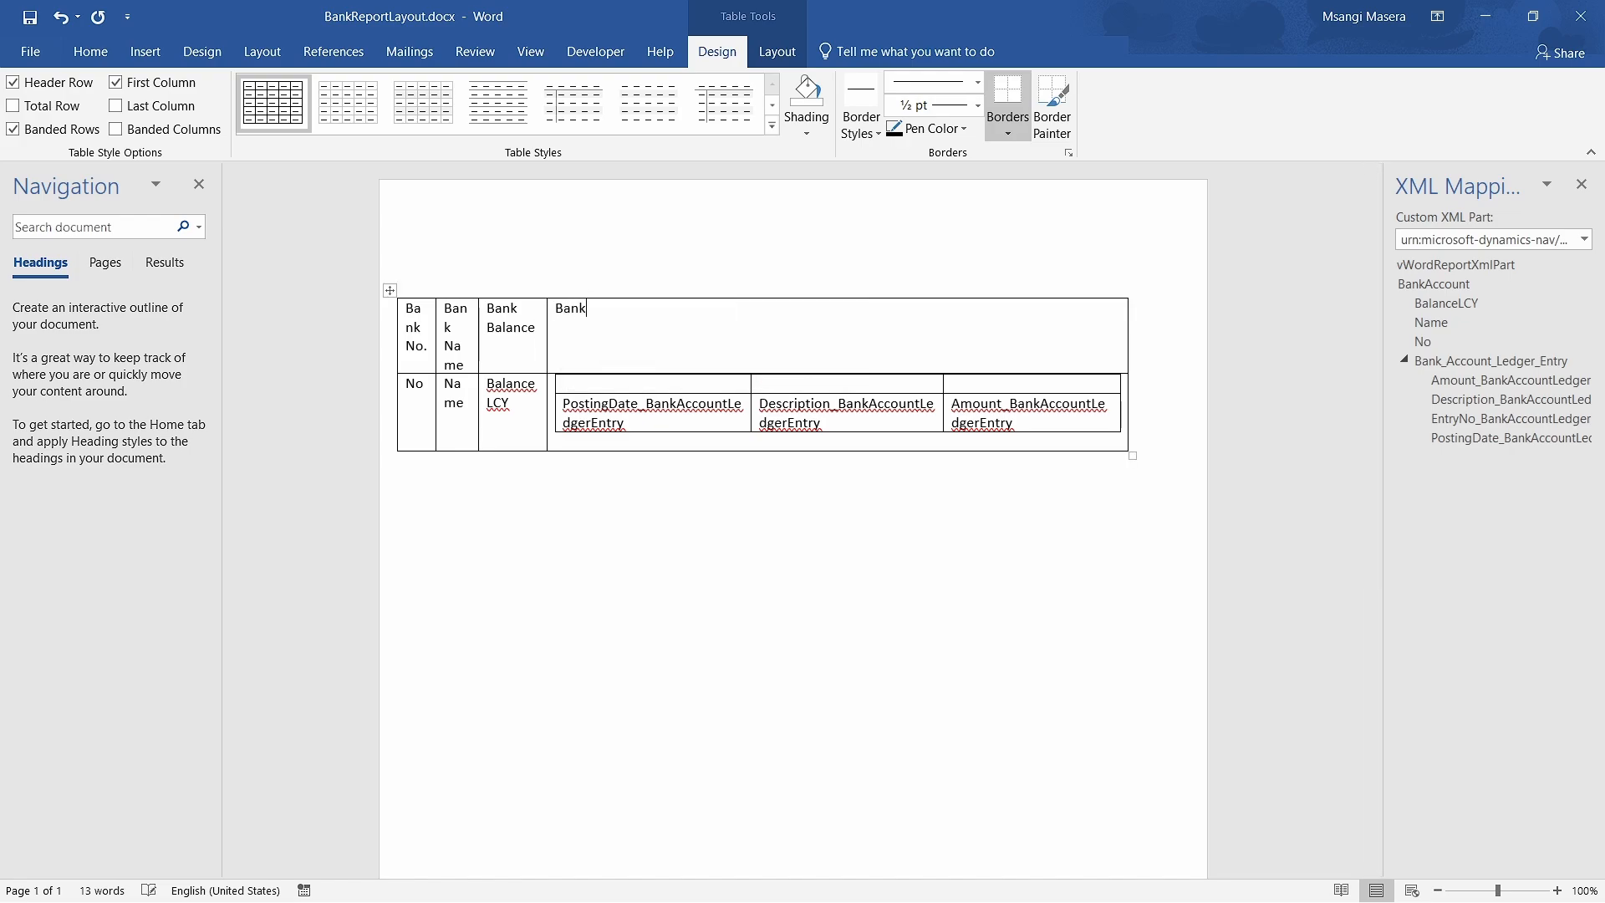
{"action": "type", "text": "Account L"}
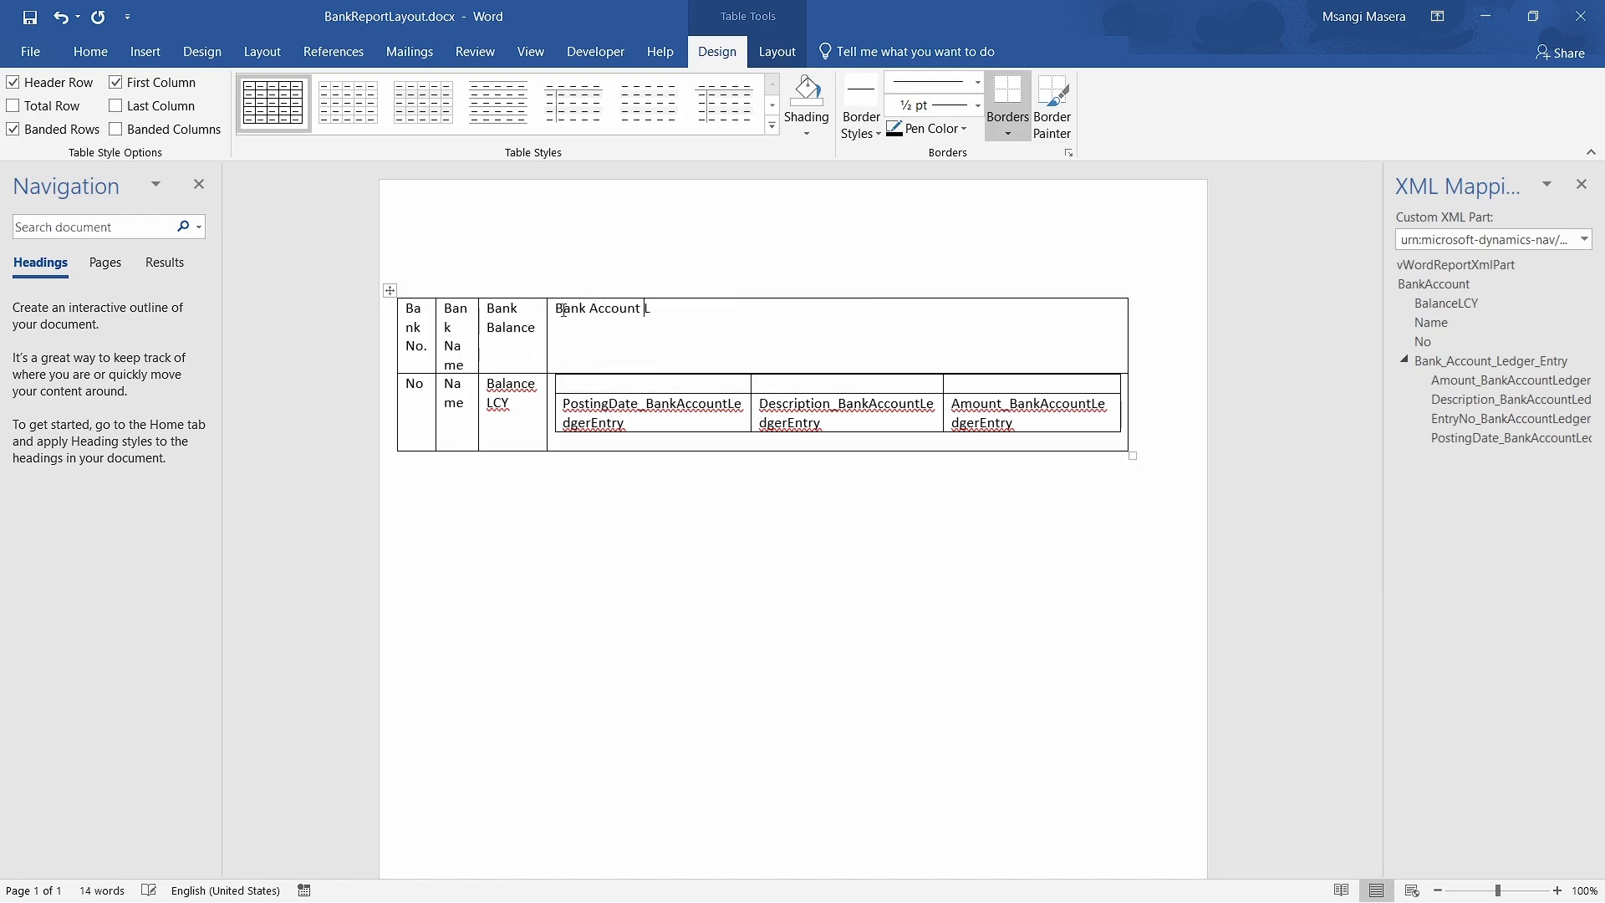
{"action": "type", "text": "edger Entry"}
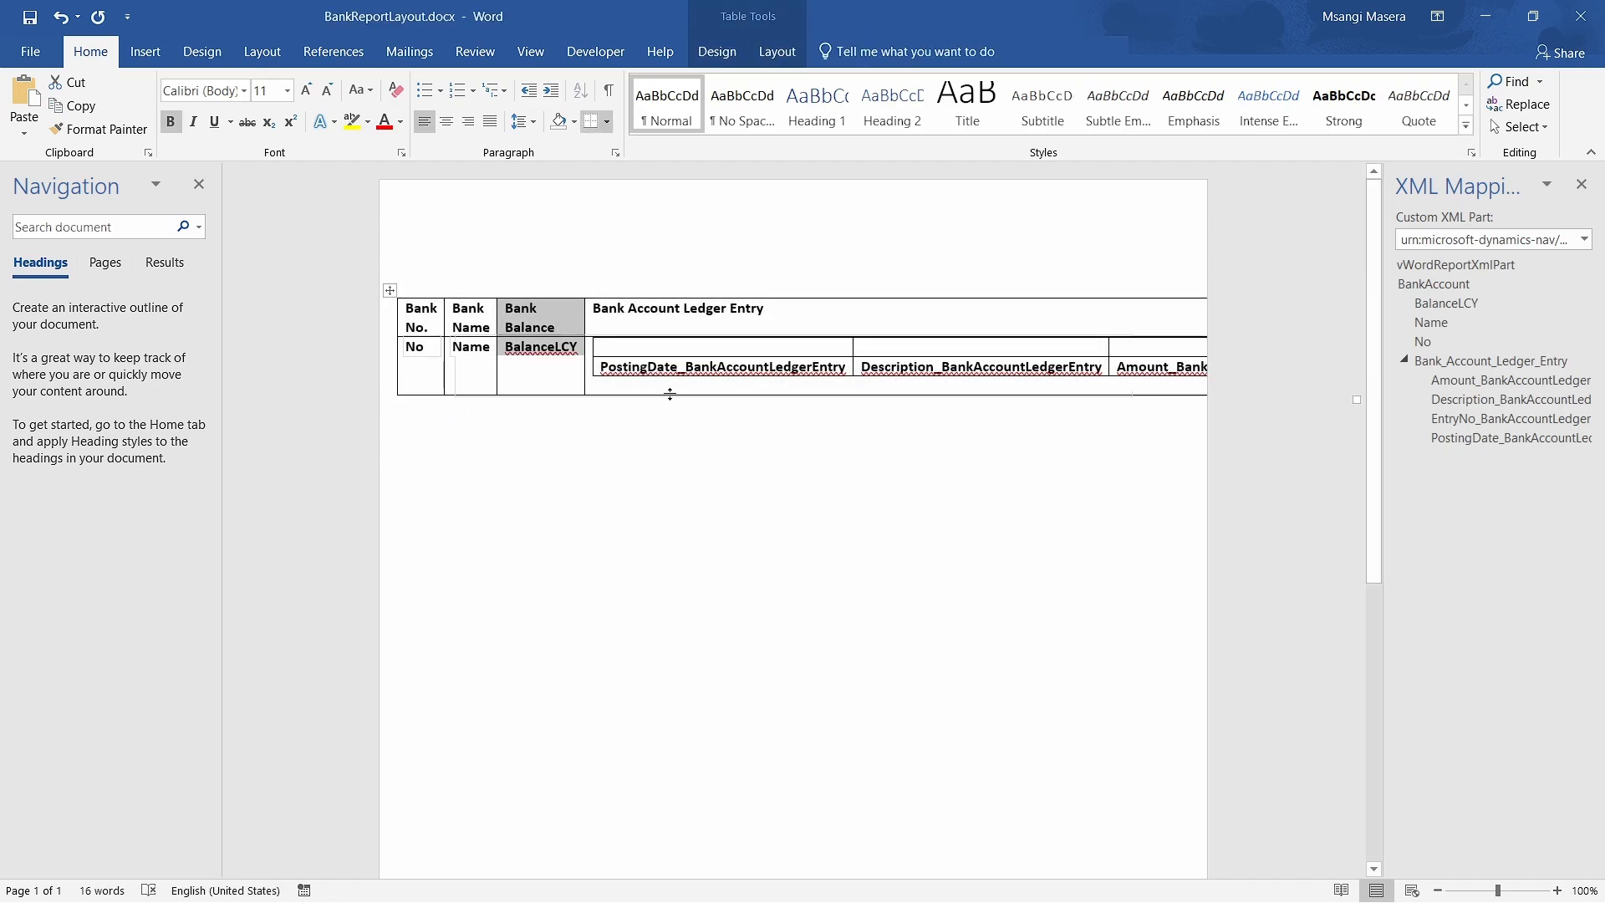
- Type the Posting Date heading into the nested ledger table's new header row, then review the layout
{"action": "type", "text": "p"}
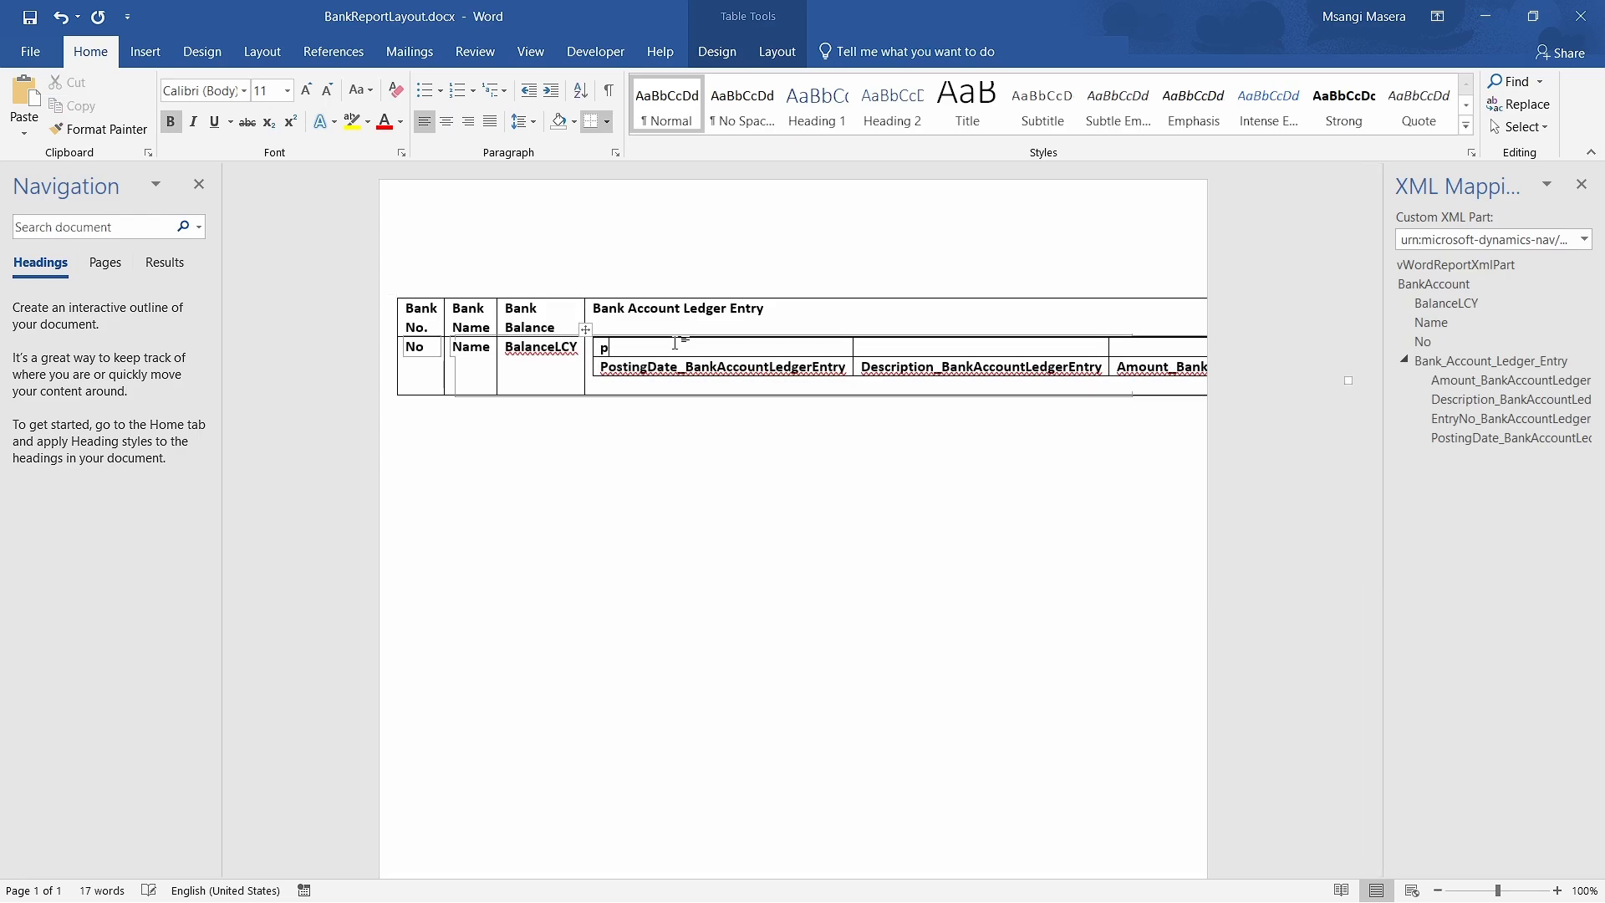
{"action": "key", "text": "Backspace"}
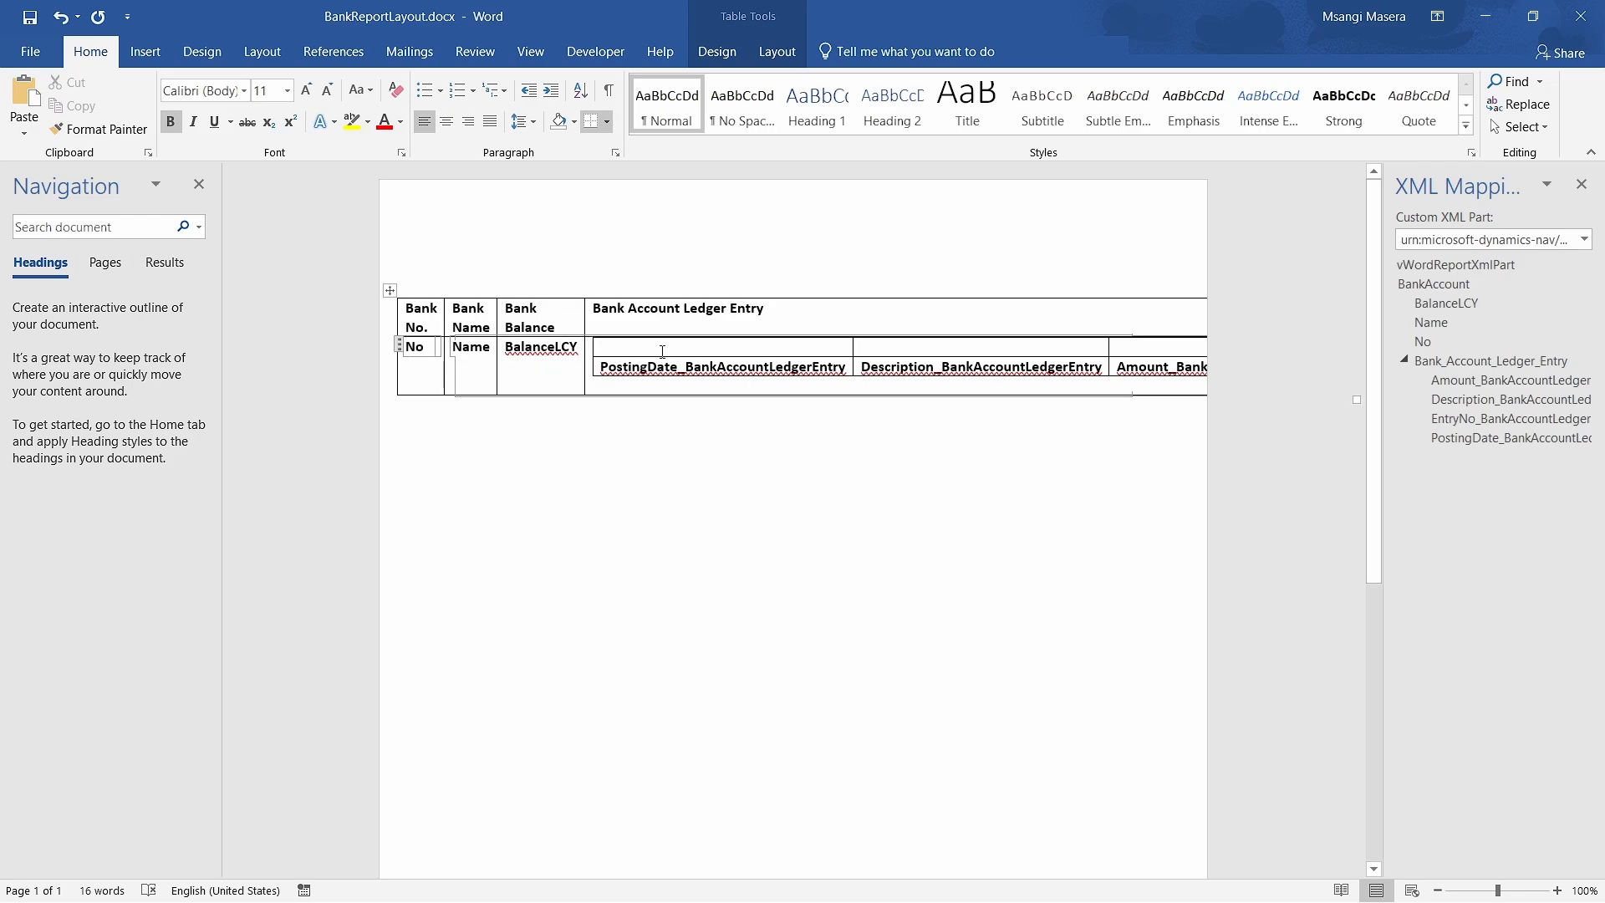
{"action": "type", "text": "Posting Date"}
{"action": "type", "text": "Description"}
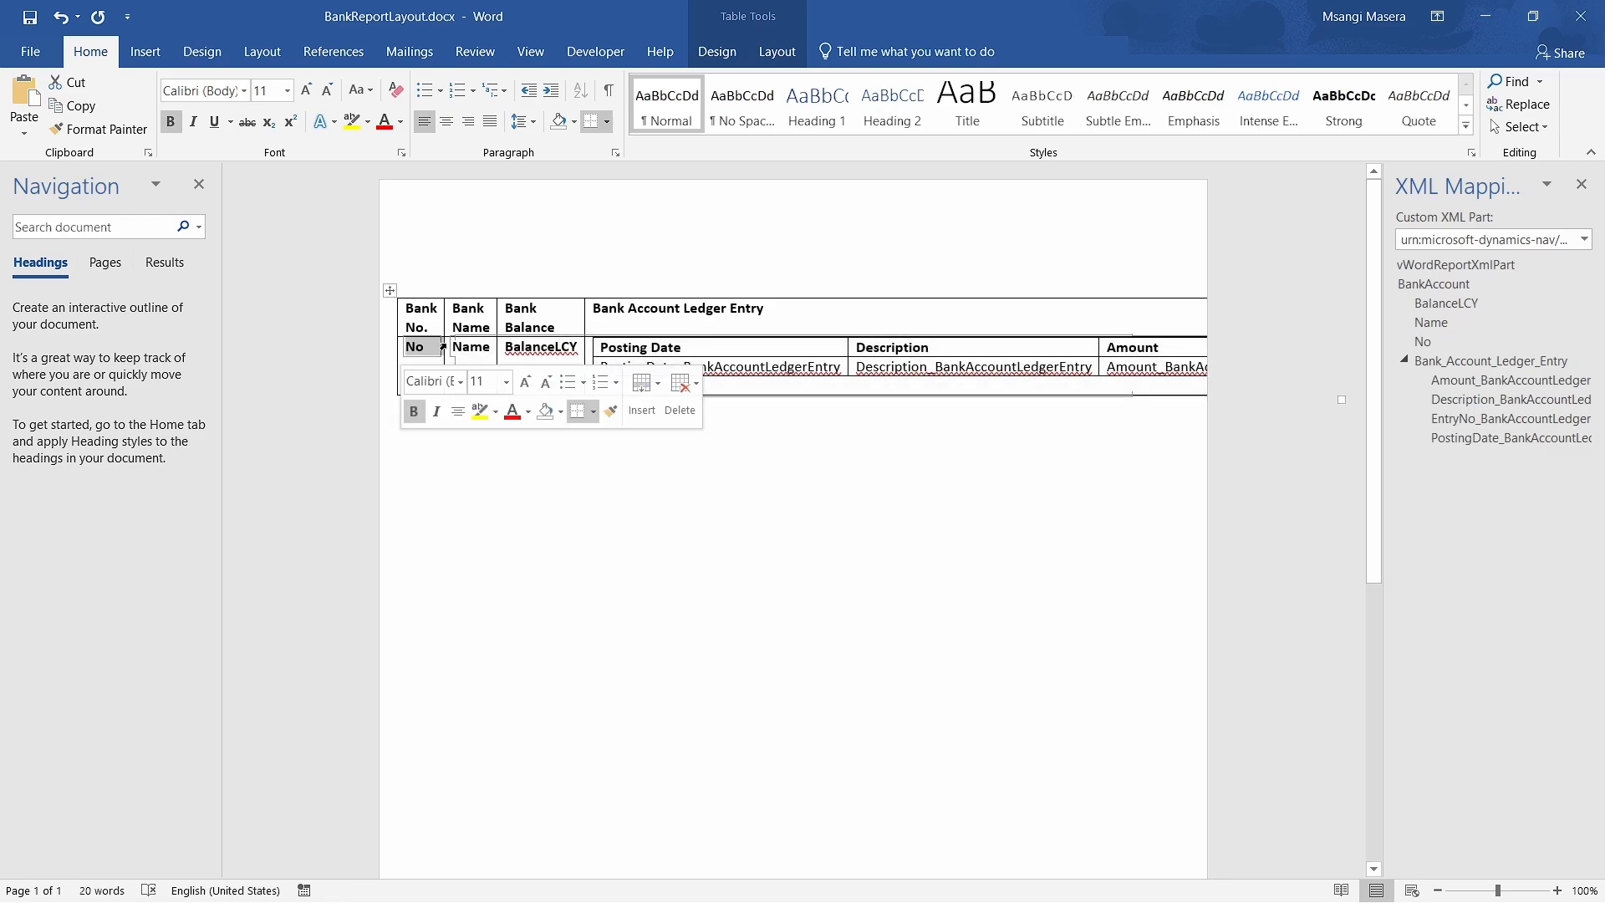
{"action": "left_click", "coordinate": [787, 493]}
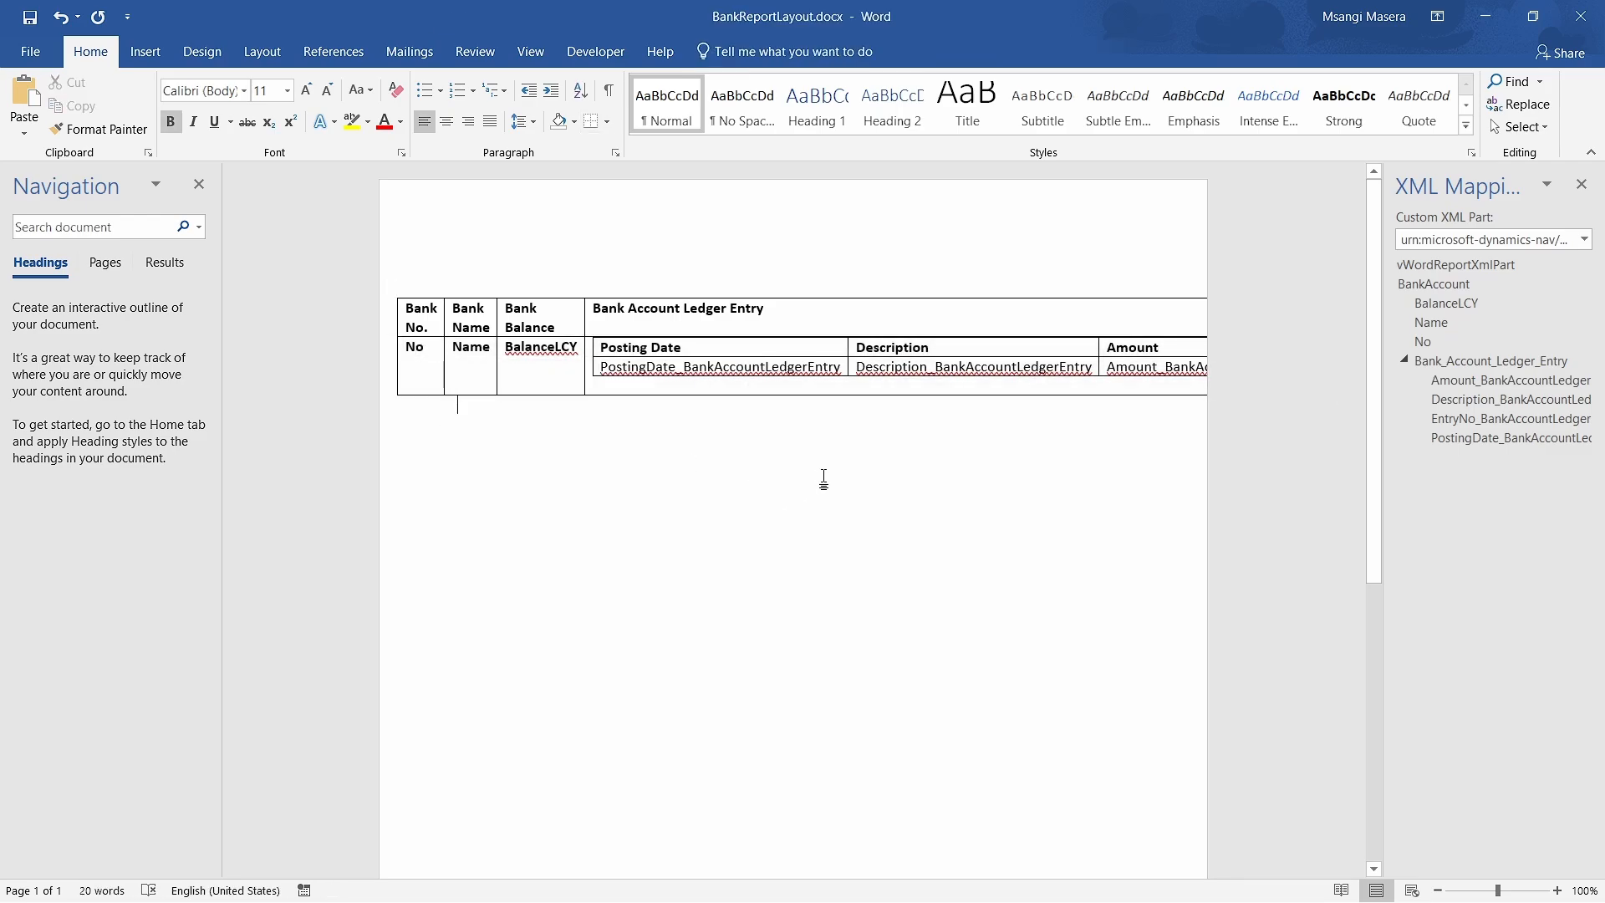
{"action": "mouse_move", "coordinate": [601, 206]}
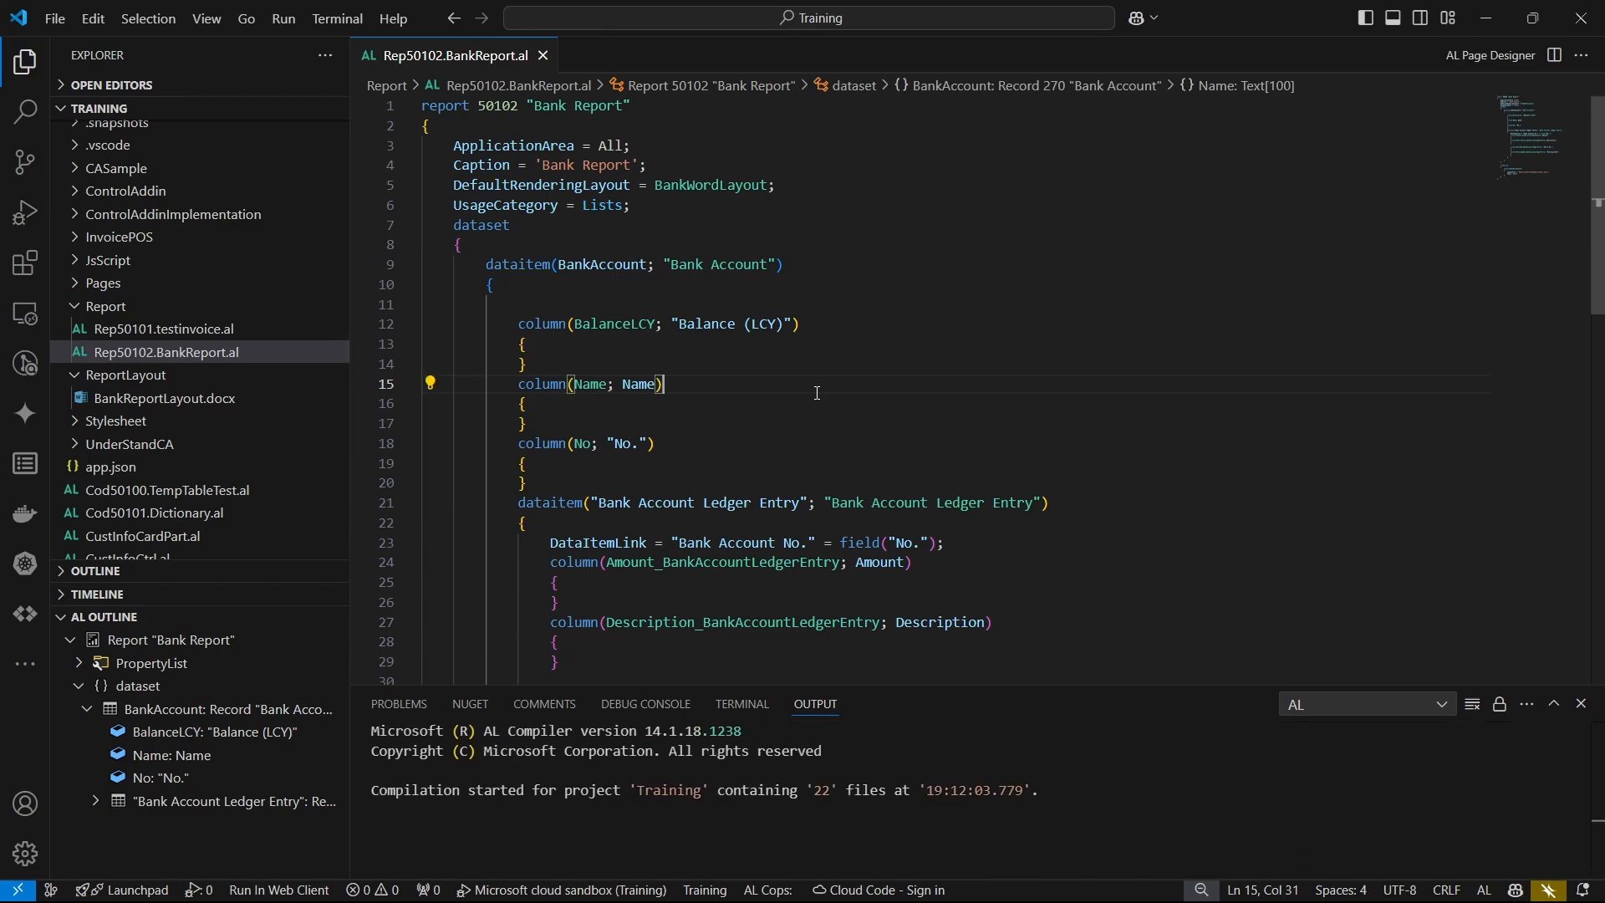
- Add PrintOnlyIfDetail = true; inside the BankAccount dataitem in Rep50102.BankReport.al
{"action": "left_click", "coordinate": [645, 704]}
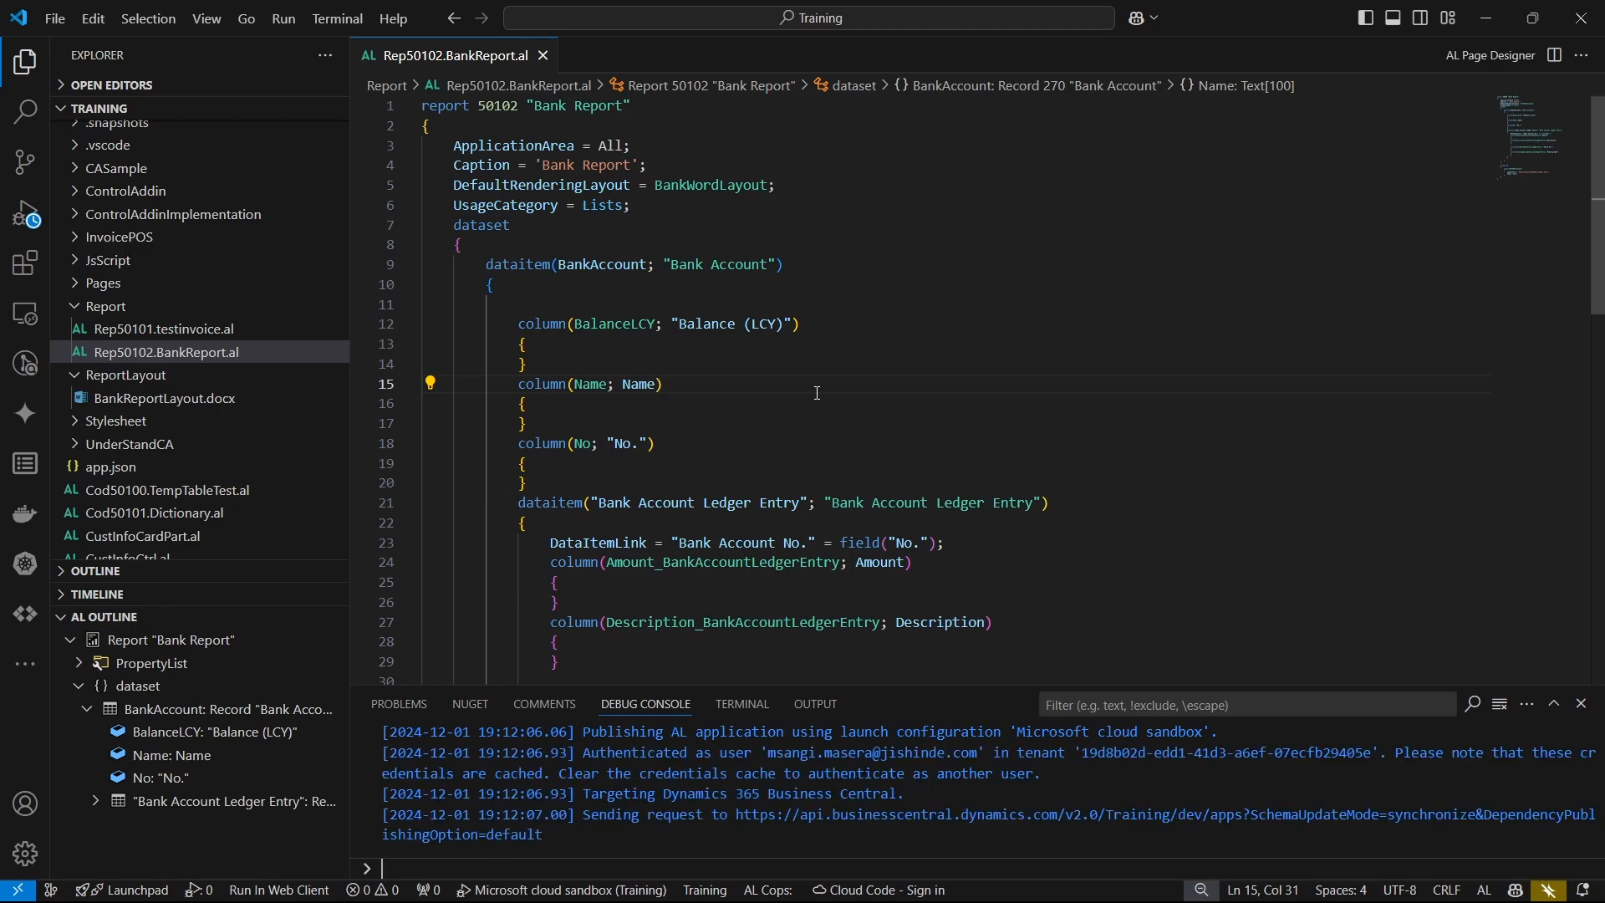
{"action": "left_click", "coordinate": [539, 304]}
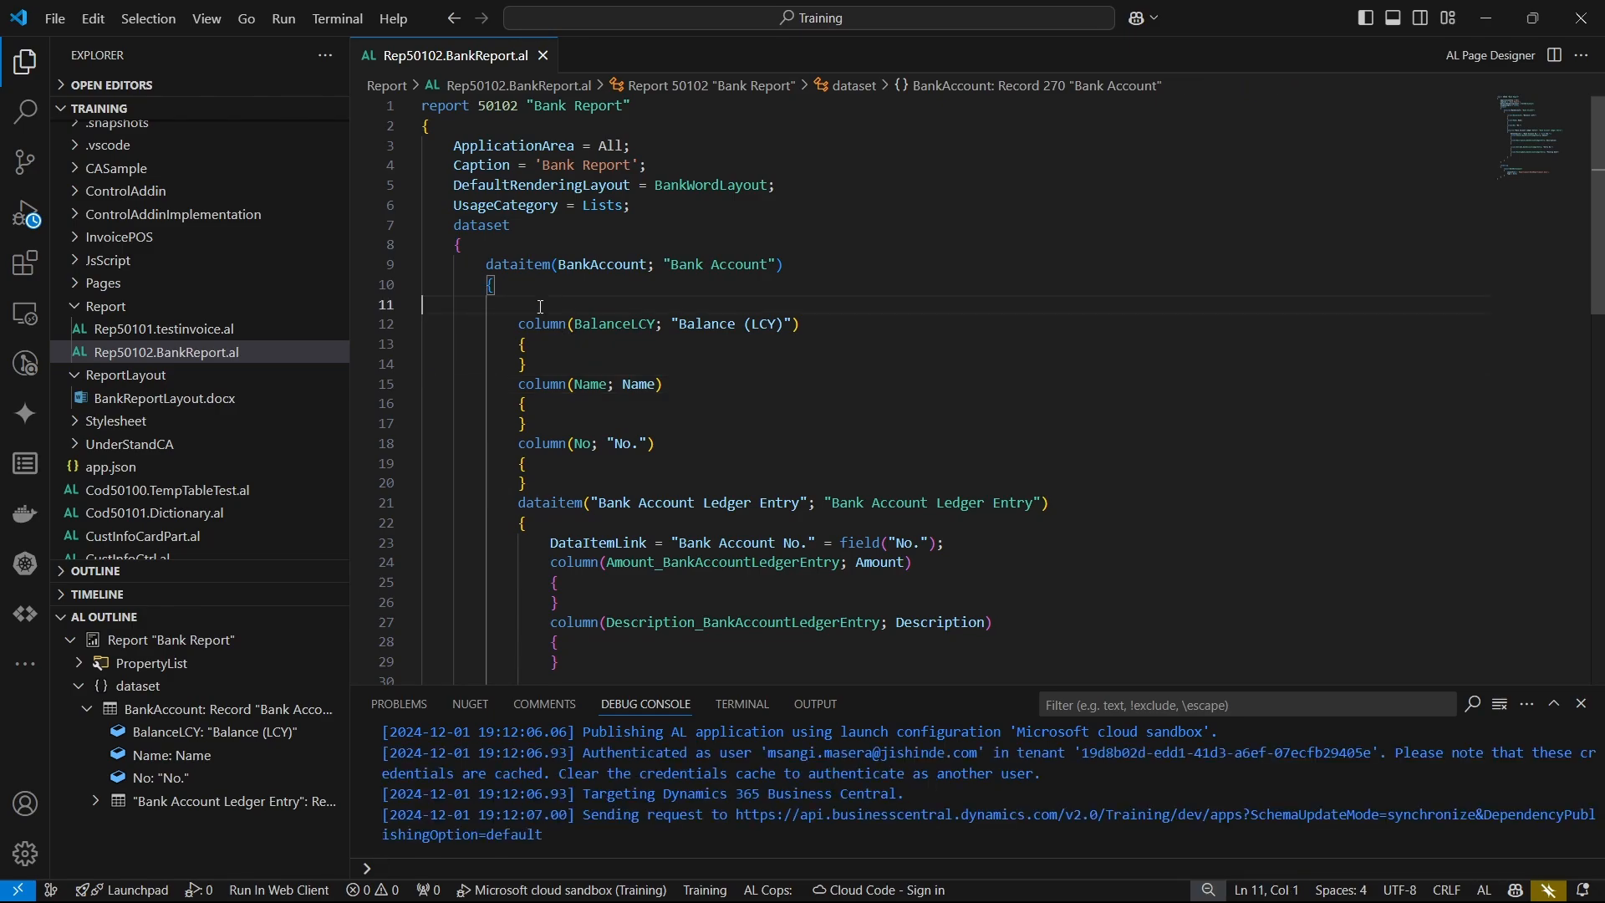
{"action": "type", "text": "PrintOnlyIfDetail"}
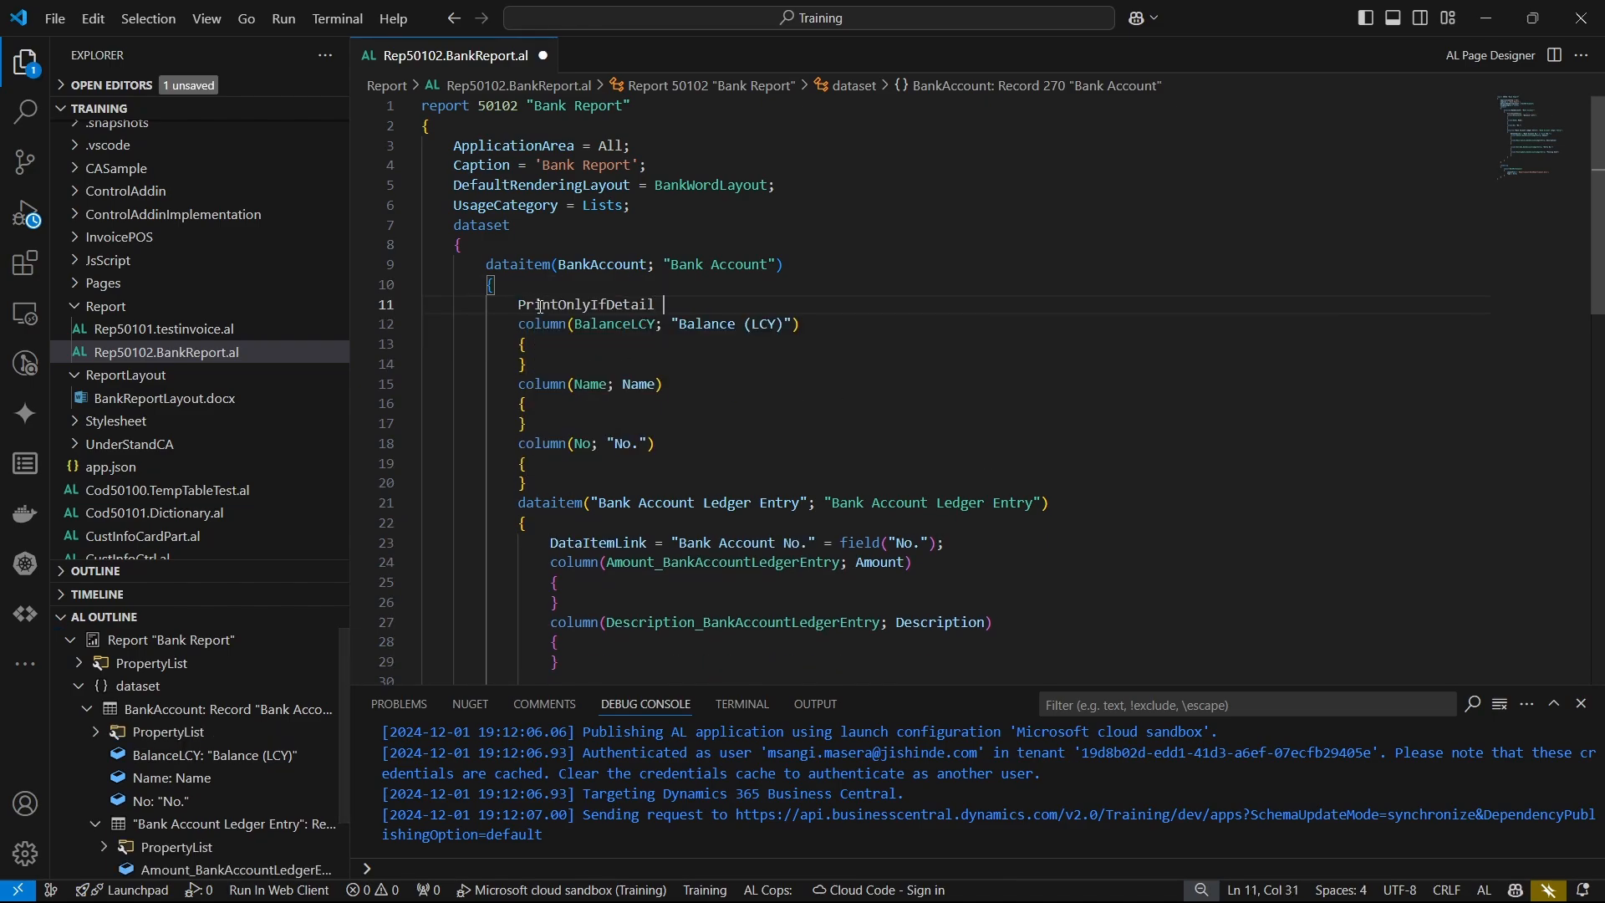
{"action": "type", "text": "= true;"}
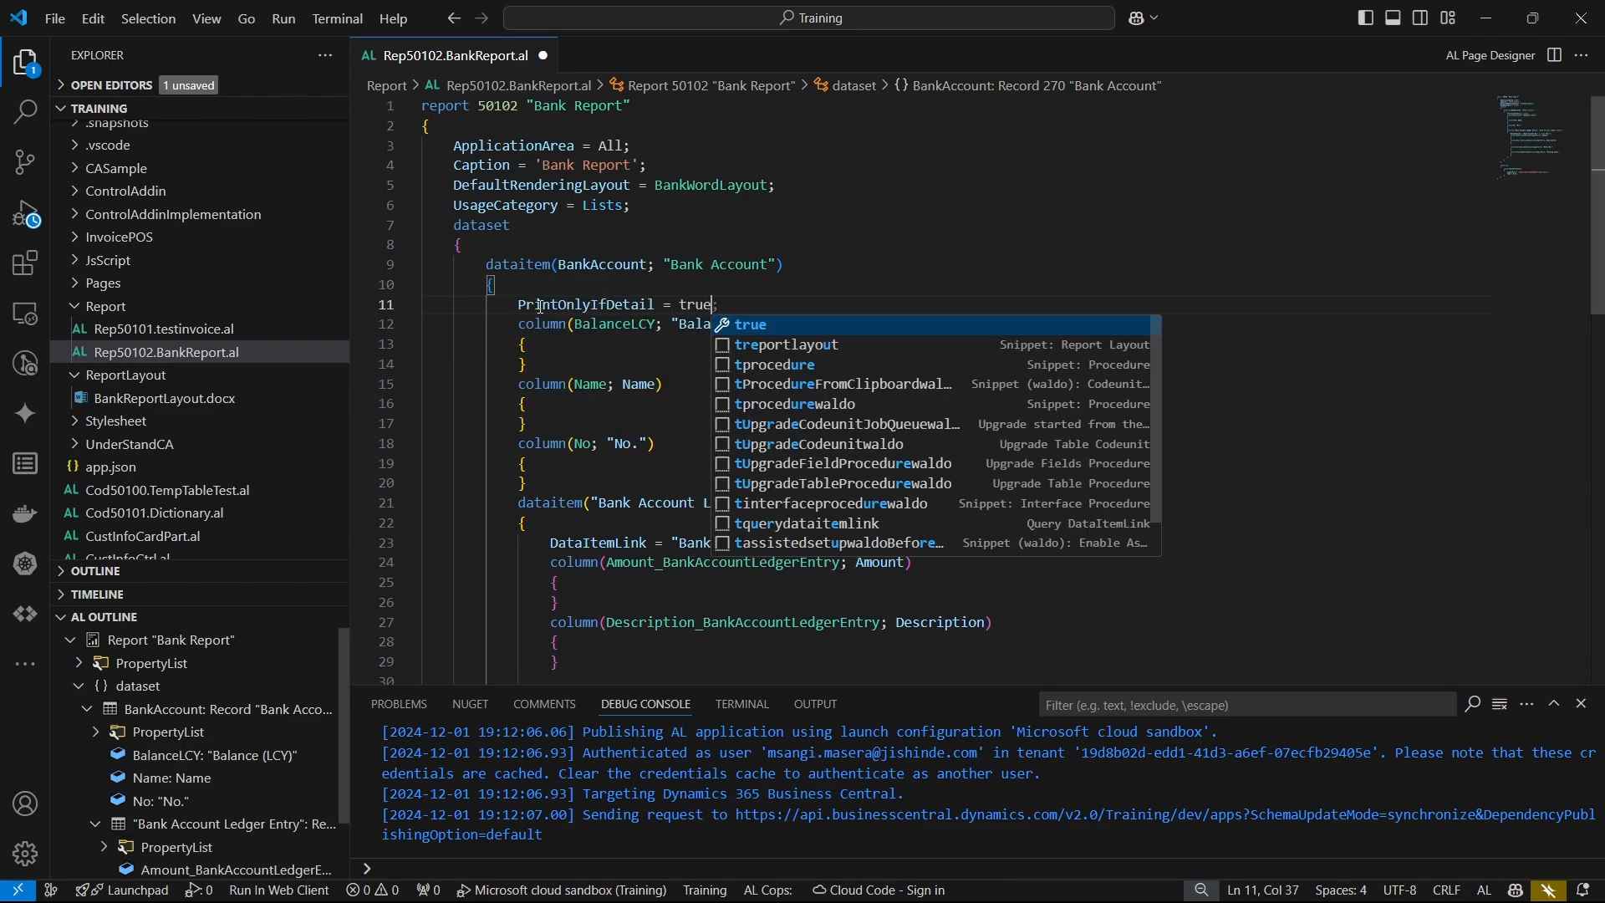
{"action": "key", "text": "Escape"}
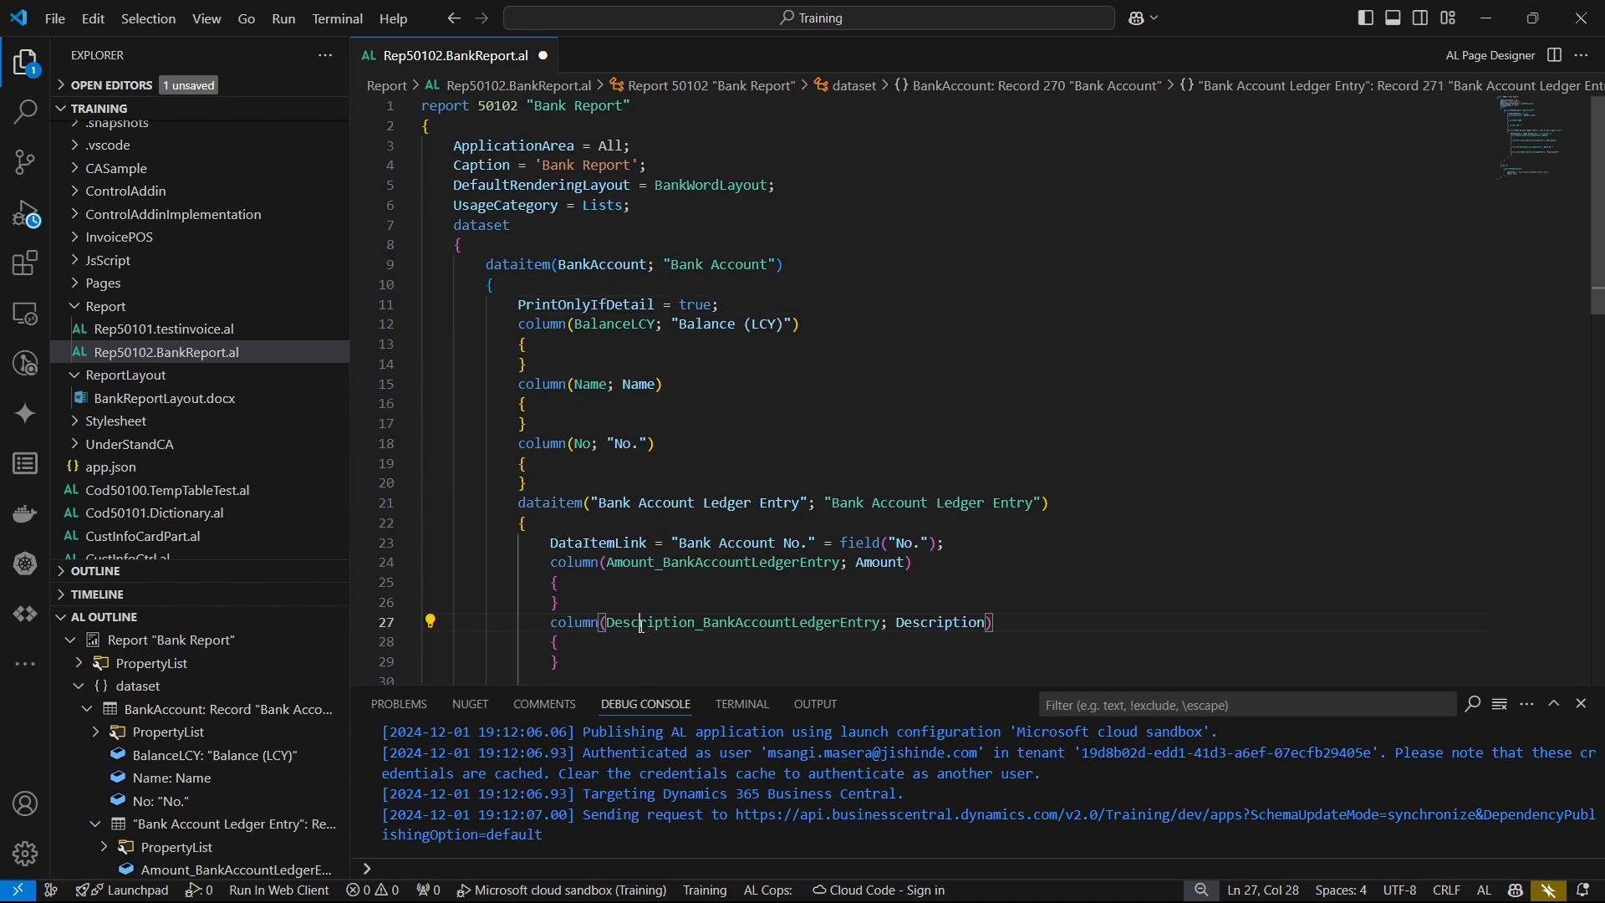
{"action": "mouse_move", "coordinate": [666, 652]}
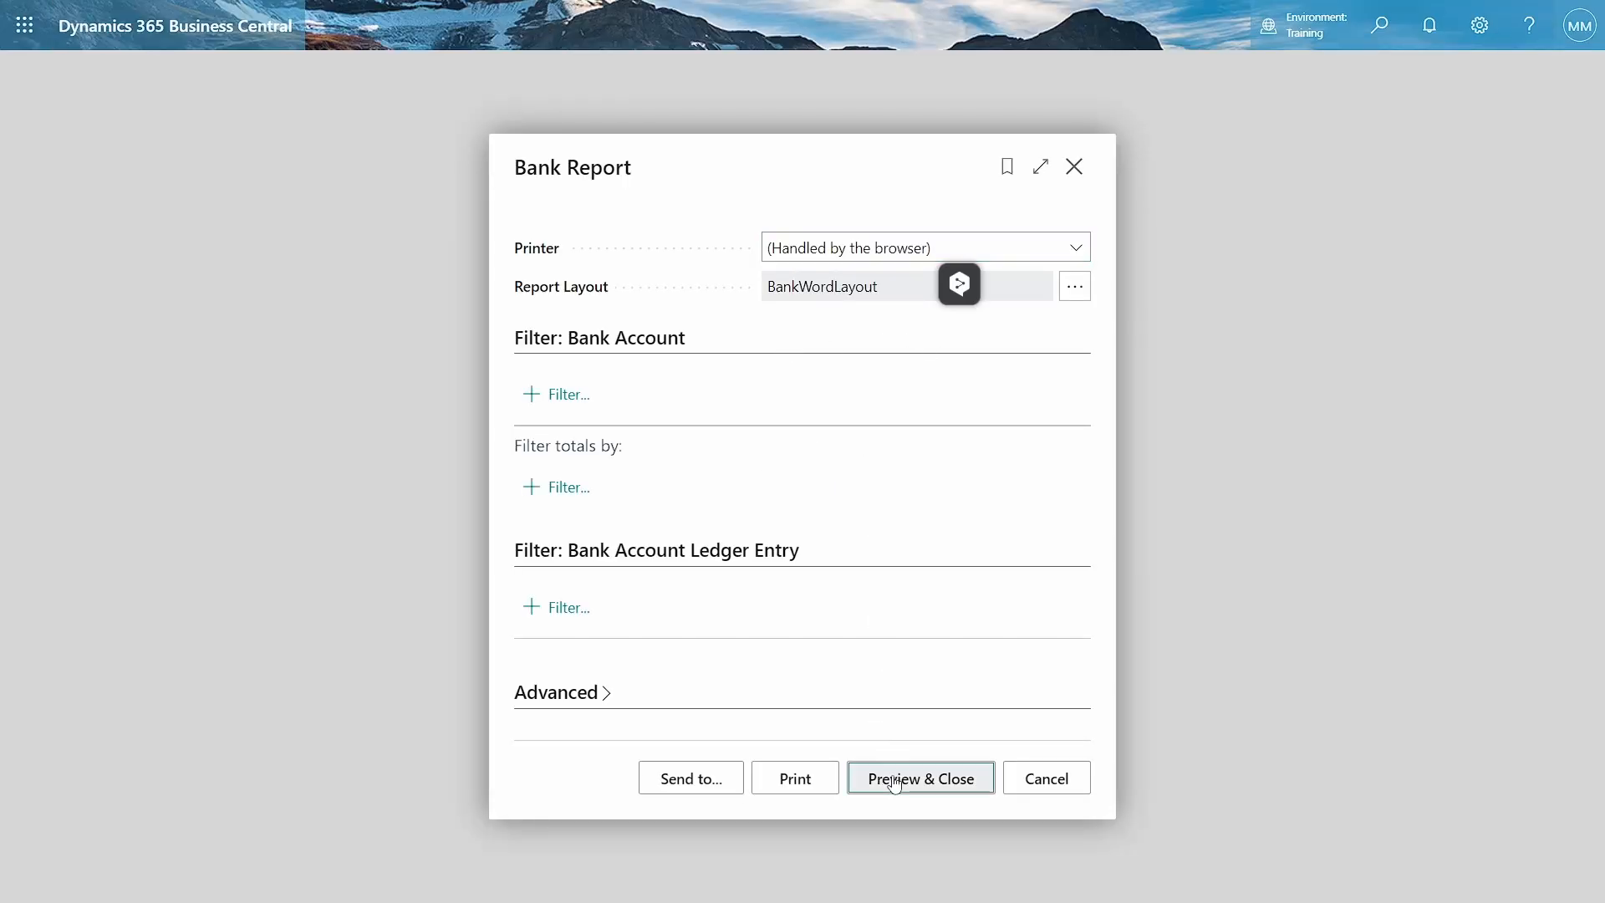
- Preview the Bank Report listing B010, CHECKING and SAVINGS, then close the preview
{"action": "left_click", "coordinate": [921, 778]}
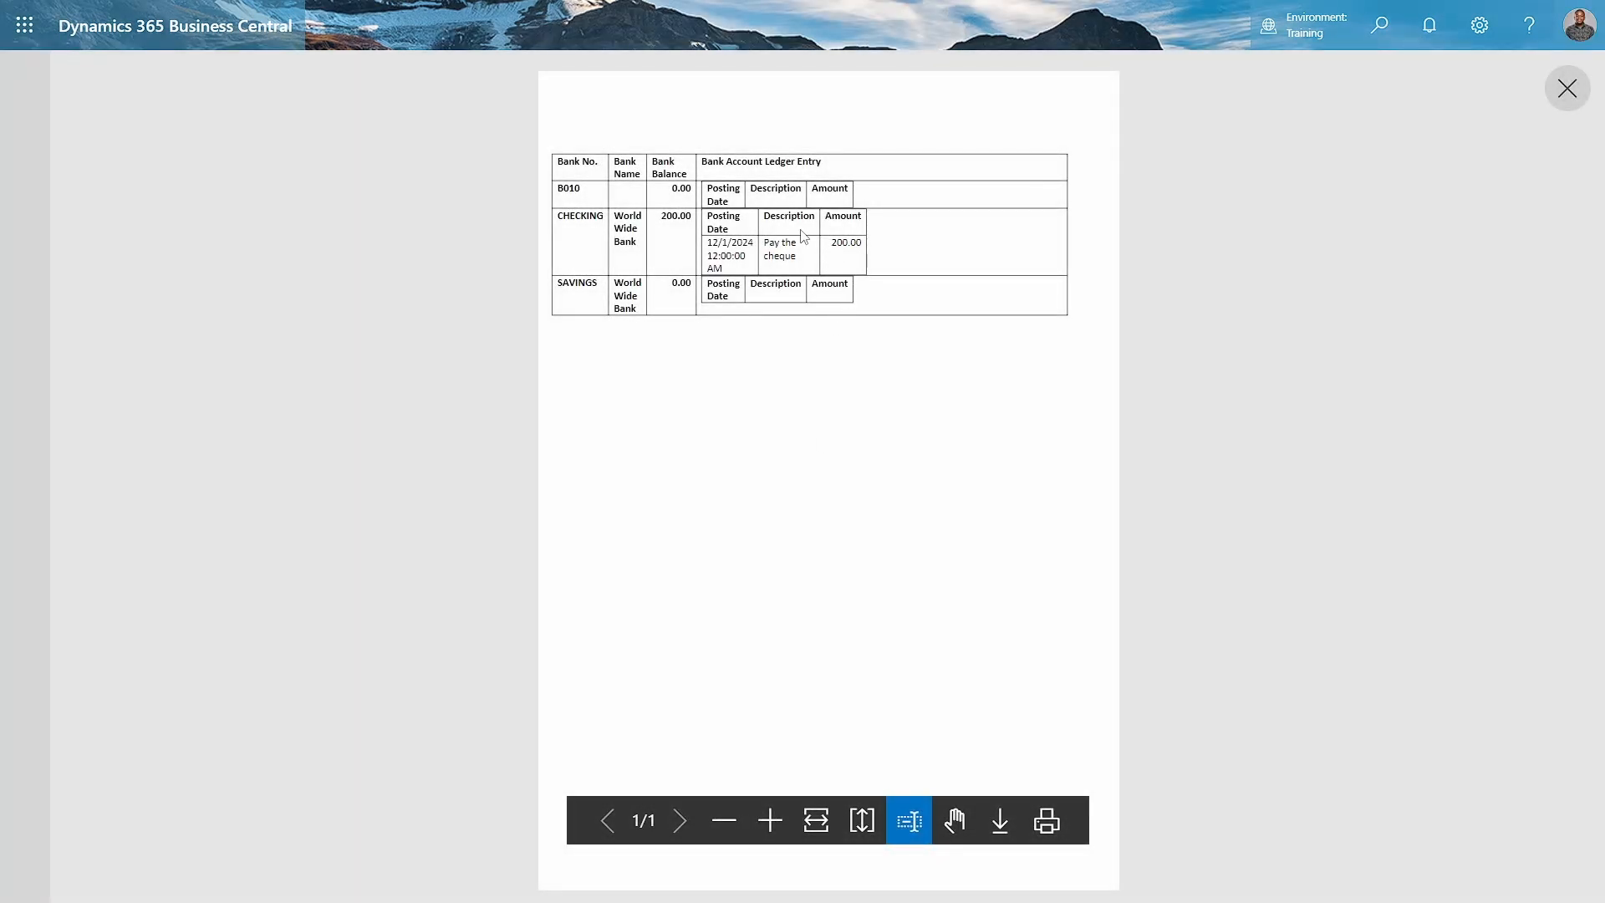
{"action": "mouse_move", "coordinate": [818, 230]}
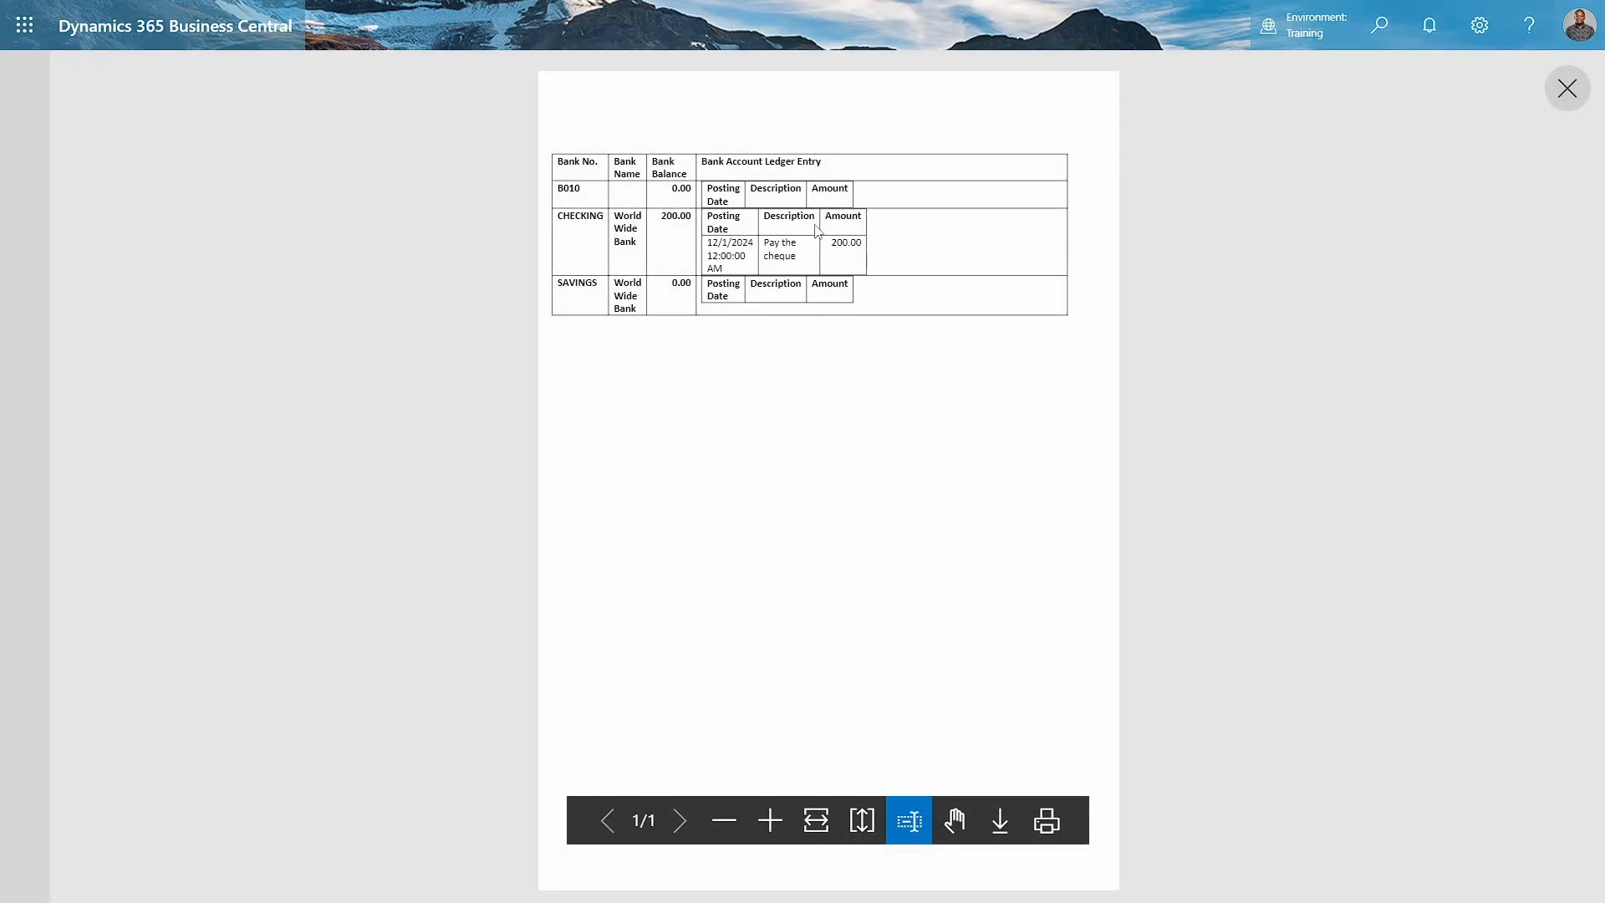
{"action": "mouse_move", "coordinate": [610, 201]}
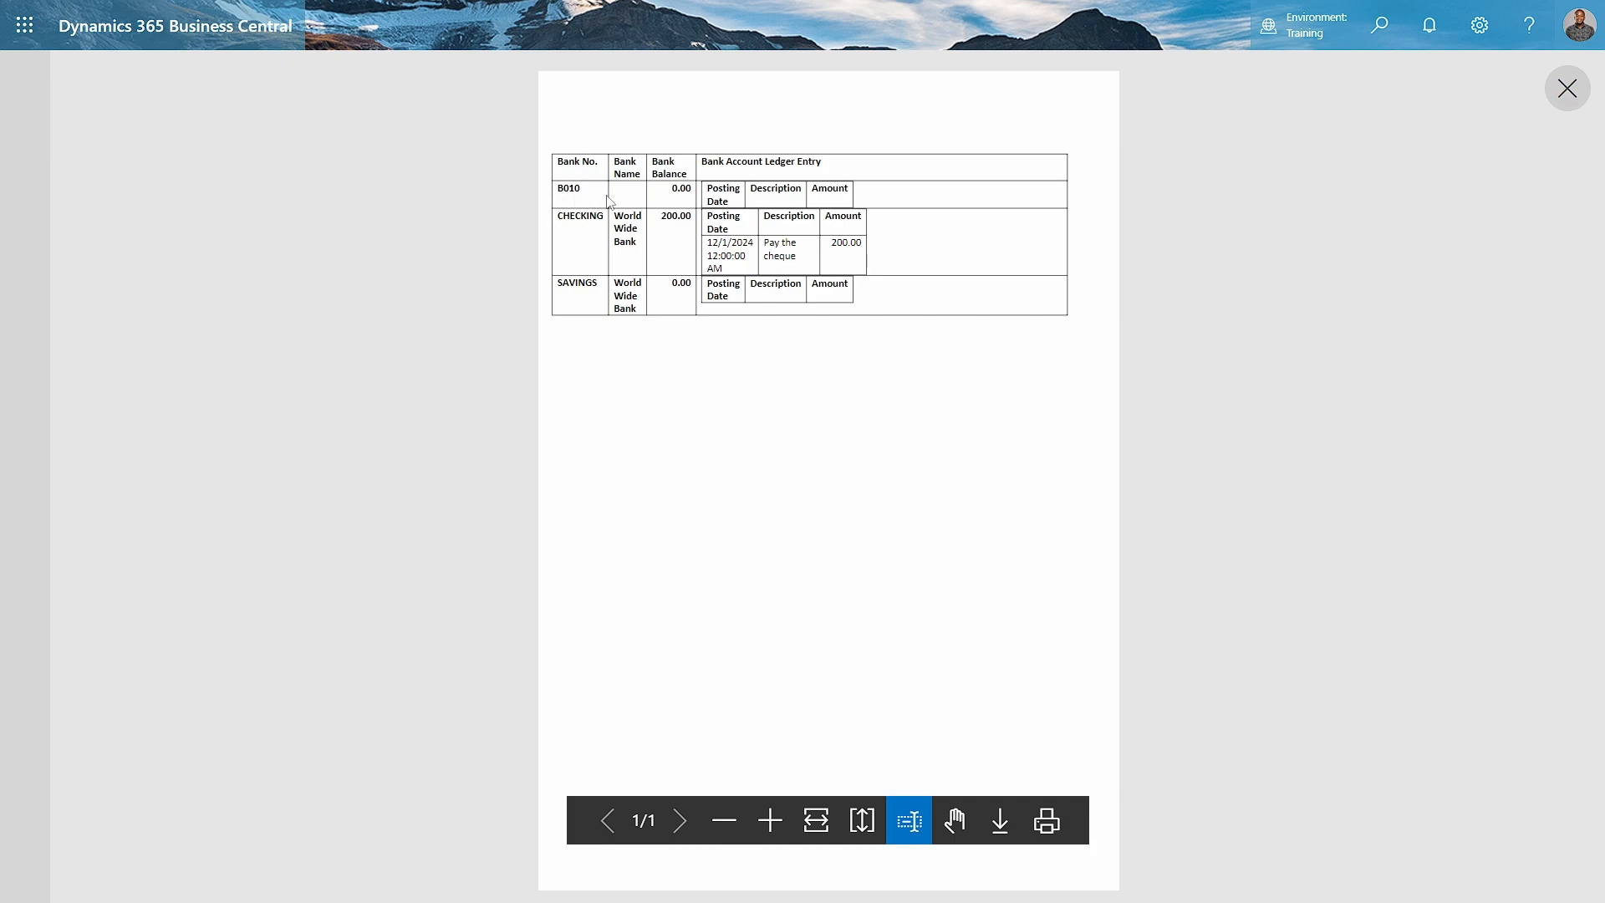
{"action": "mouse_move", "coordinate": [818, 425]}
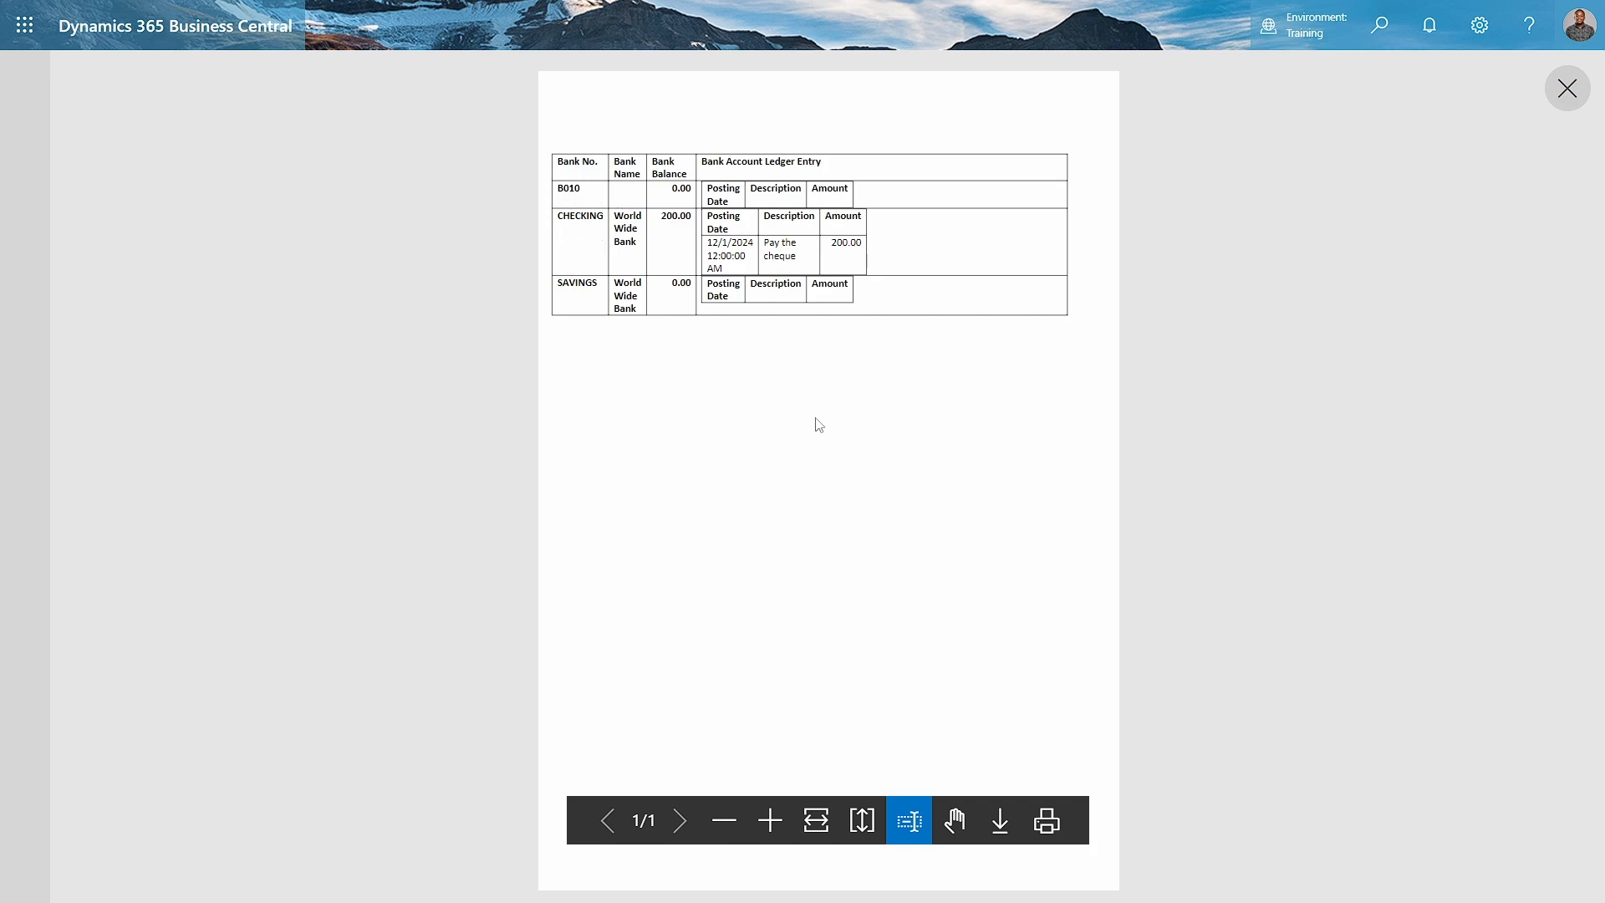
{"action": "mouse_move", "coordinate": [1600, 99]}
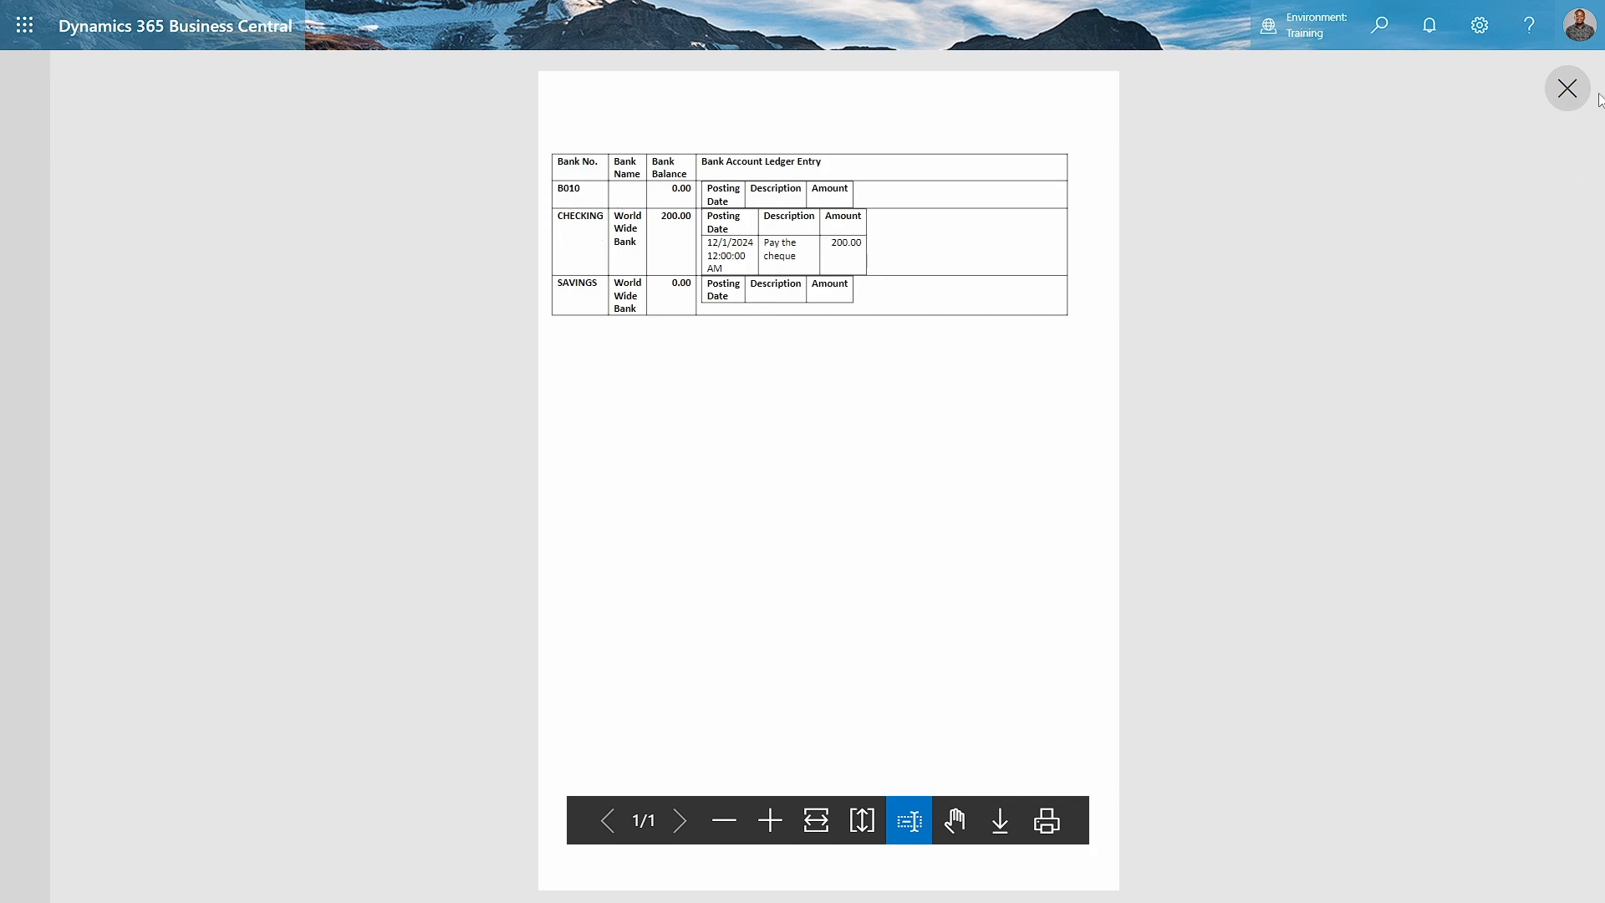
{"action": "left_click", "coordinate": [1567, 88]}
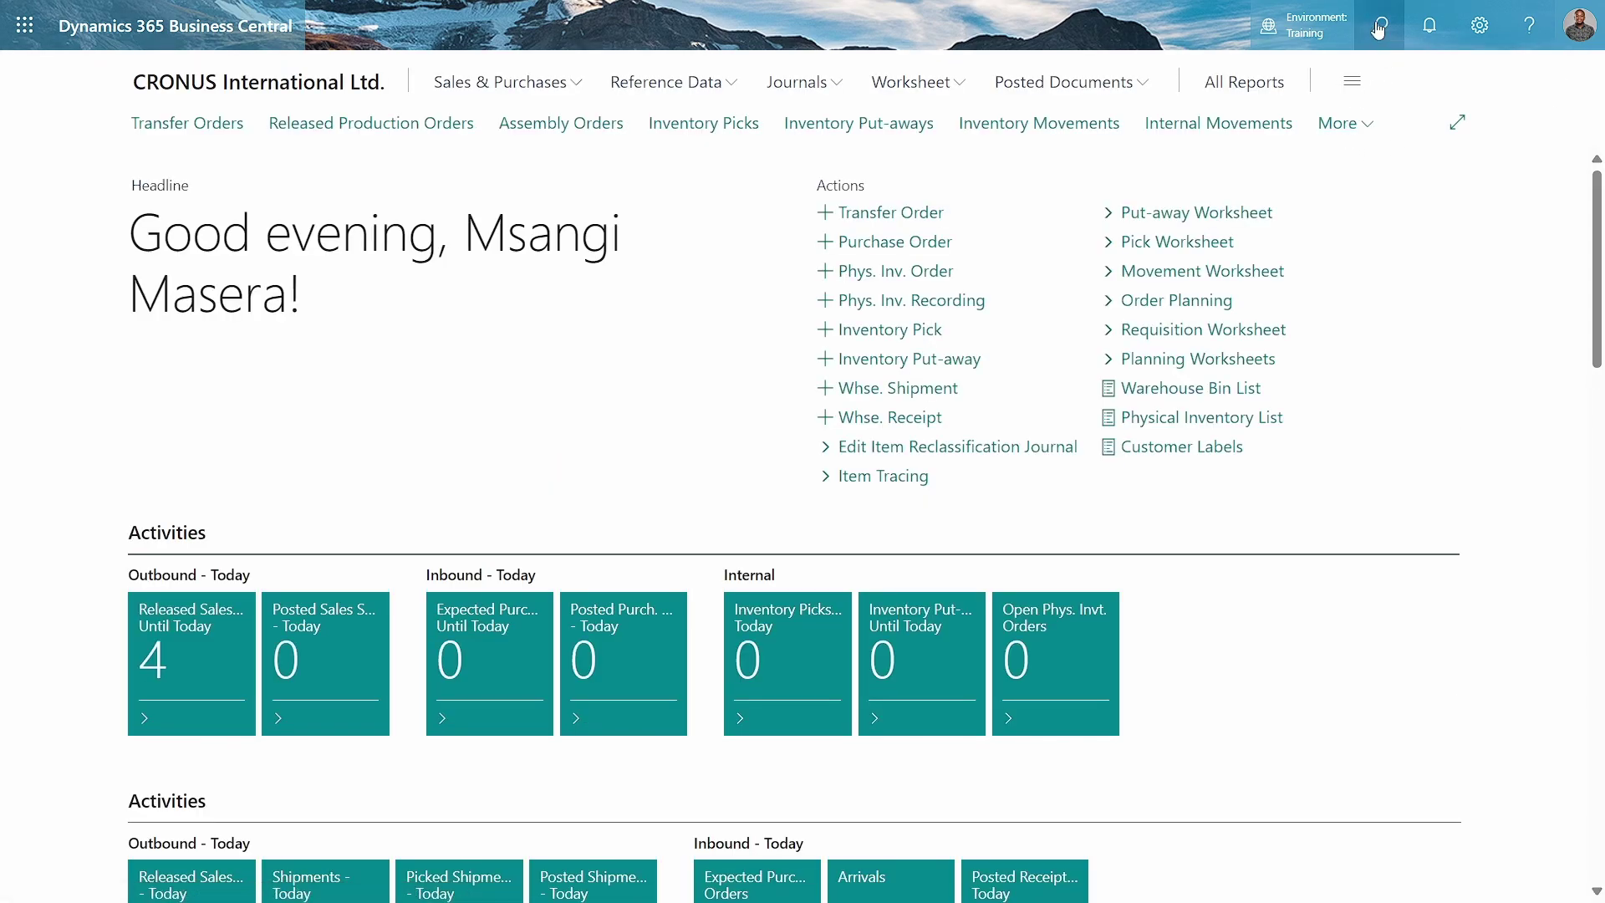
- Open Payment Journals and enter a 4US bank-account line for SAVINGS with amount 234.00
{"action": "left_click", "coordinate": [1378, 24]}
{"action": "type", "text": "payment "}
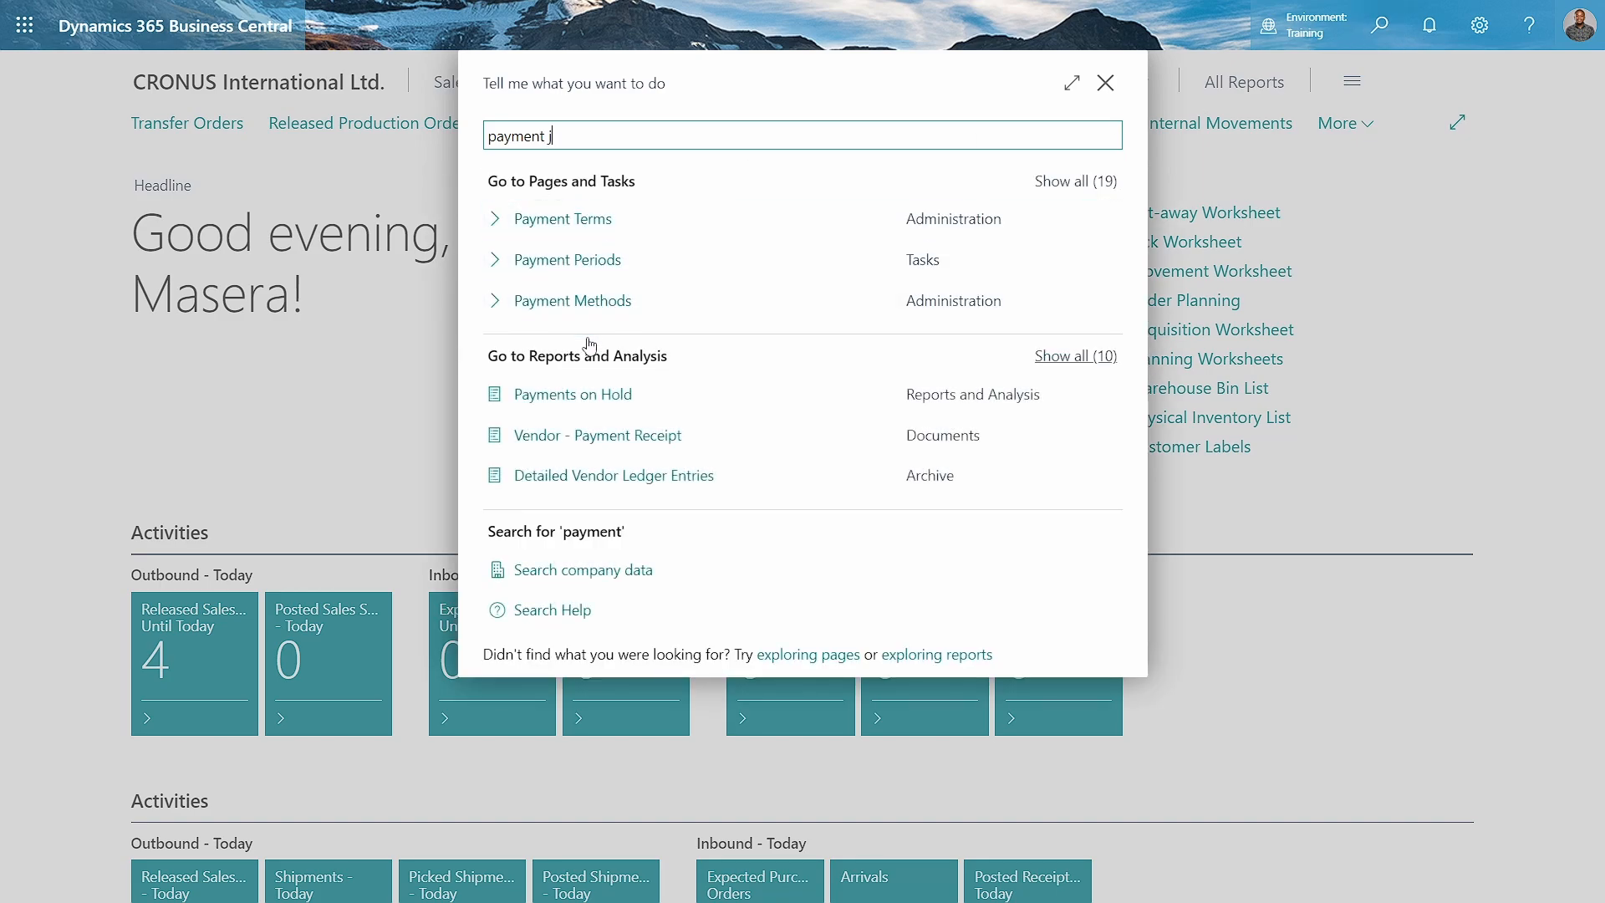
{"action": "type", "text": "j"}
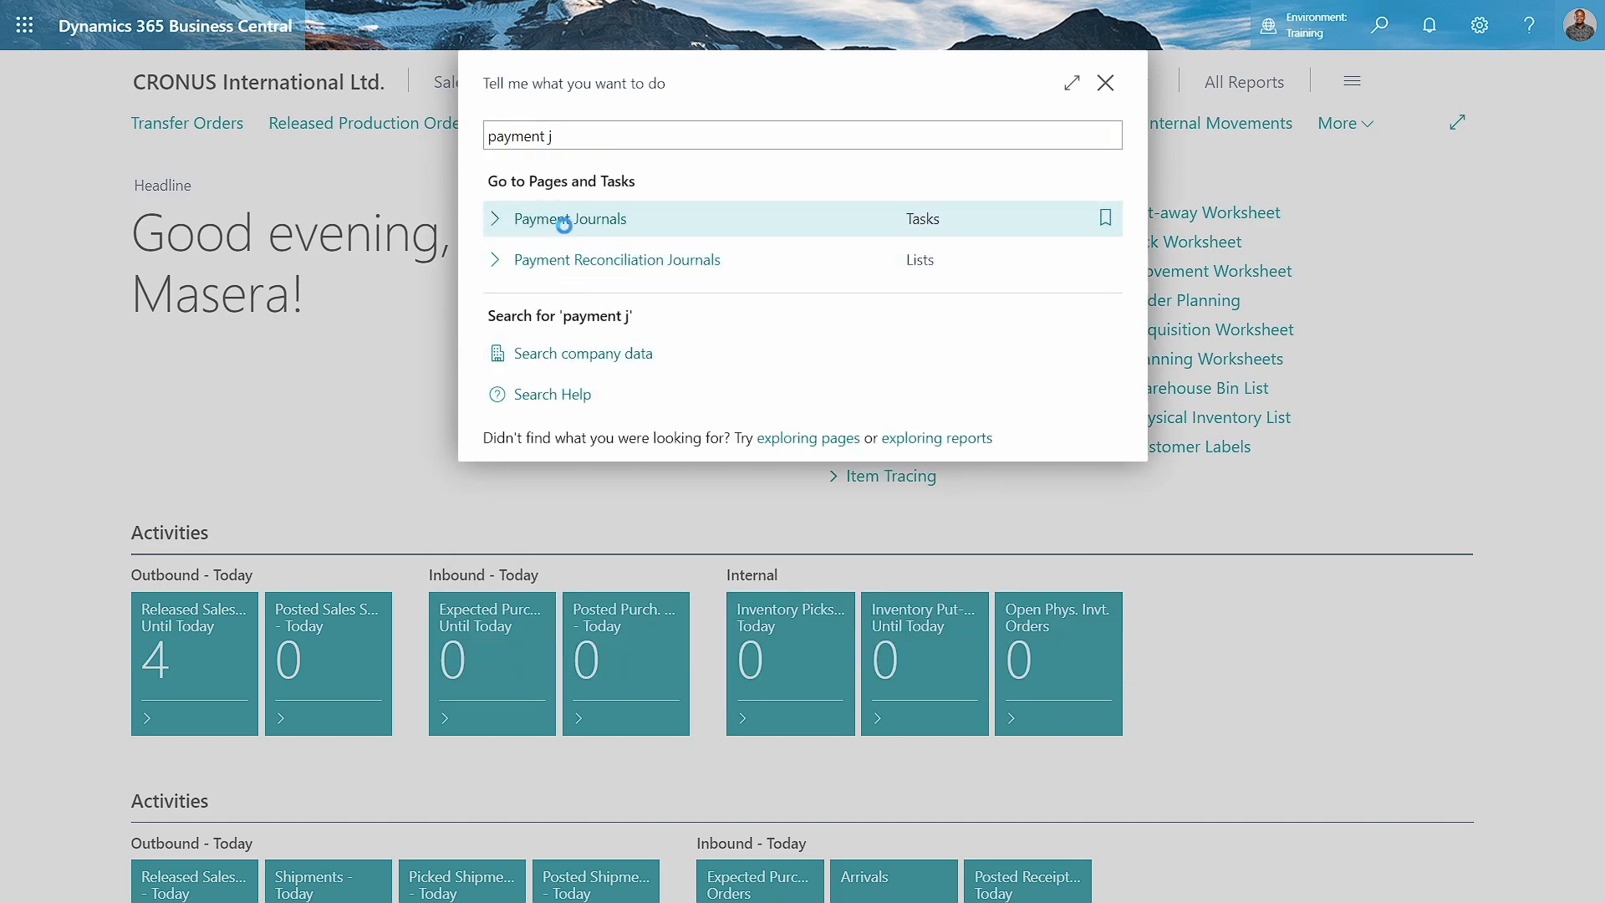
{"action": "left_click", "coordinate": [570, 218]}
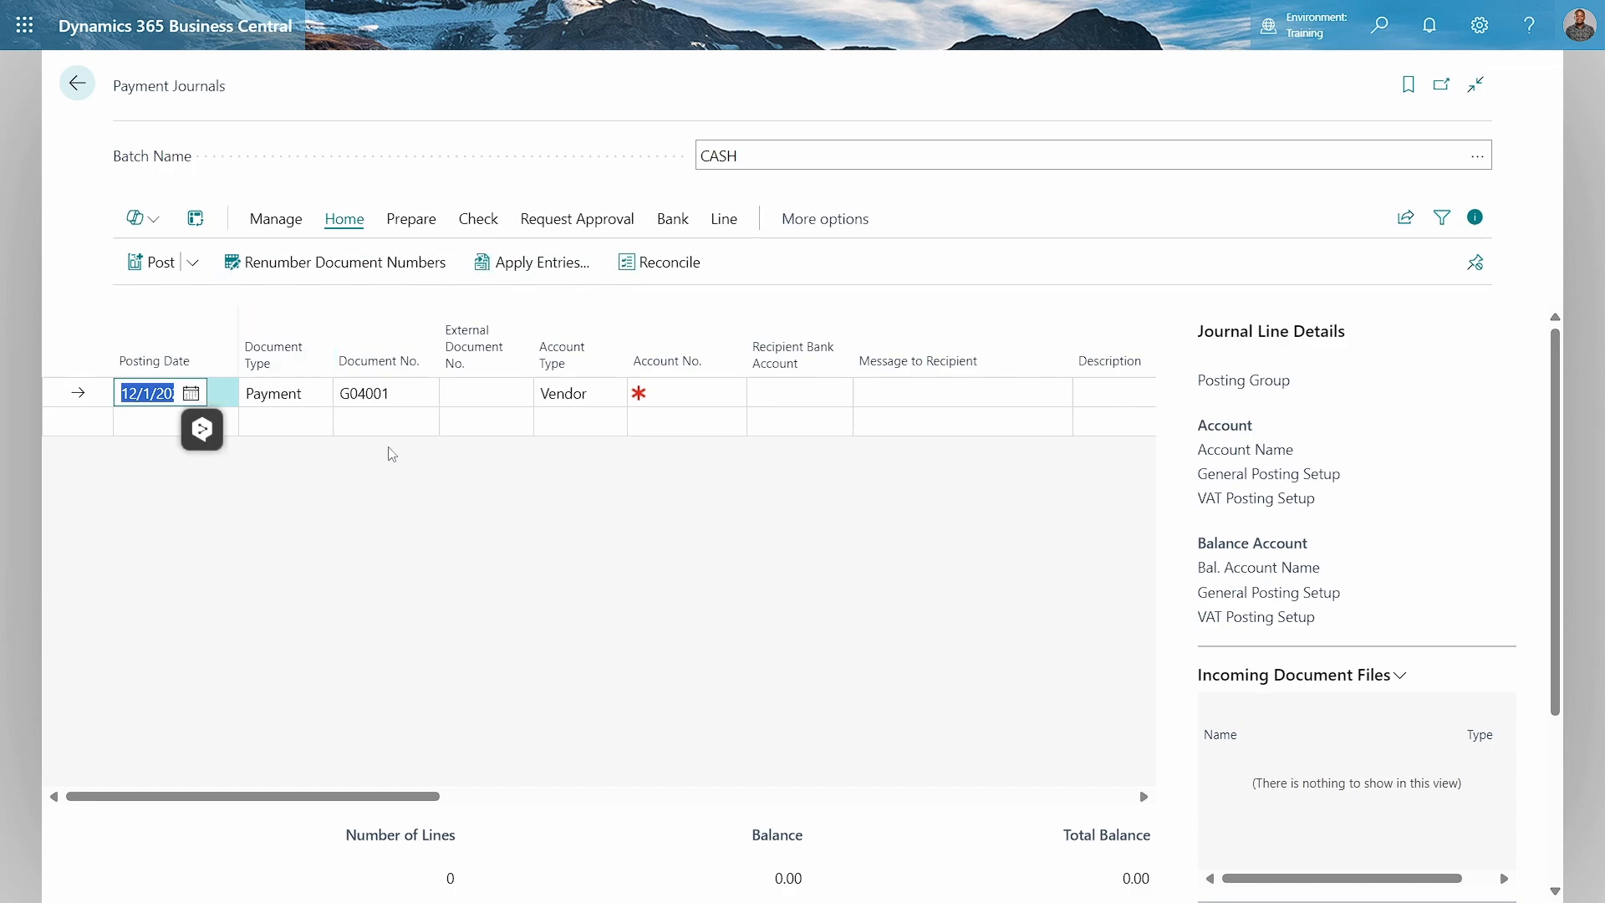
{"action": "left_click", "coordinate": [381, 392]}
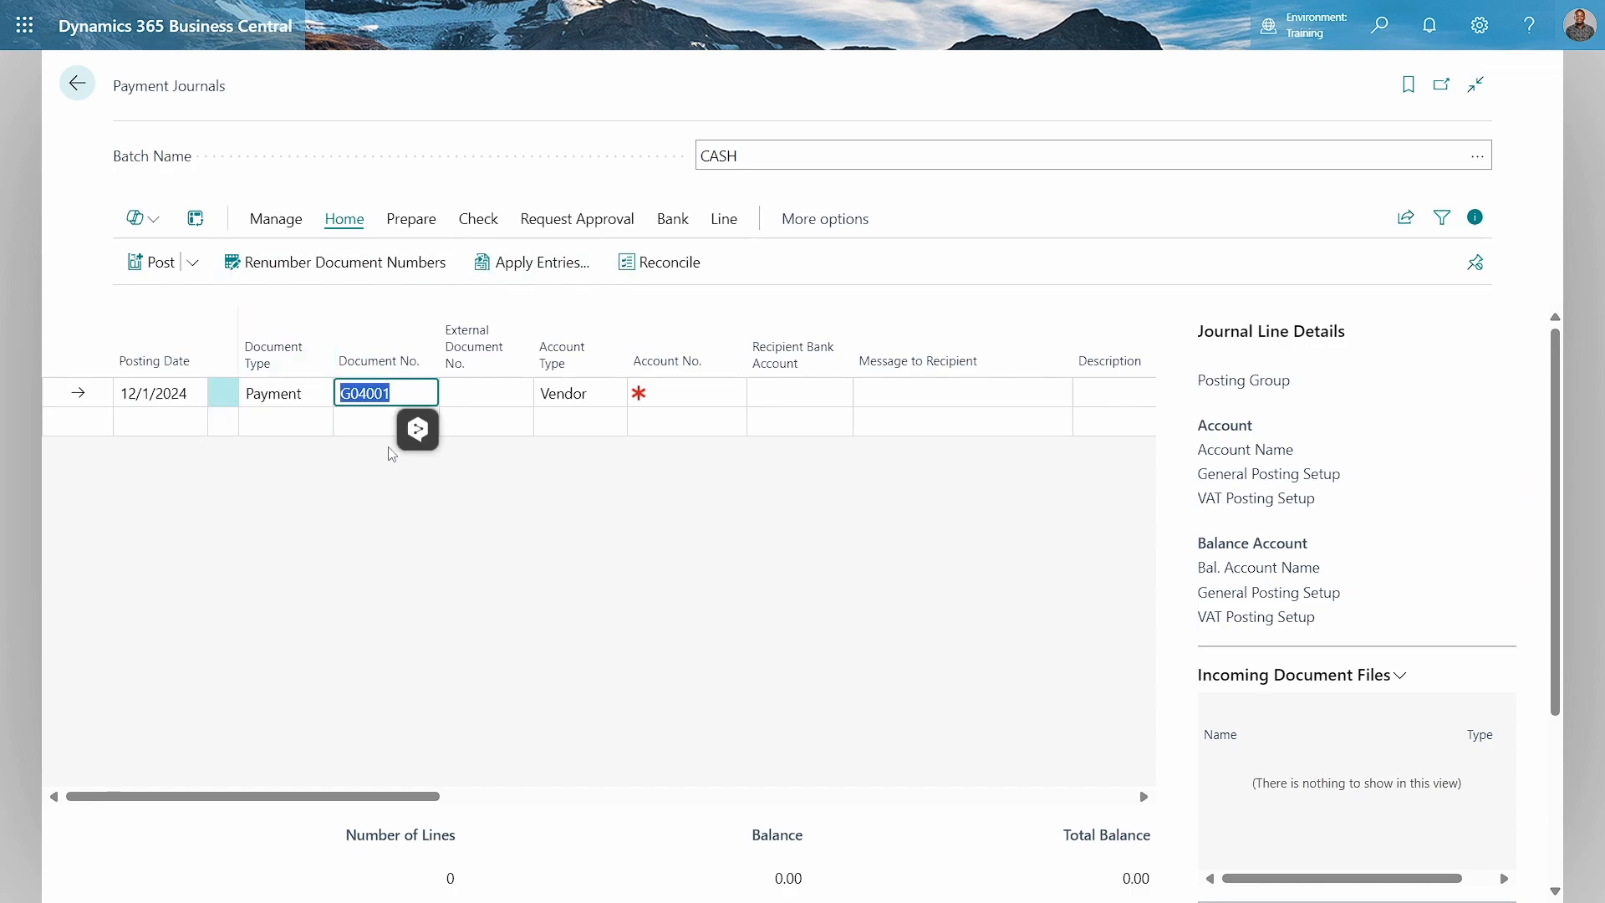
{"action": "type", "text": "4us"}
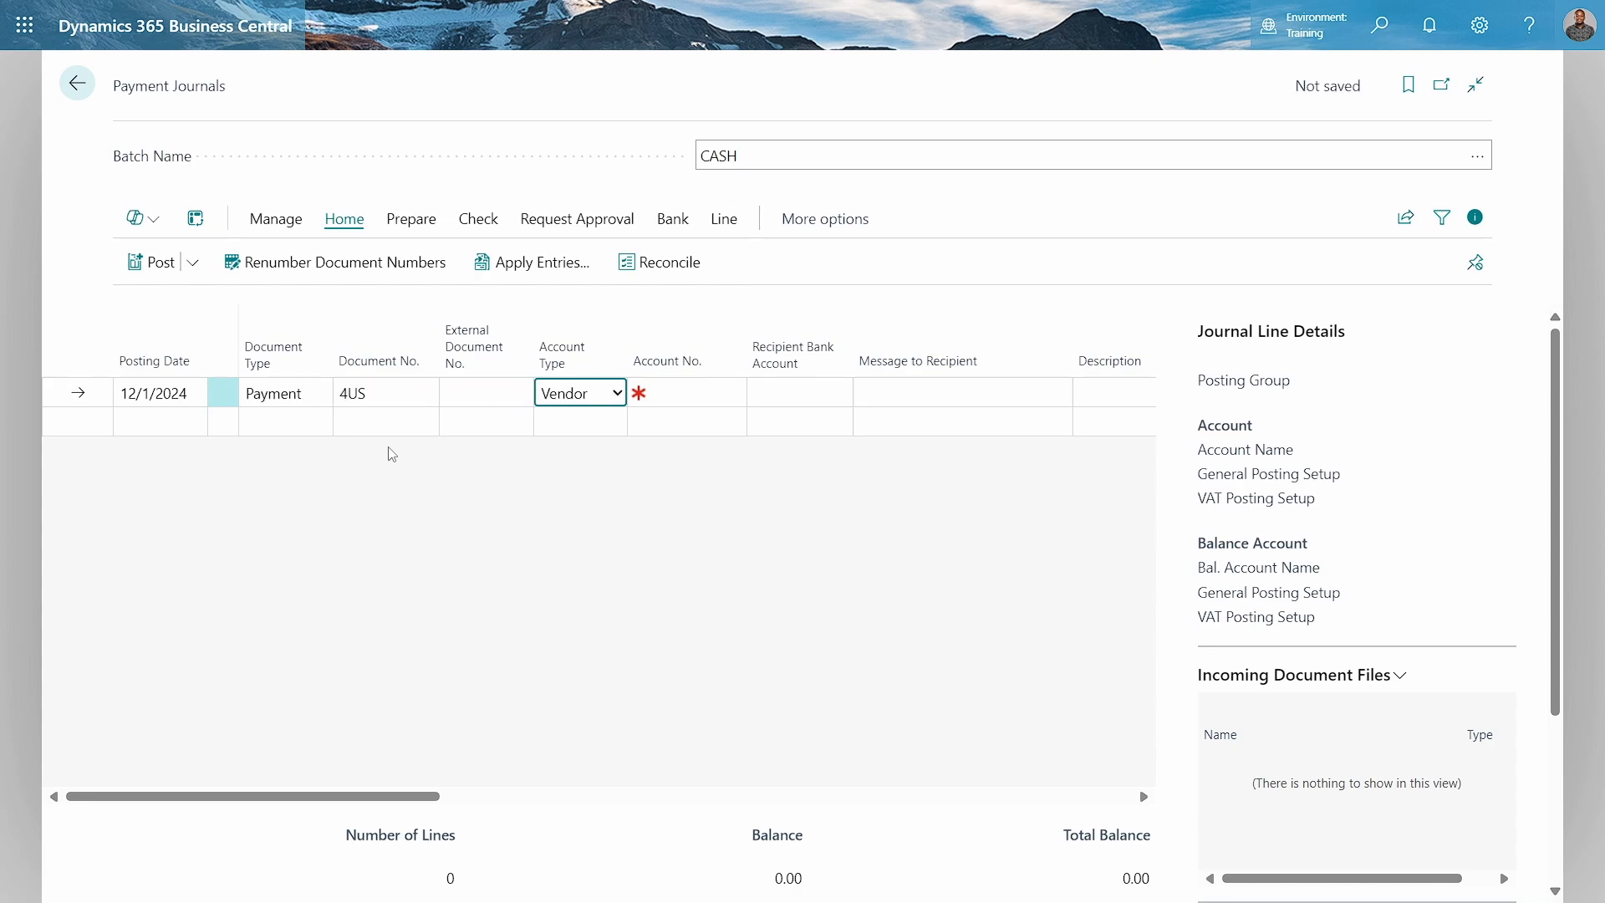
{"action": "left_click", "coordinate": [580, 393]}
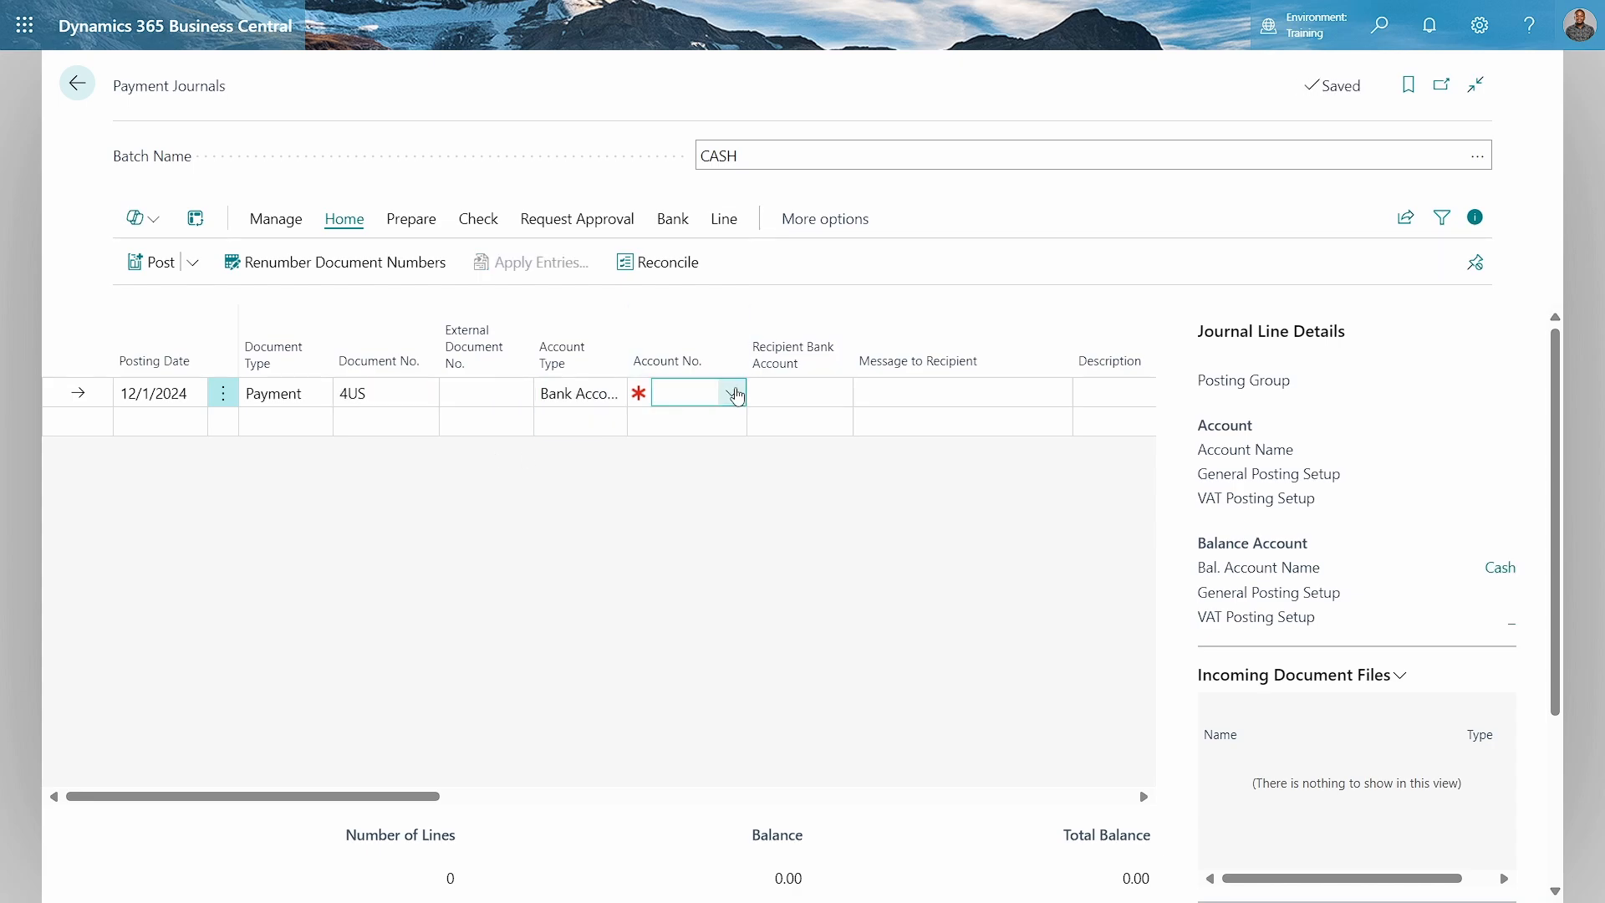
{"action": "left_click", "coordinate": [735, 392]}
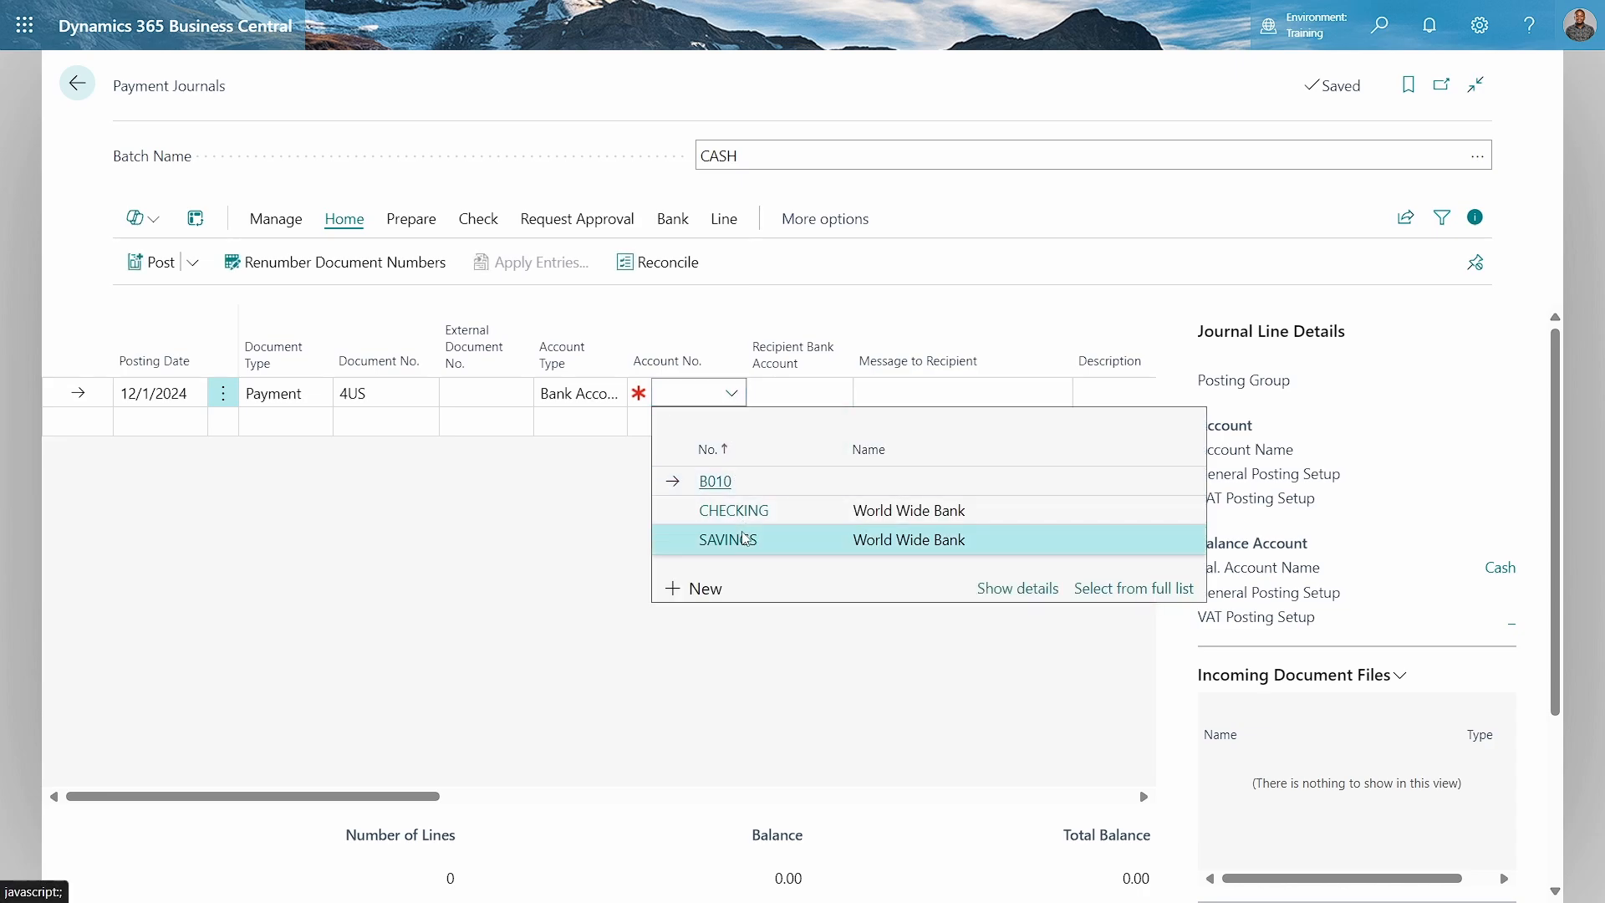
{"action": "left_click", "coordinate": [728, 539]}
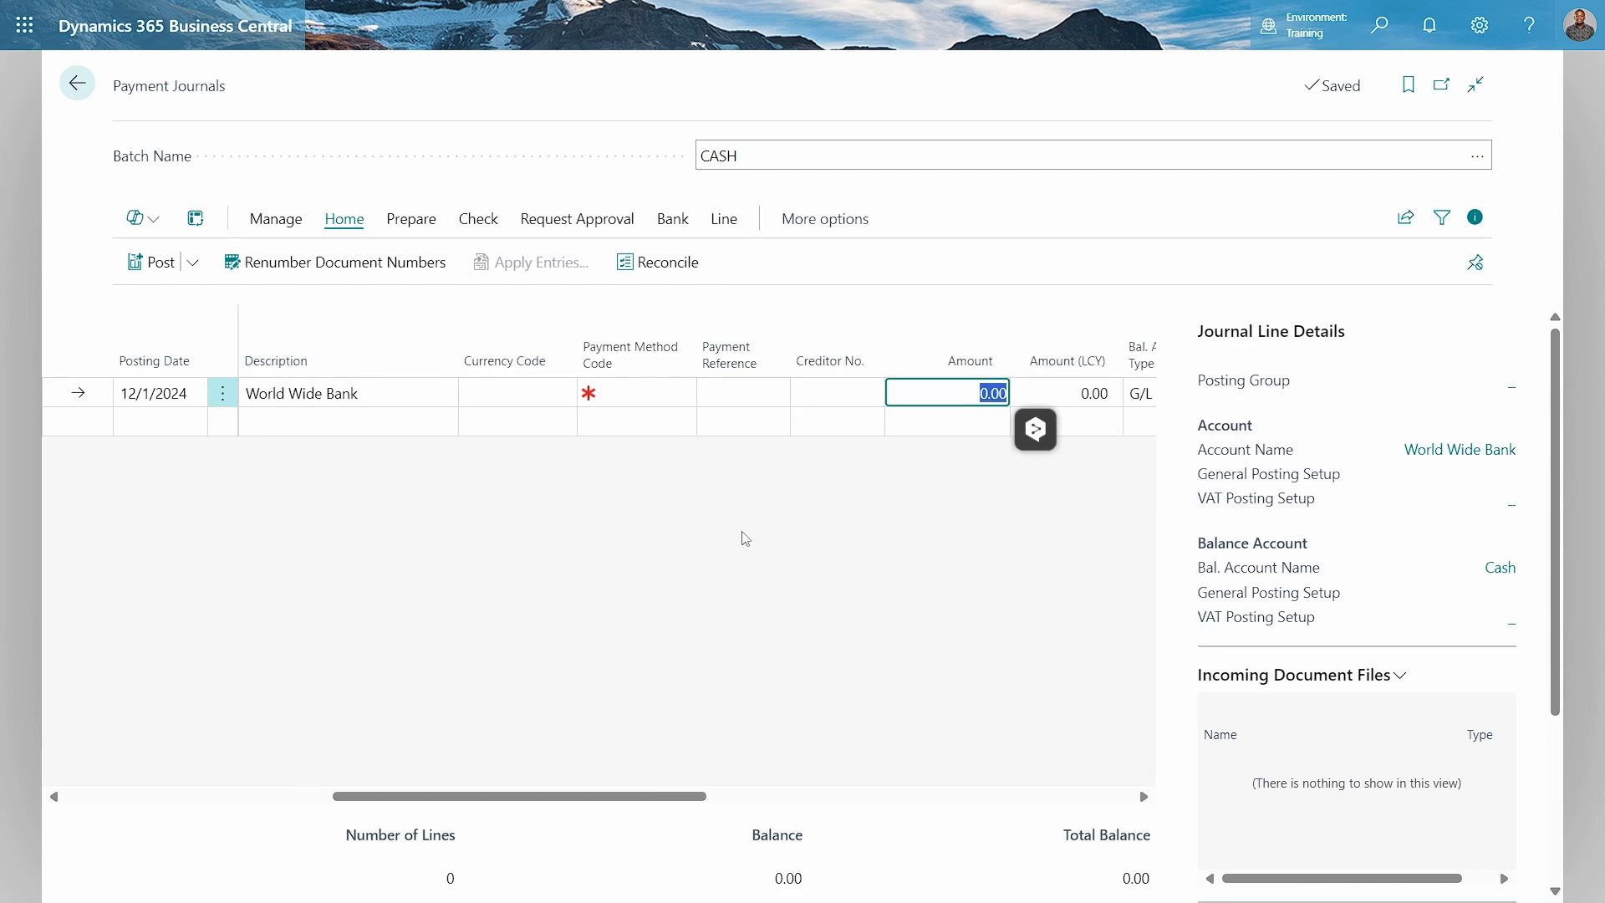
{"action": "type", "text": "234.00"}
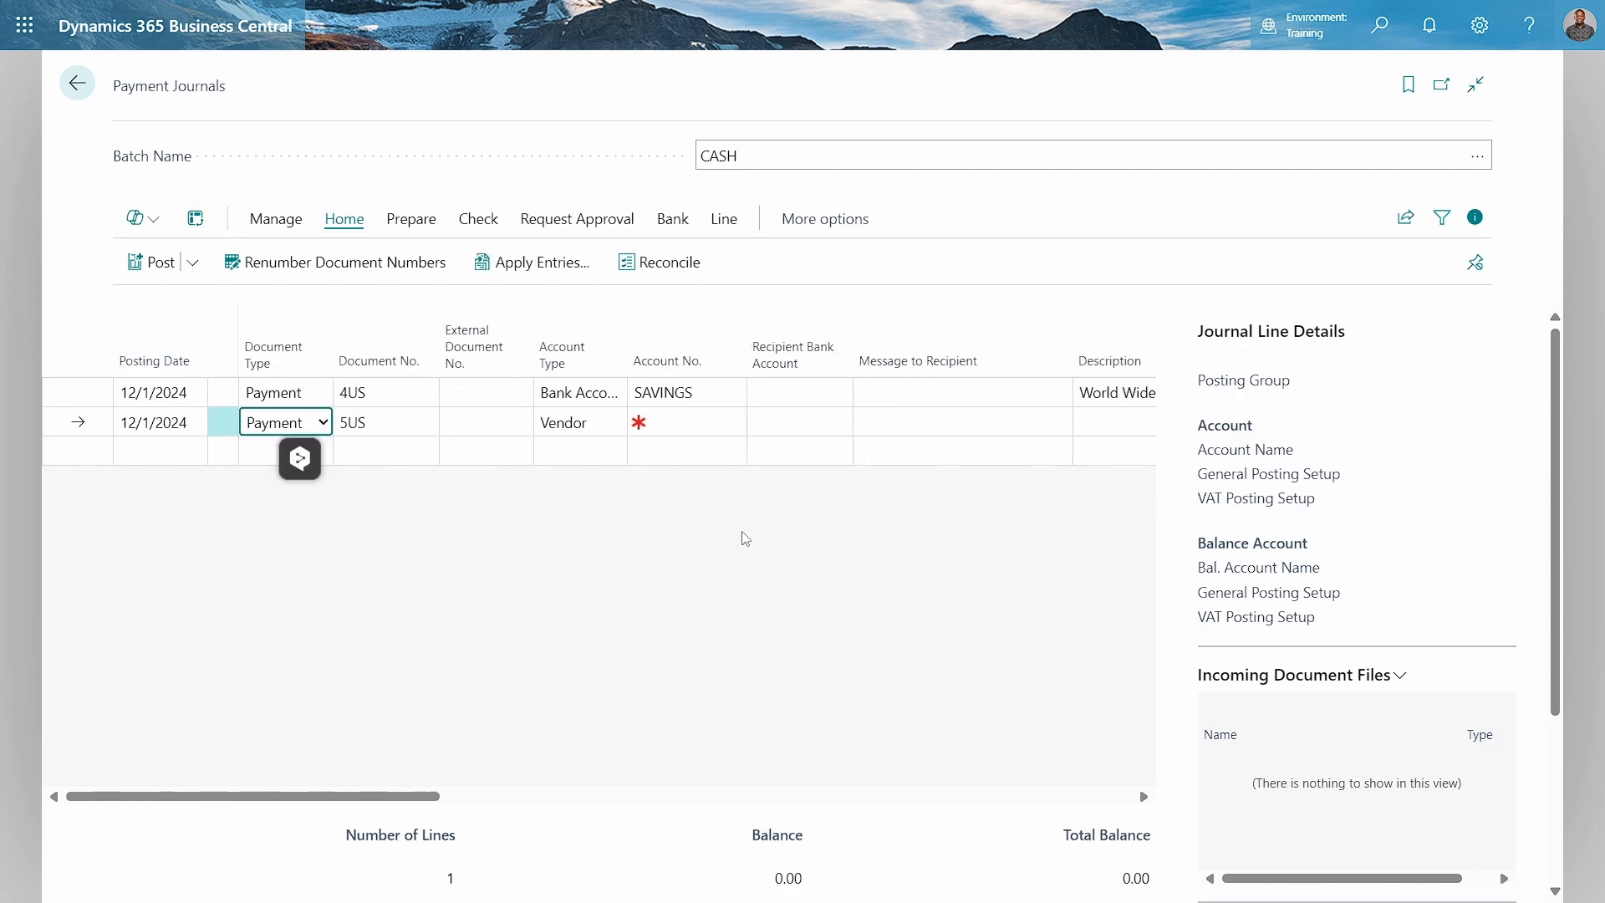
- Add a second bank-account line for CHECKING with amount 483.00 and a typed description
{"action": "left_click", "coordinate": [385, 422]}
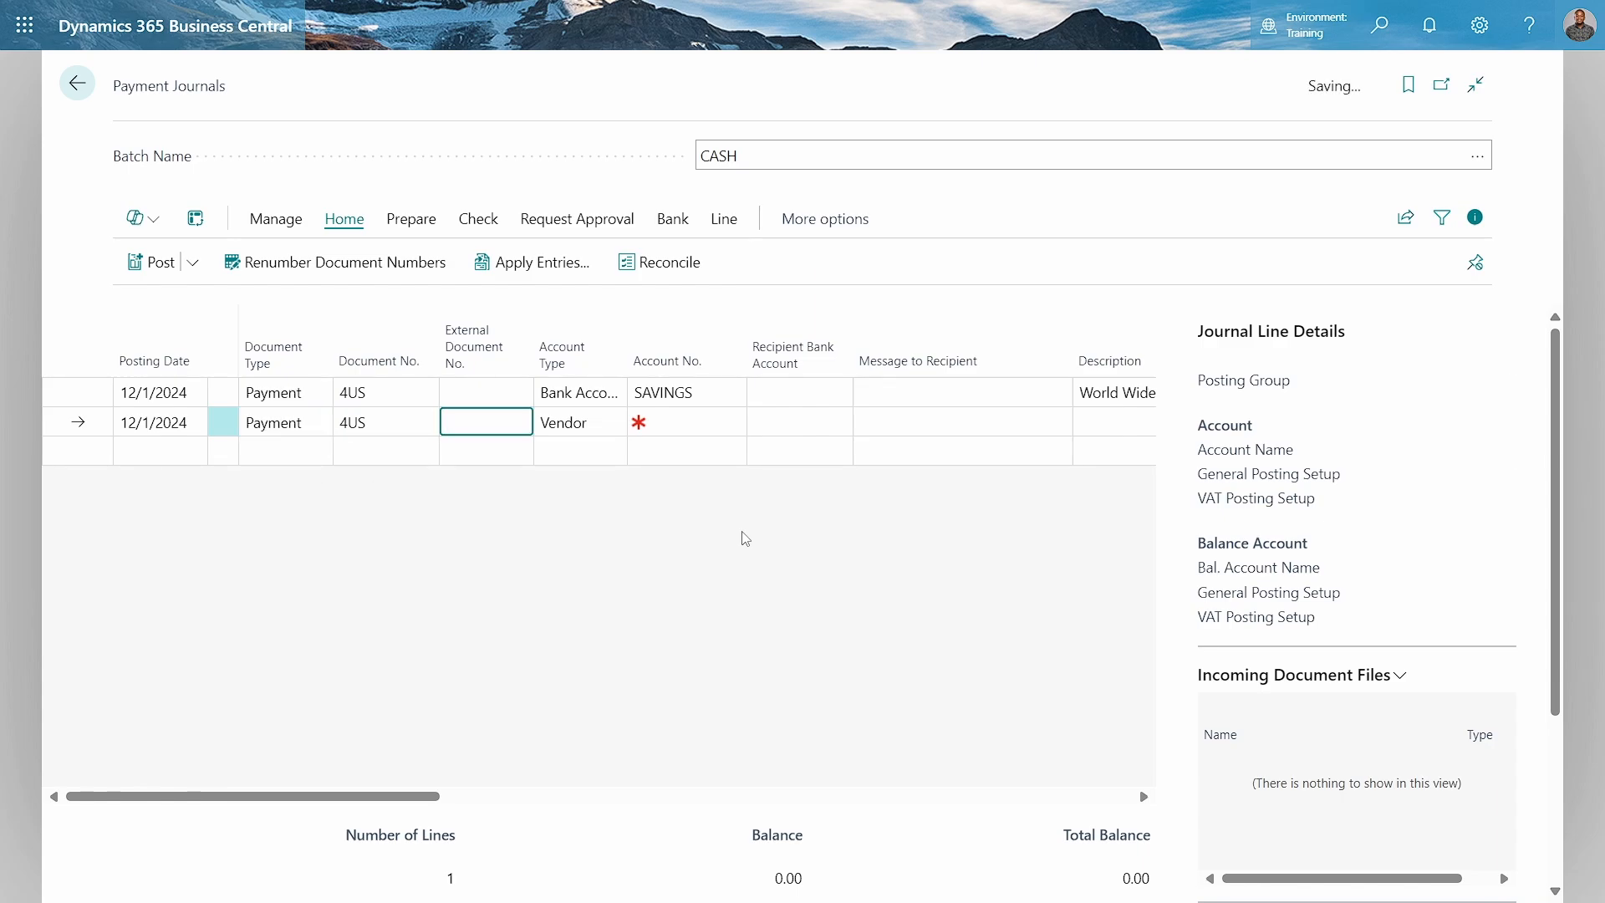
{"action": "left_click", "coordinate": [573, 423]}
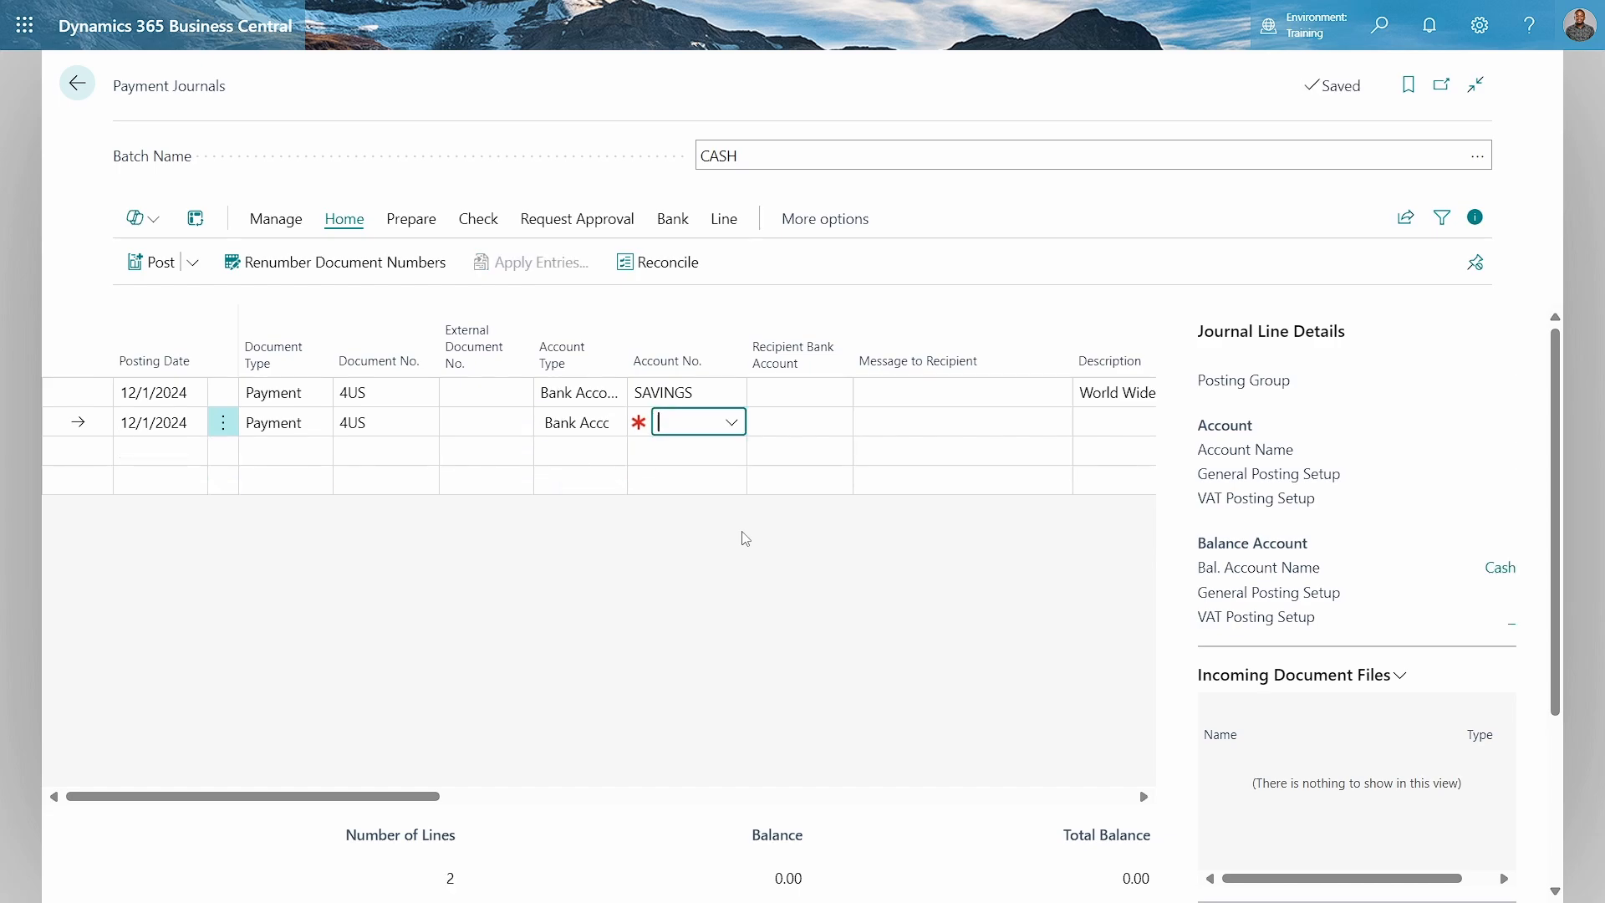
{"action": "left_click", "coordinate": [730, 421]}
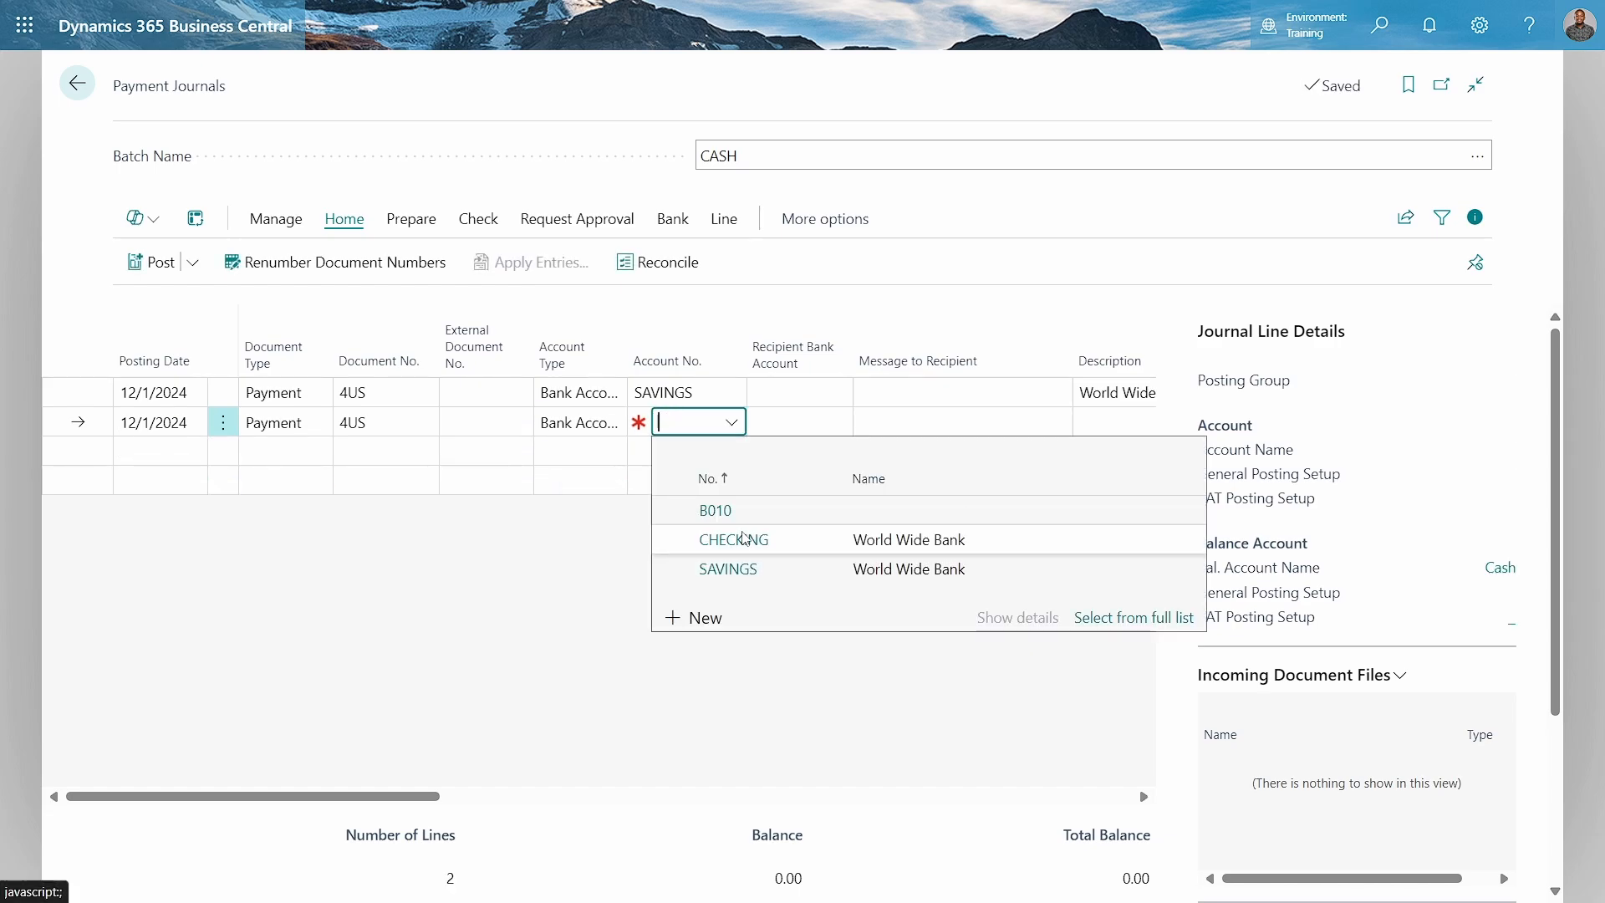
{"action": "left_click", "coordinate": [734, 539]}
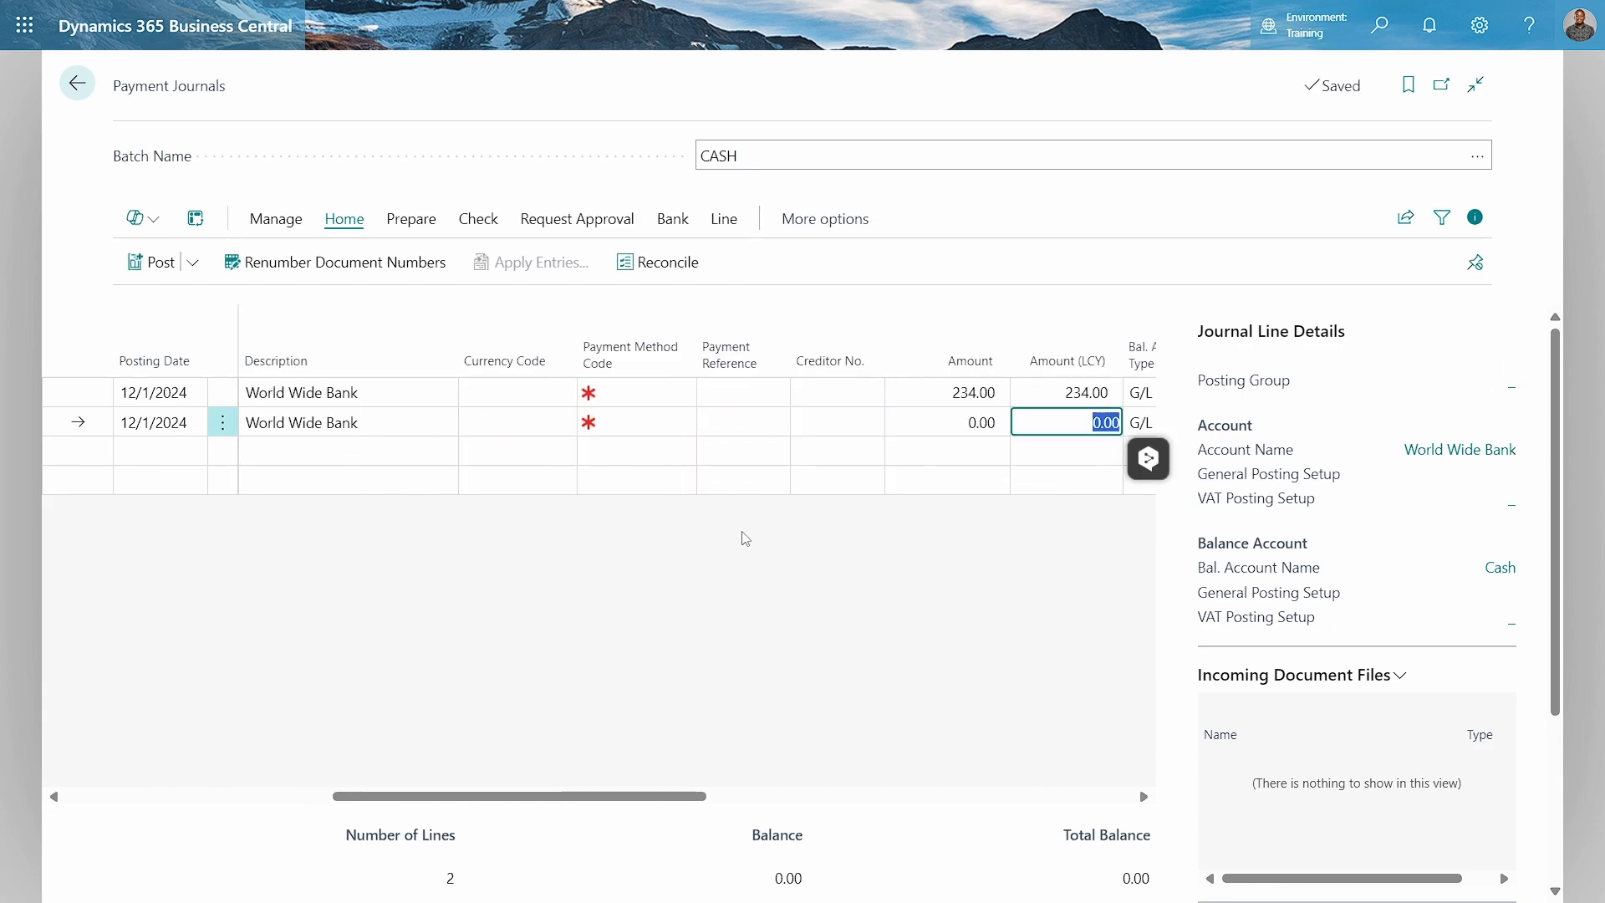
{"action": "type", "text": "483.00"}
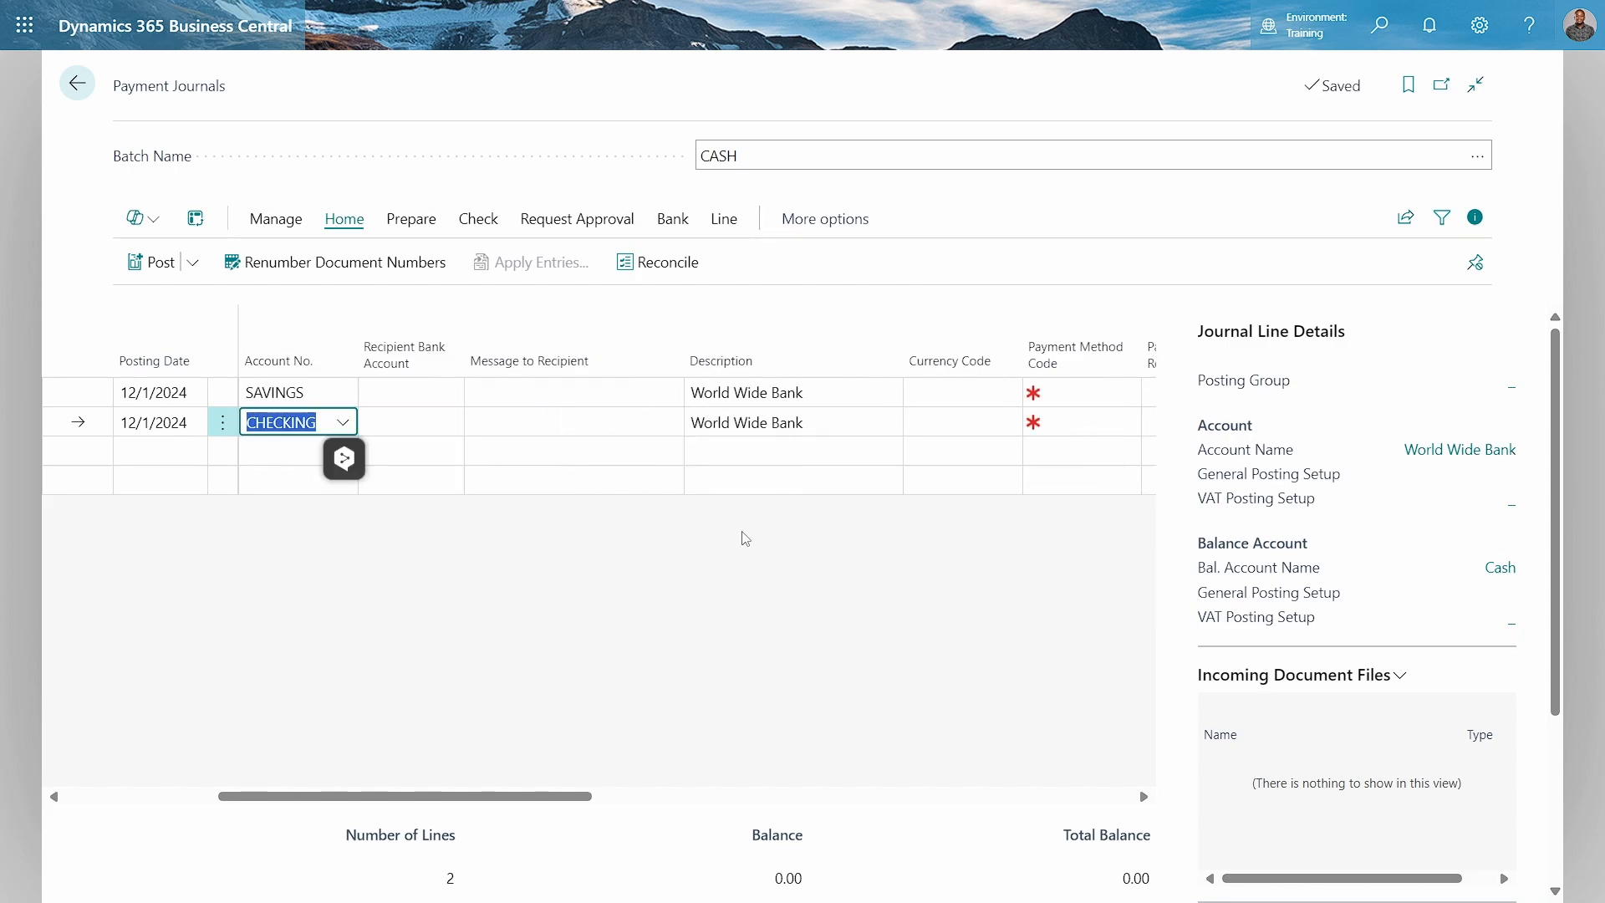
{"action": "type", "text": "out"}
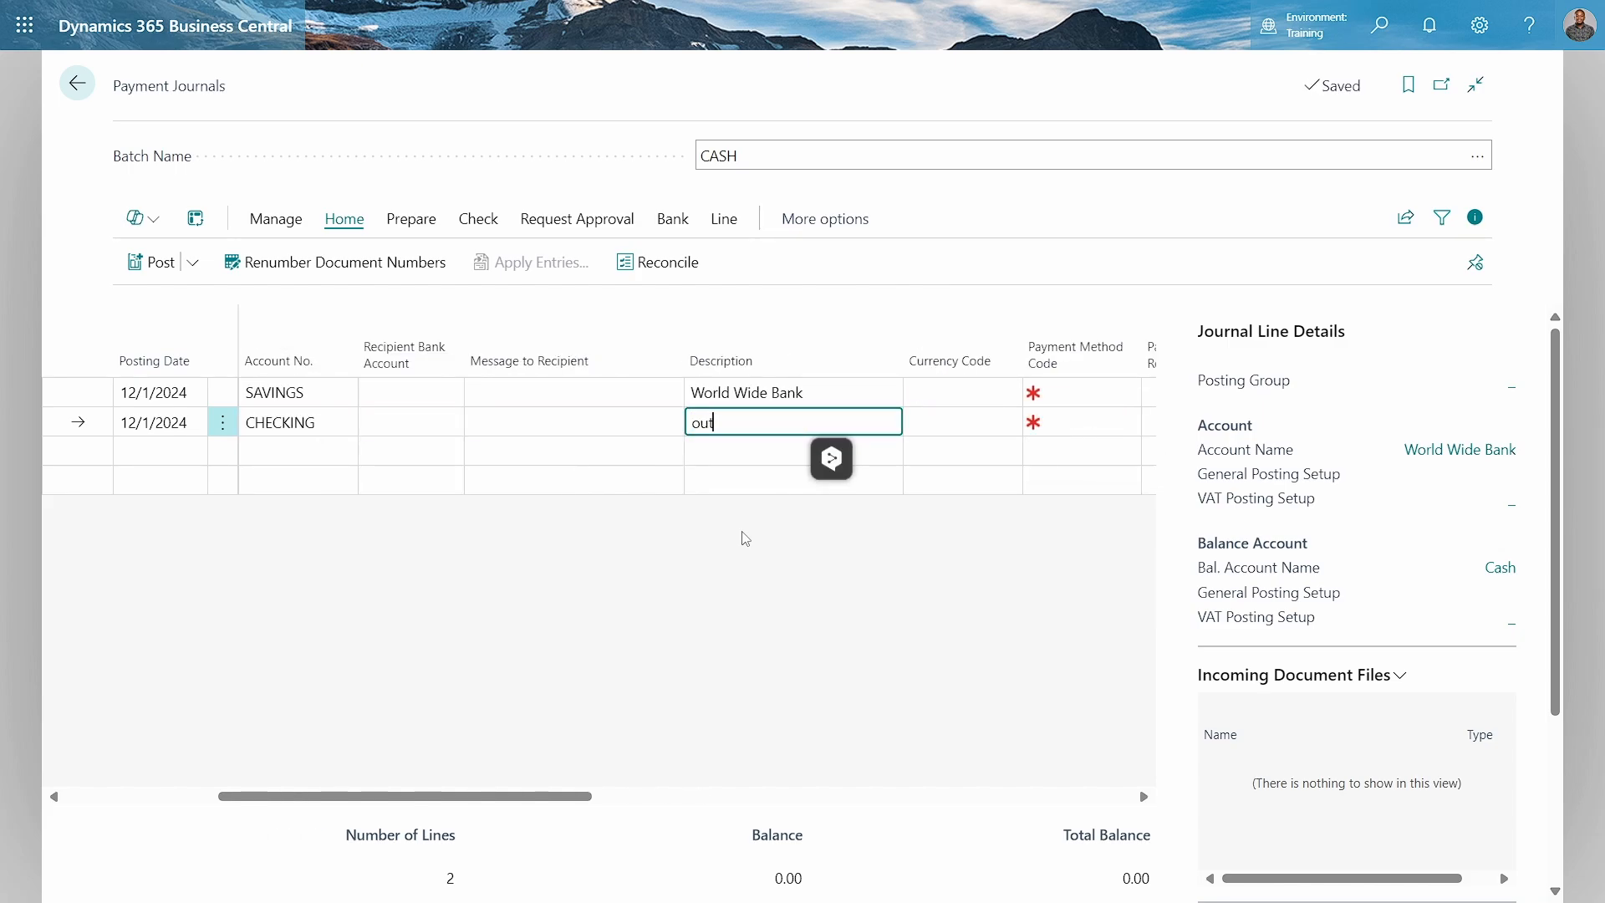
{"action": "type", "text": "our positng"}
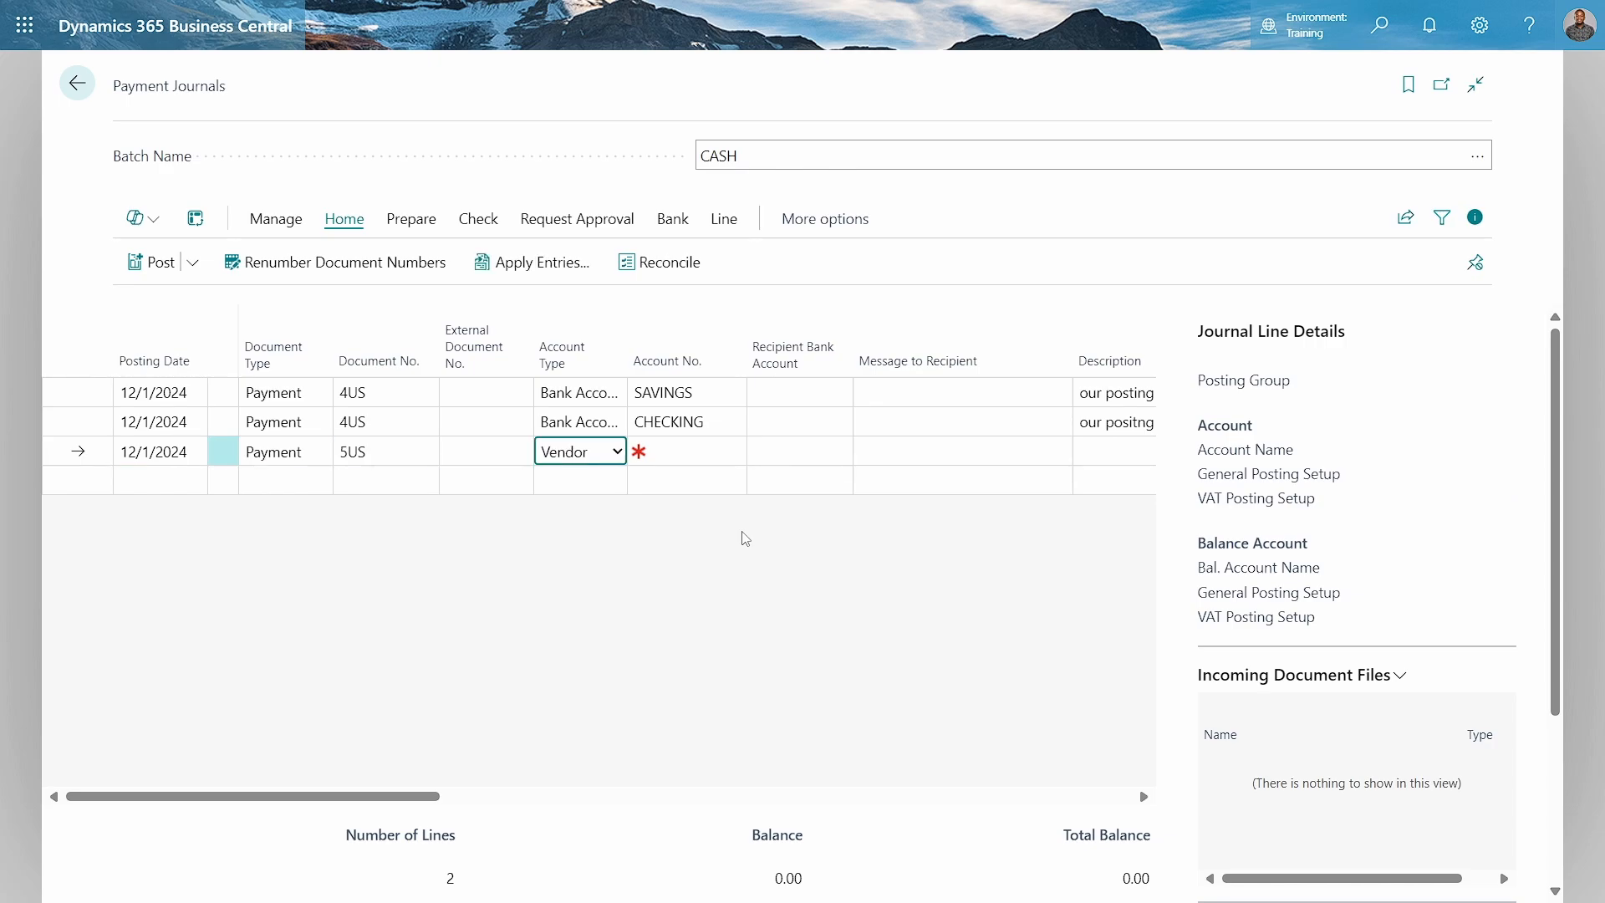
- Set the third line's Account Type to G/L Account and browse for account 2180 Primo Inventory
{"action": "left_click", "coordinate": [616, 451]}
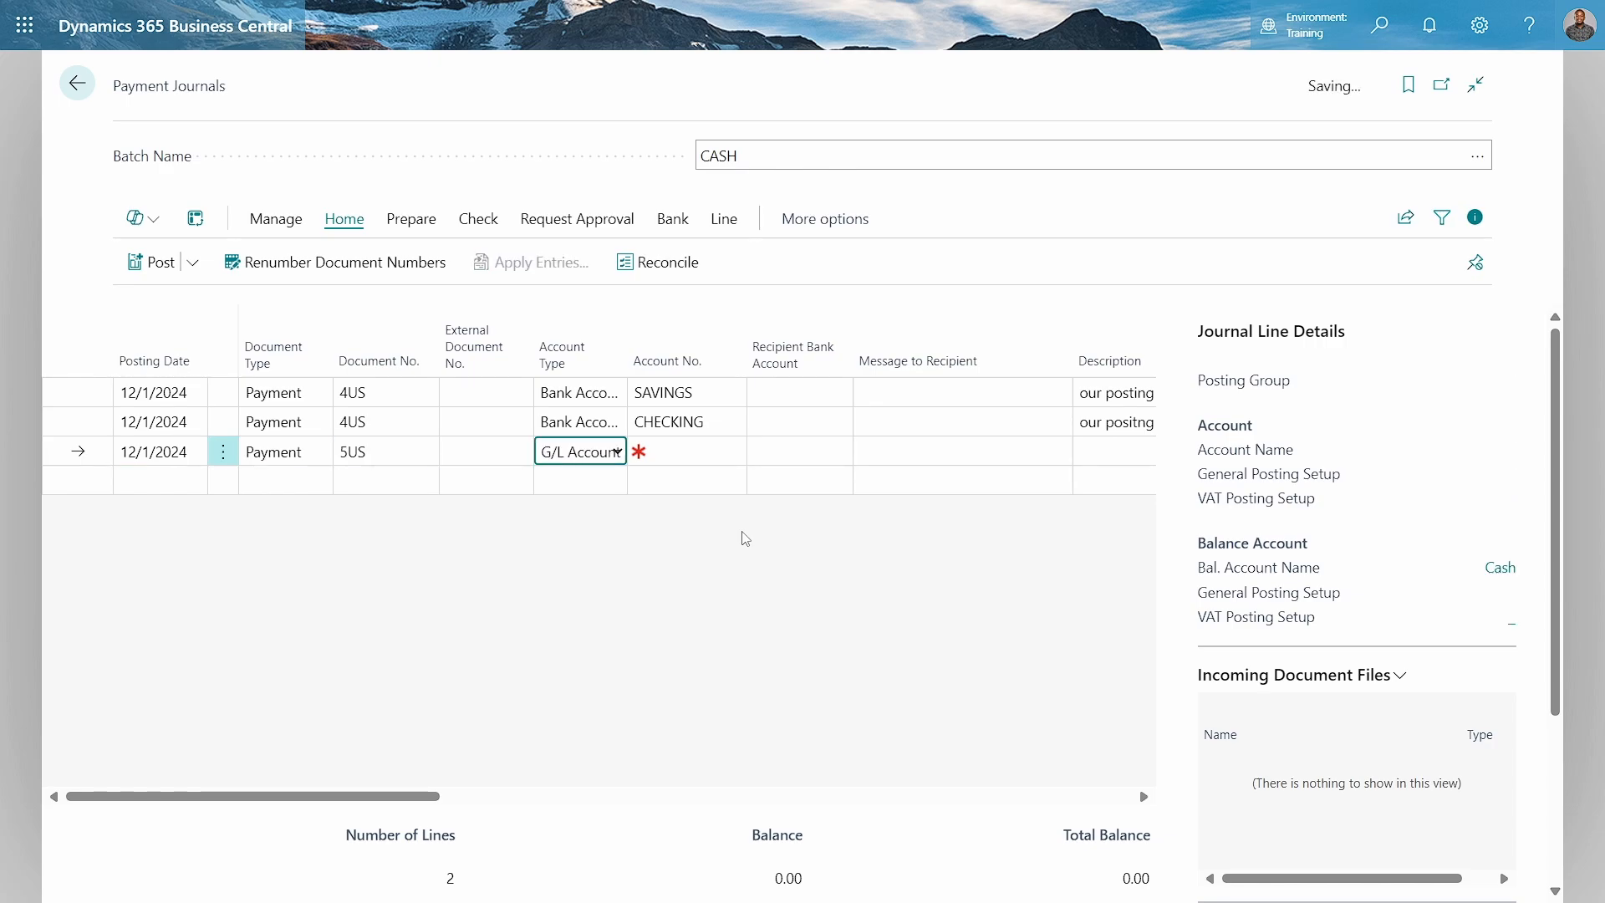
{"action": "left_click", "coordinate": [685, 452]}
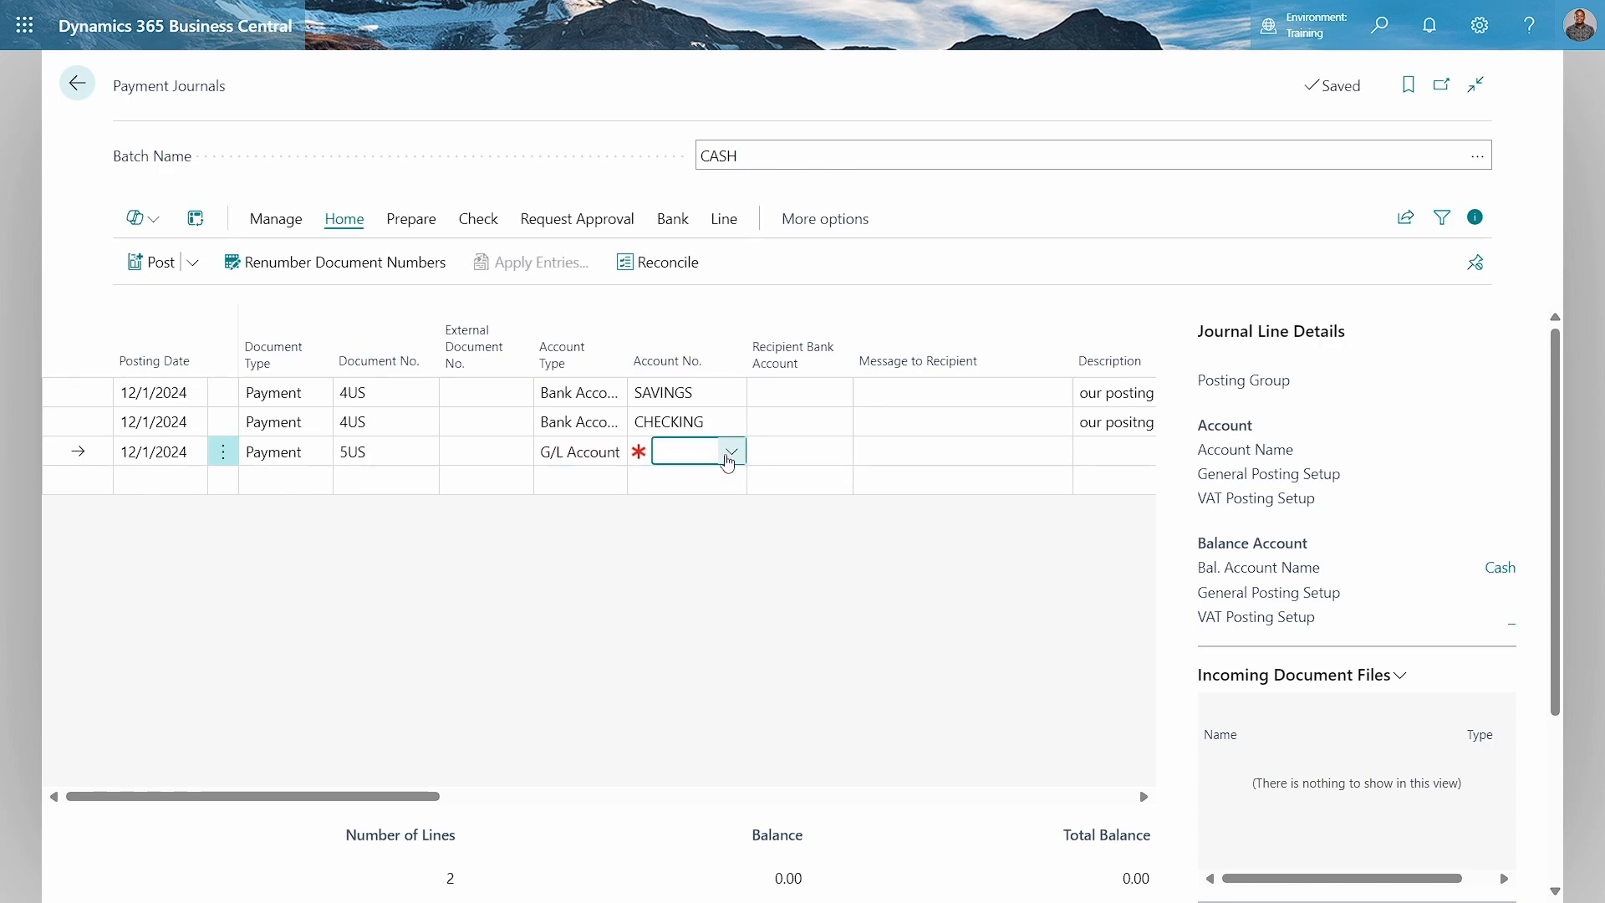
{"action": "left_click", "coordinate": [732, 451]}
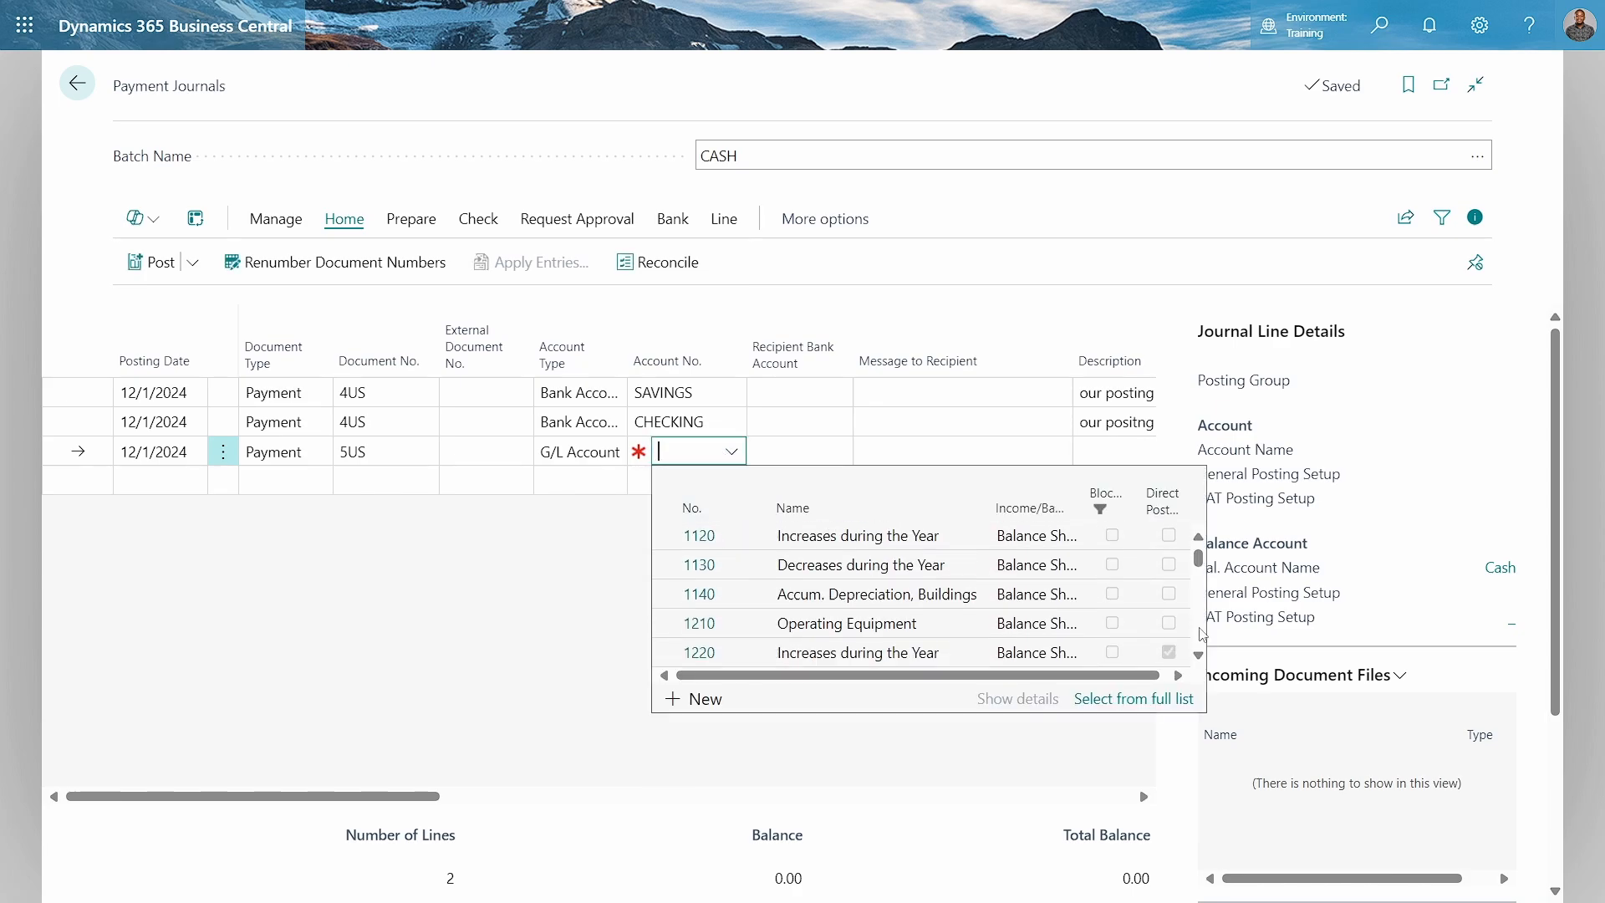
{"action": "scroll", "scroll_direction": "down", "scroll_amount": 3}
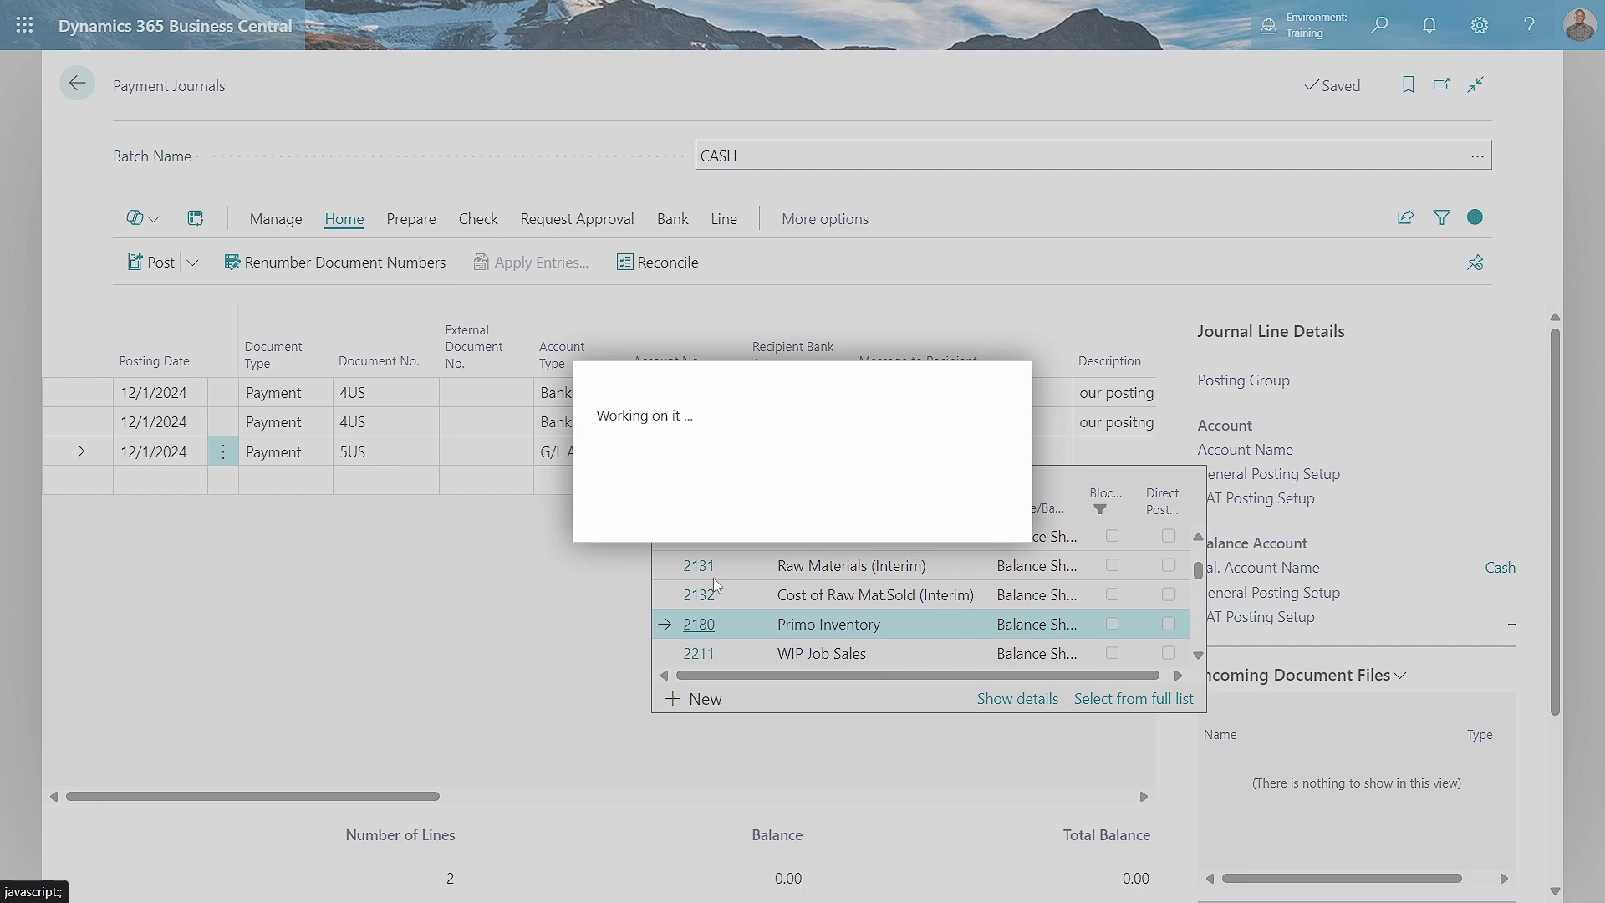
{"action": "mouse_move", "coordinate": [706, 582]}
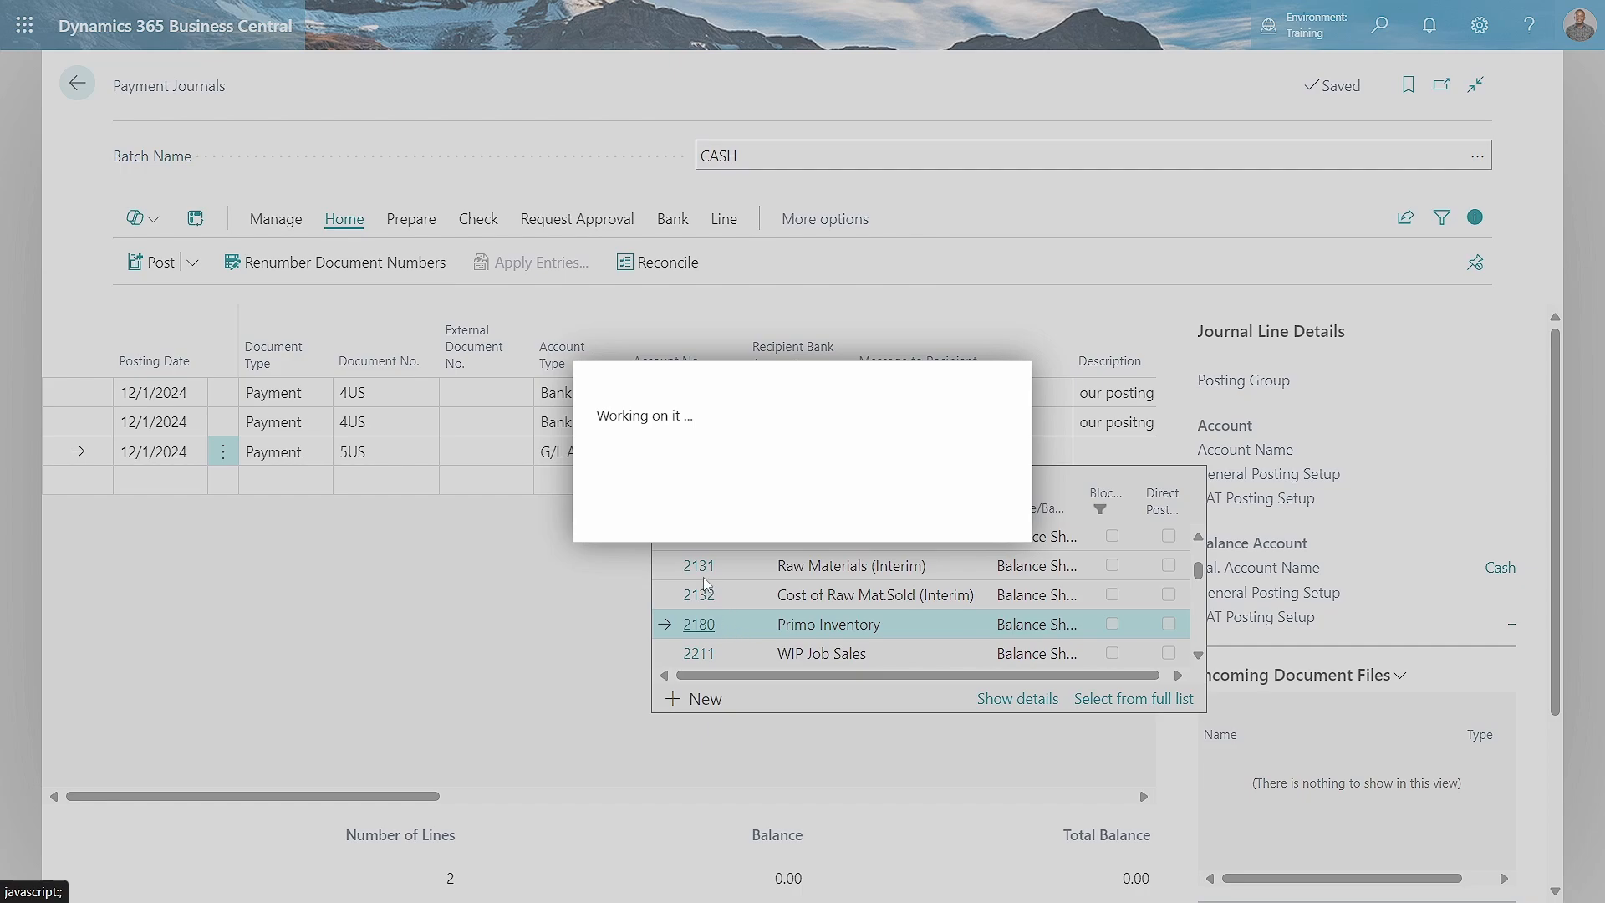
{"action": "mouse_move", "coordinate": [760, 448]}
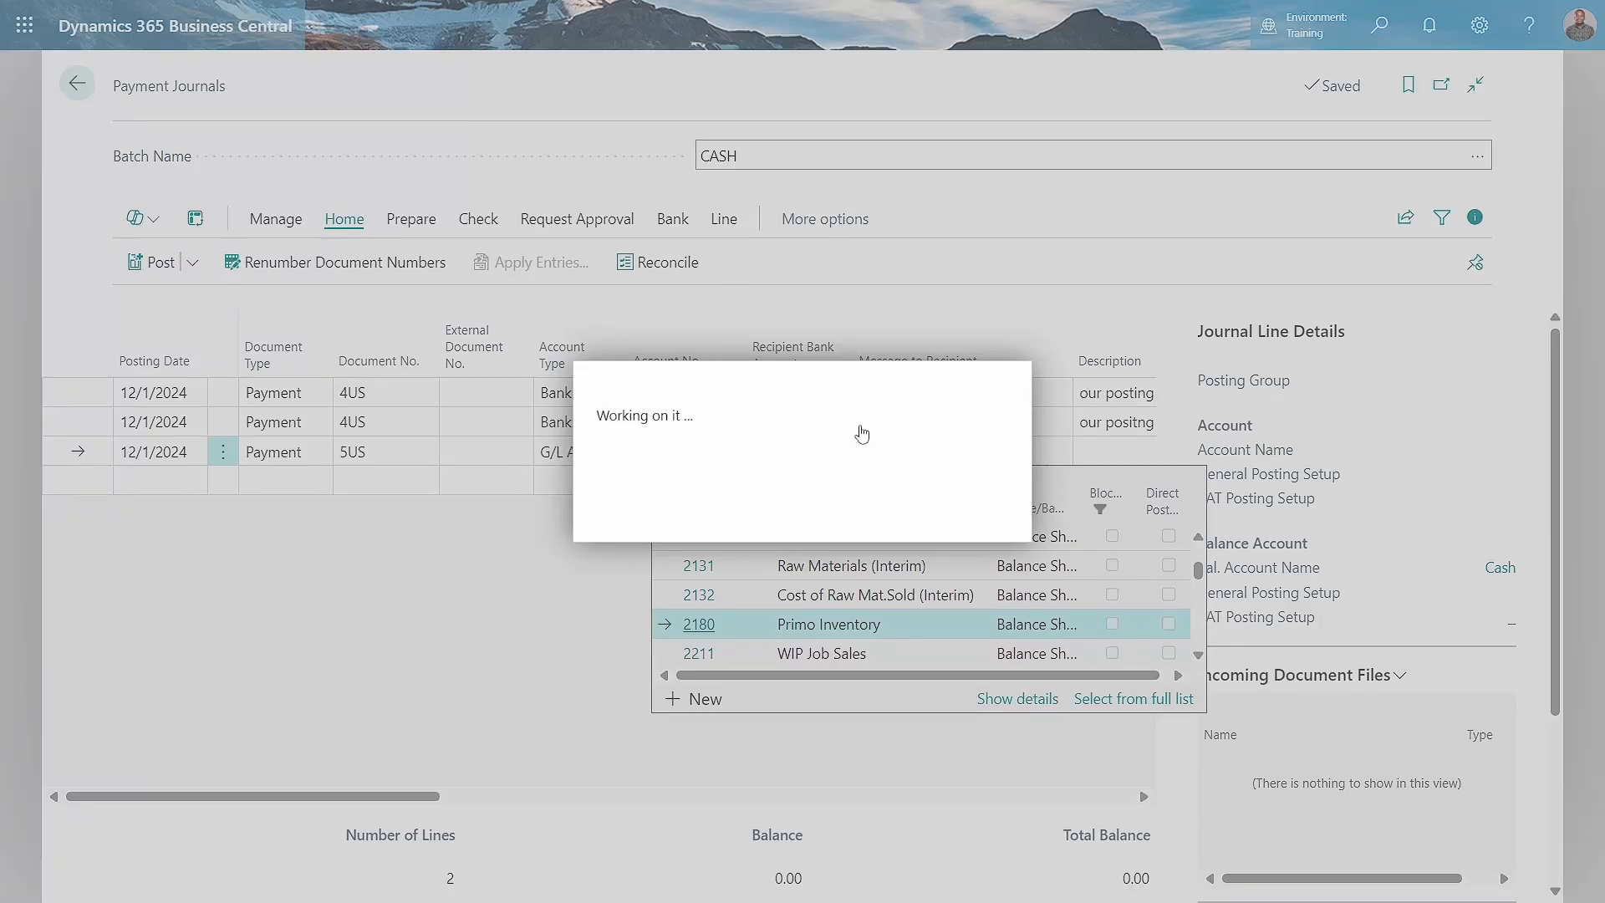
- Assign the third line's G/L account and calculate its amount from 243+483 as -726.00
{"action": "left_click", "coordinate": [699, 624]}
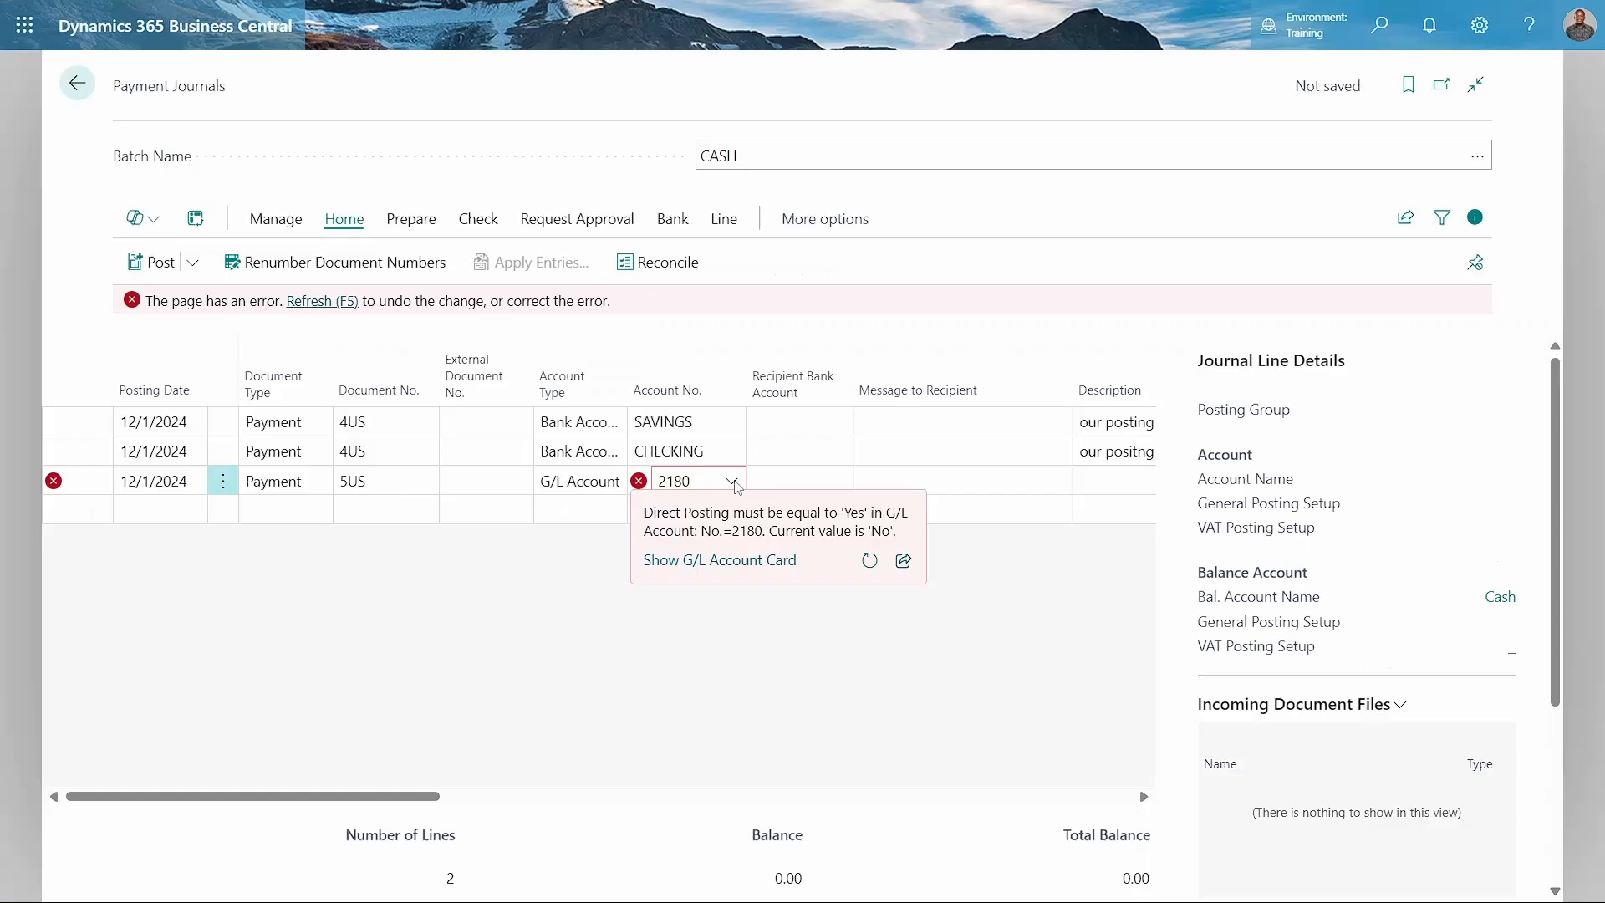
{"action": "left_click", "coordinate": [735, 481]}
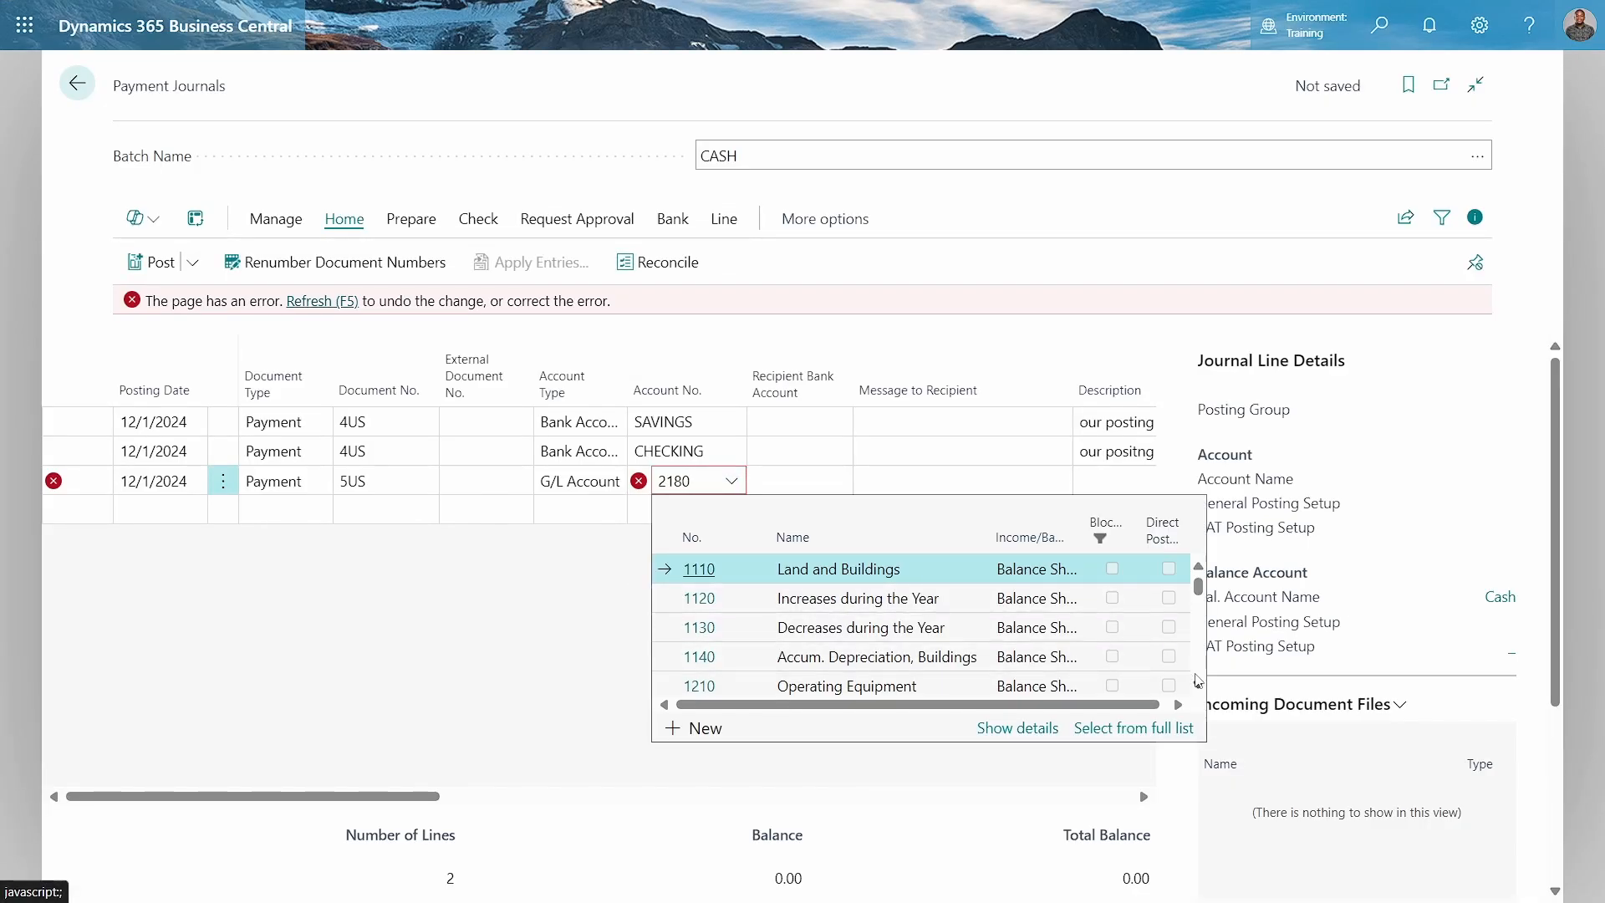
{"action": "scroll", "scroll_direction": "down", "scroll_amount": 3}
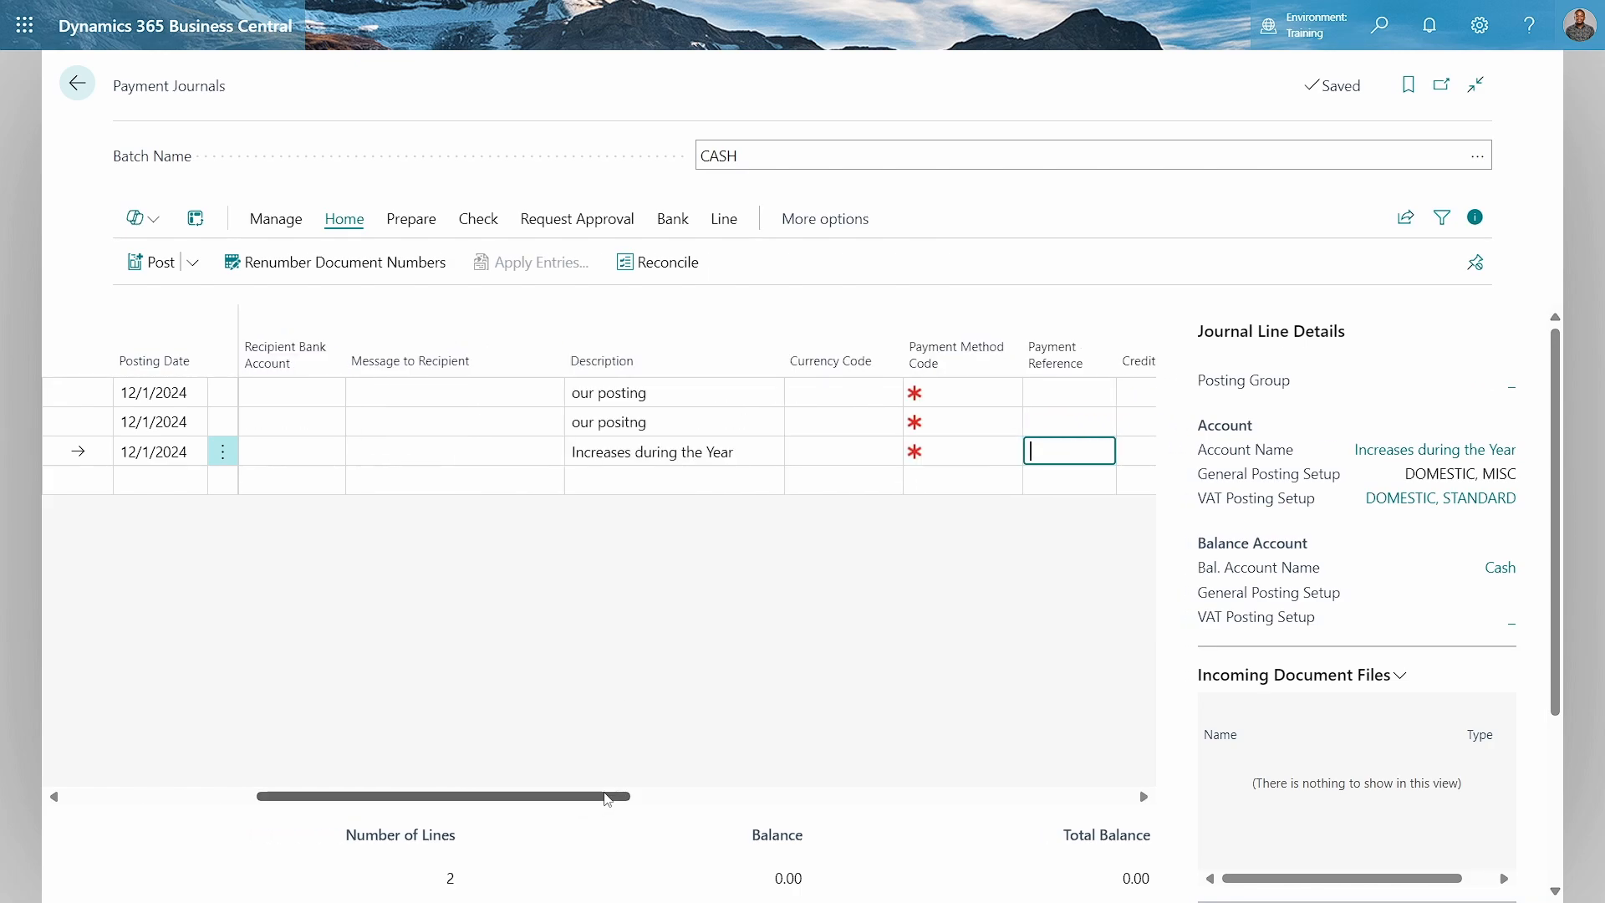
{"action": "scroll", "scroll_direction": "right", "scroll_amount": 3}
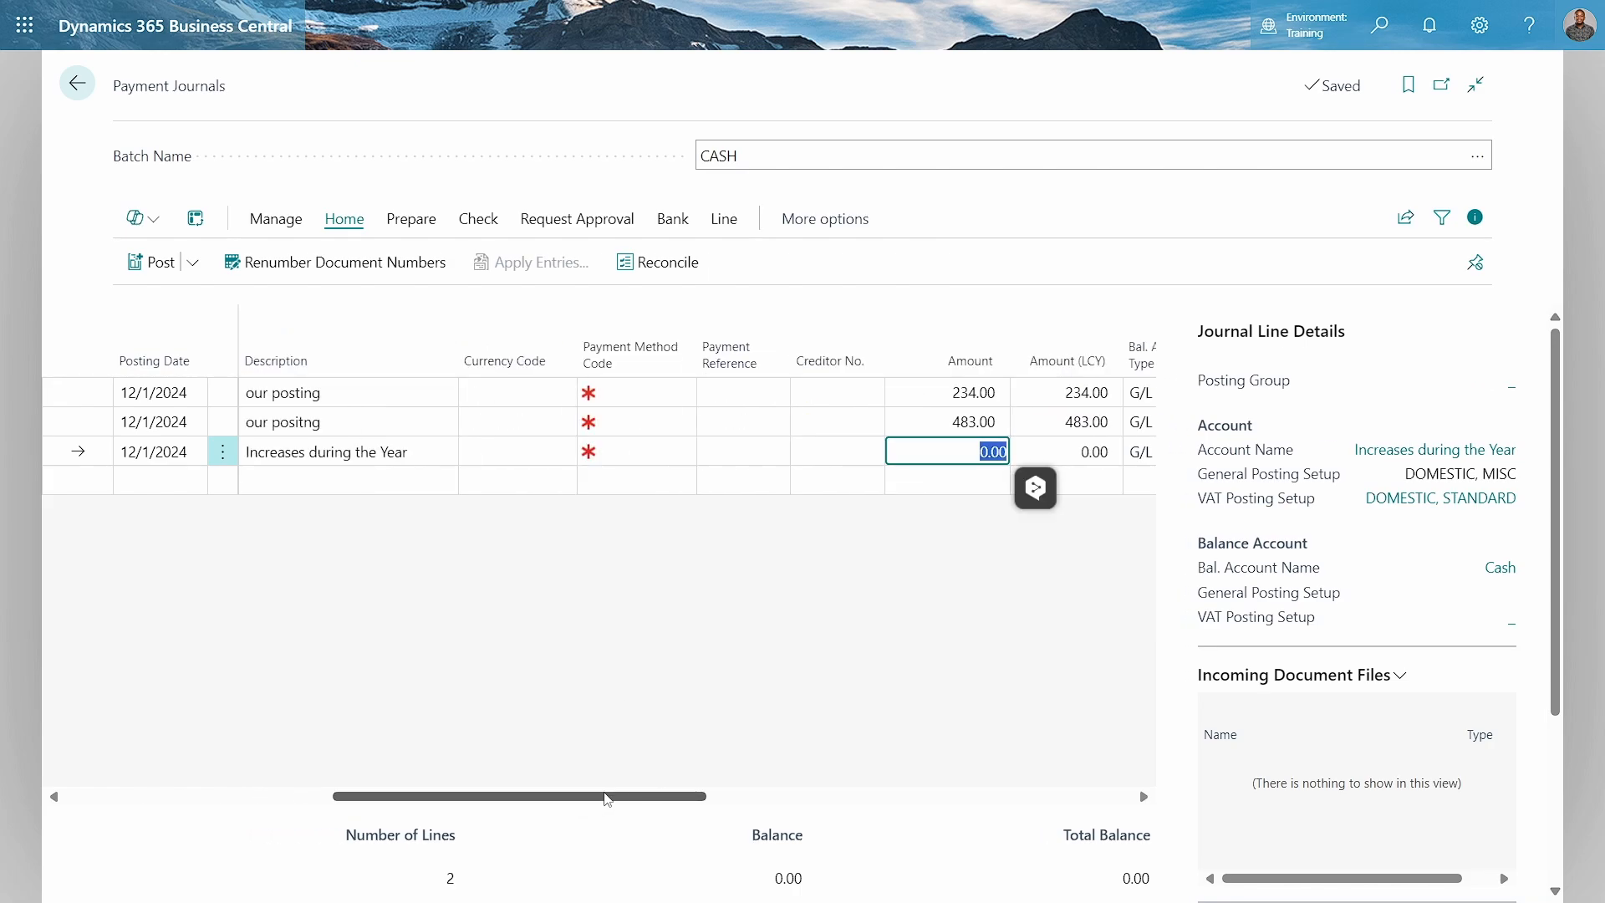
{"action": "type", "text": "243"}
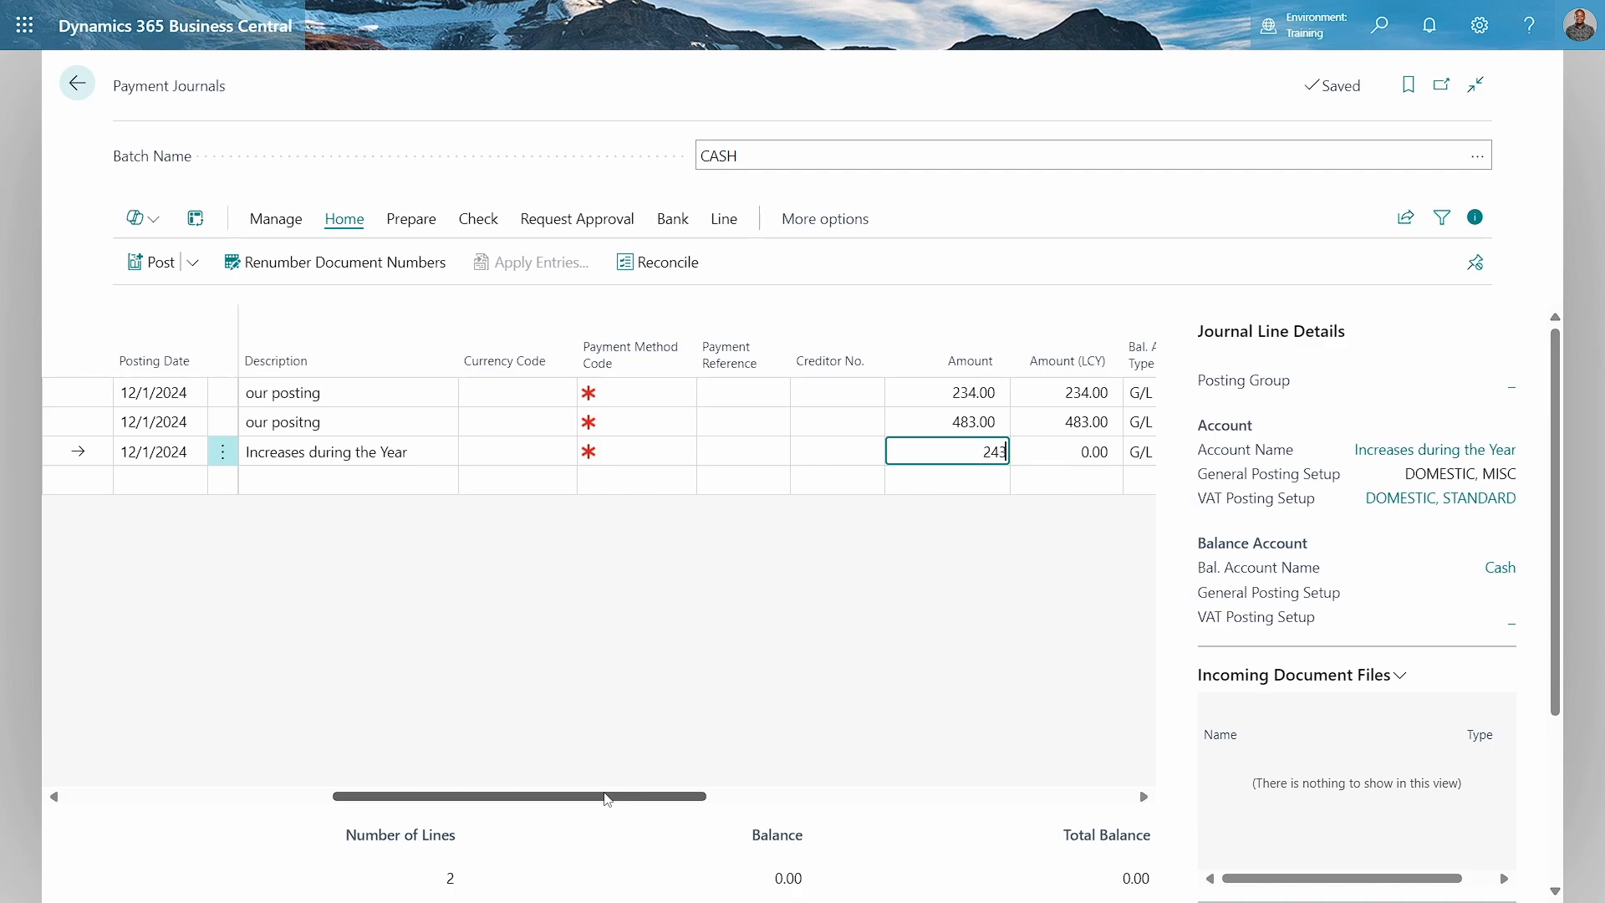
{"action": "type", "text": "+"}
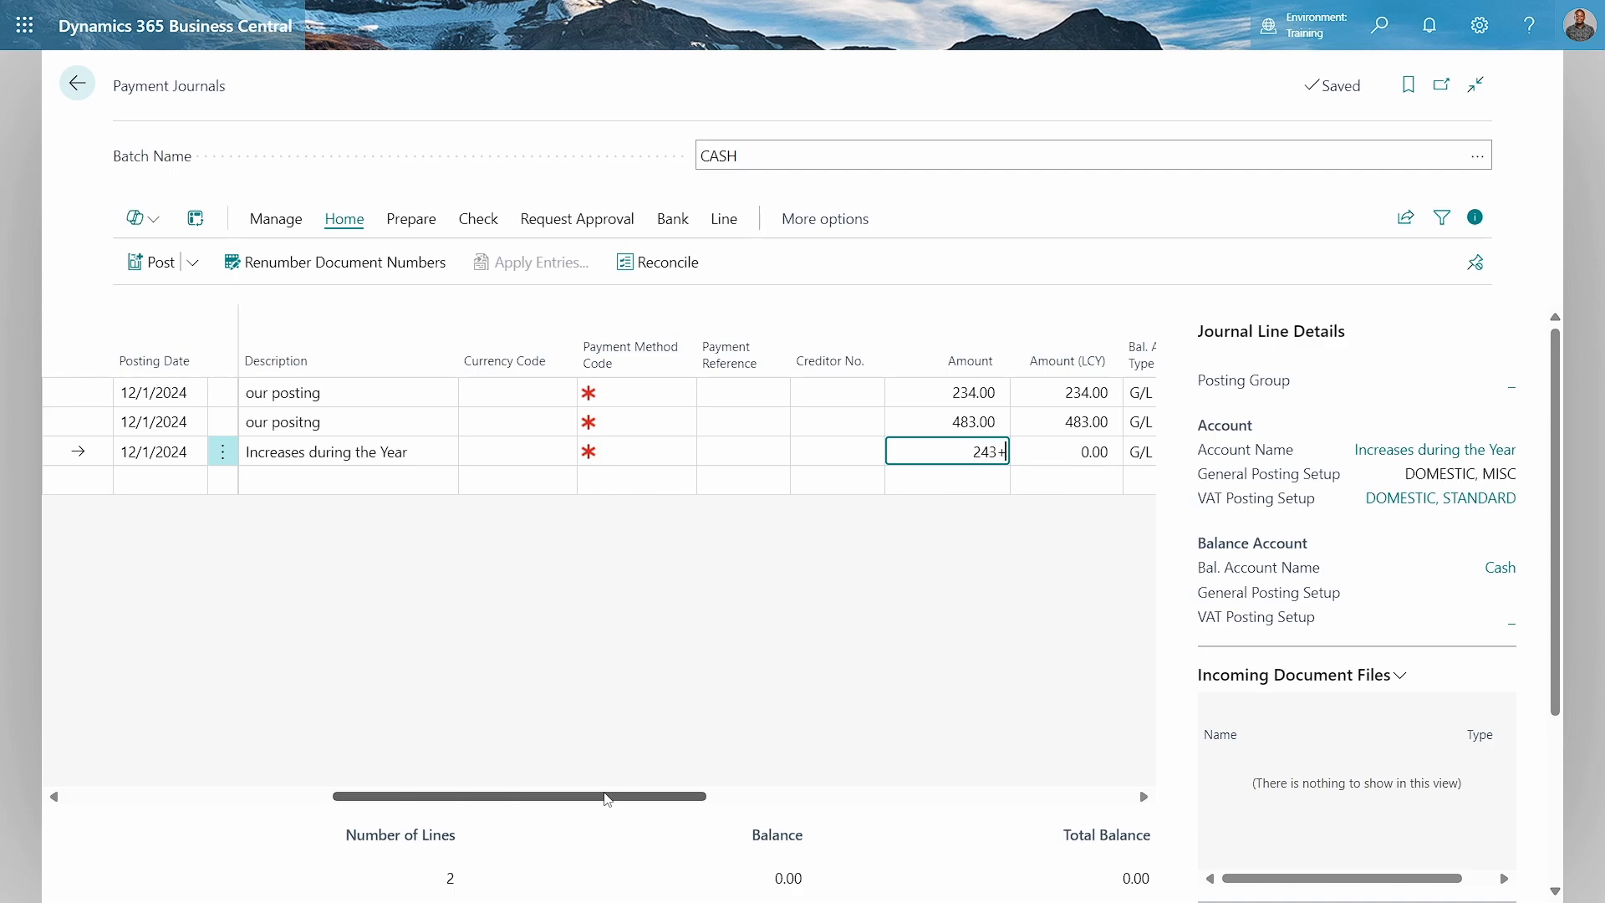
{"action": "type", "text": "483"}
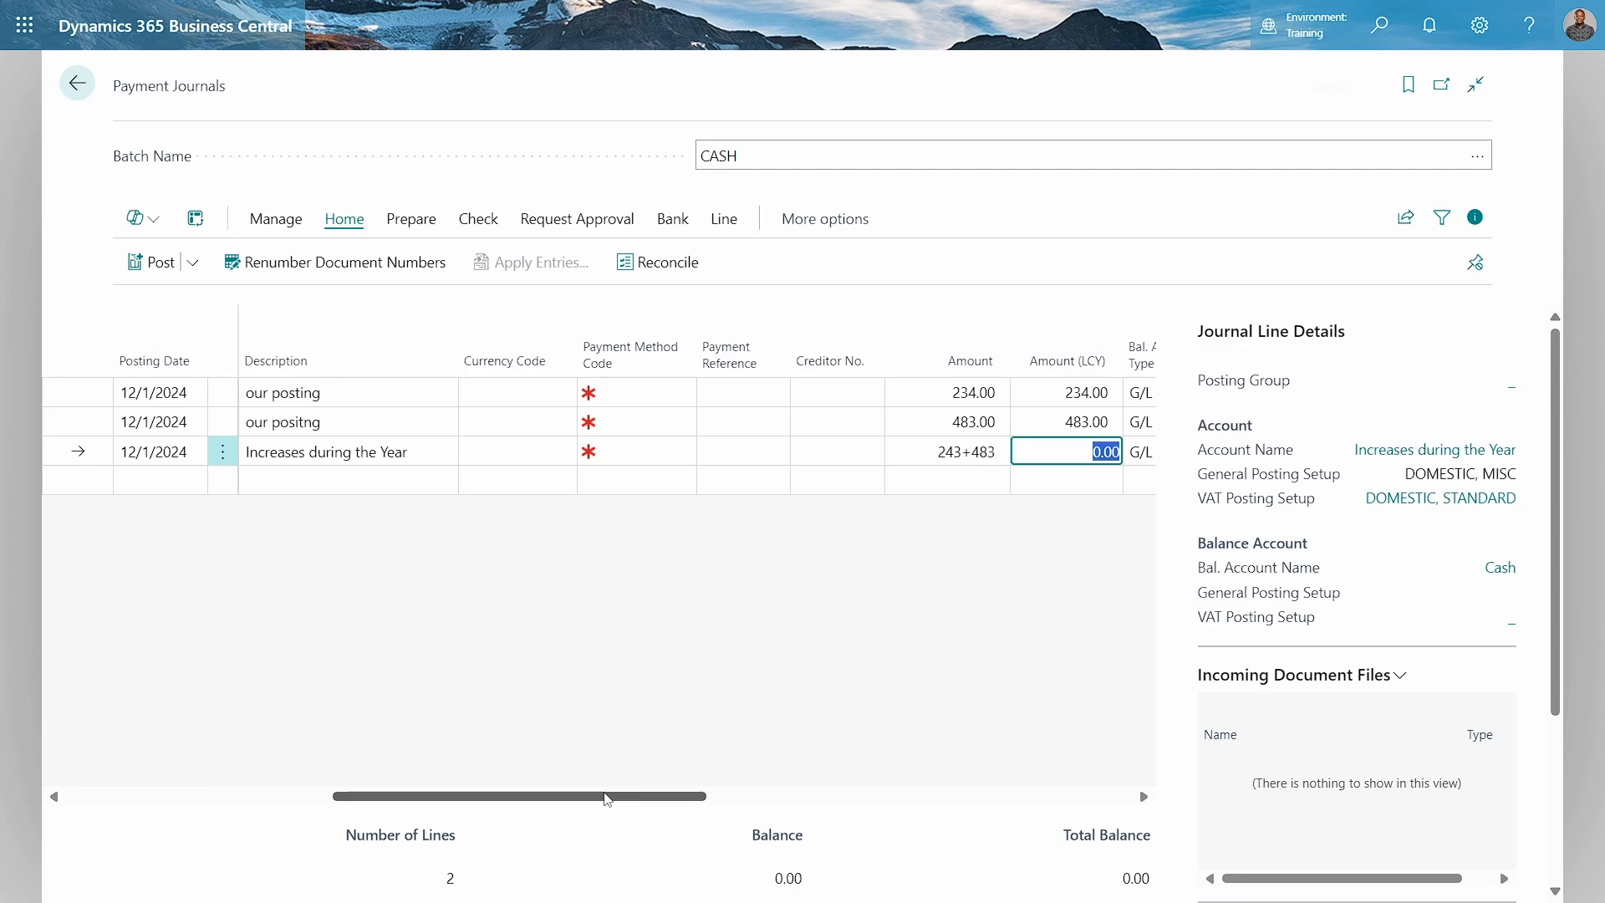
{"action": "key", "text": "Enter"}
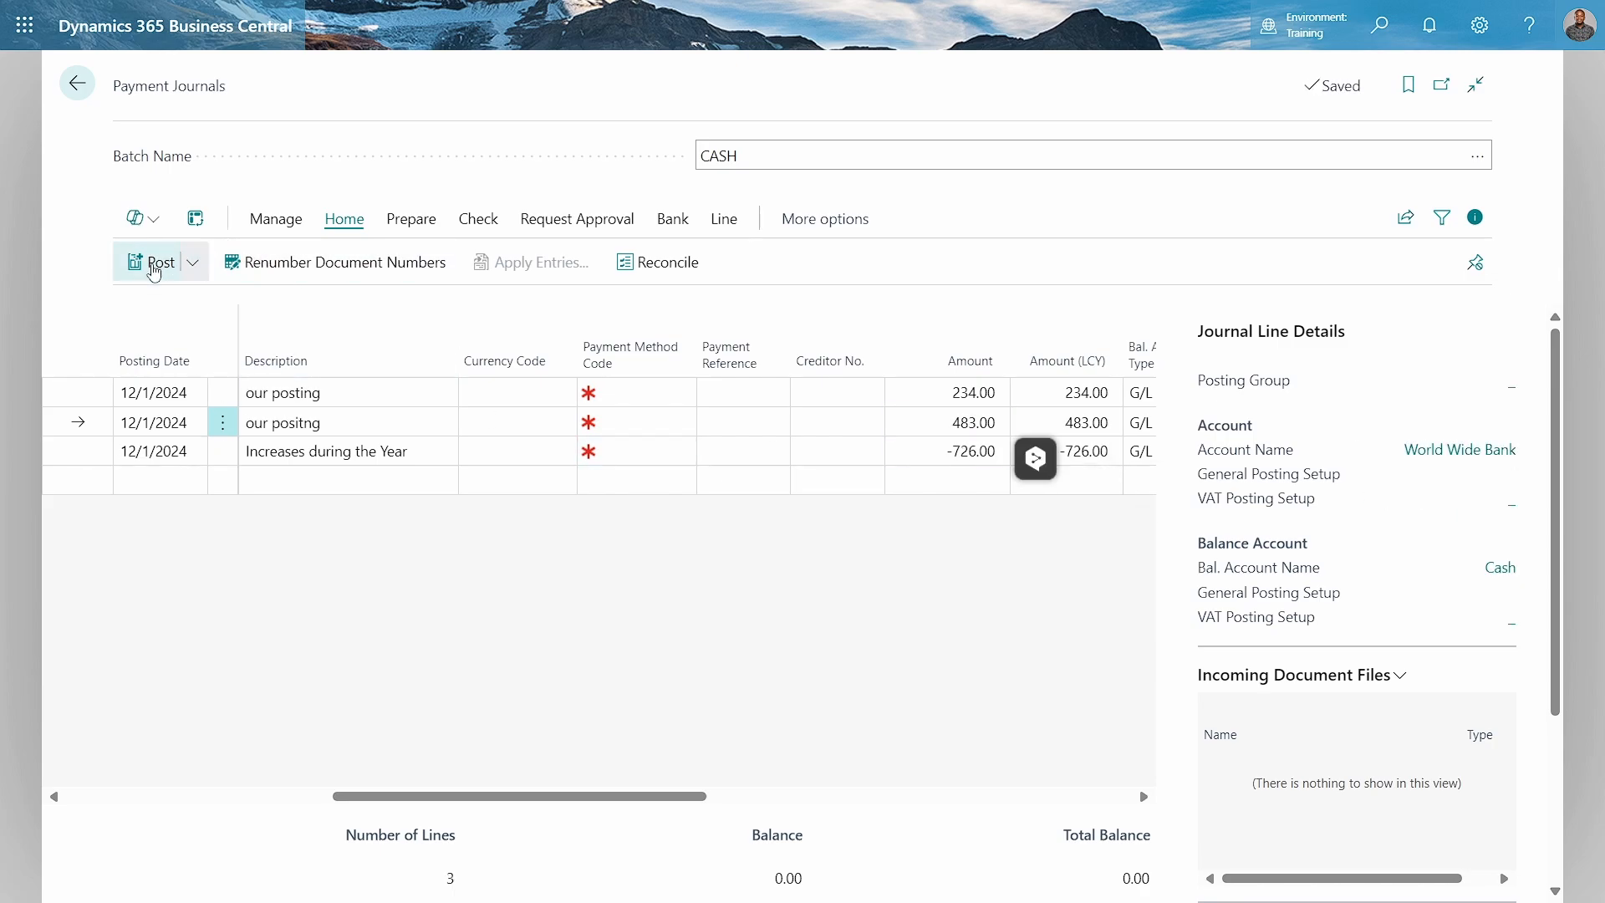
- Post the CASH journal lines and begin a Tell Me search for 'report'
{"action": "left_click", "coordinate": [152, 261]}
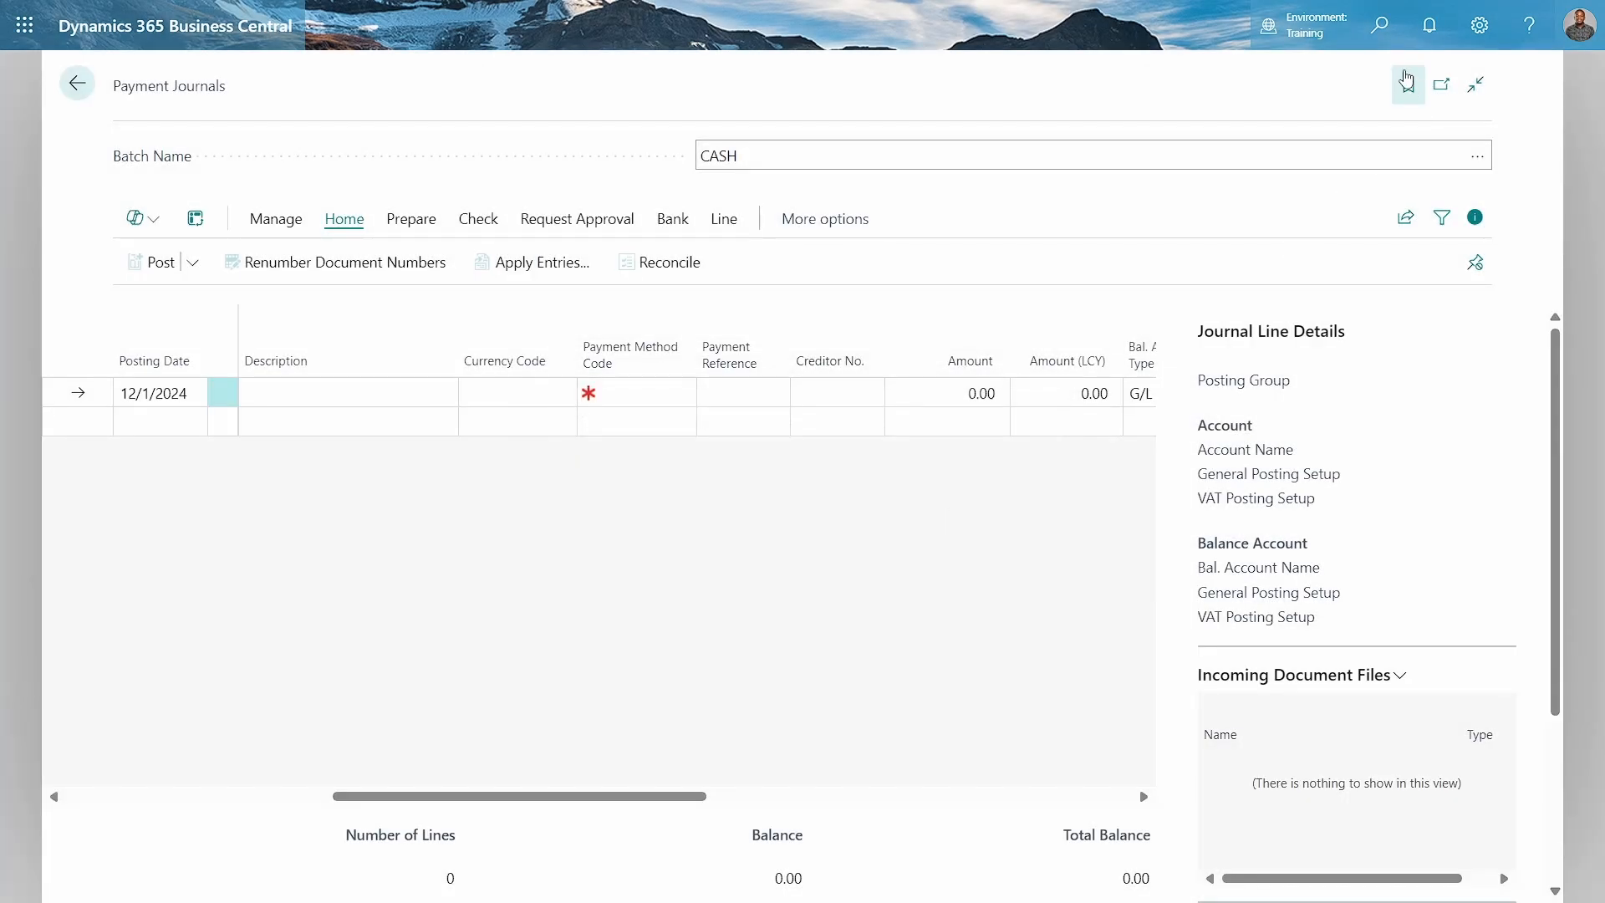
{"action": "type", "text": "report l"}
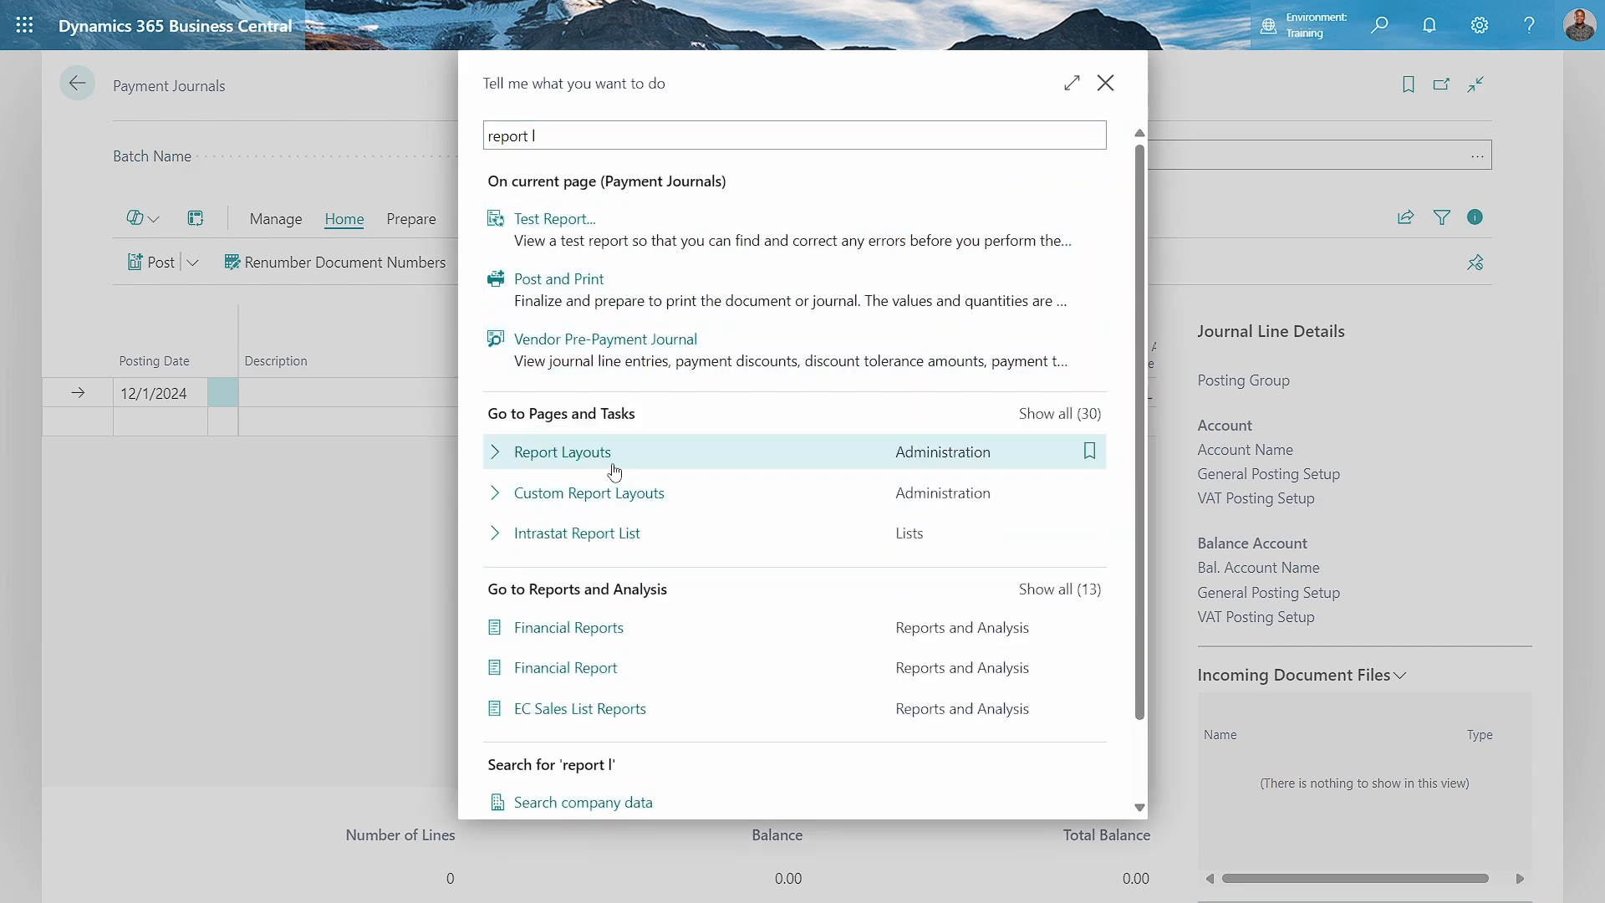
- Find report 50102 in Report Layouts and preview the Bank Report with CHECKING and SAVINGS entries
{"action": "left_click", "coordinate": [562, 452]}
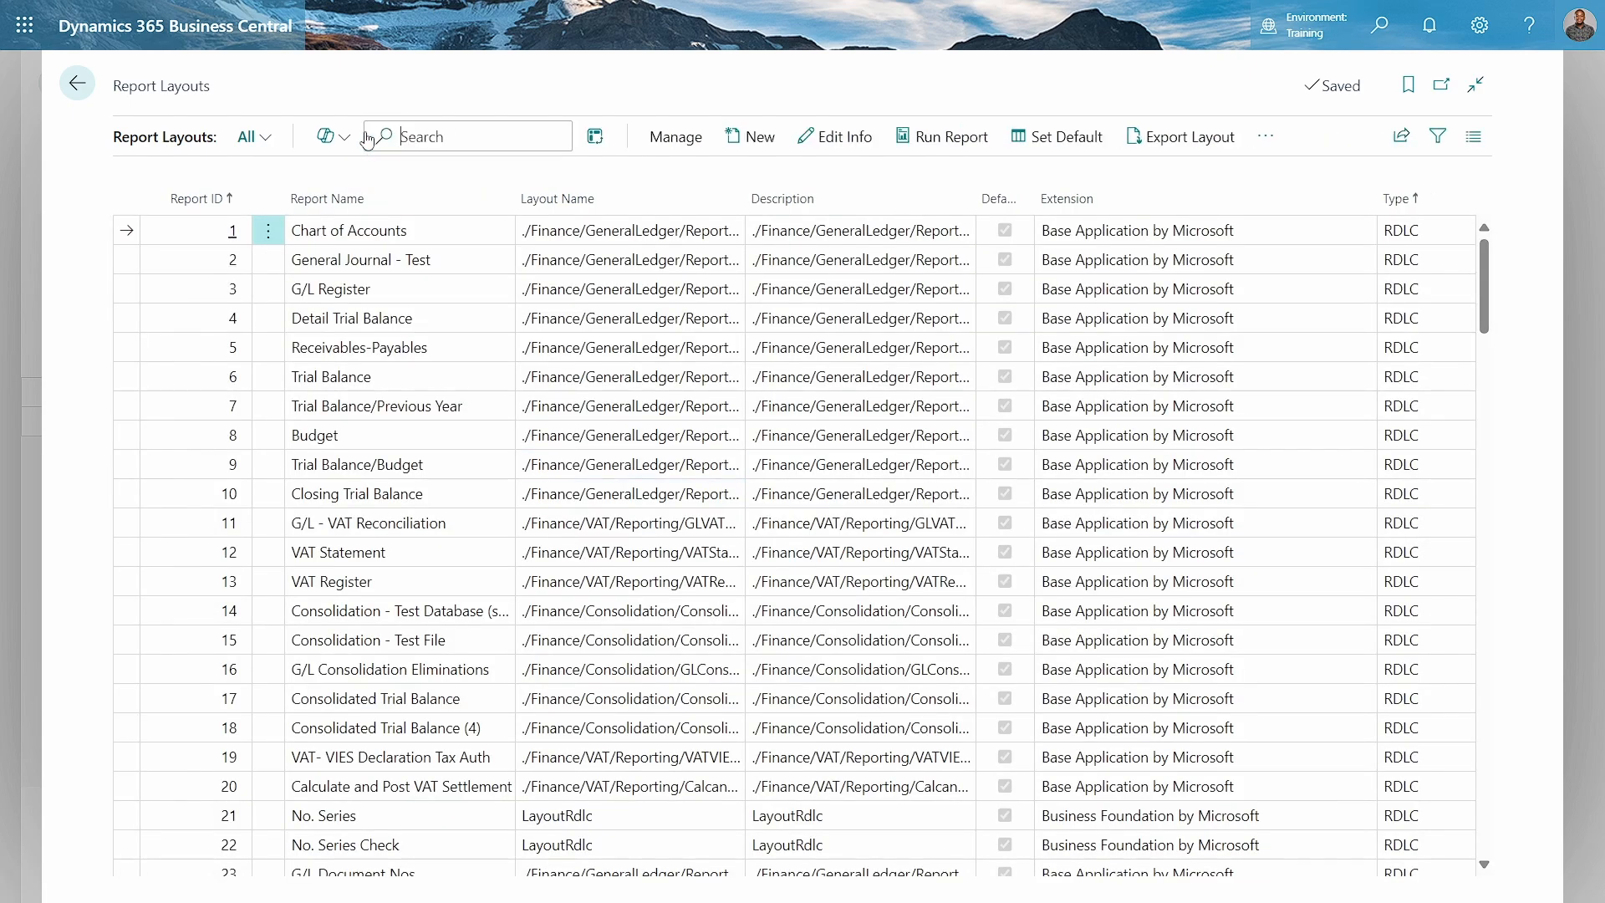
{"action": "type", "text": "501"}
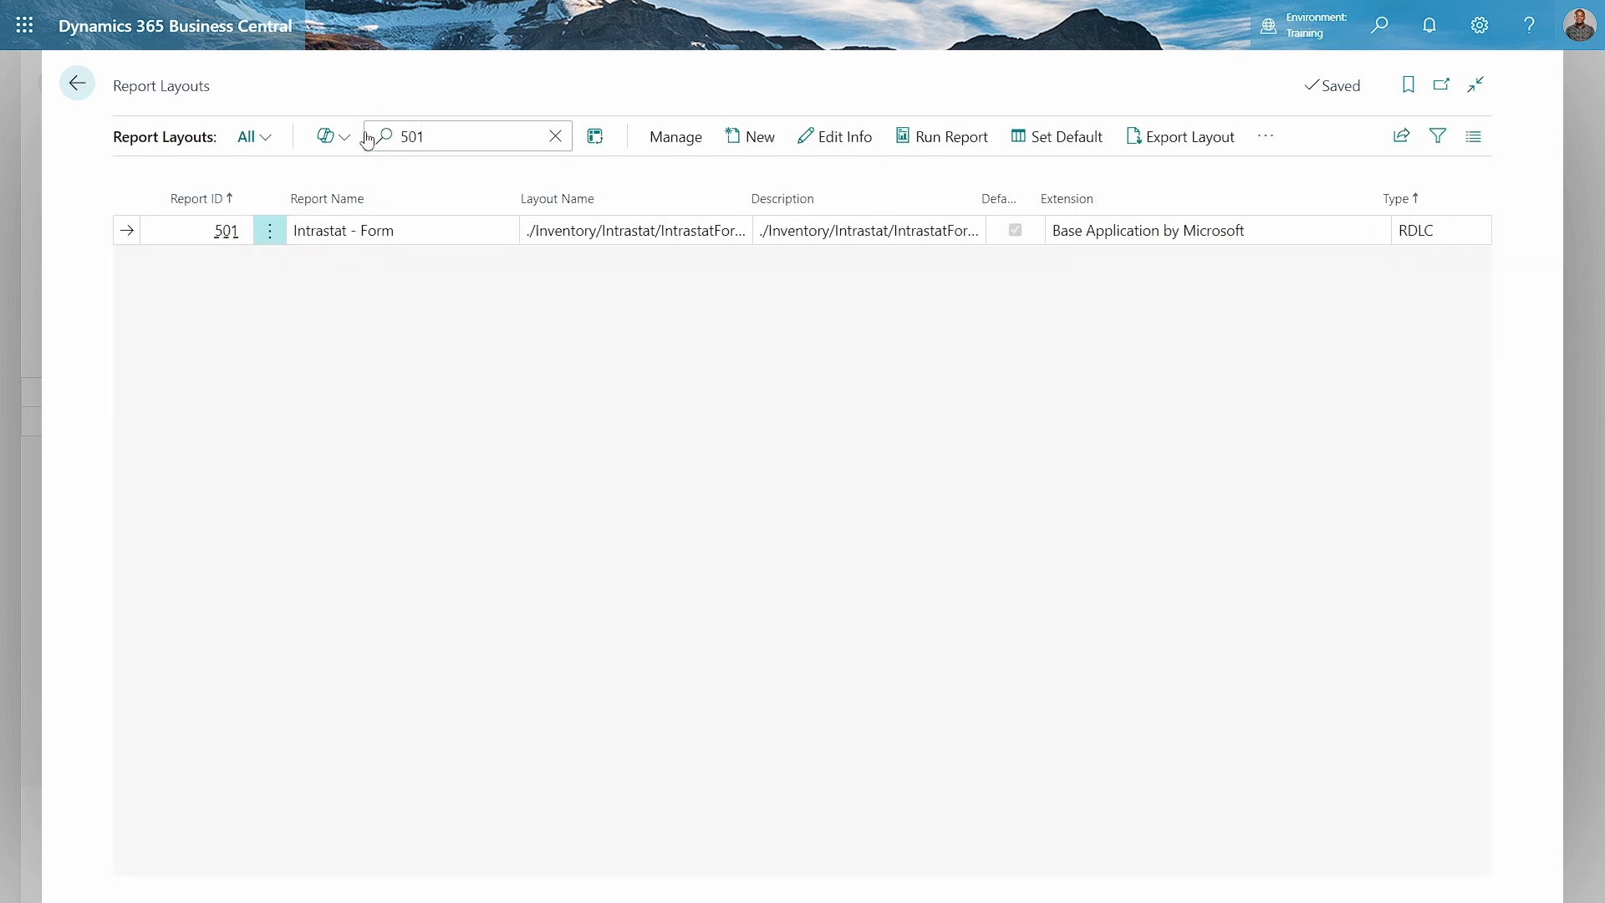
{"action": "type", "text": "50102"}
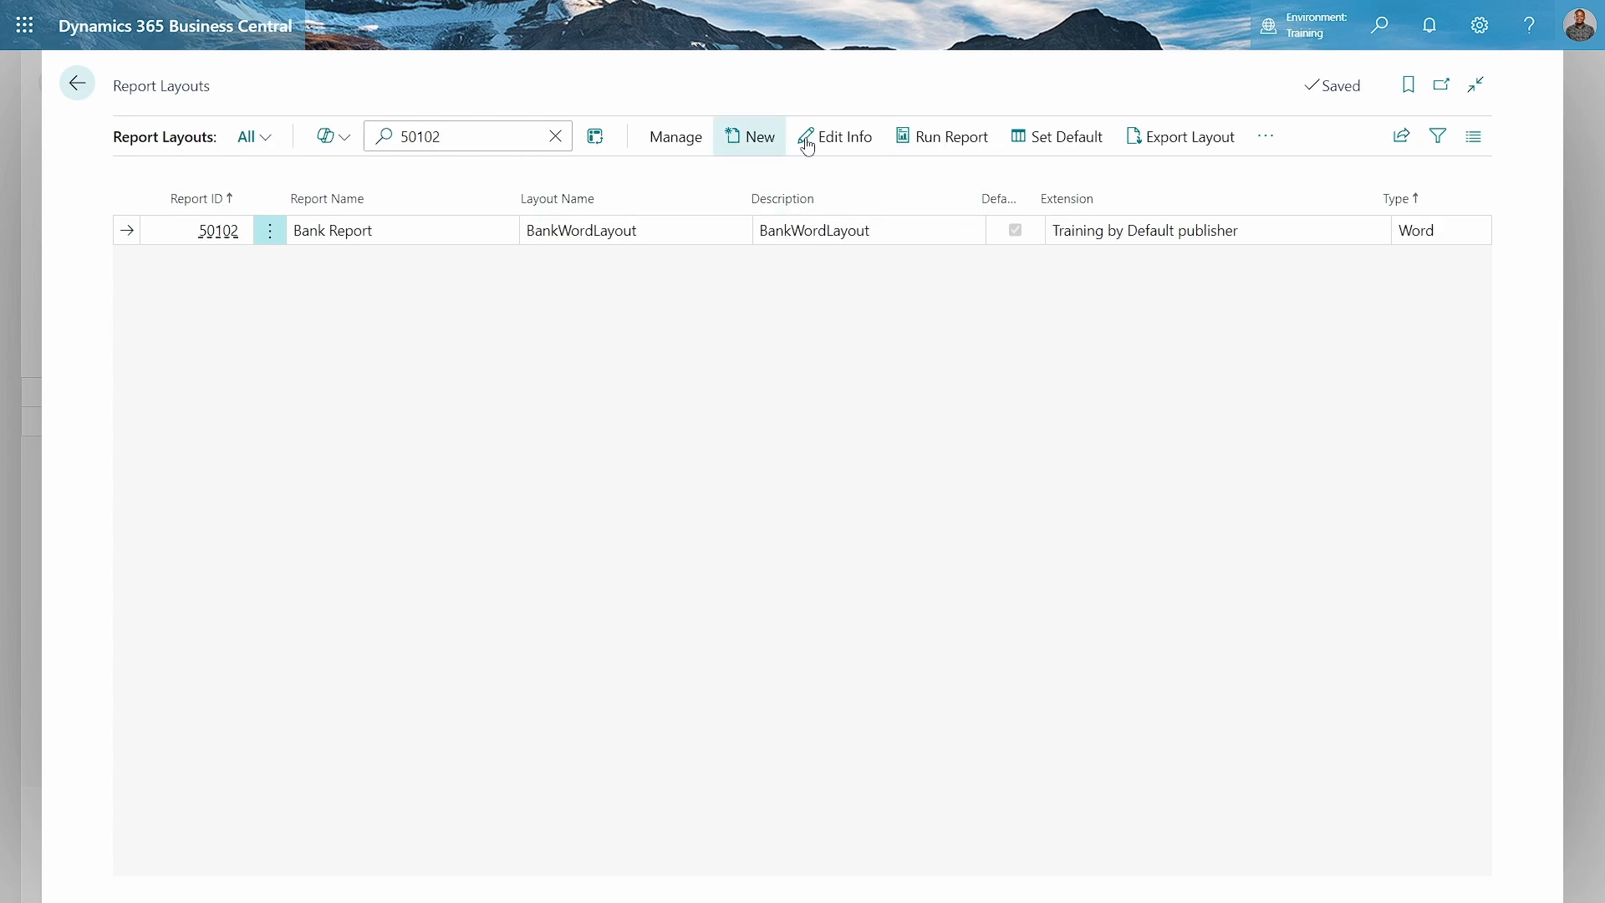
{"action": "left_click", "coordinate": [952, 137]}
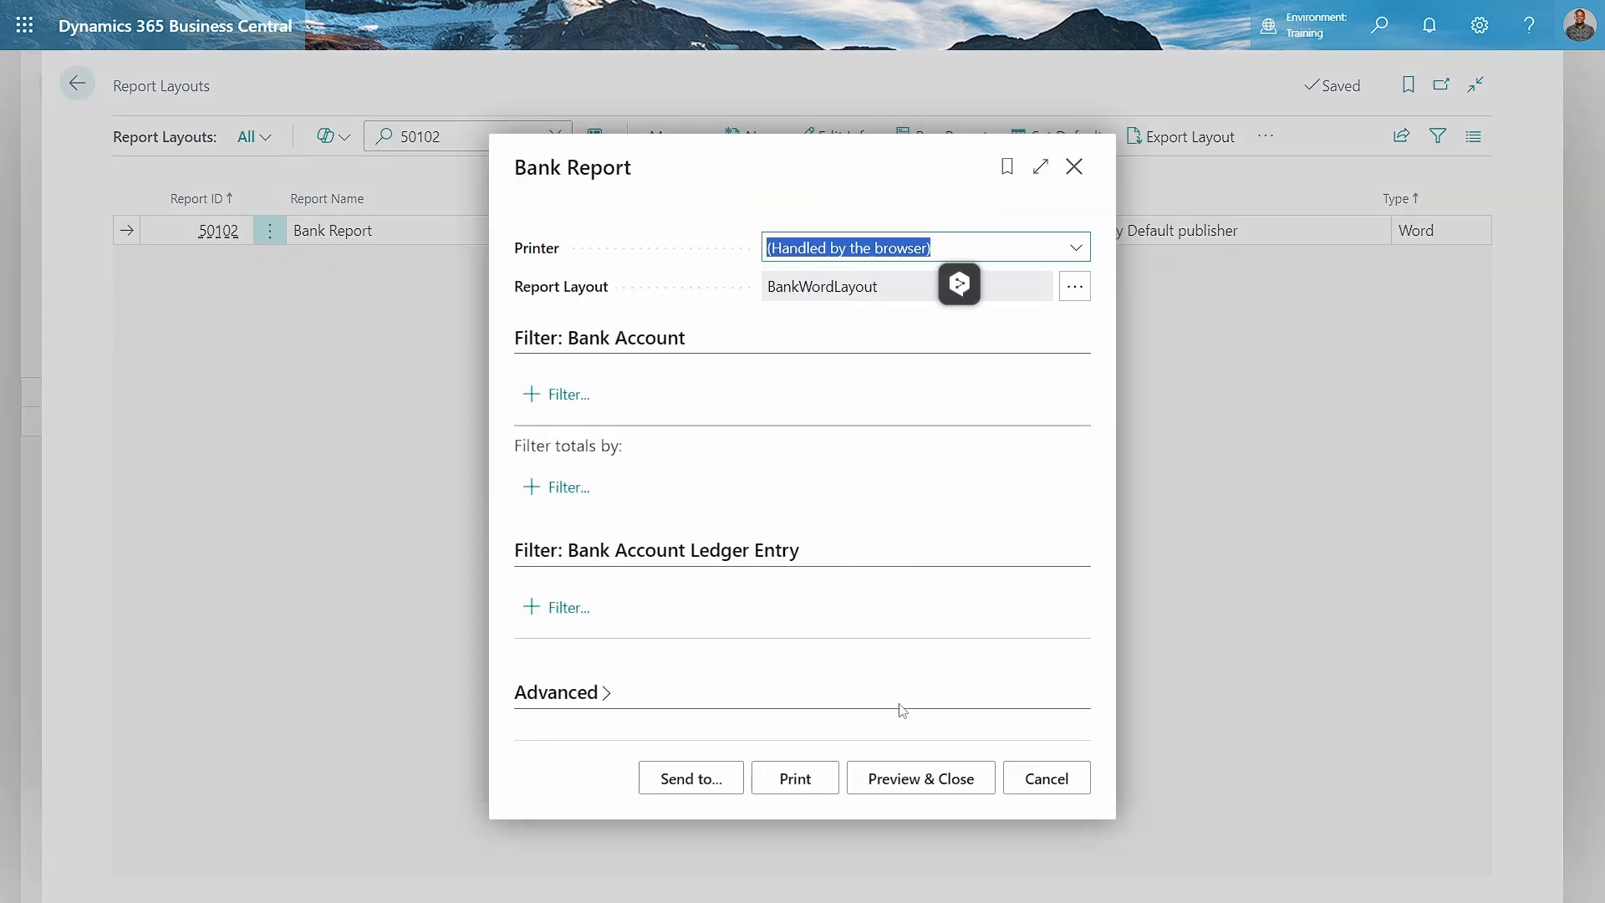
{"action": "left_click", "coordinate": [920, 777]}
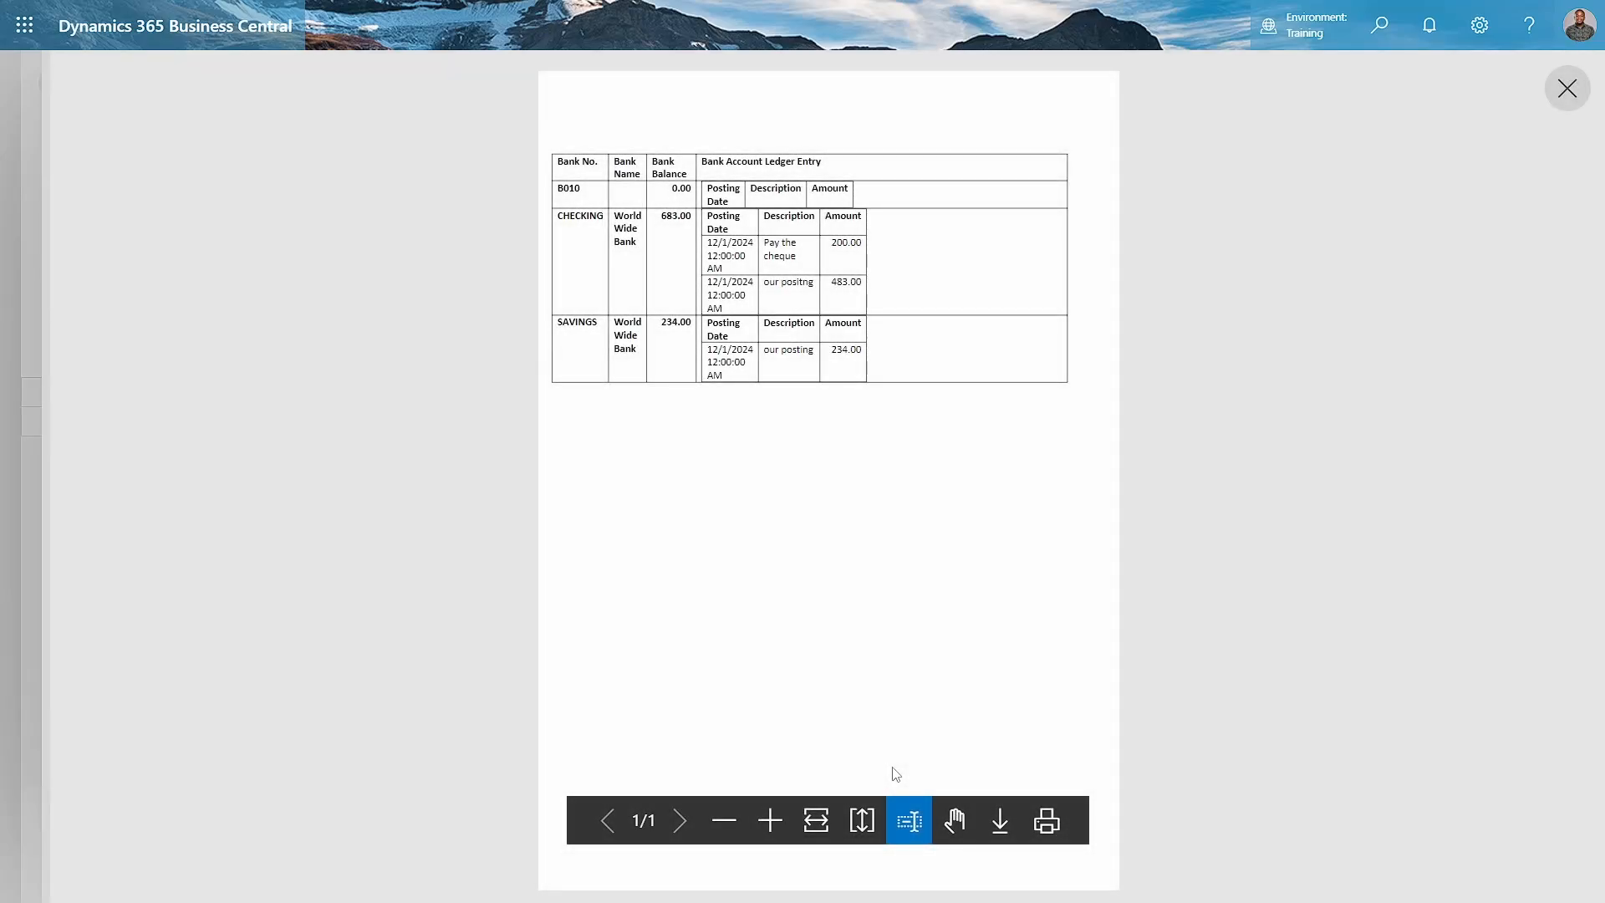
{"action": "mouse_move", "coordinate": [590, 260]}
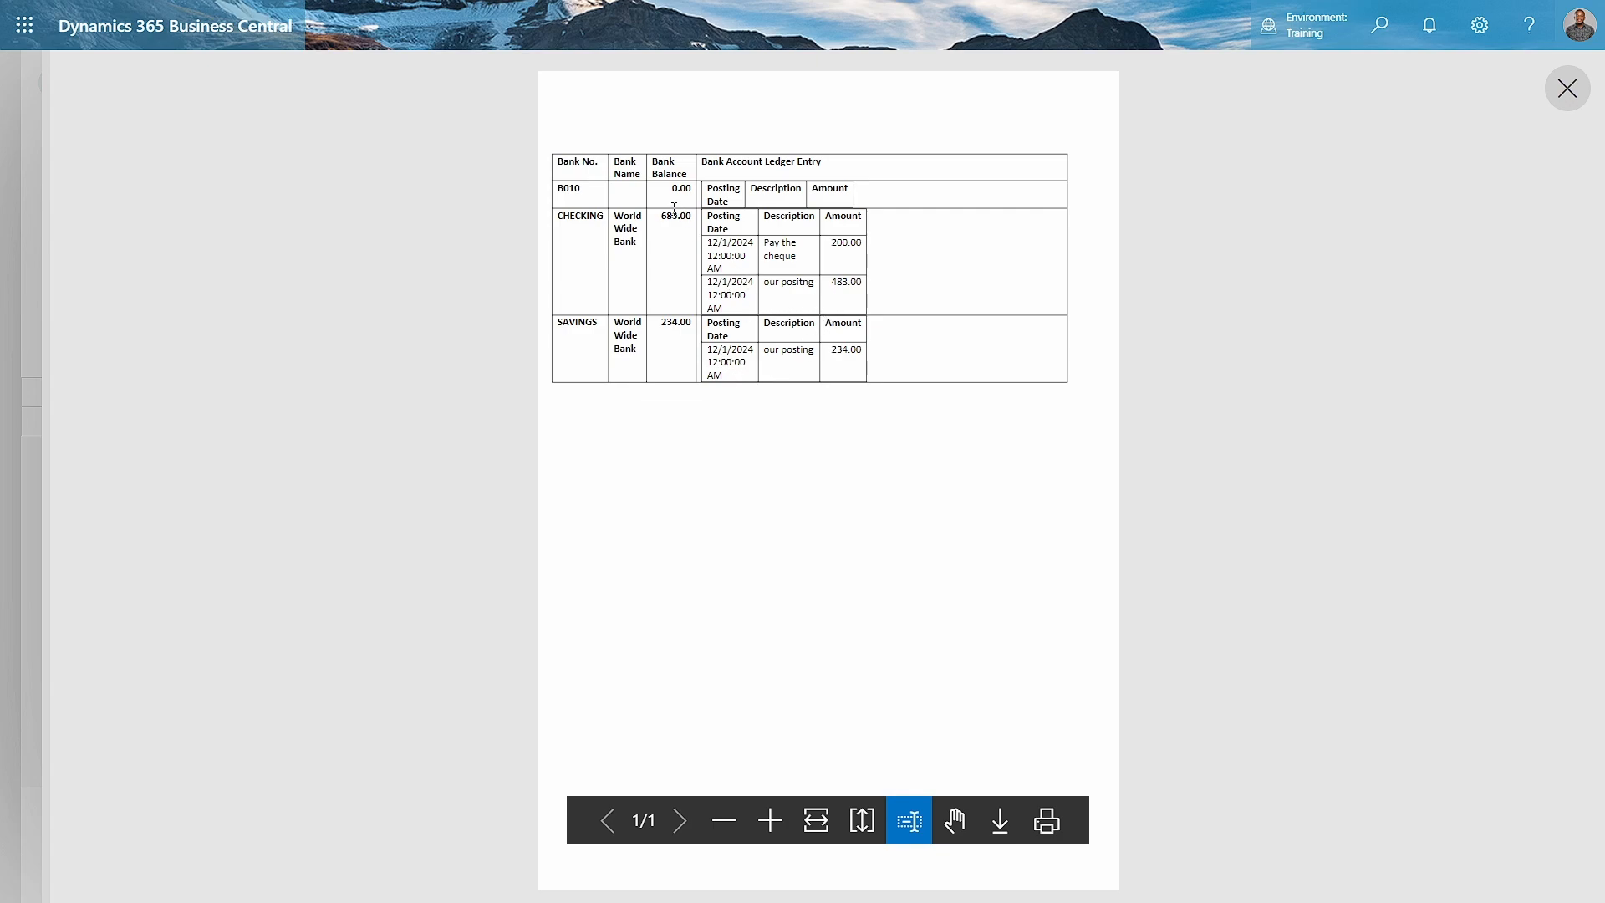
{"action": "mouse_move", "coordinate": [880, 215]}
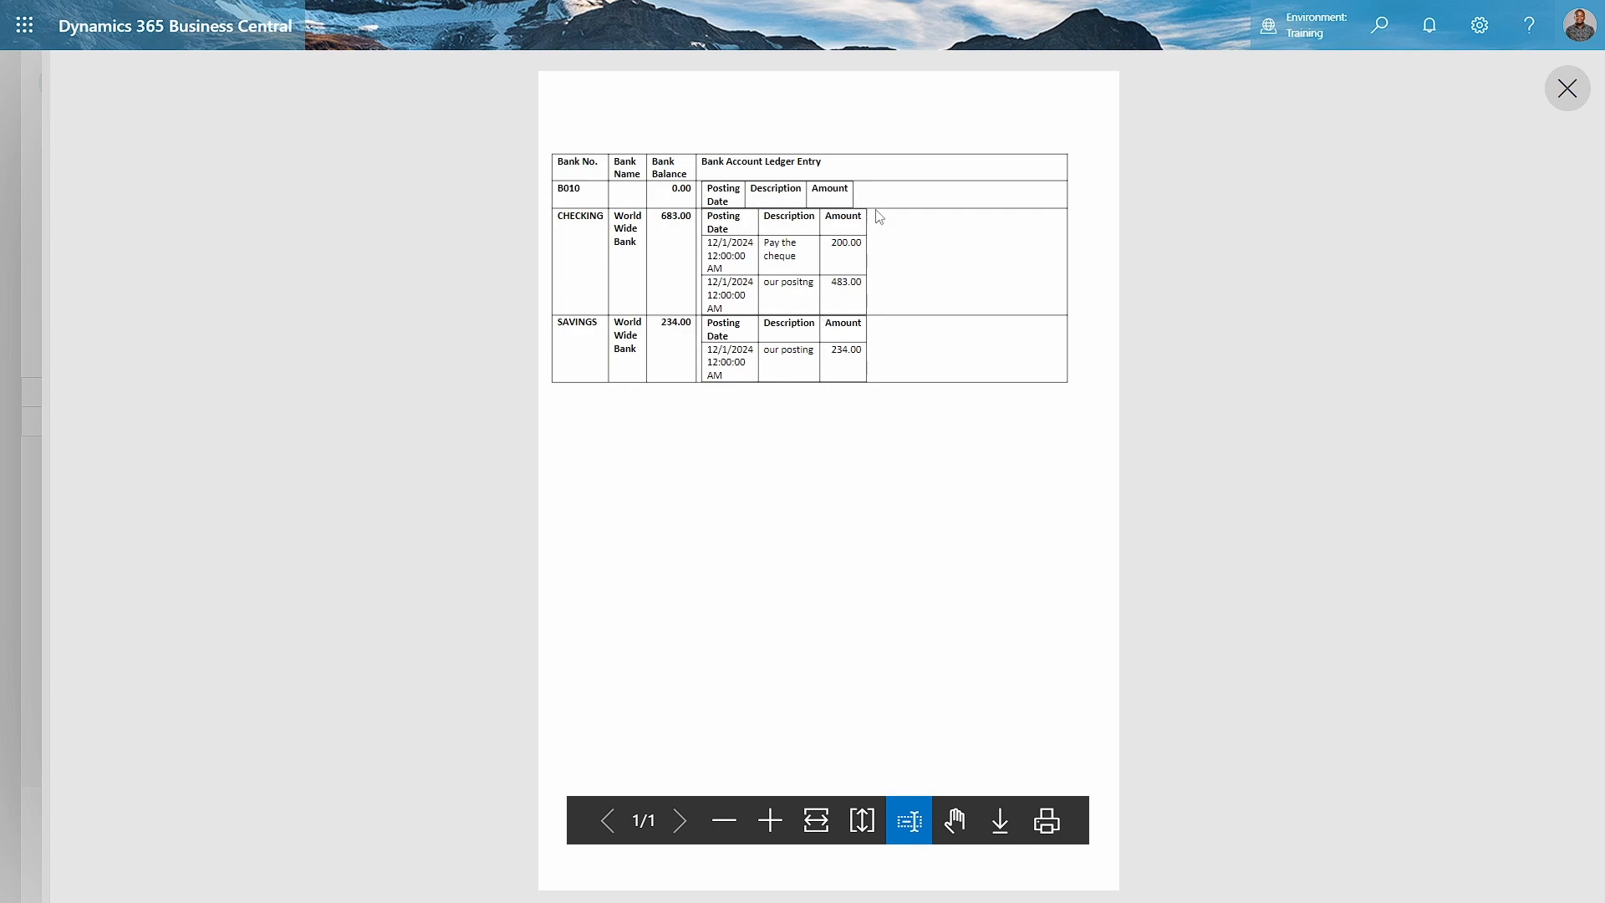
{"action": "mouse_move", "coordinate": [867, 441]}
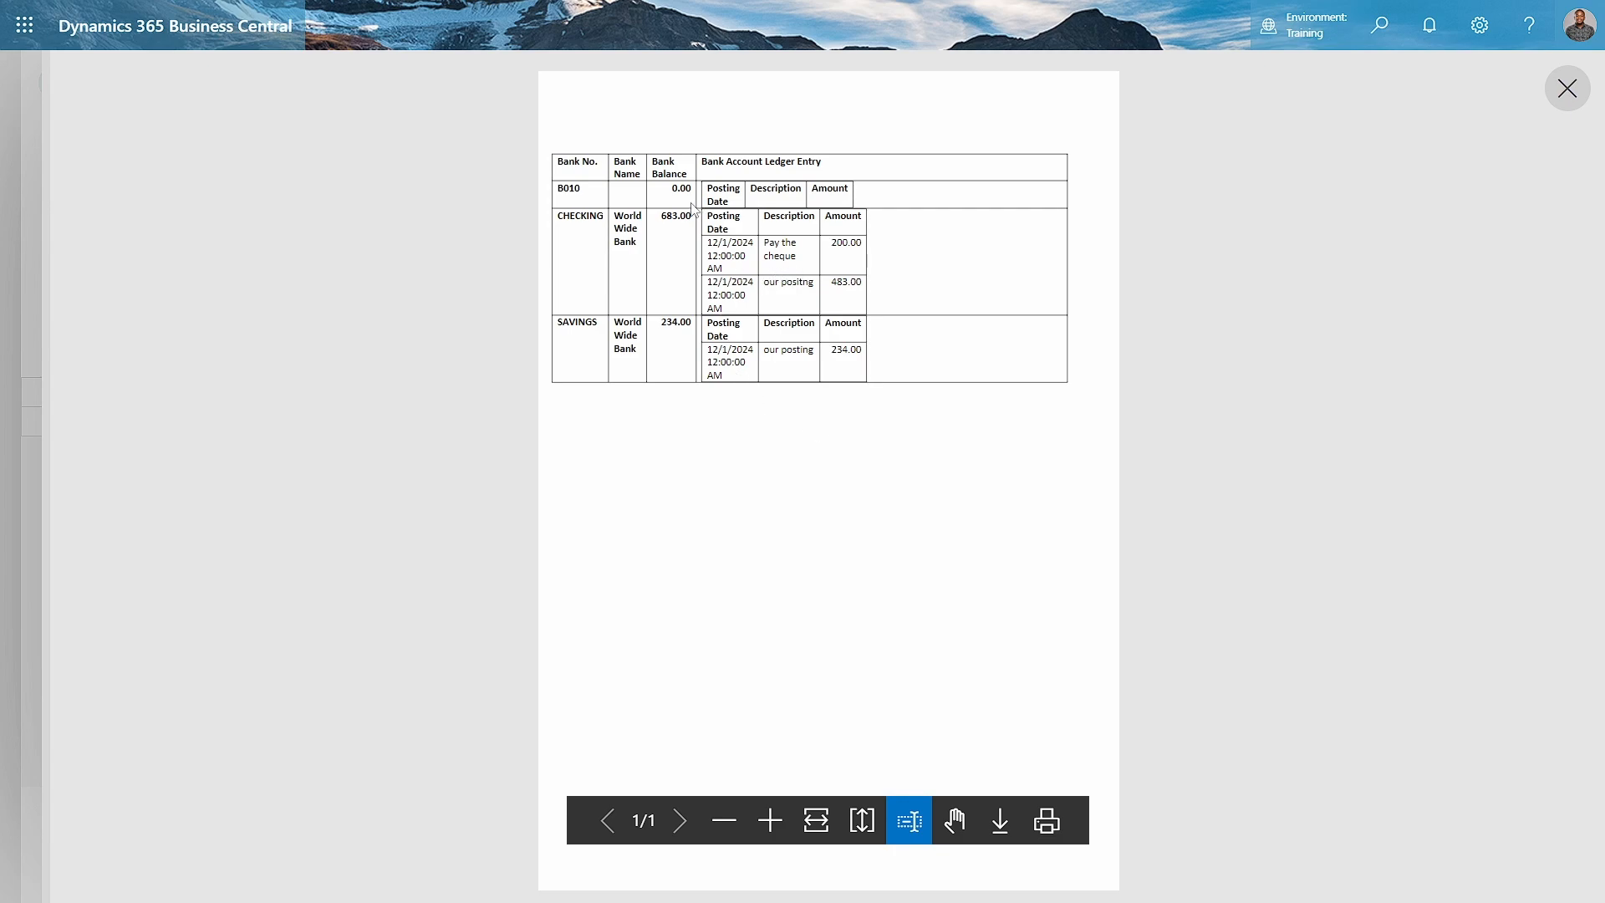
{"action": "mouse_move", "coordinate": [775, 253]}
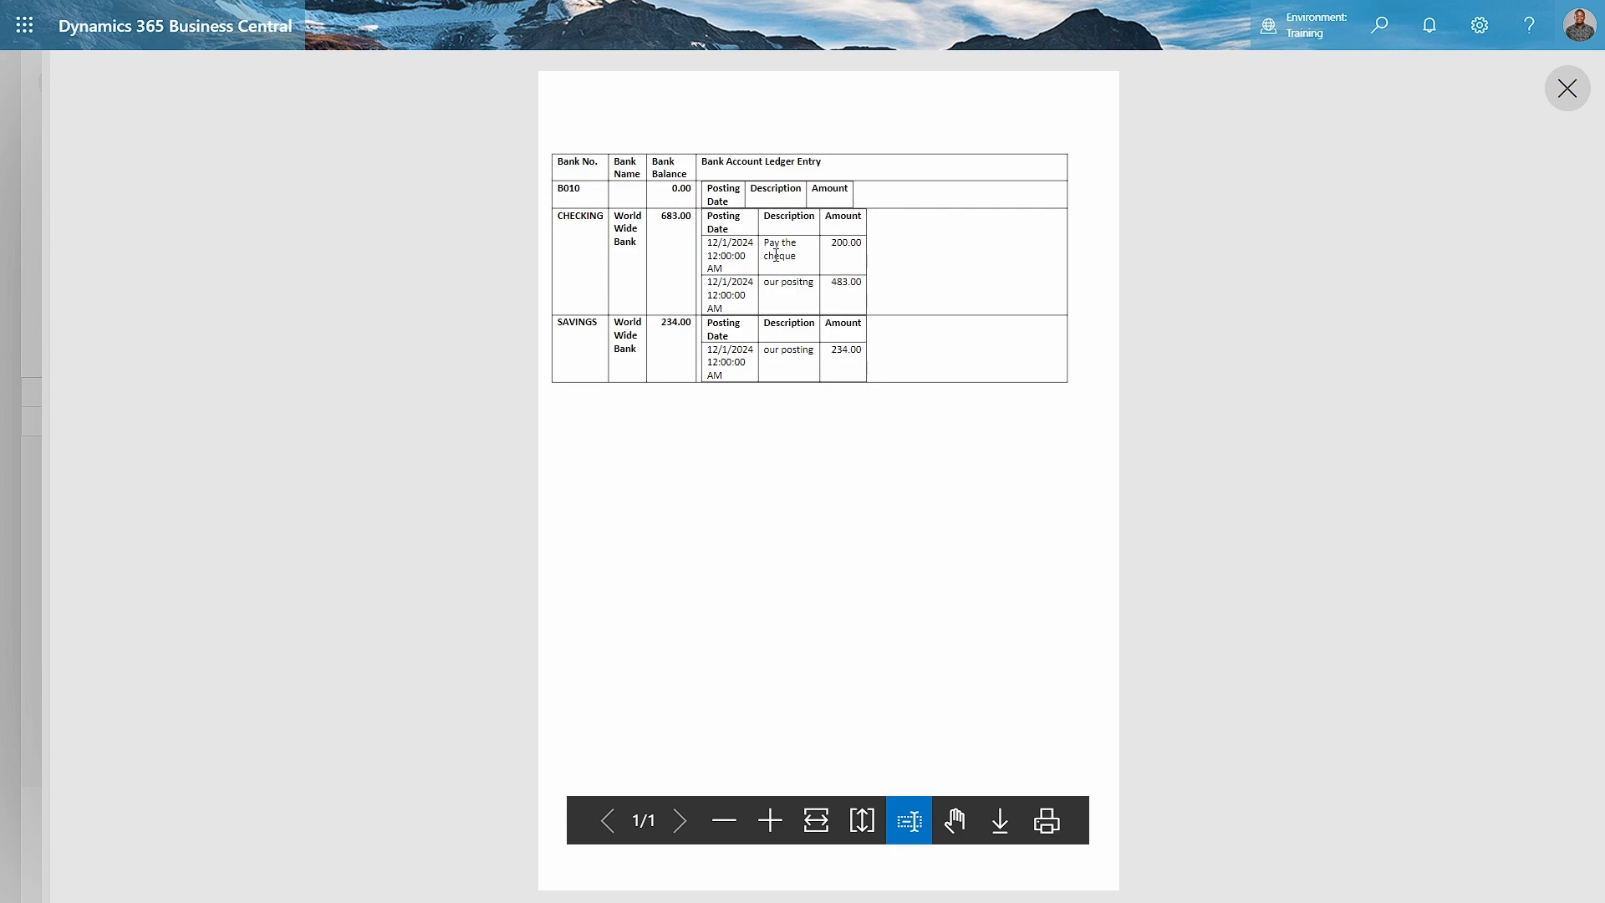
{"action": "mouse_move", "coordinate": [673, 257]}
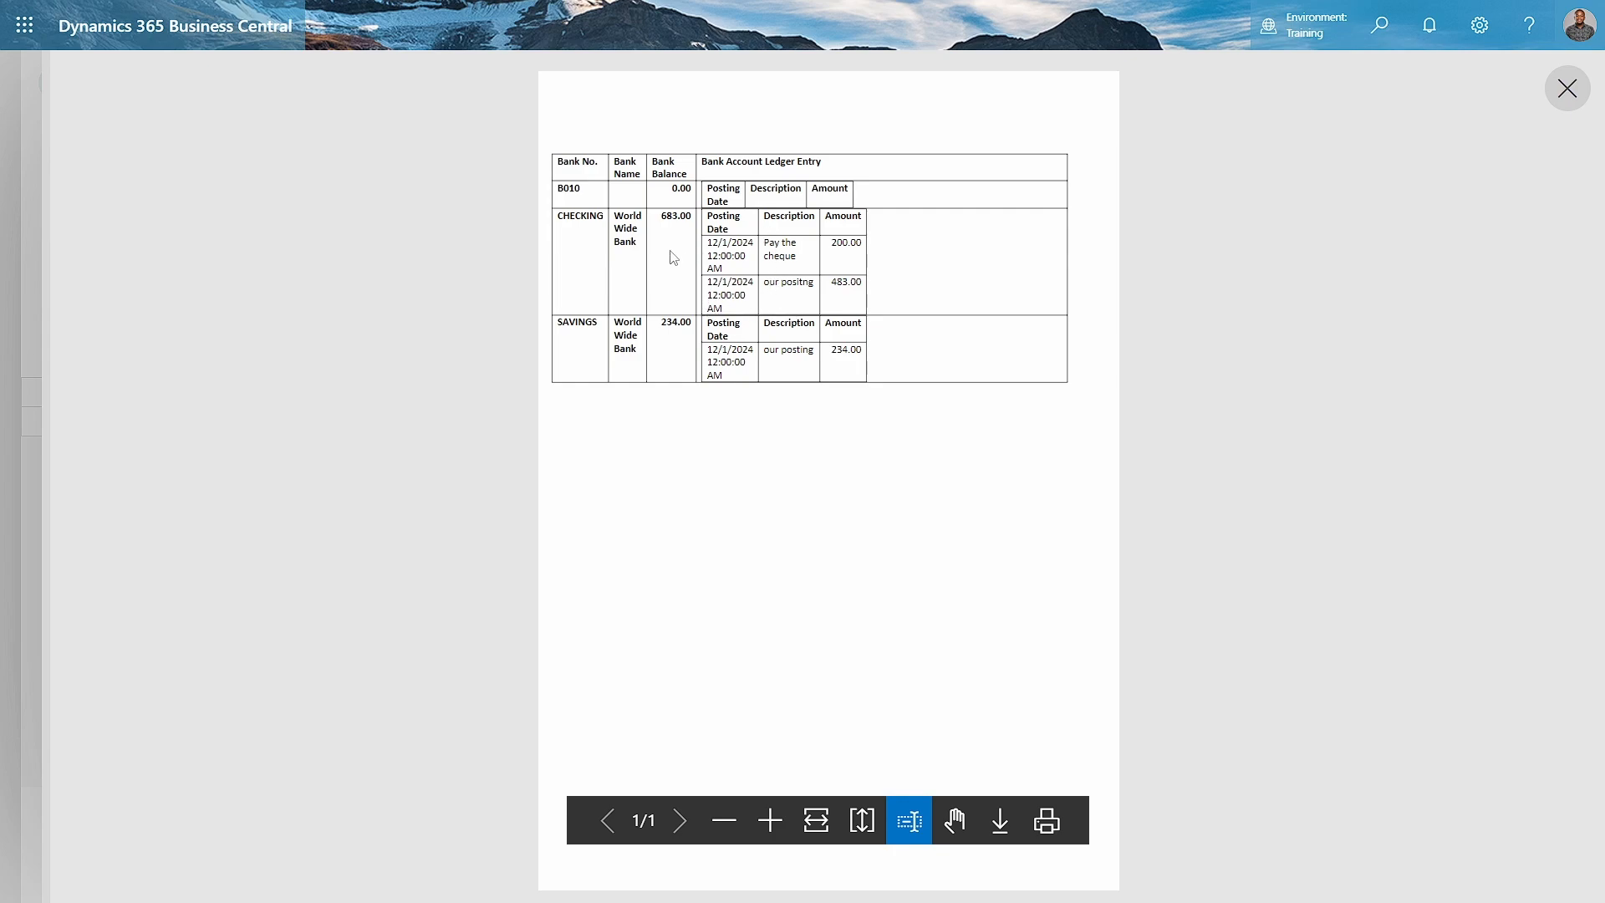
{"action": "mouse_move", "coordinate": [767, 317]}
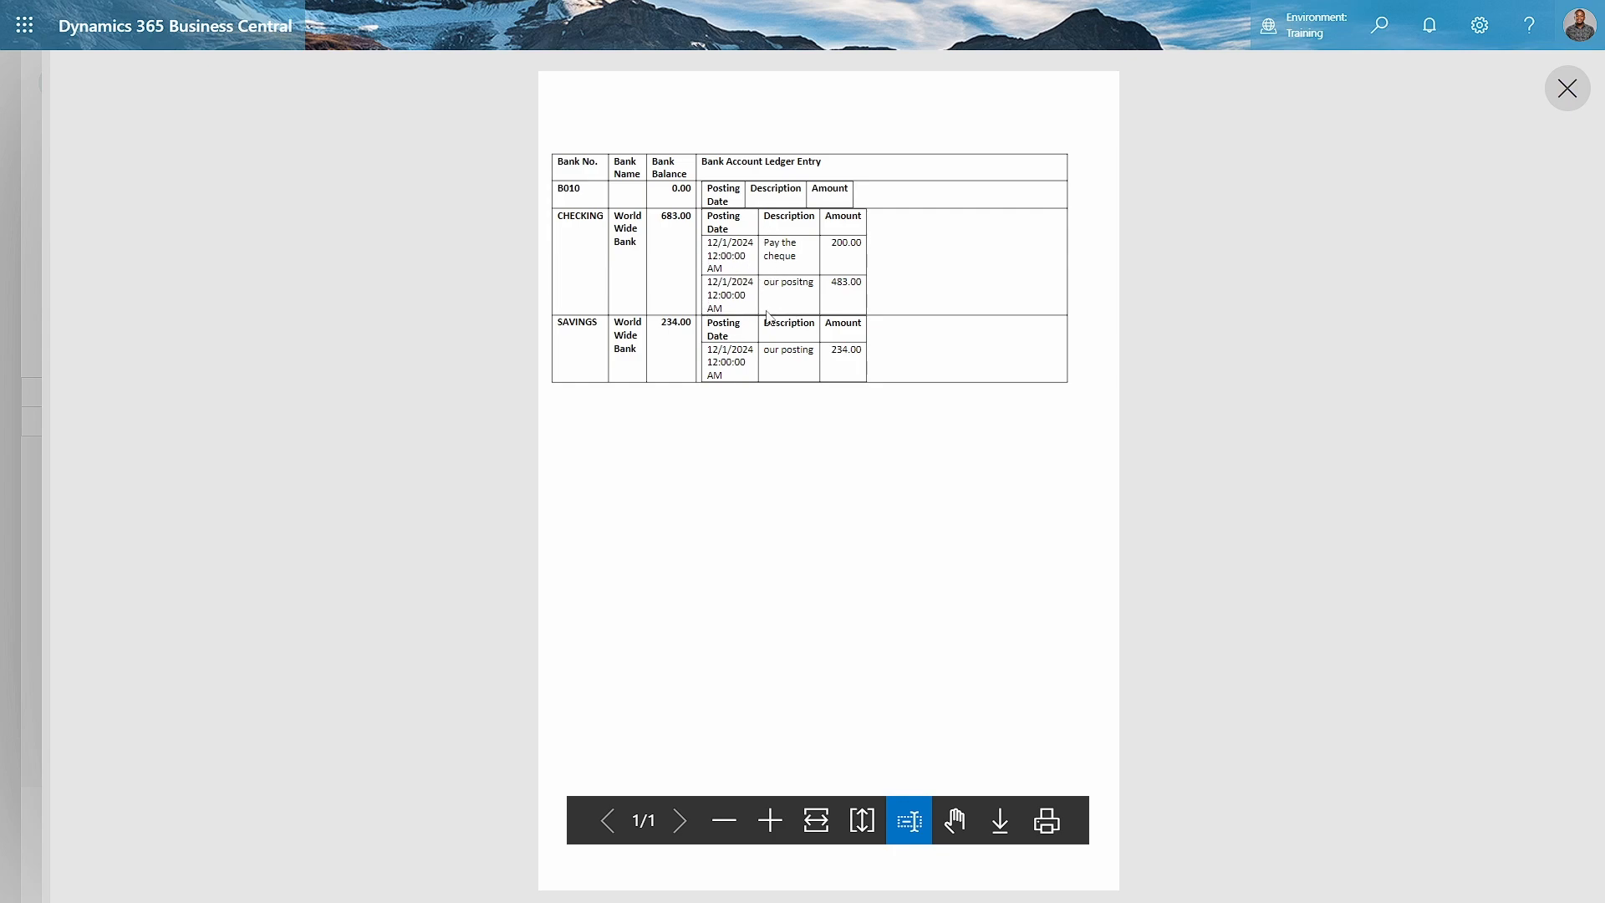
{"action": "mouse_move", "coordinate": [792, 380]}
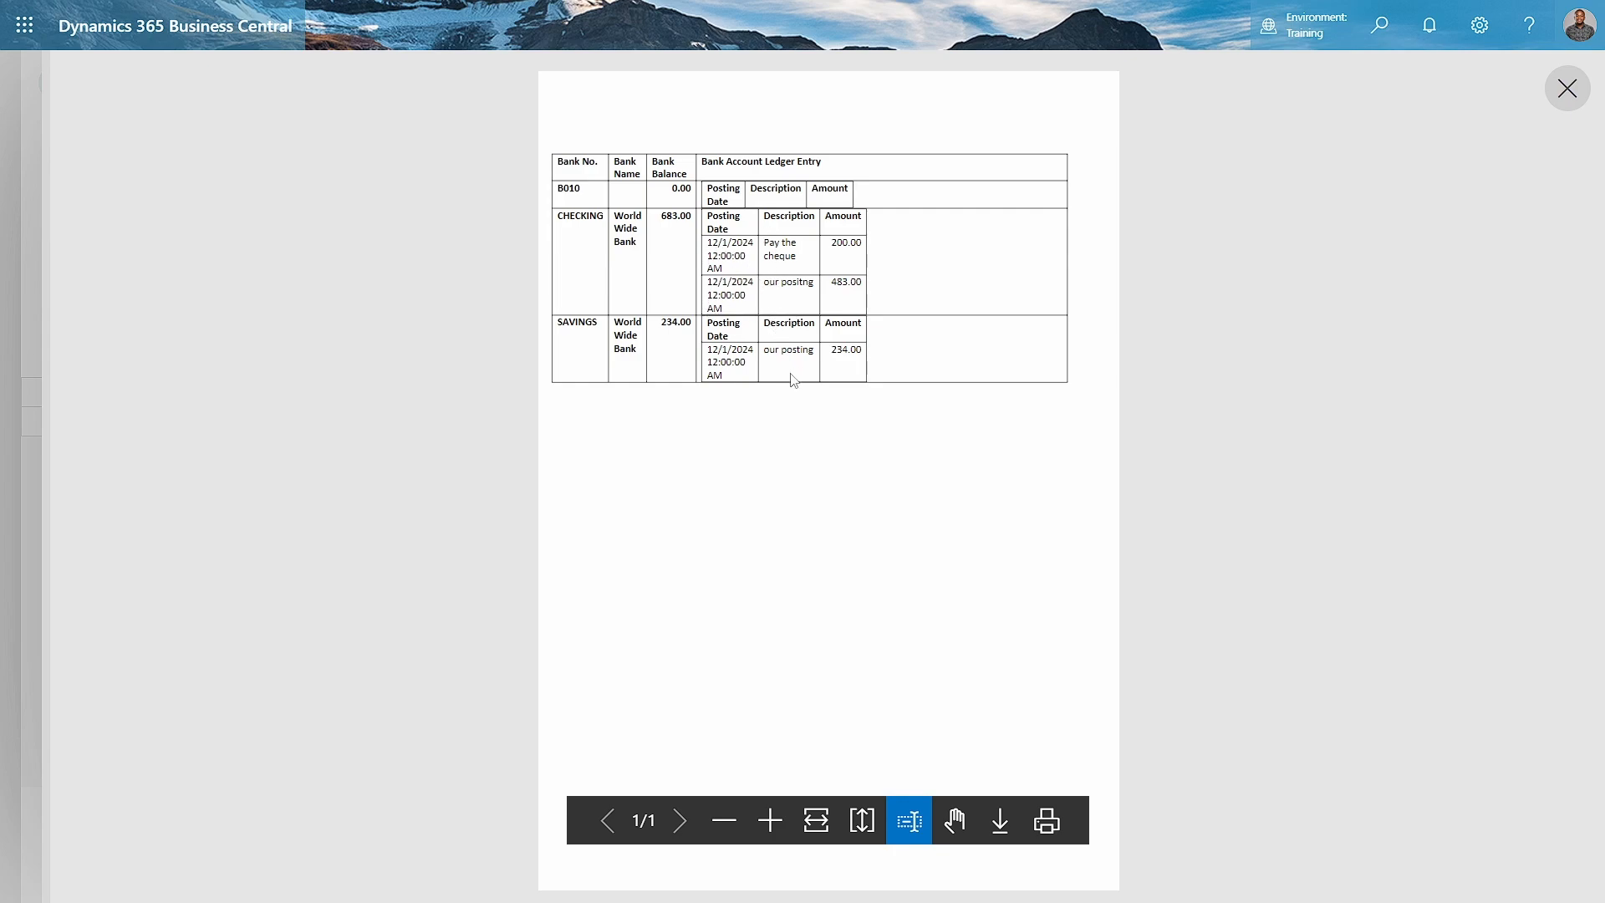
{"action": "mouse_move", "coordinate": [739, 329]}
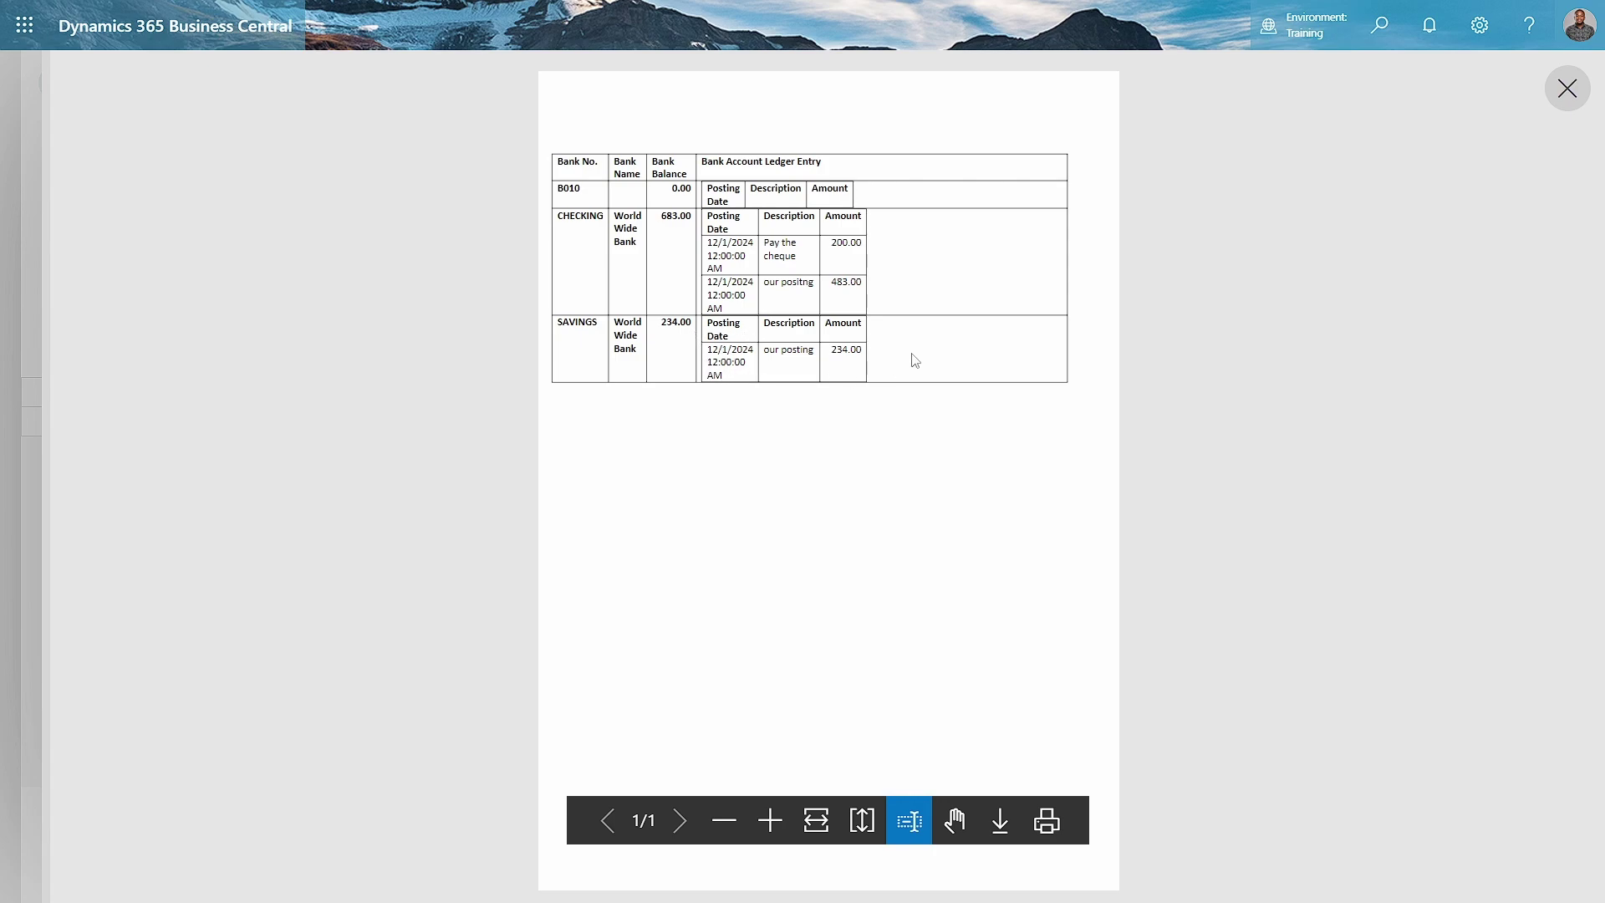
{"action": "mouse_move", "coordinate": [639, 375]}
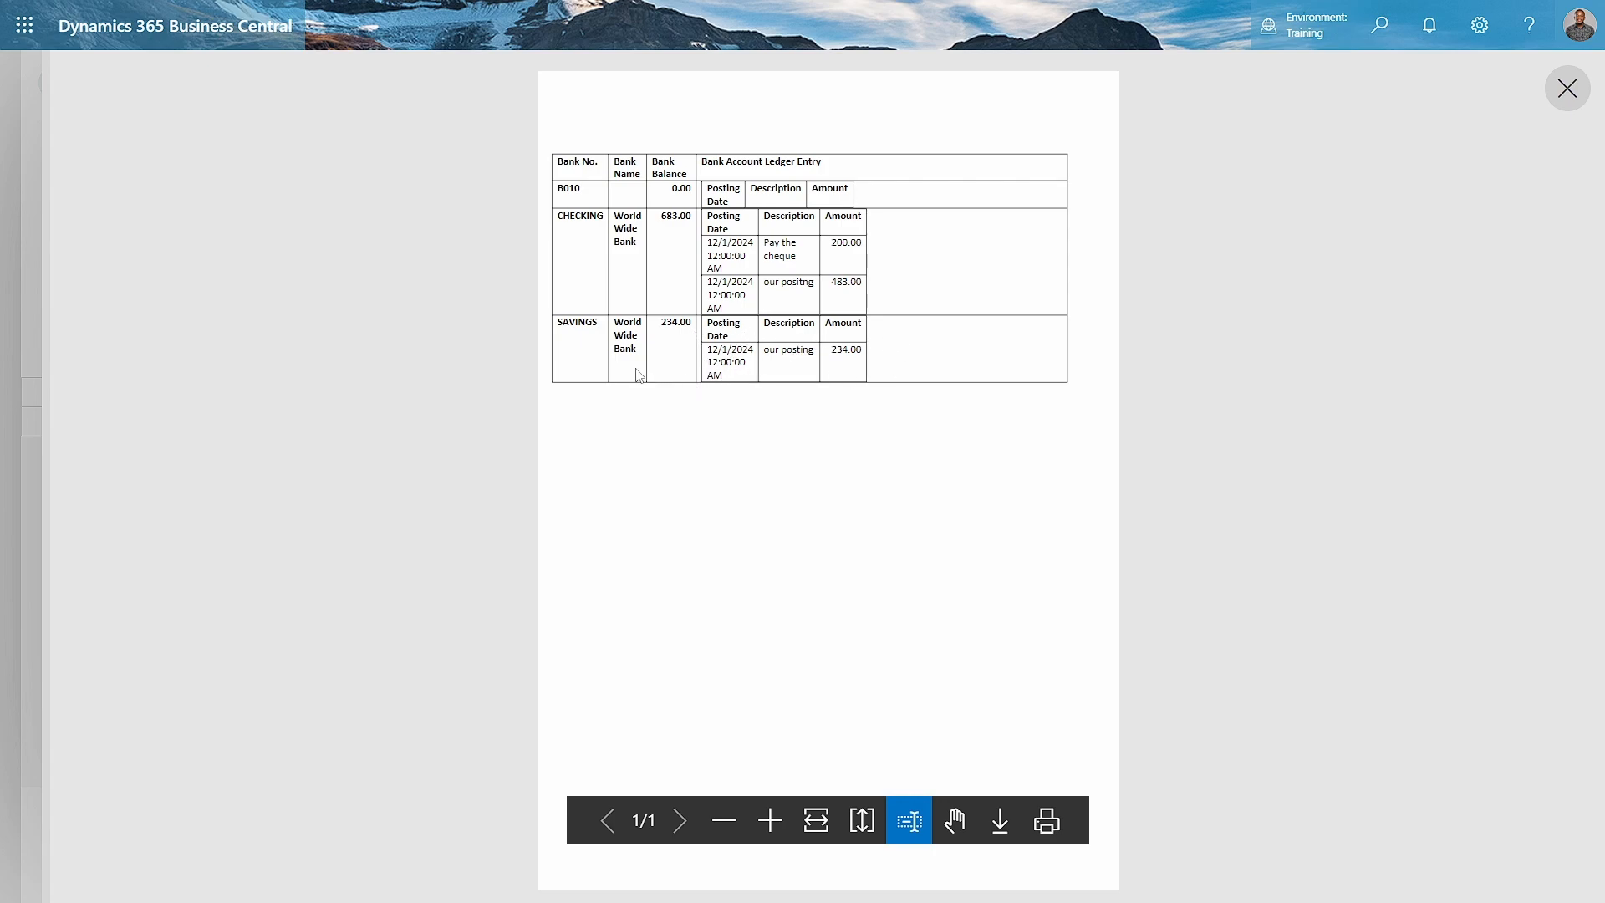
{"action": "mouse_move", "coordinate": [562, 311]}
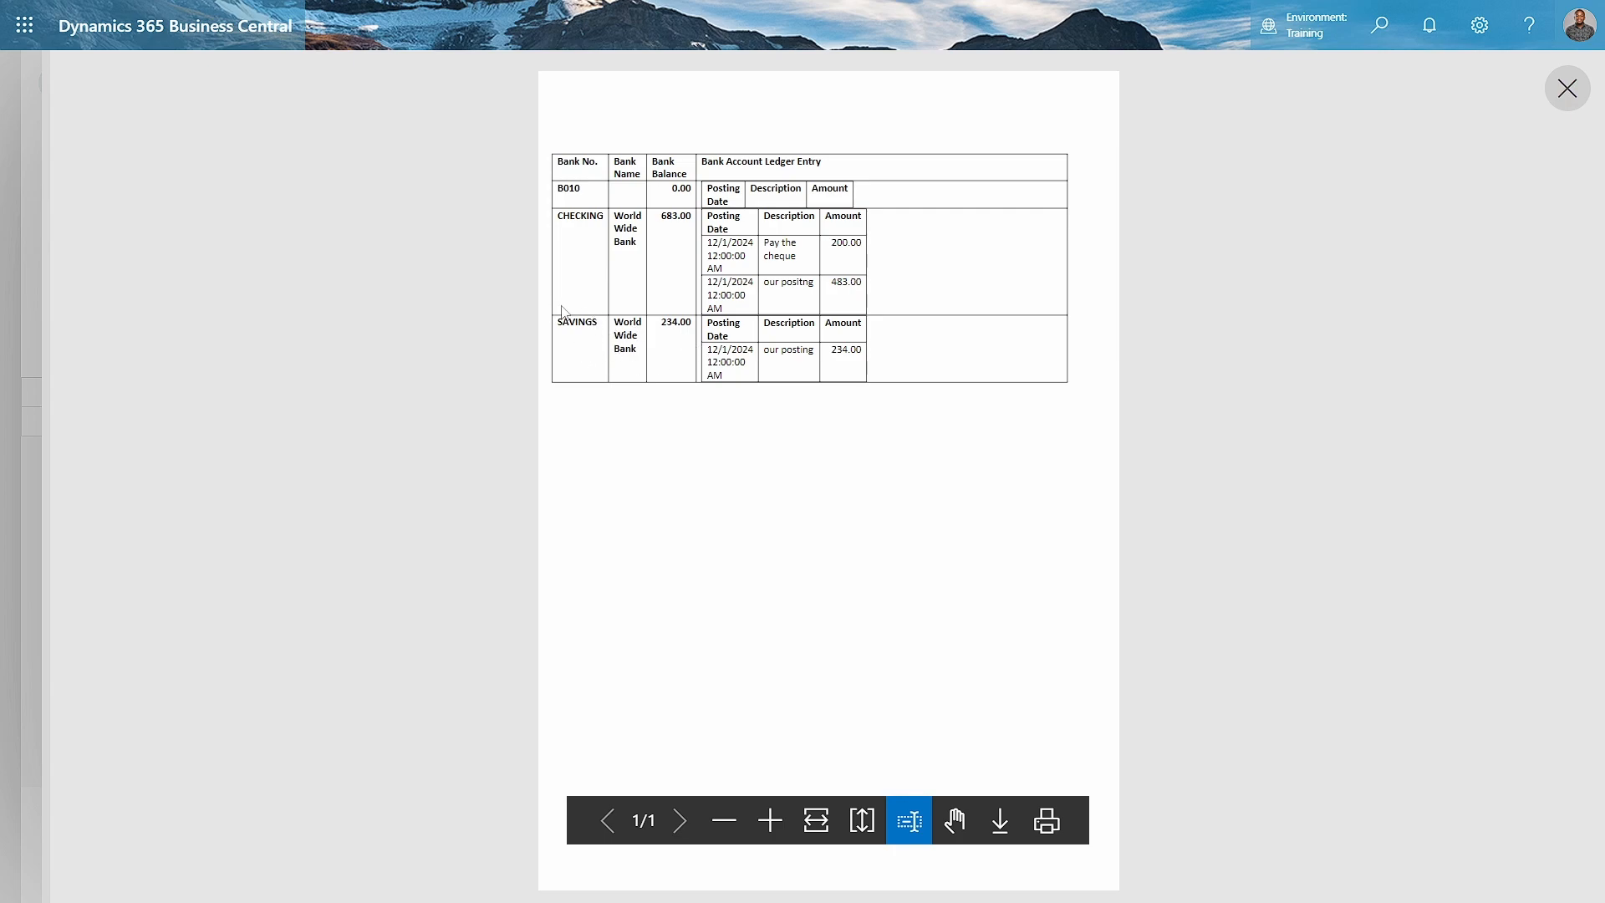
{"action": "mouse_move", "coordinate": [614, 341]}
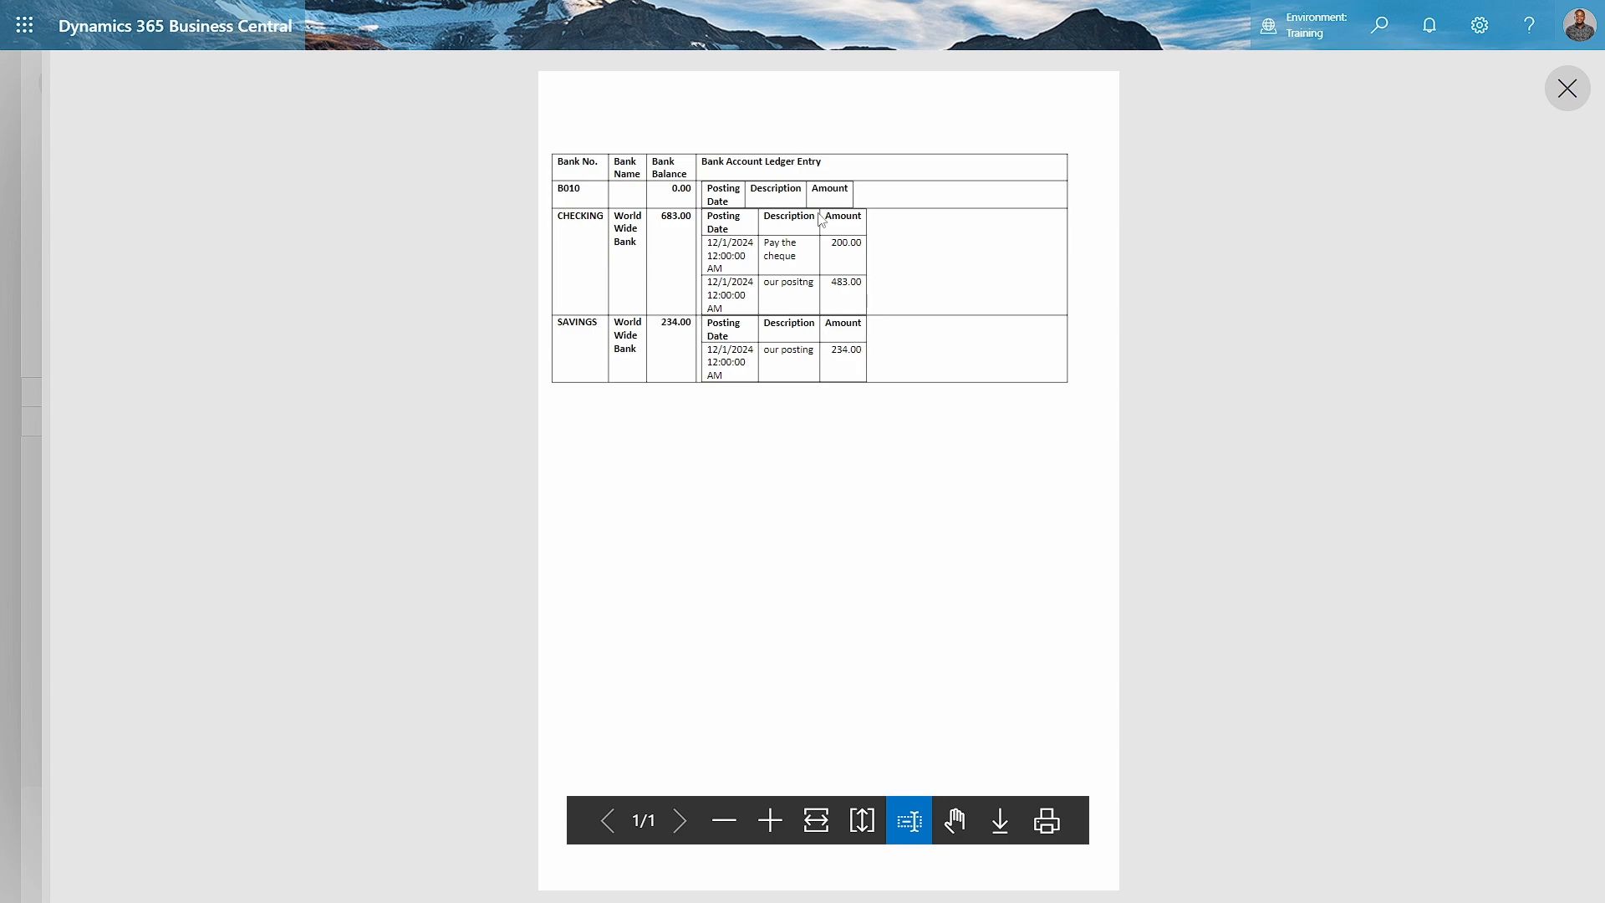
{"action": "mouse_move", "coordinate": [626, 562]}
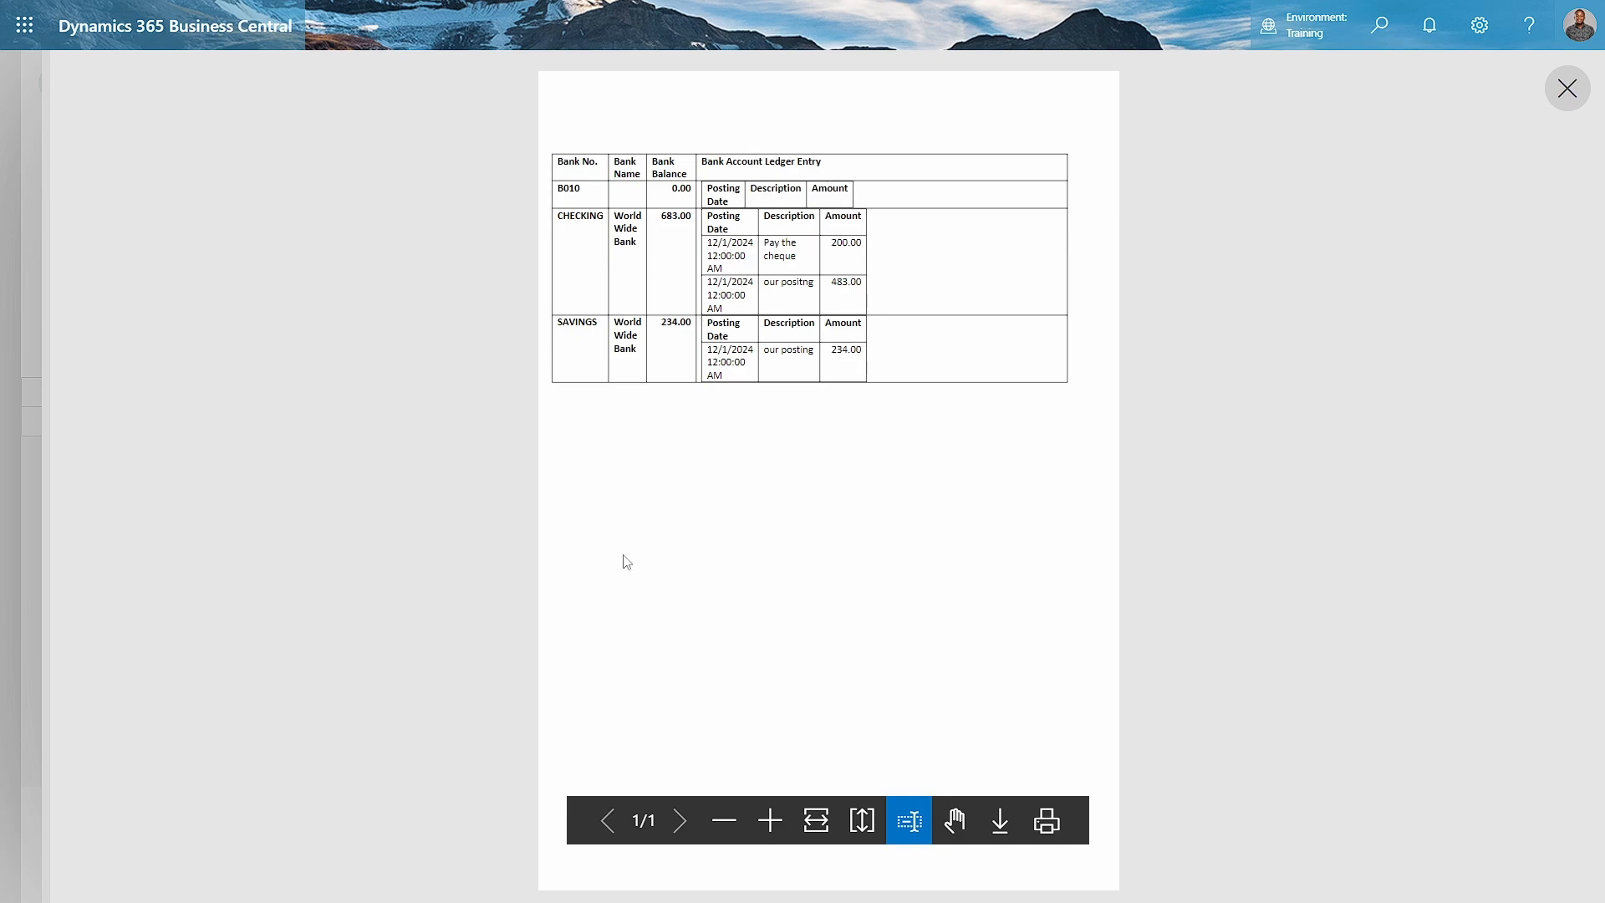